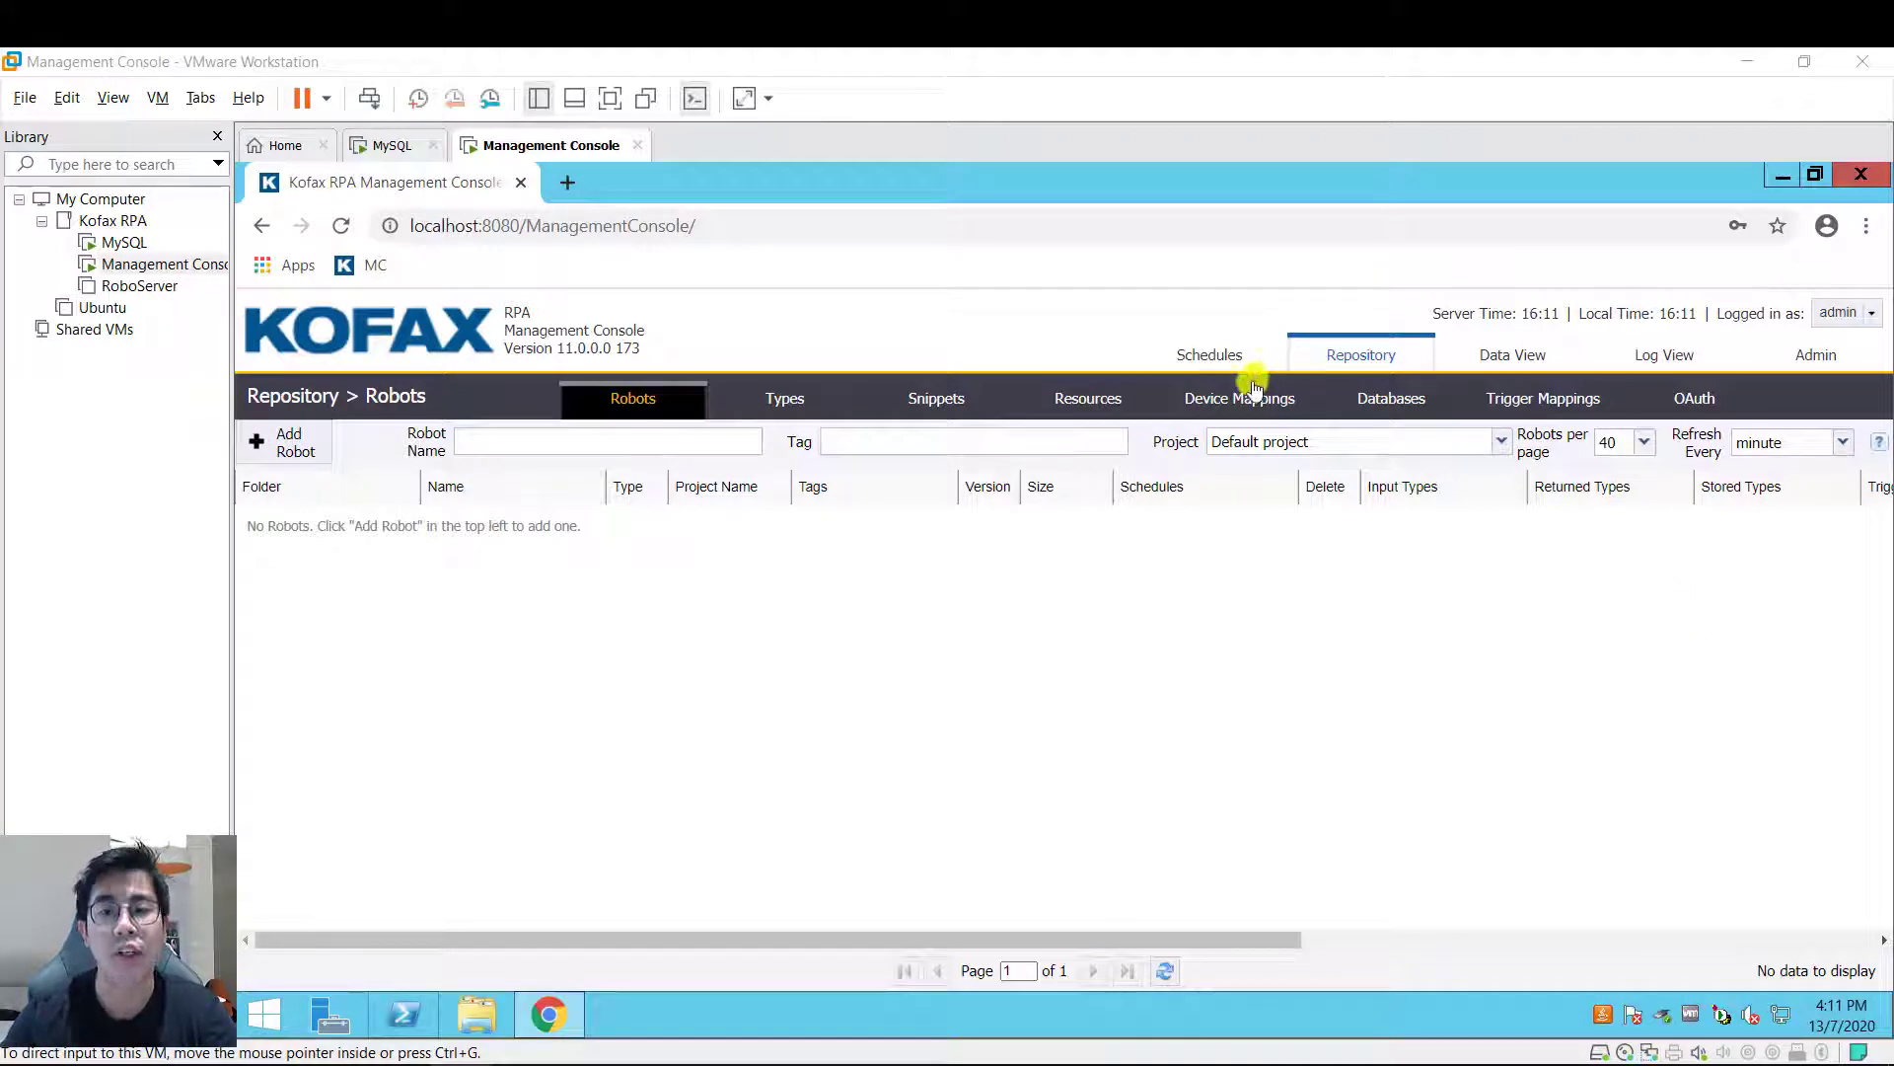
{"action": "mouse_move", "coordinate": [1148, 338]}
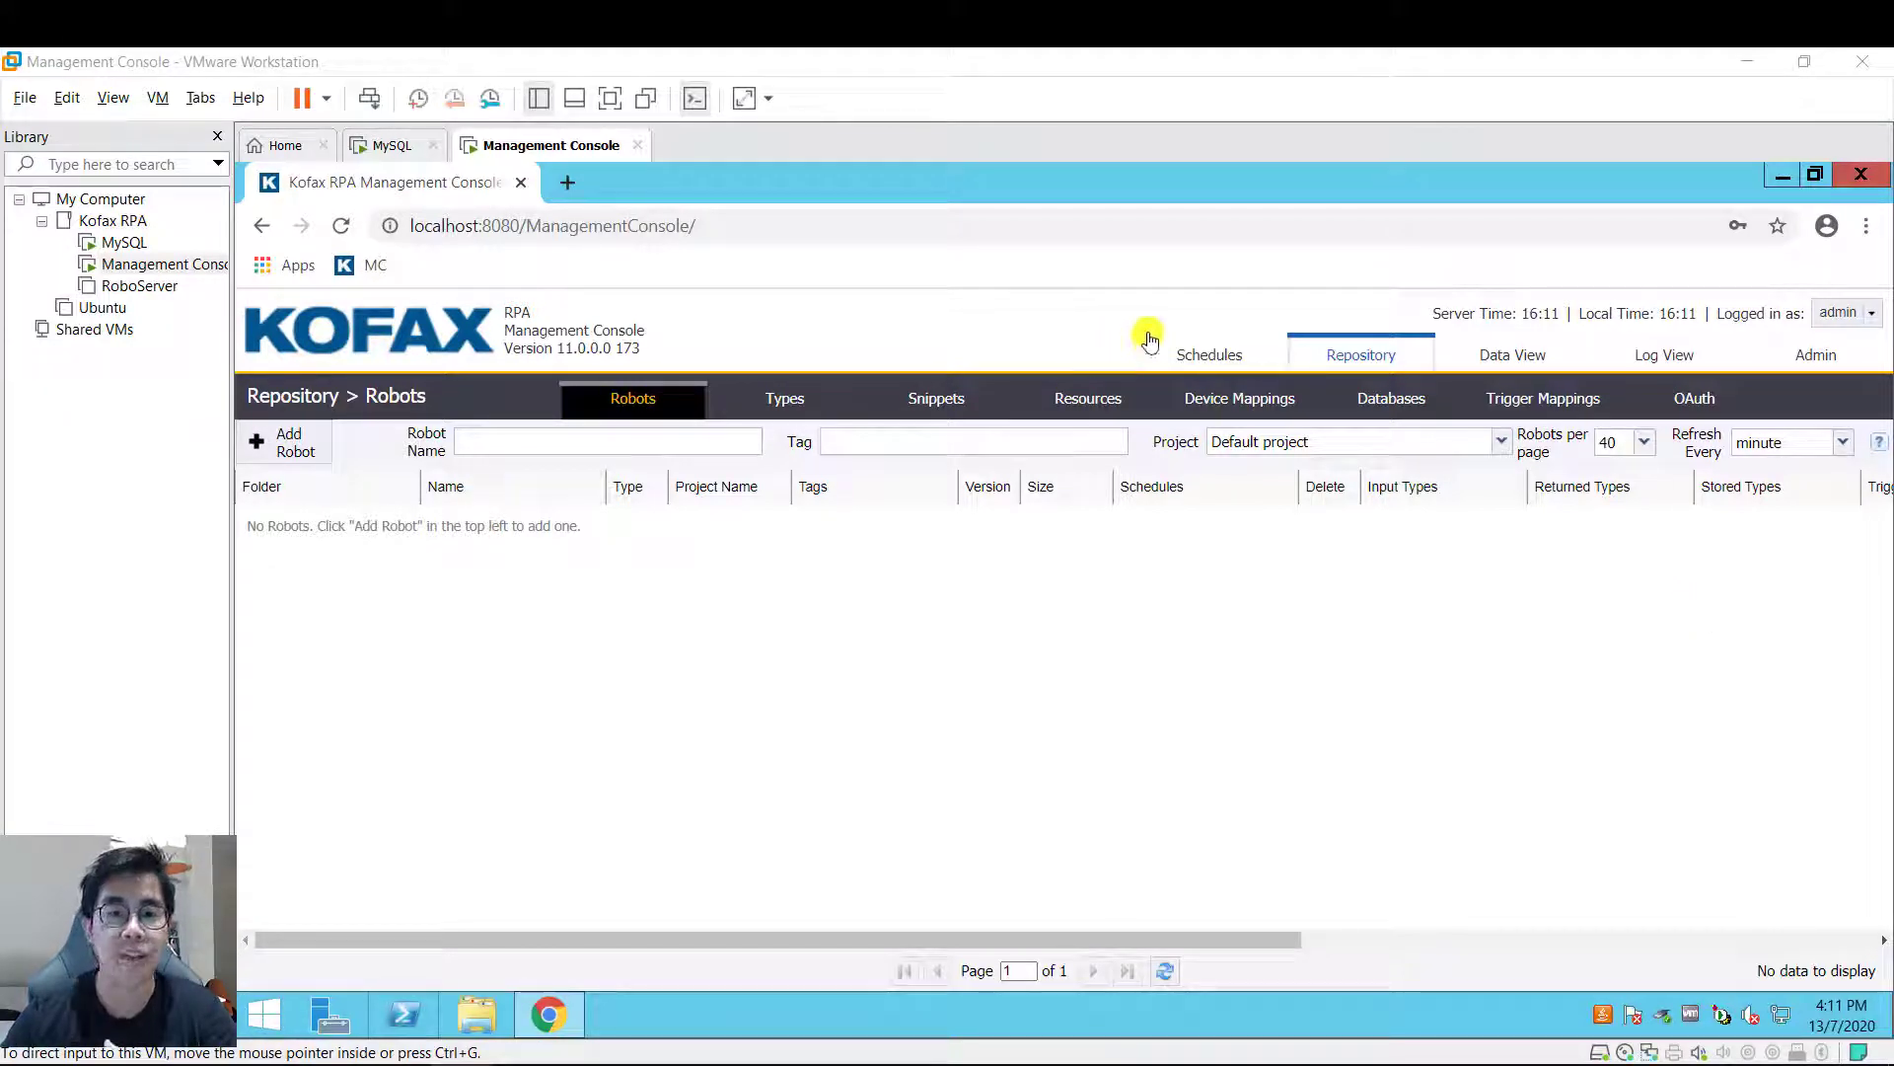
{"action": "mouse_move", "coordinate": [806, 291]}
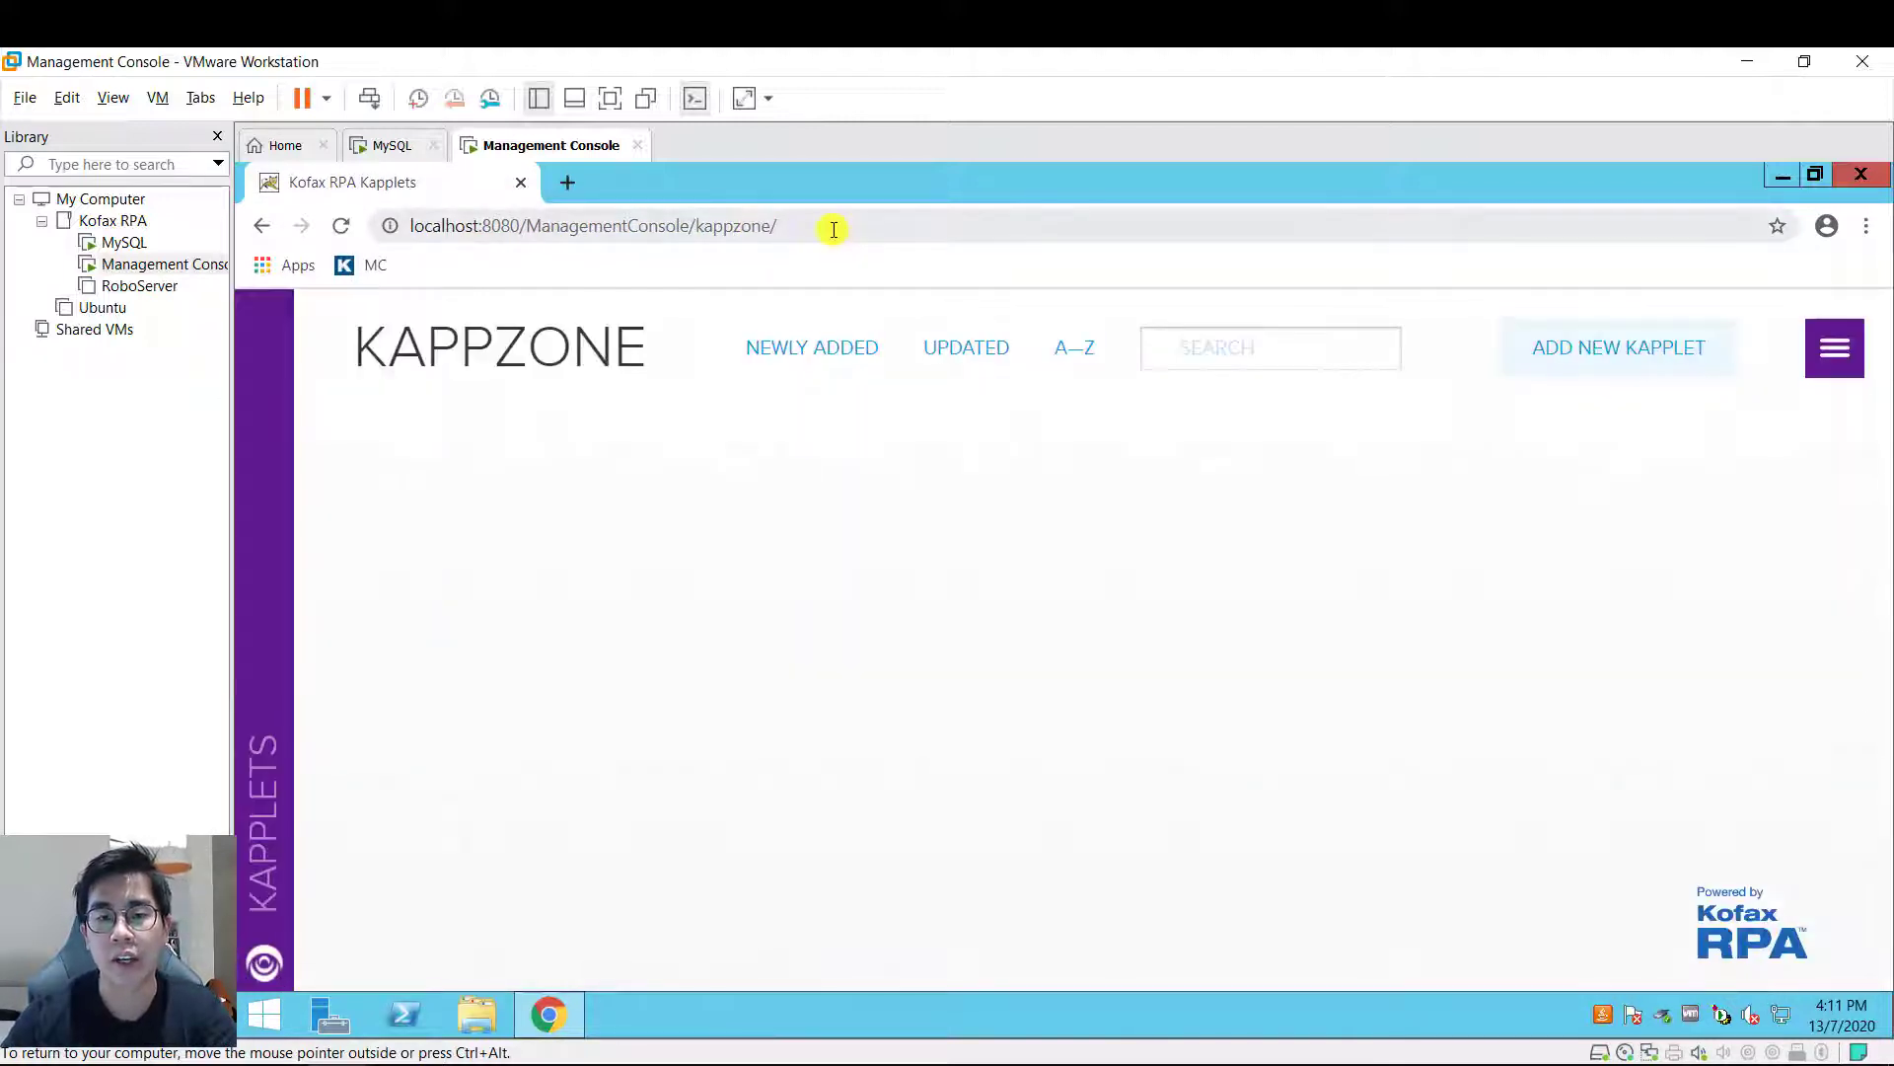
{"action": "mouse_move", "coordinate": [746, 453]}
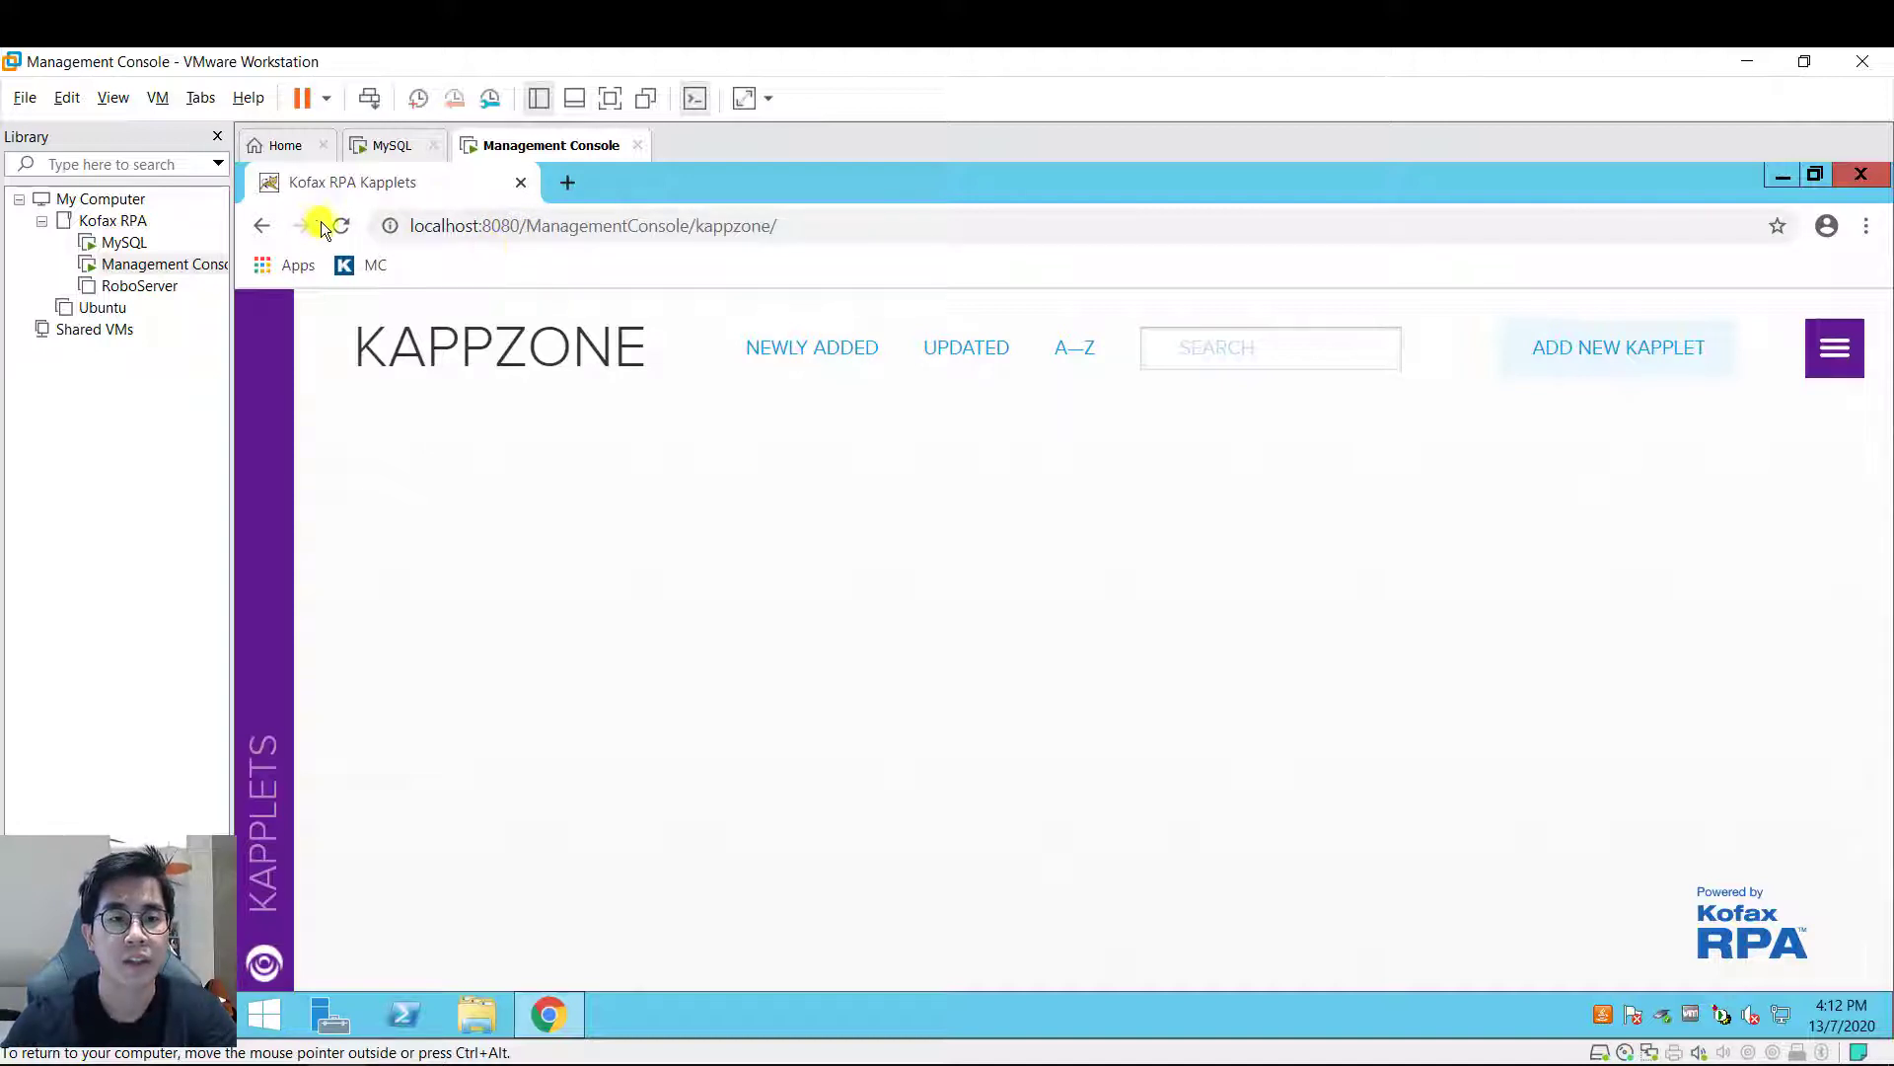
- Leave the empty Kapplets zone and go back to the Management Console Robots repository
{"action": "left_click", "coordinate": [262, 226]}
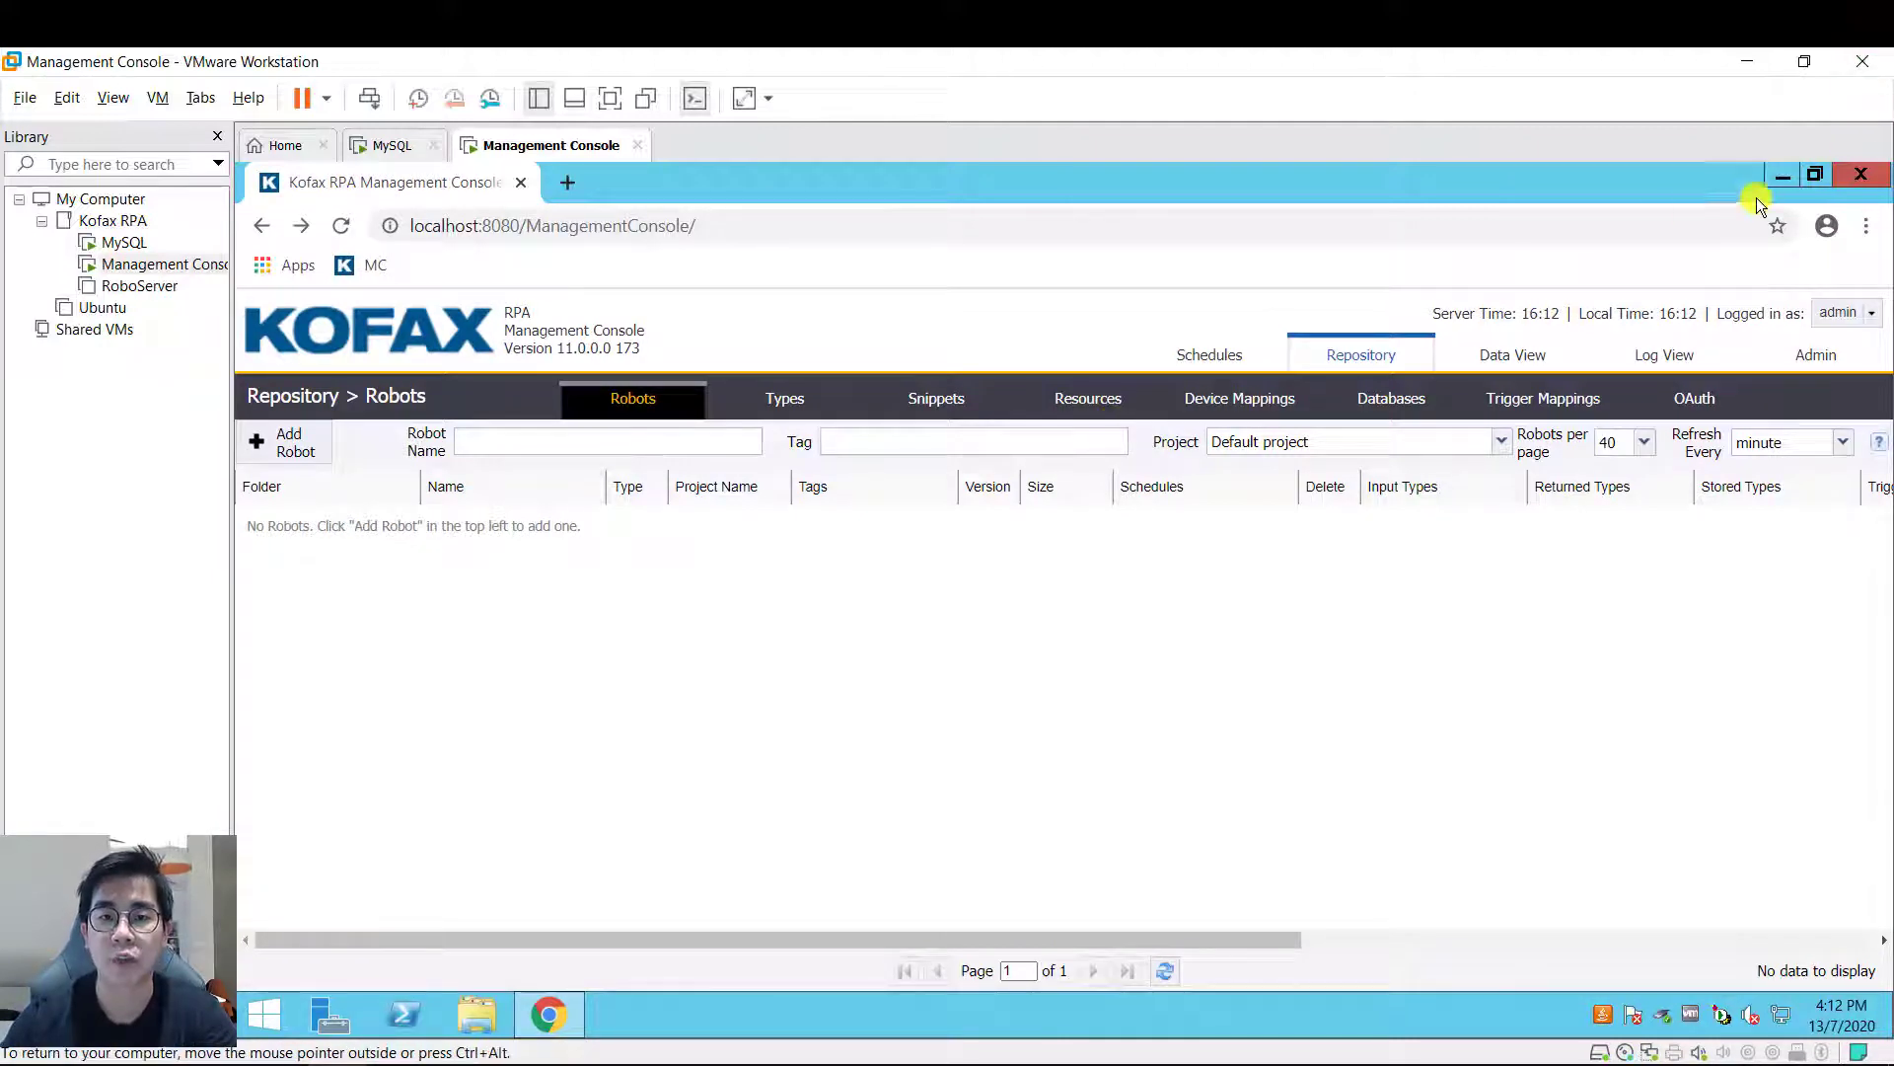
{"action": "mouse_move", "coordinate": [1478, 296]}
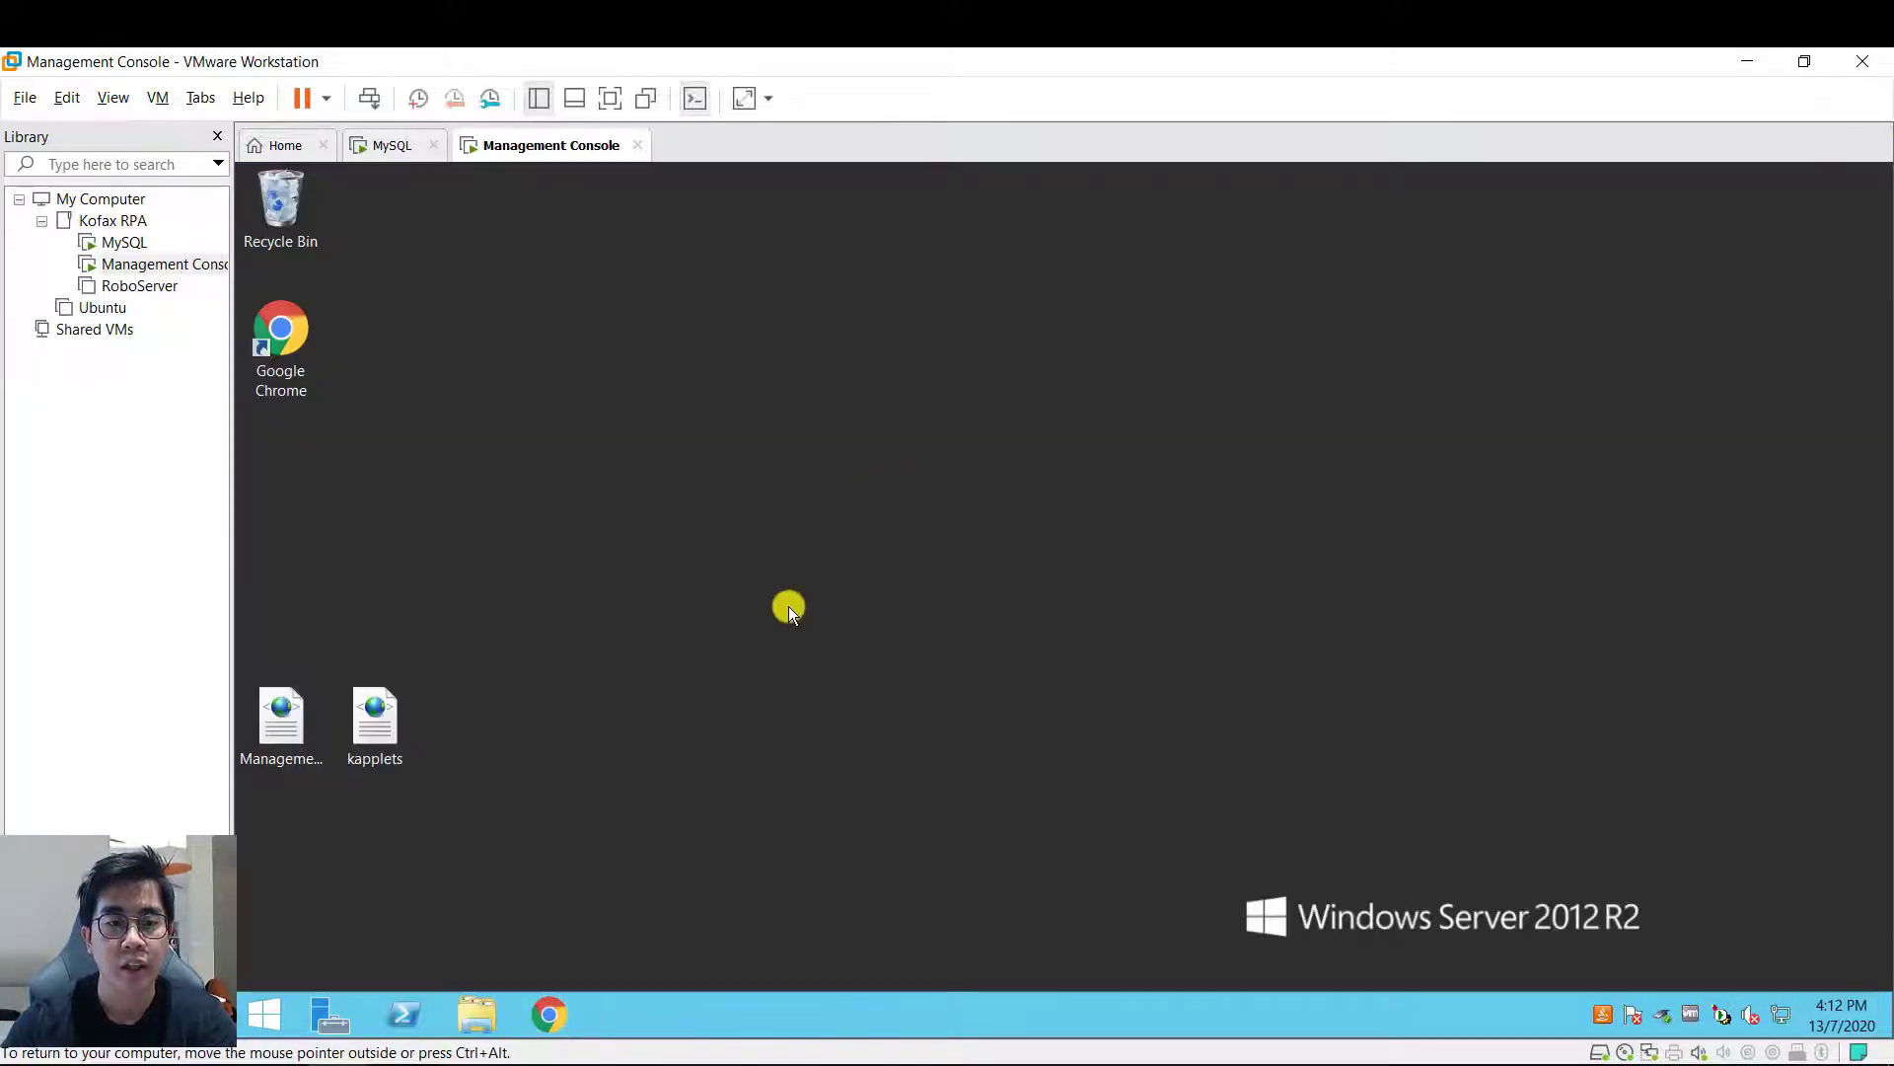
{"action": "mouse_move", "coordinate": [472, 145]}
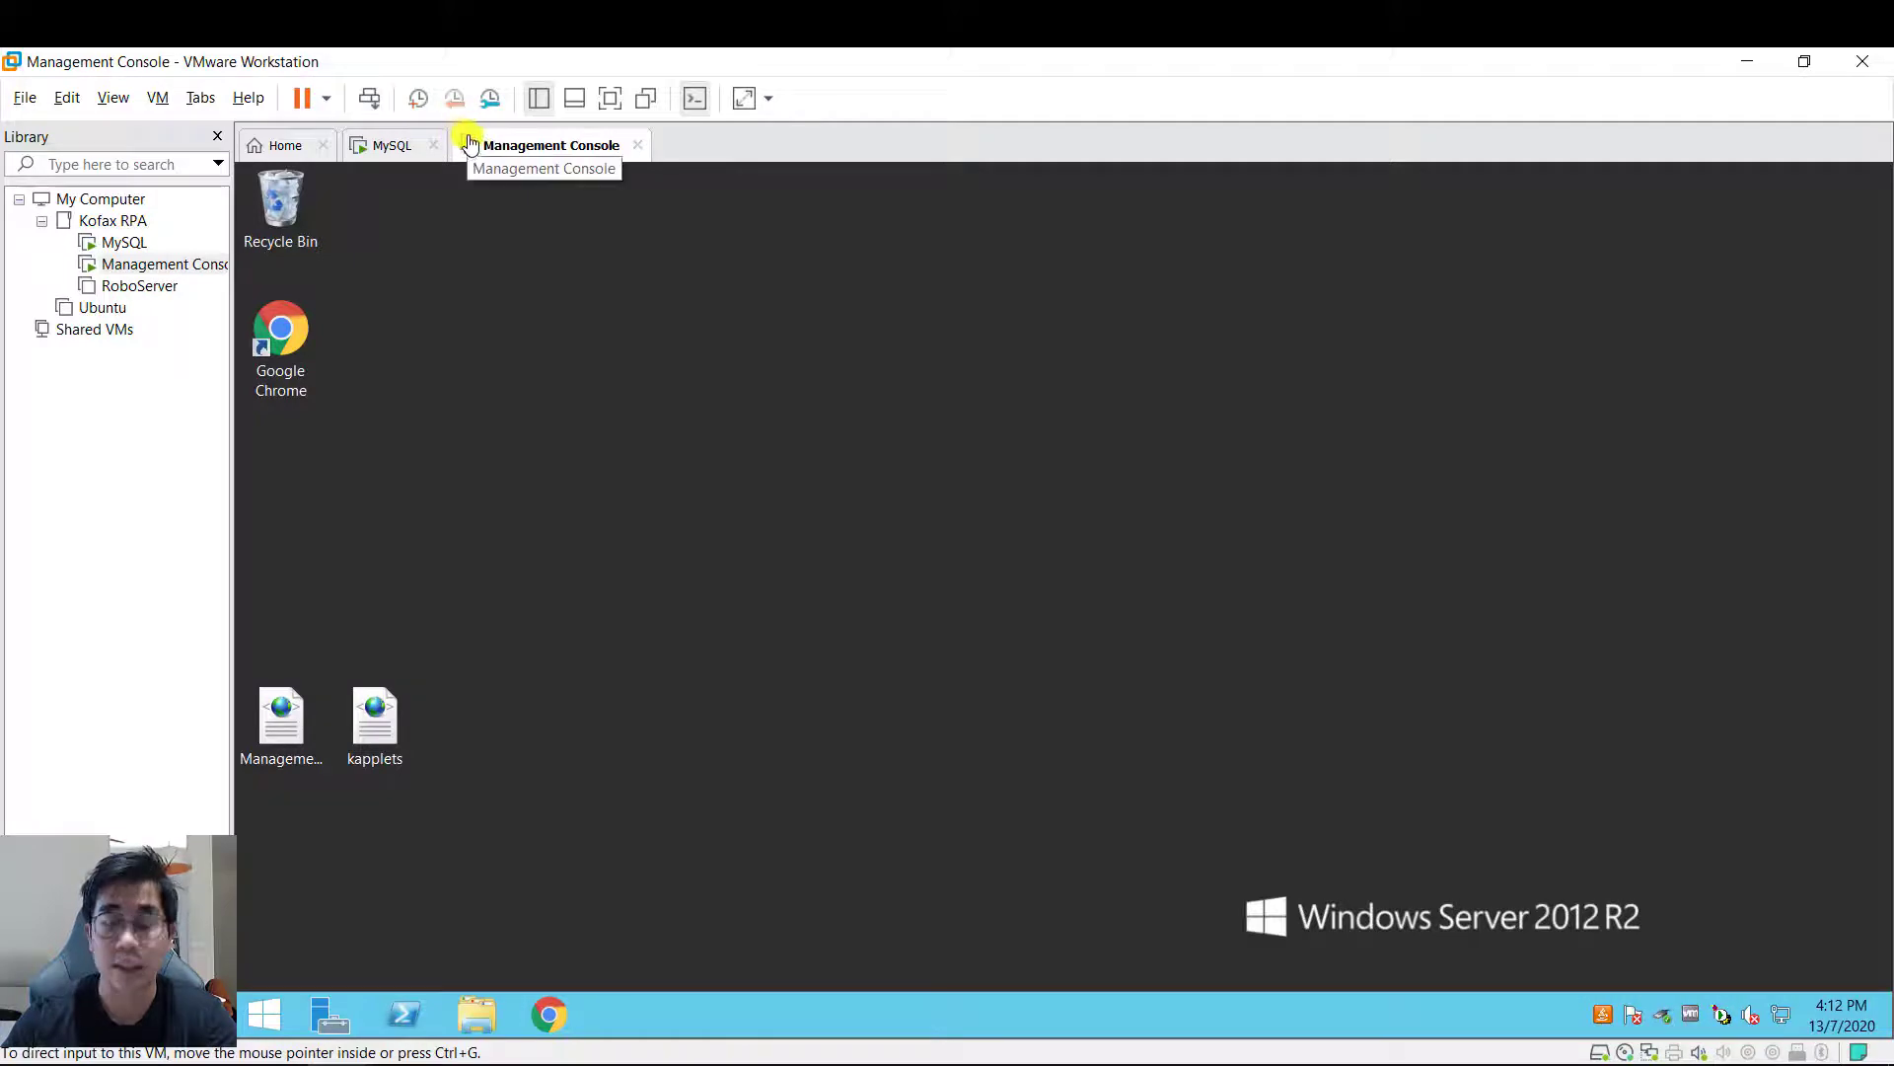
{"action": "mouse_move", "coordinate": [397, 129]}
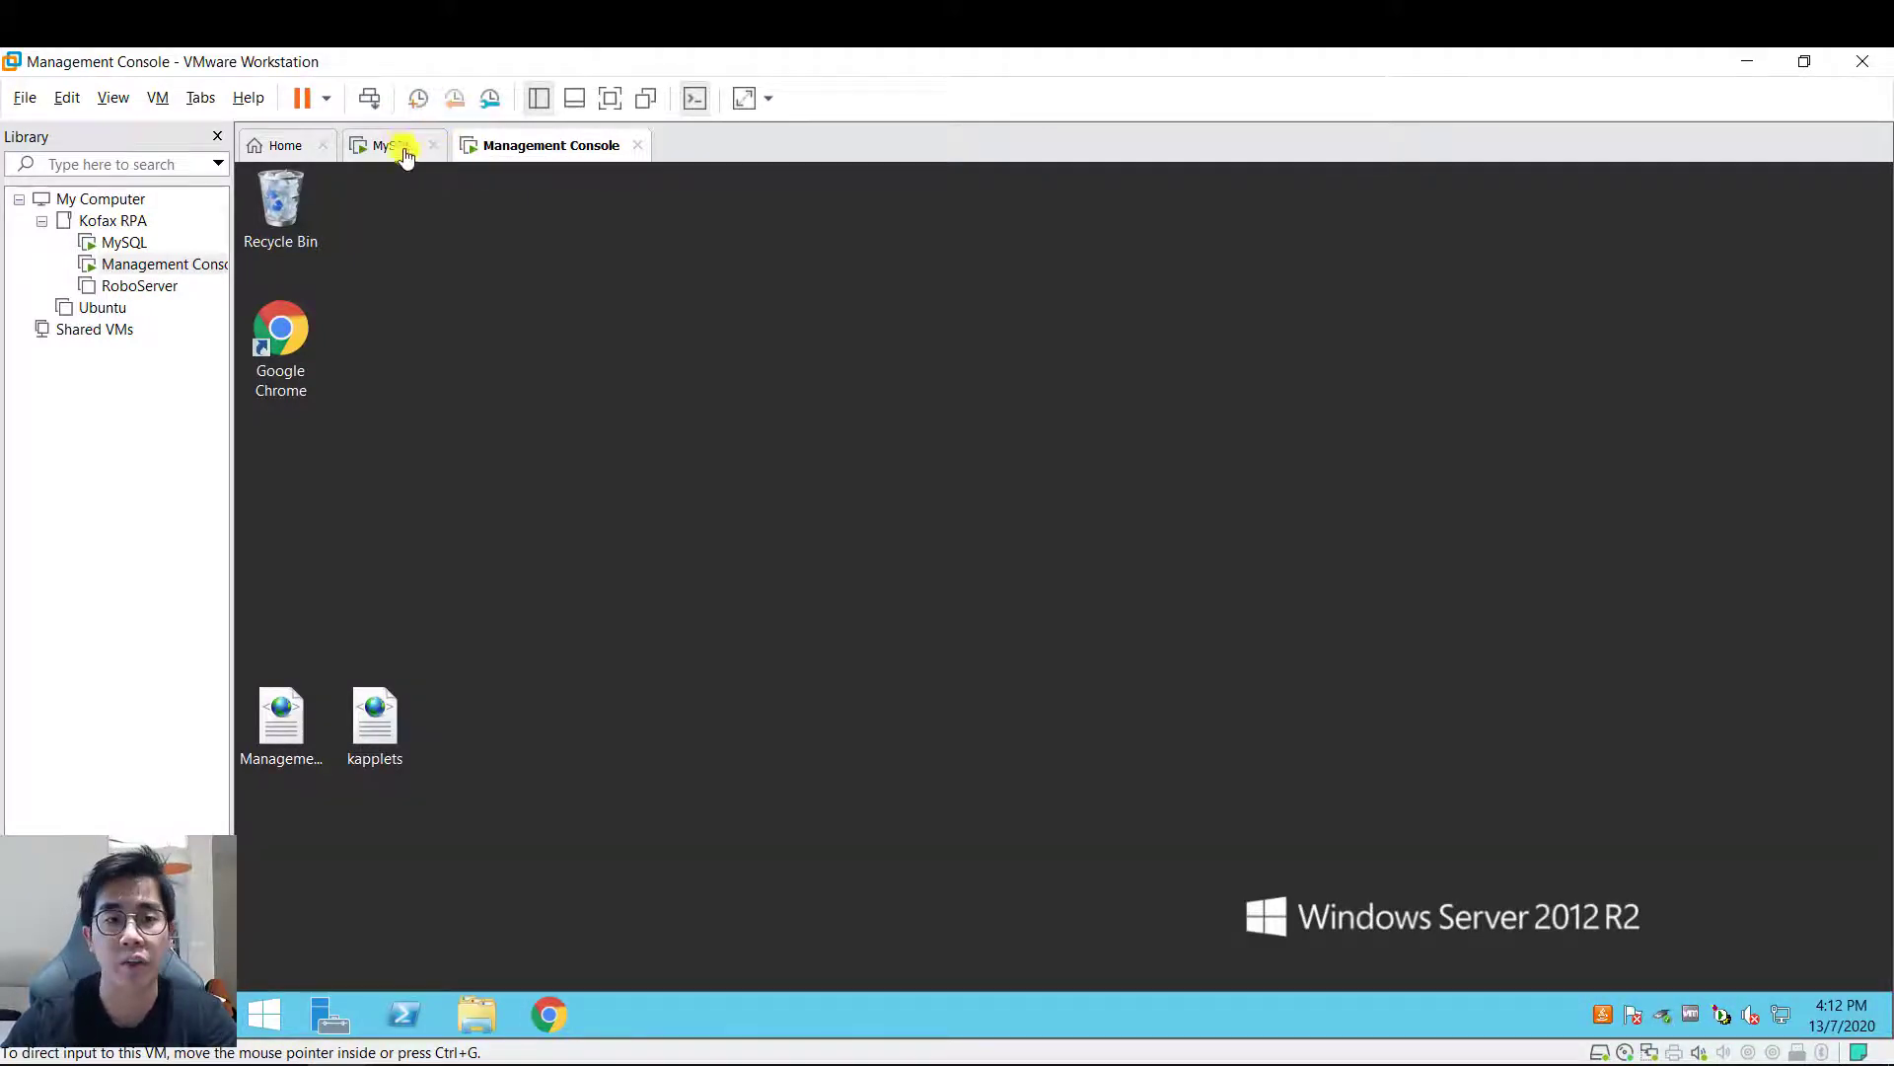
- Create the kapplets schema, apply its CREATE SCHEMA script, and expand it in the Navigator
{"action": "left_click", "coordinate": [384, 145]}
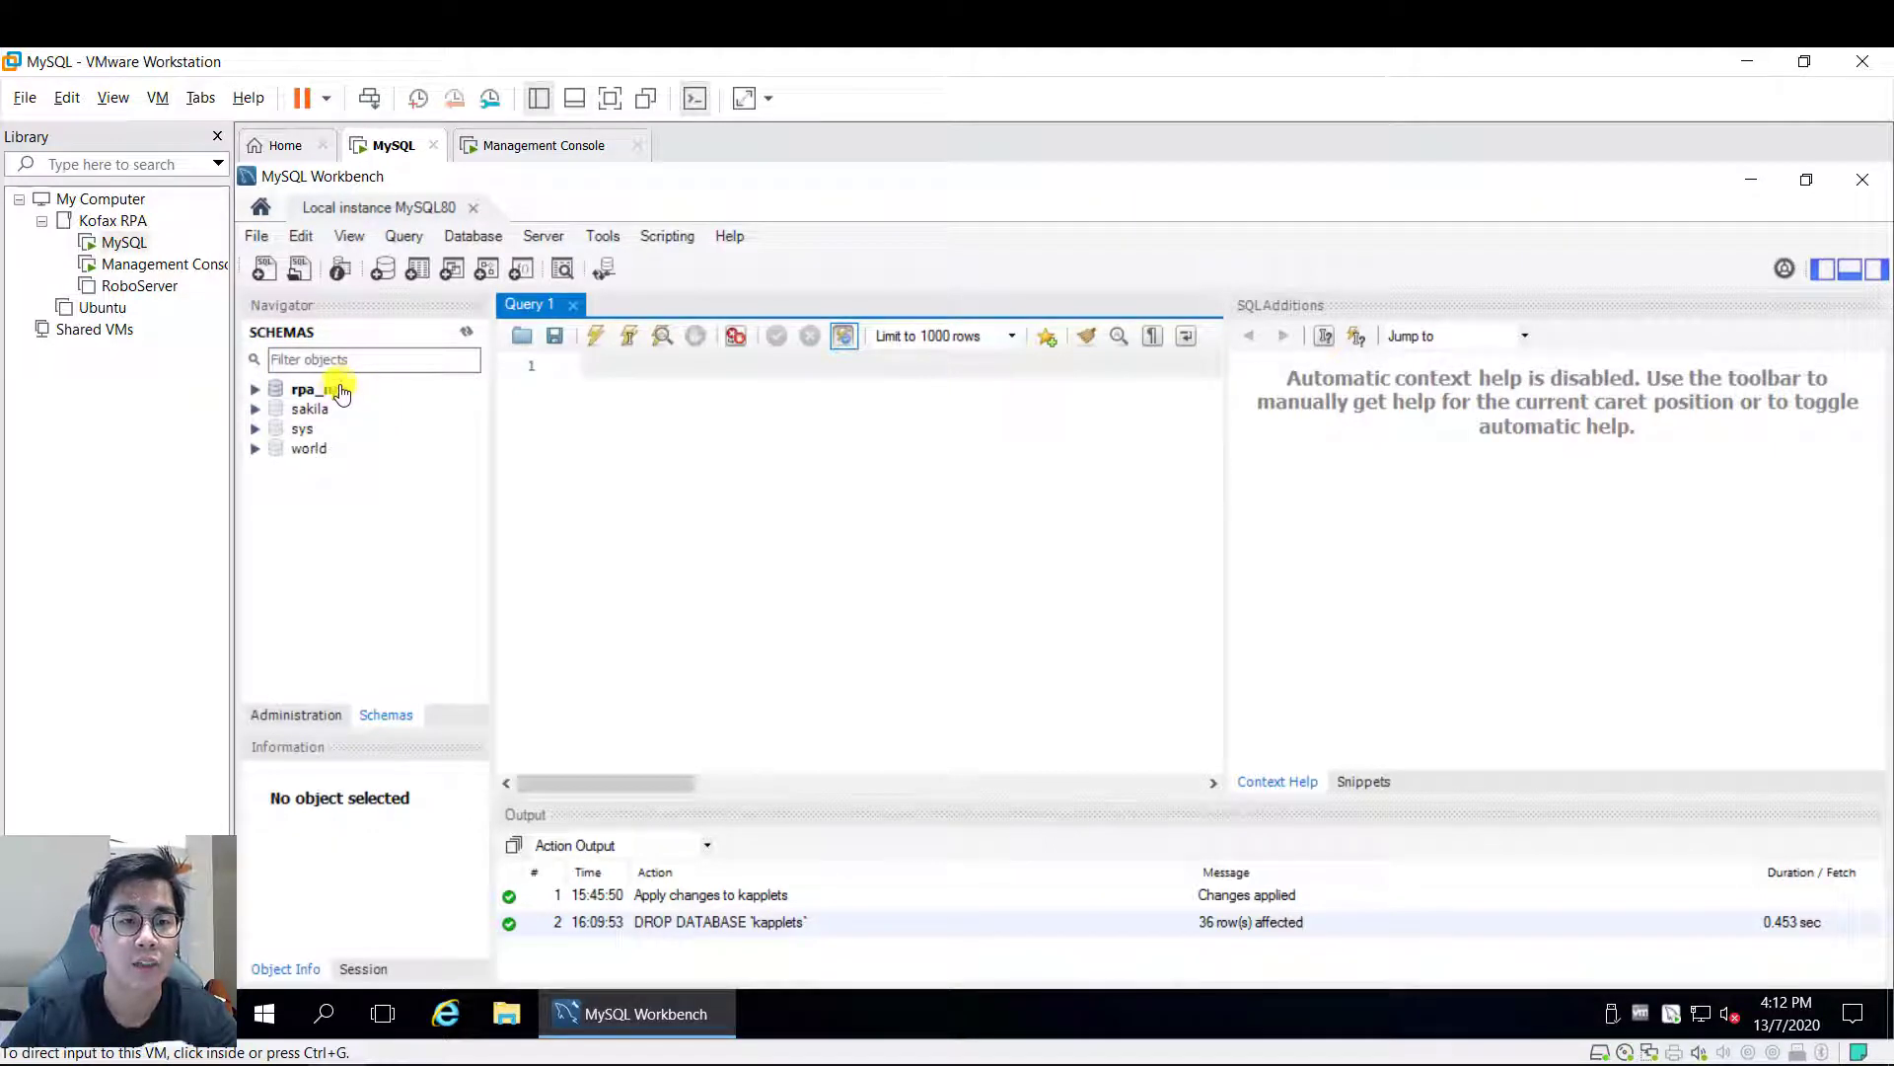
{"action": "left_click", "coordinate": [308, 389]}
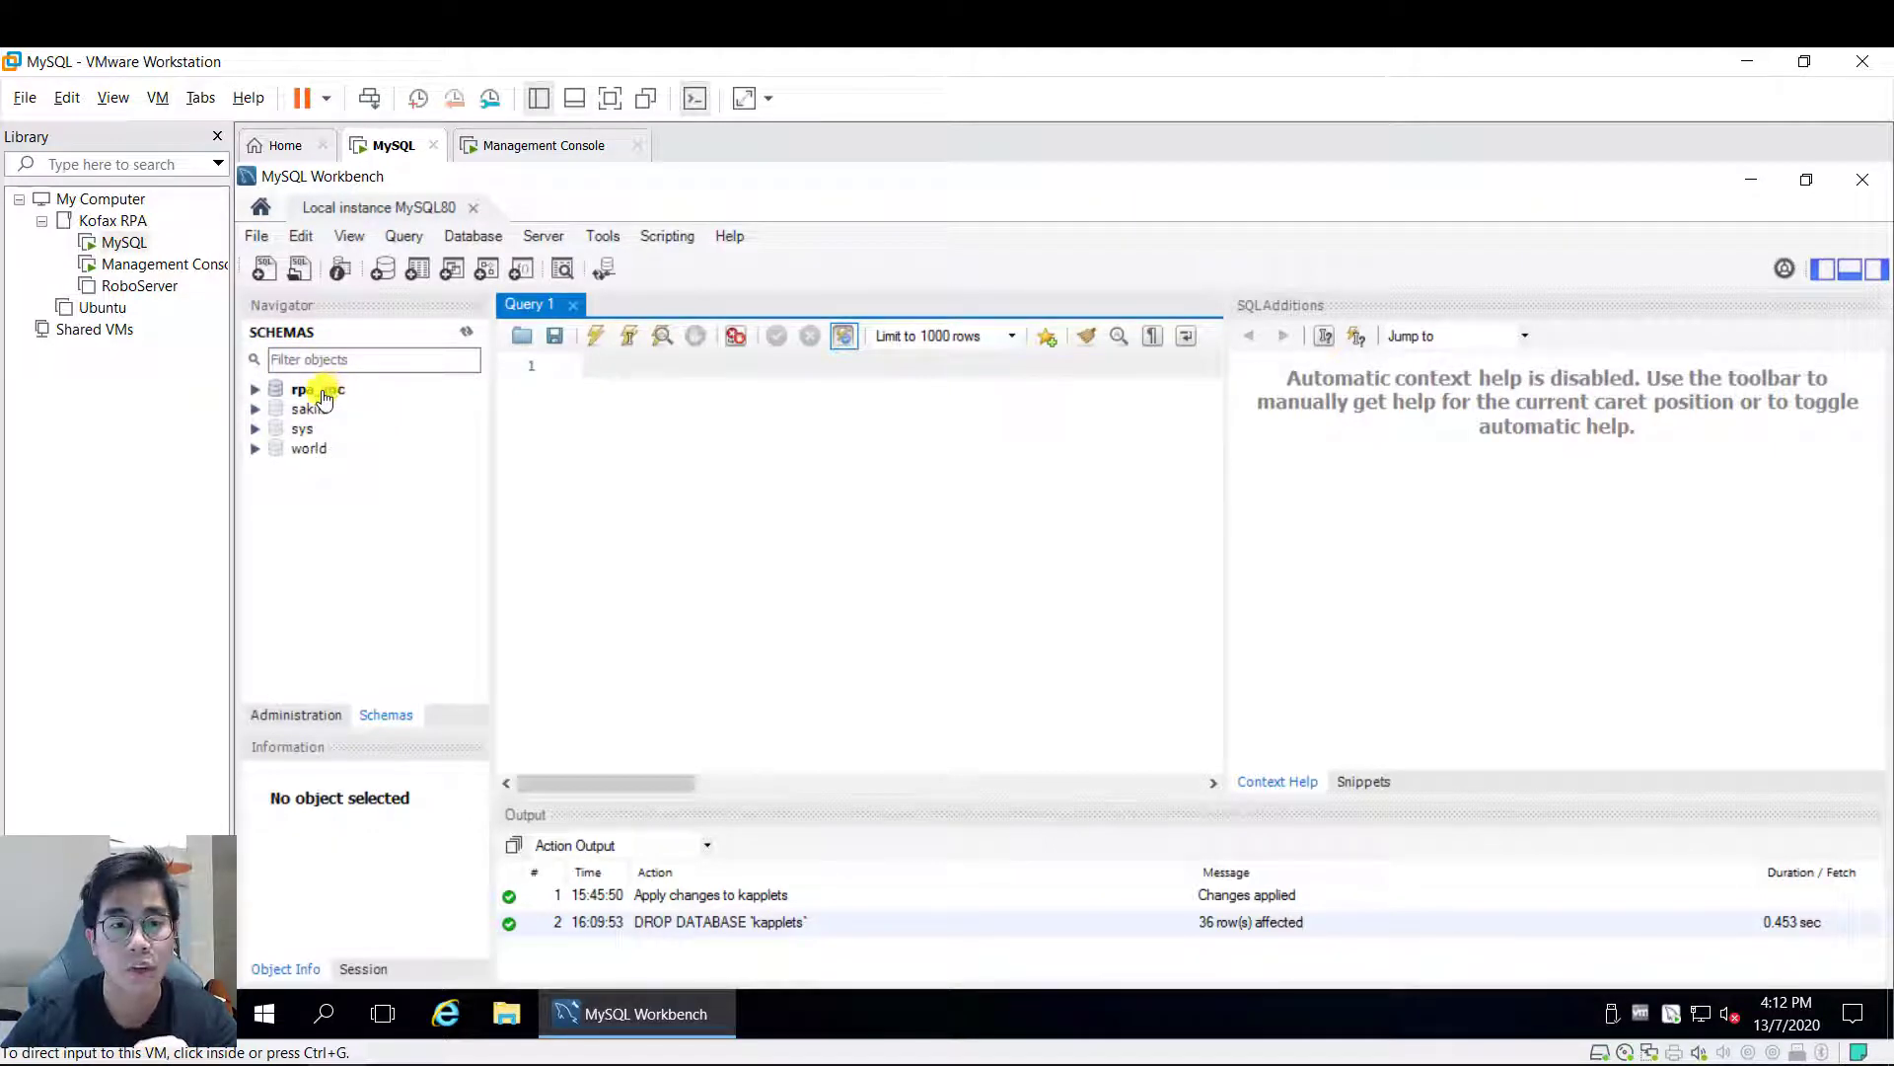
{"action": "left_click", "coordinate": [315, 389]}
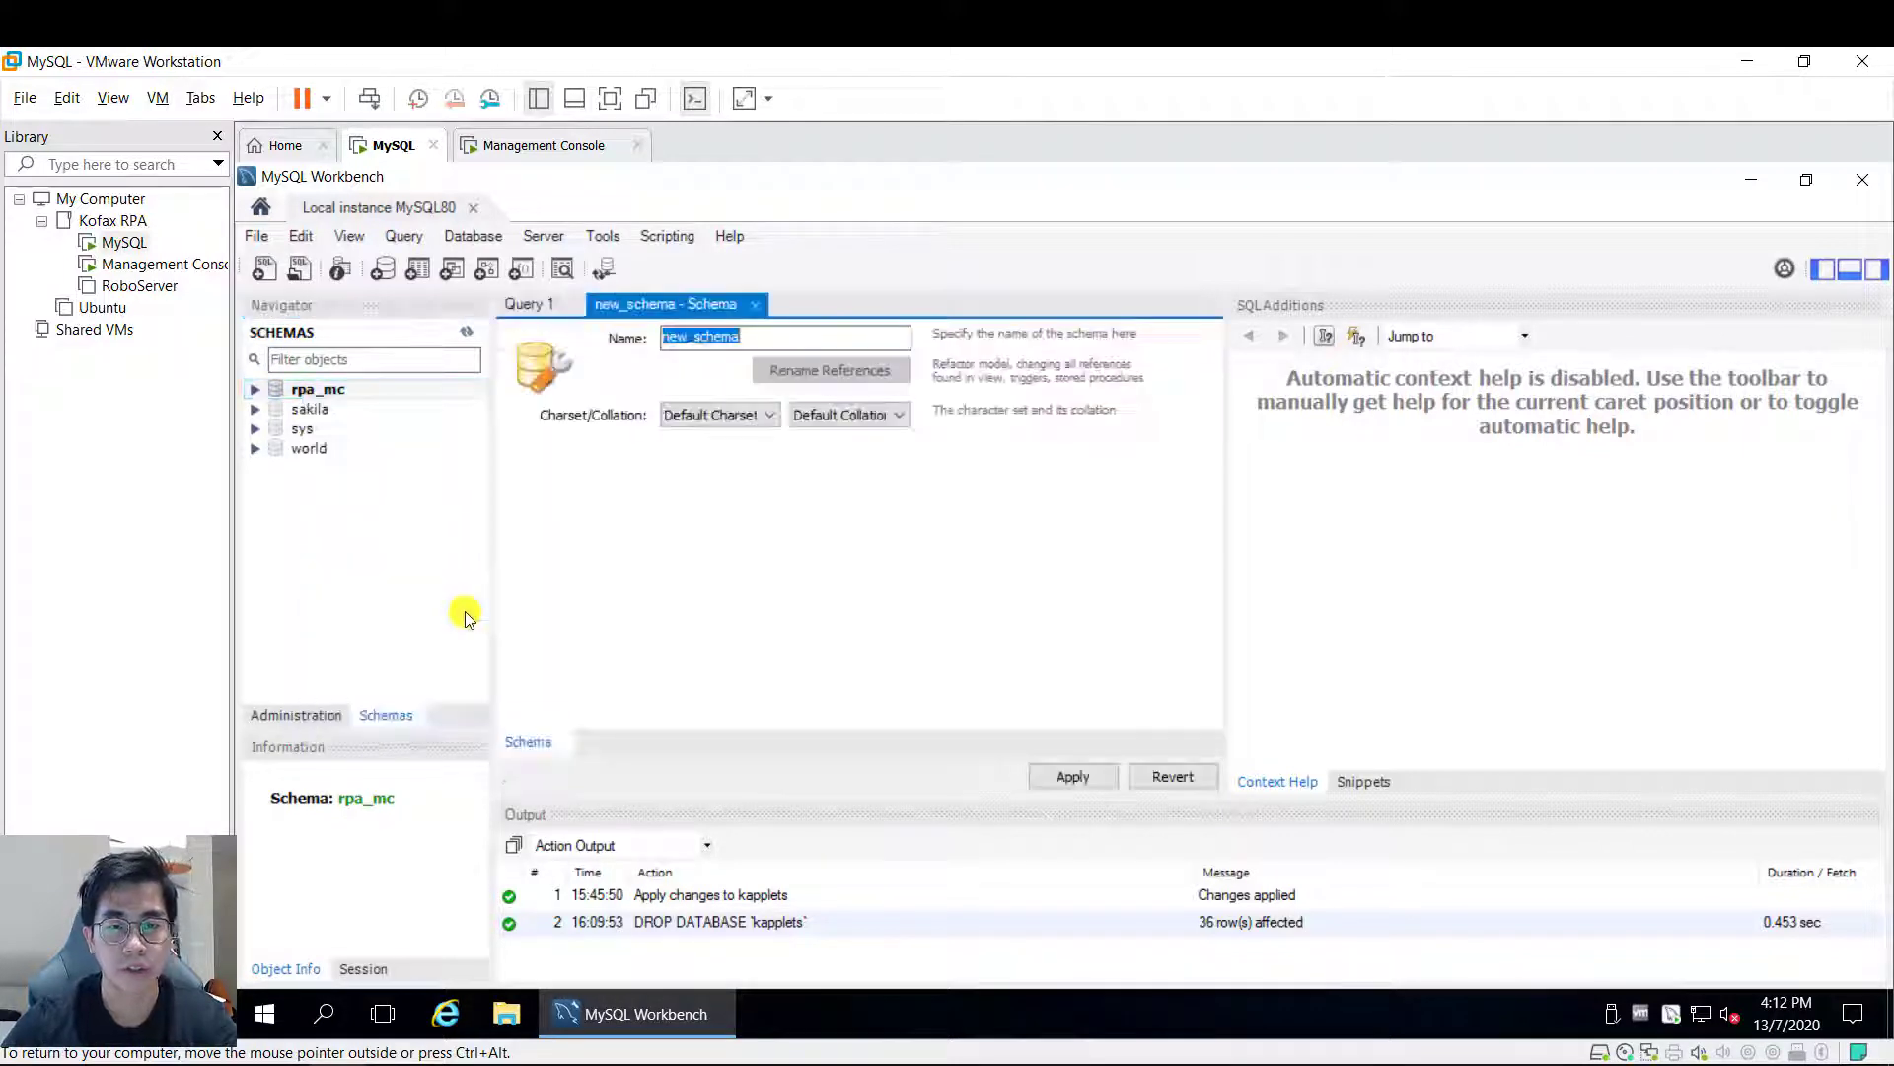
{"action": "type", "text": "kapplets"}
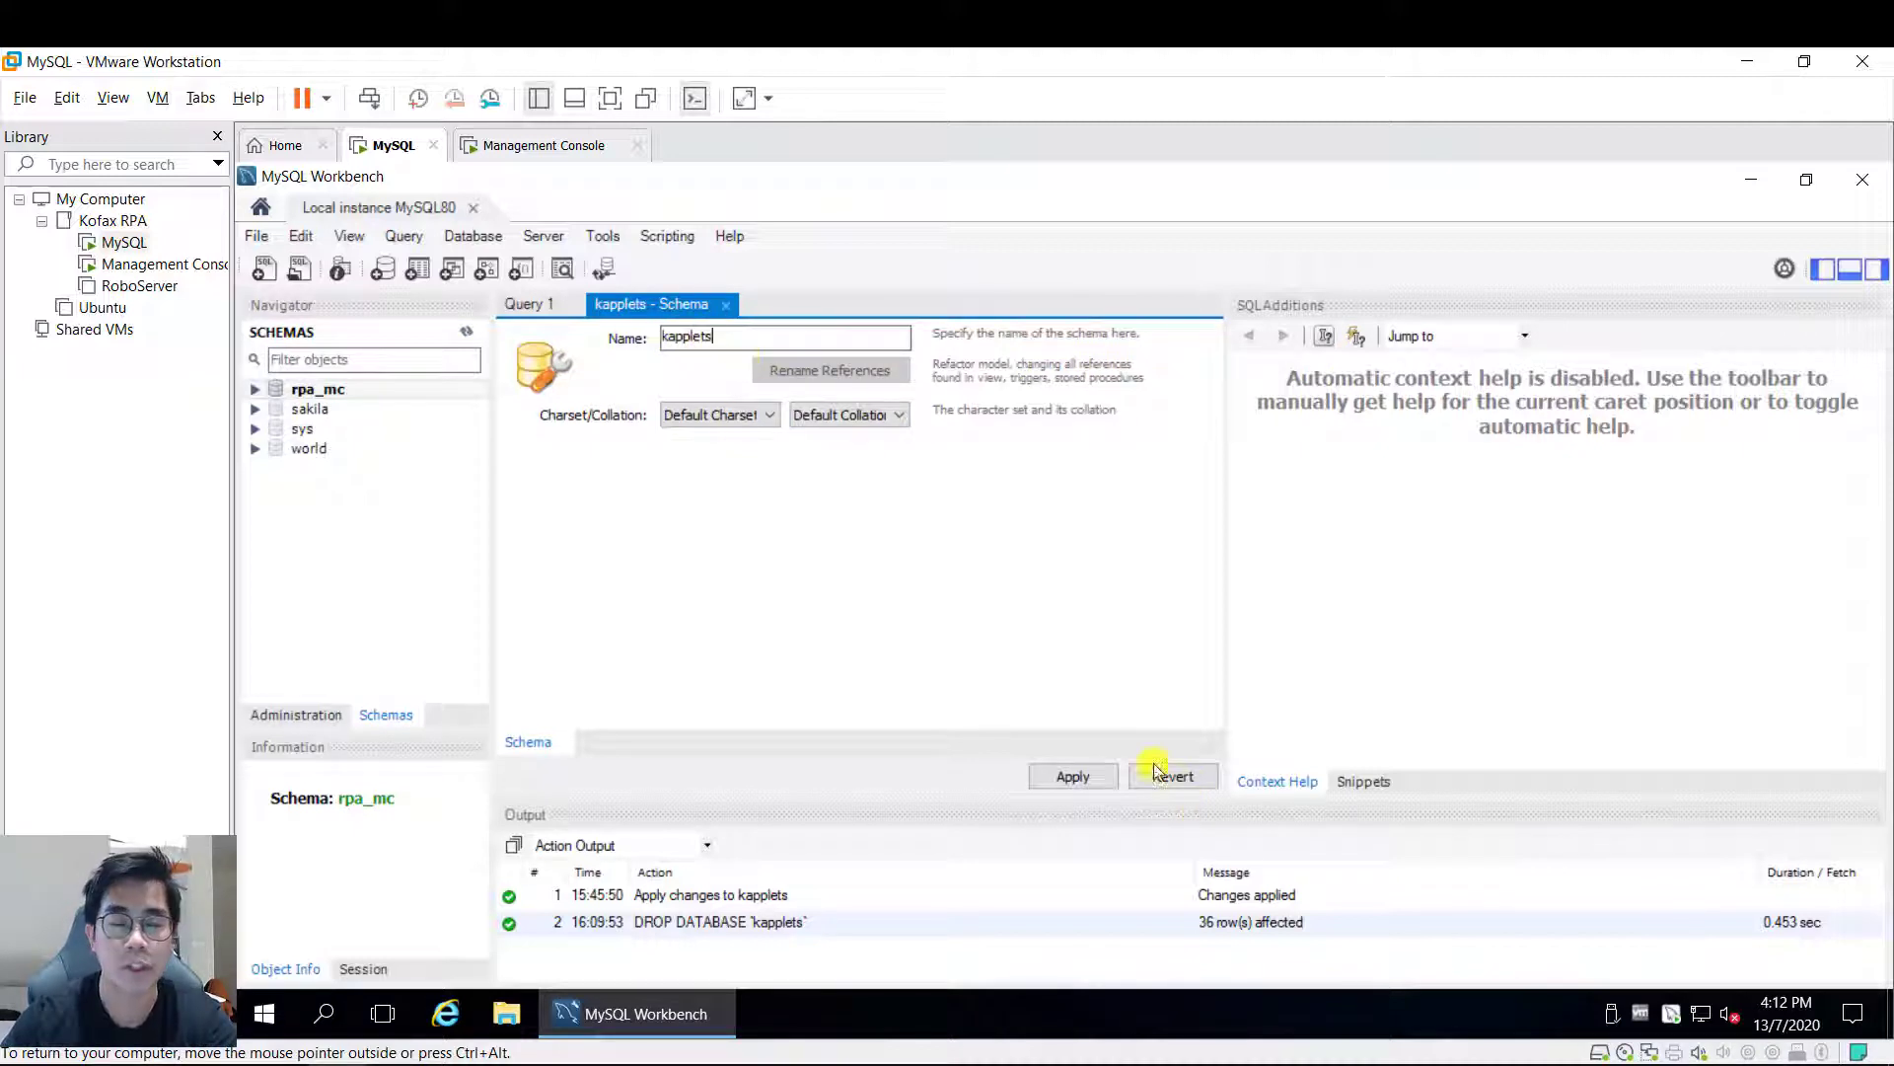
{"action": "left_click", "coordinate": [1070, 776]}
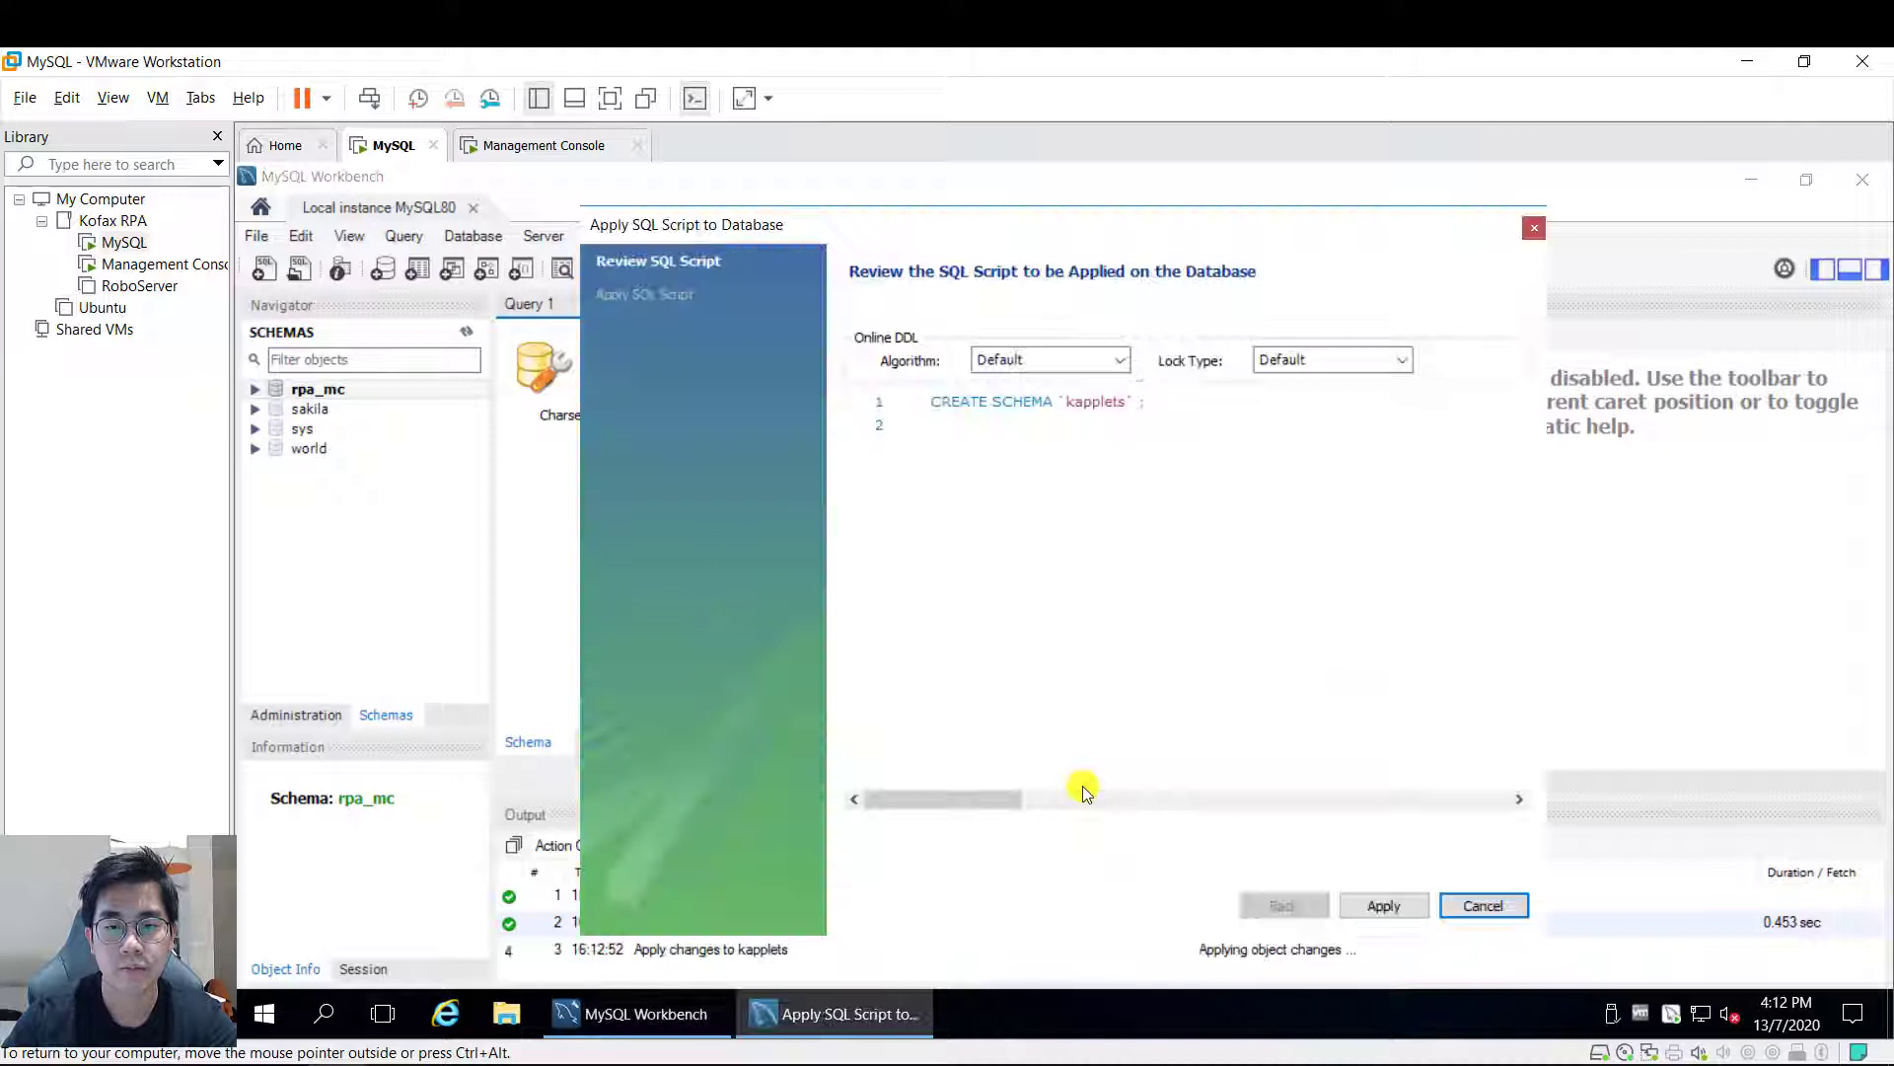
{"action": "left_click", "coordinate": [1383, 905]}
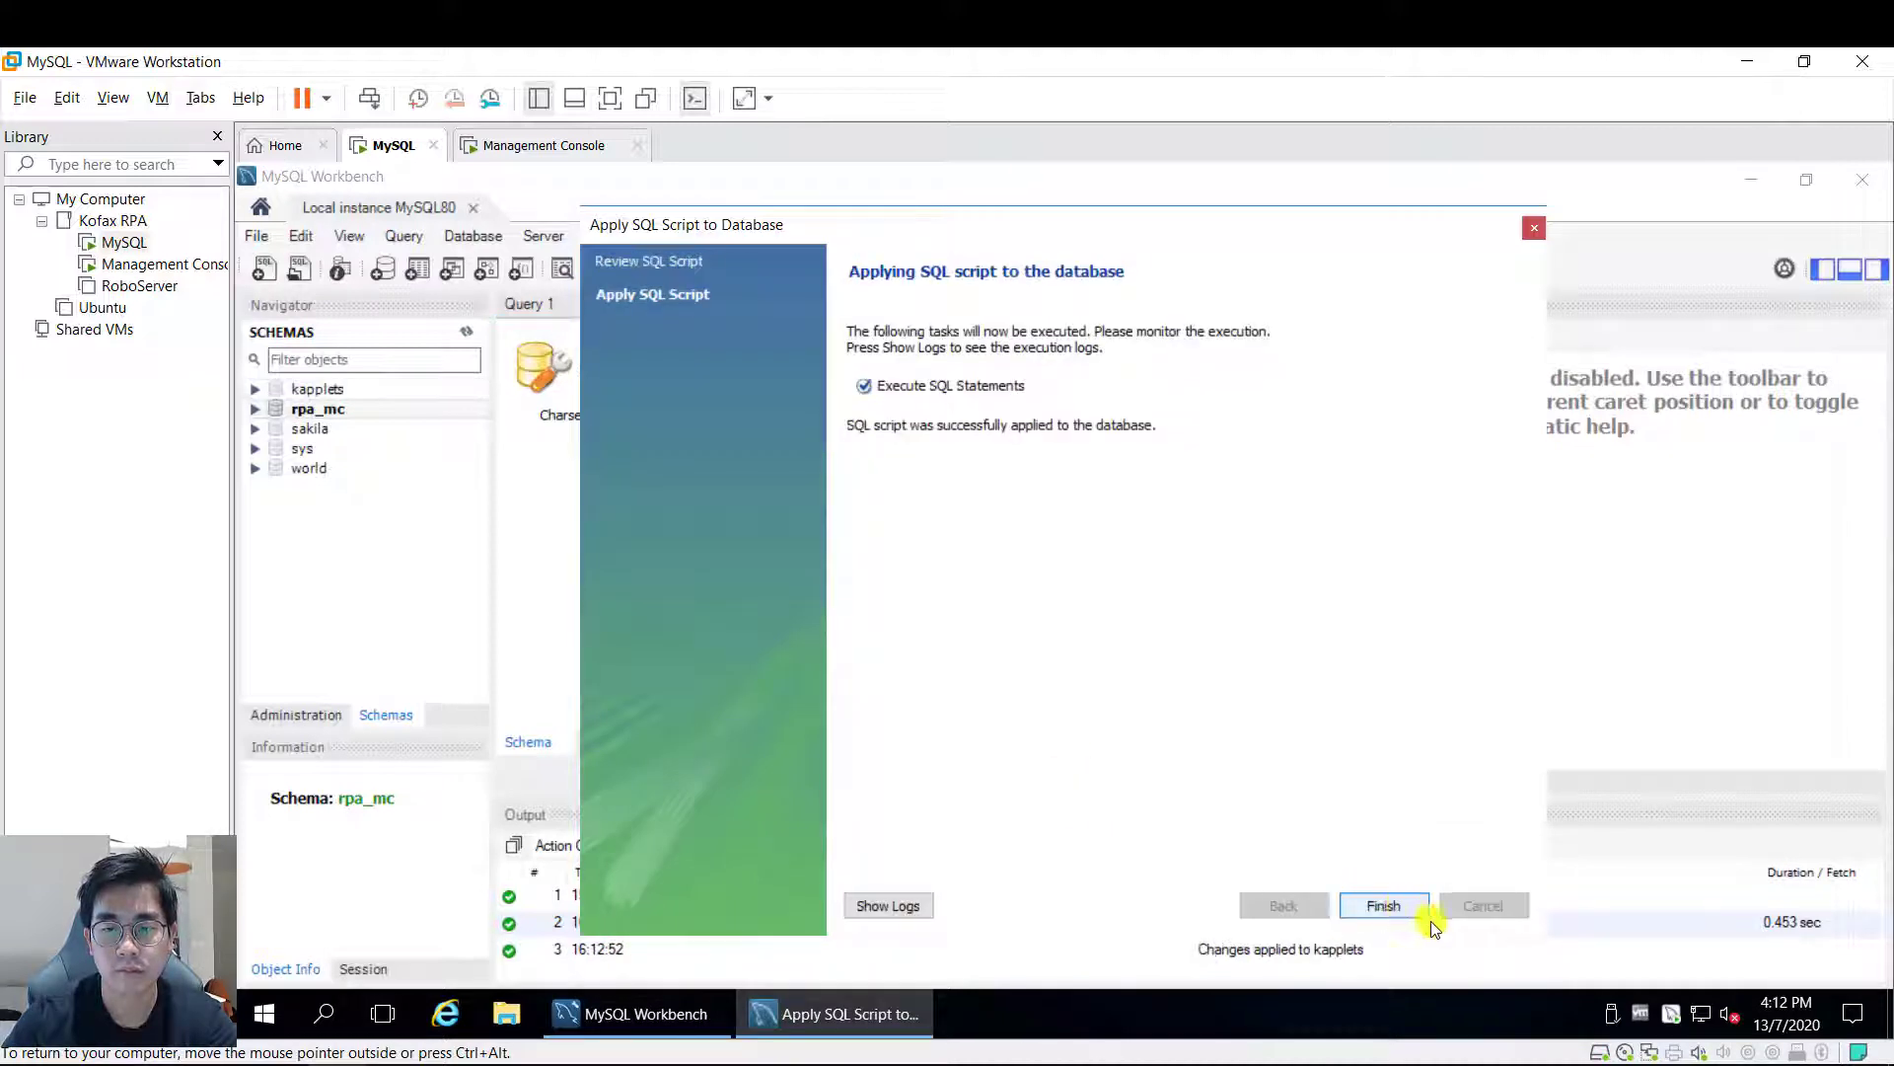
{"action": "left_click", "coordinate": [1382, 905]}
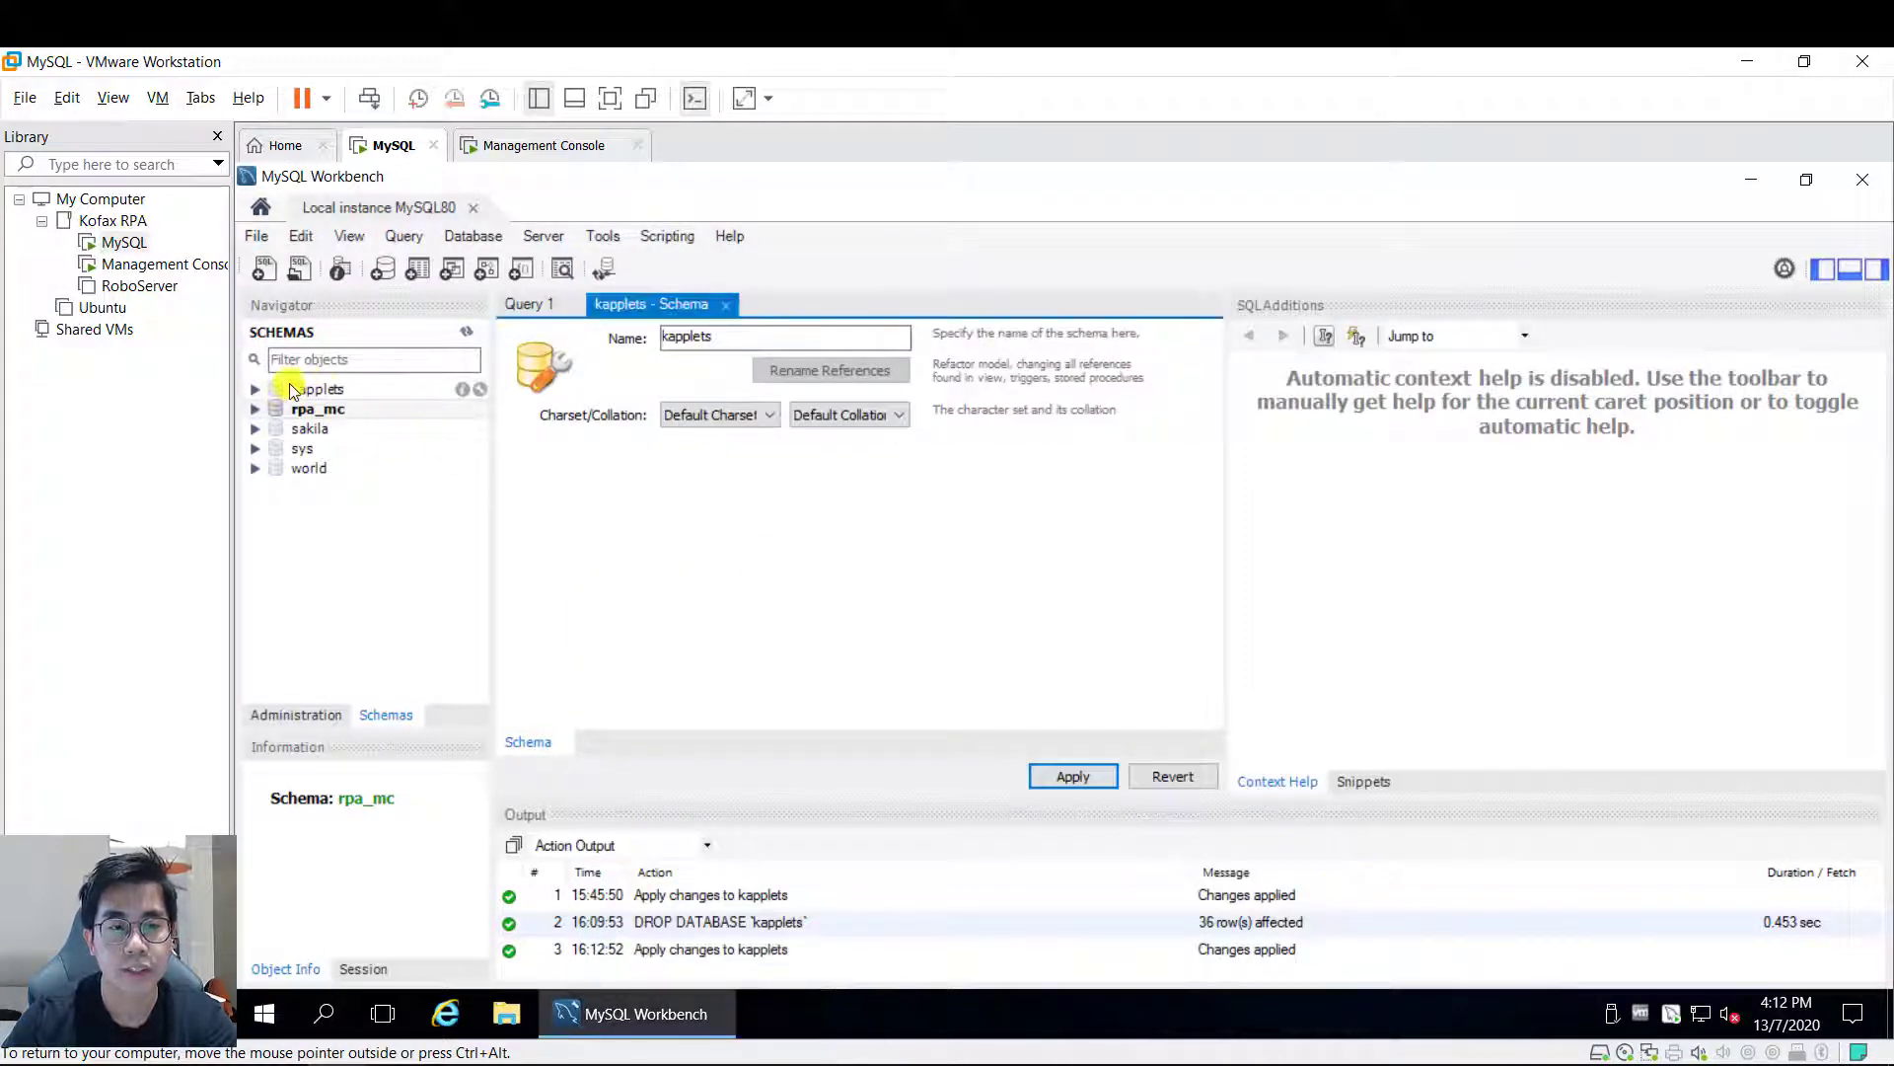
{"action": "left_click", "coordinate": [318, 388]}
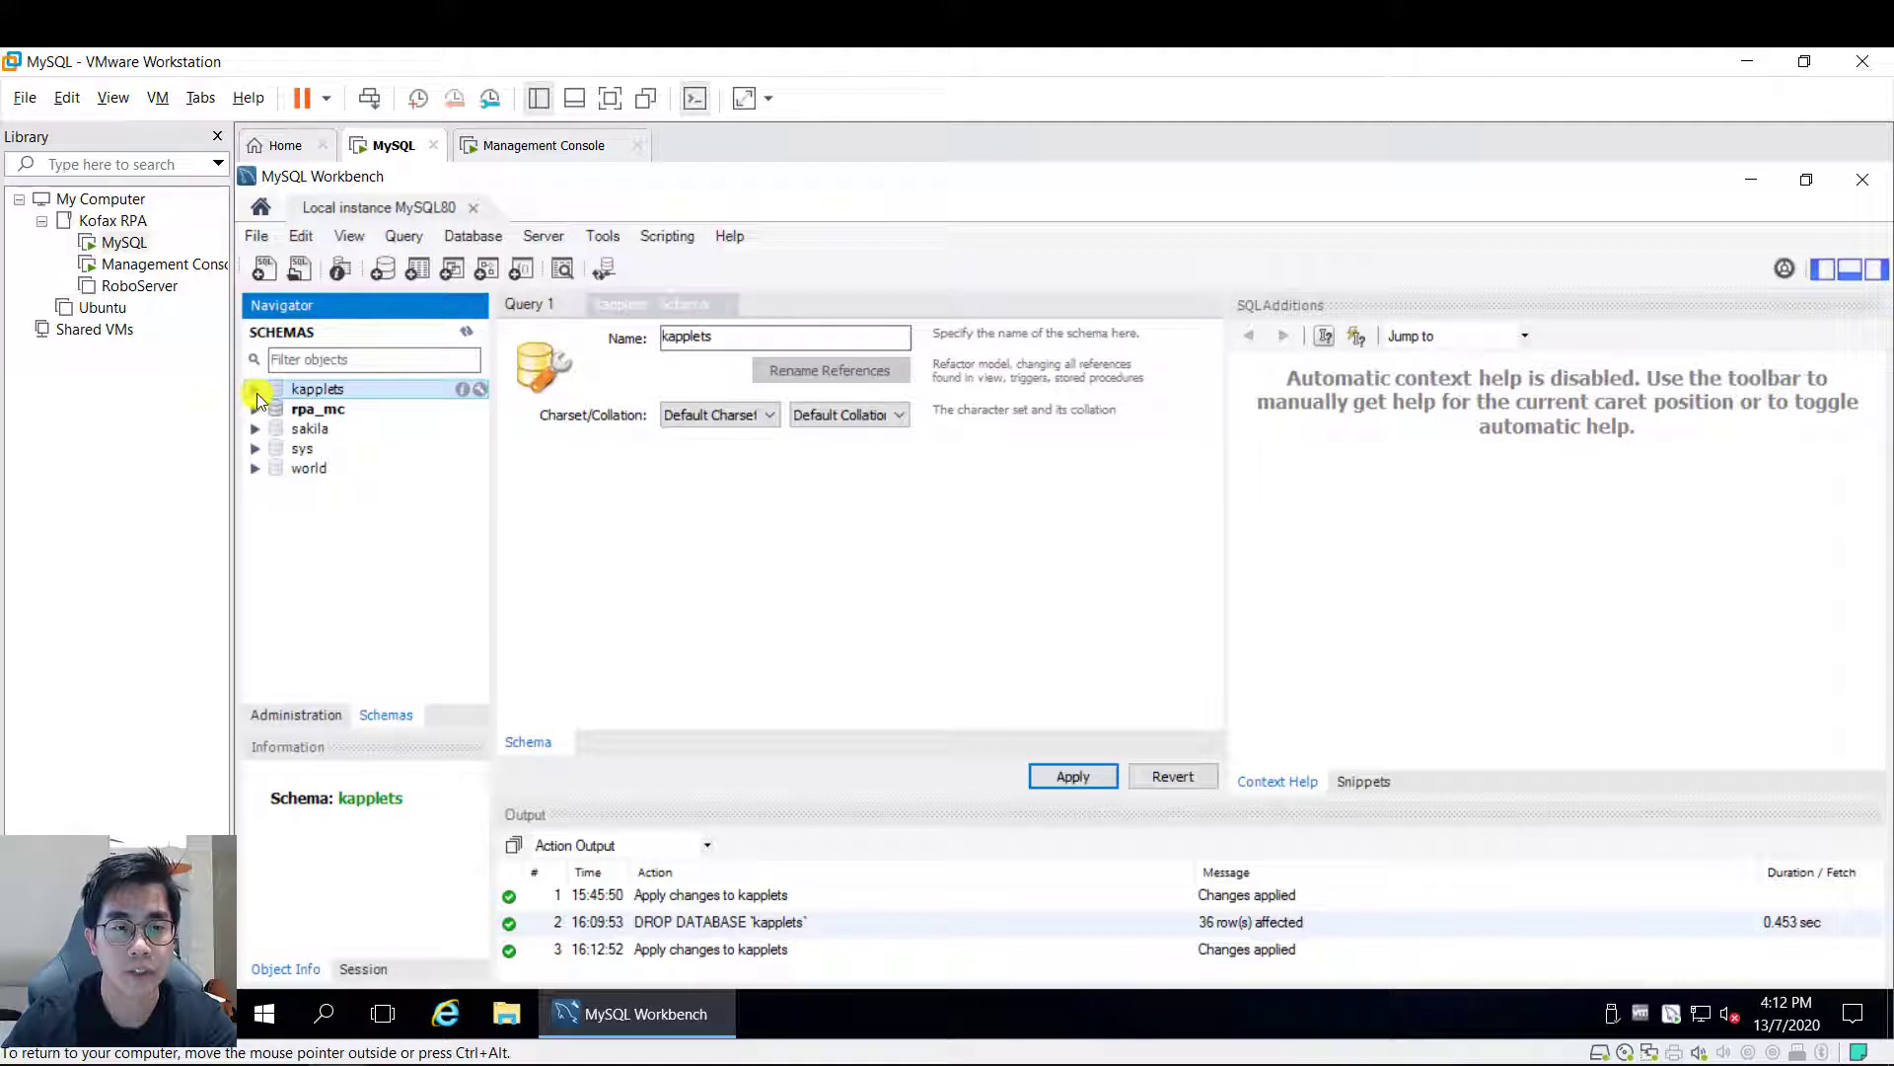
{"action": "left_click", "coordinate": [255, 388]}
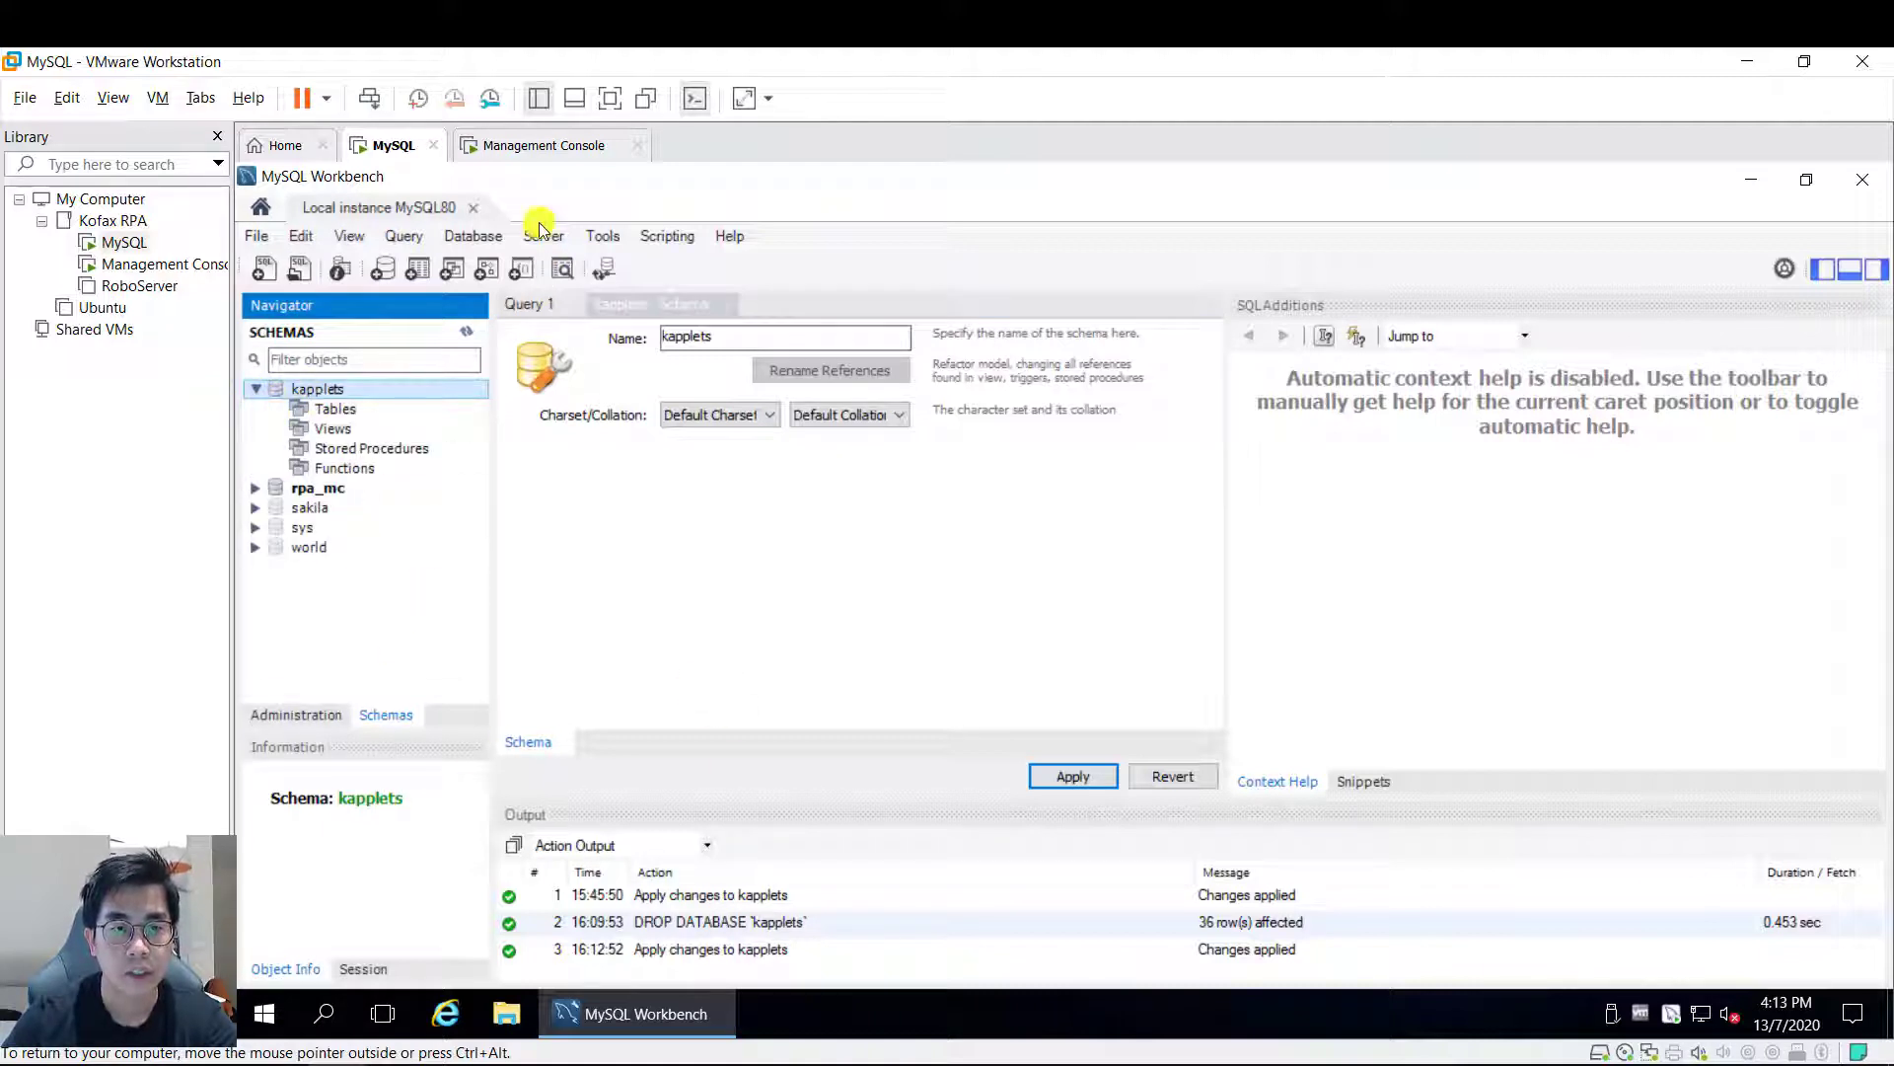
{"action": "mouse_move", "coordinate": [540, 145]}
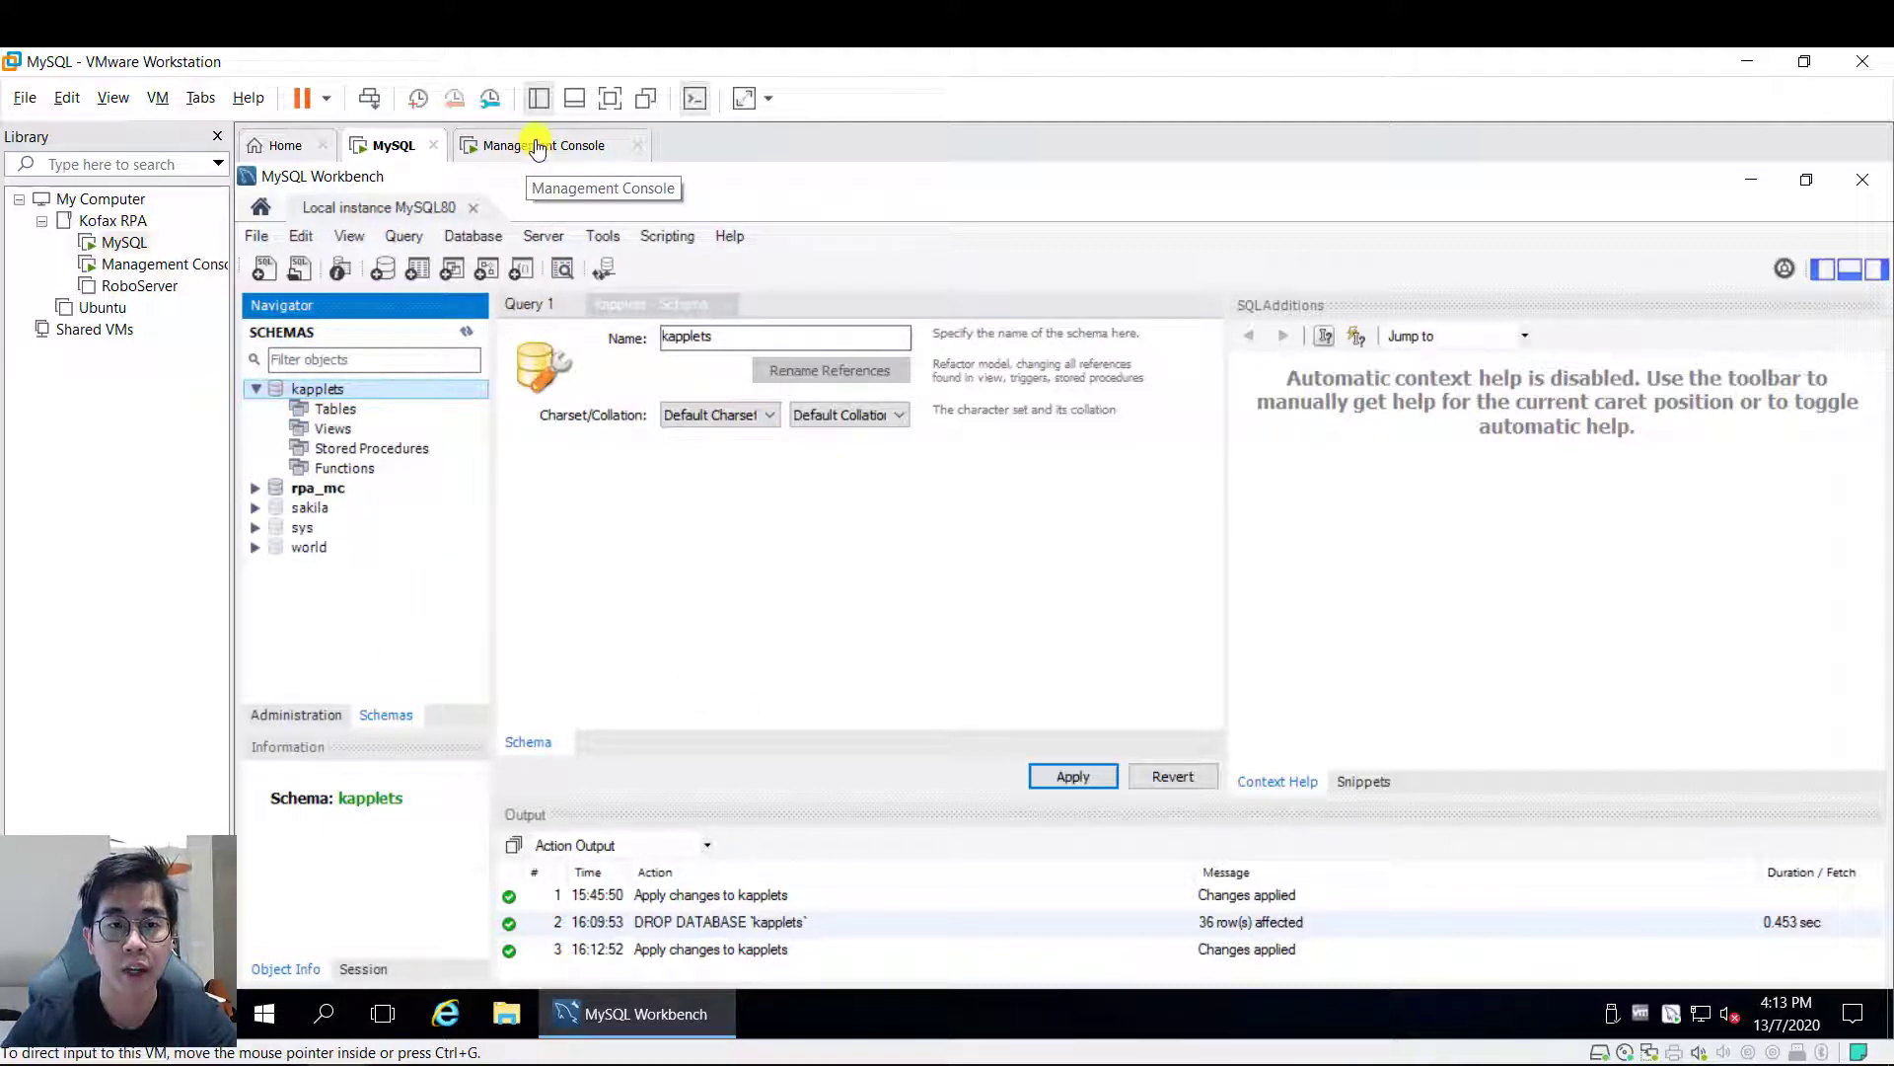
- Stop the server service and find kapplets.war in the Kofax RPA installation folder
{"action": "left_click", "coordinate": [550, 145]}
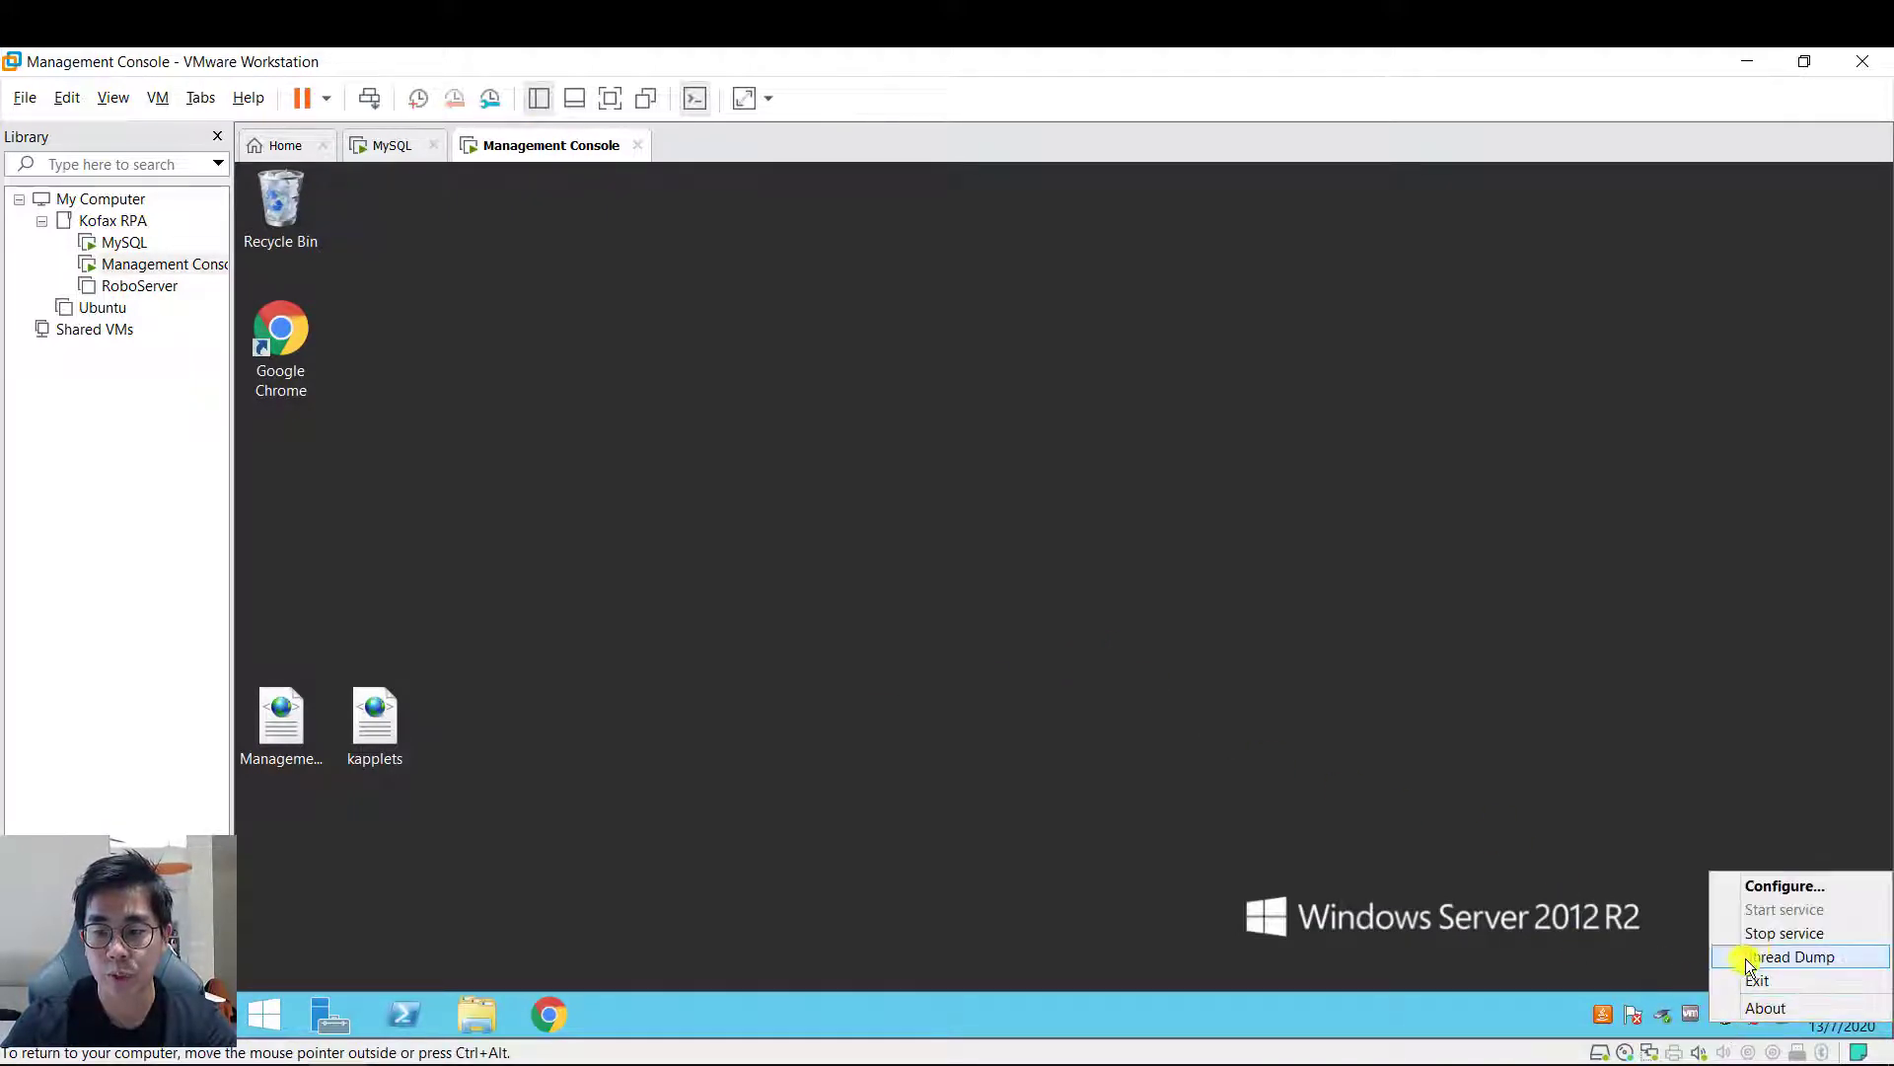
{"action": "left_click", "coordinate": [1783, 933]}
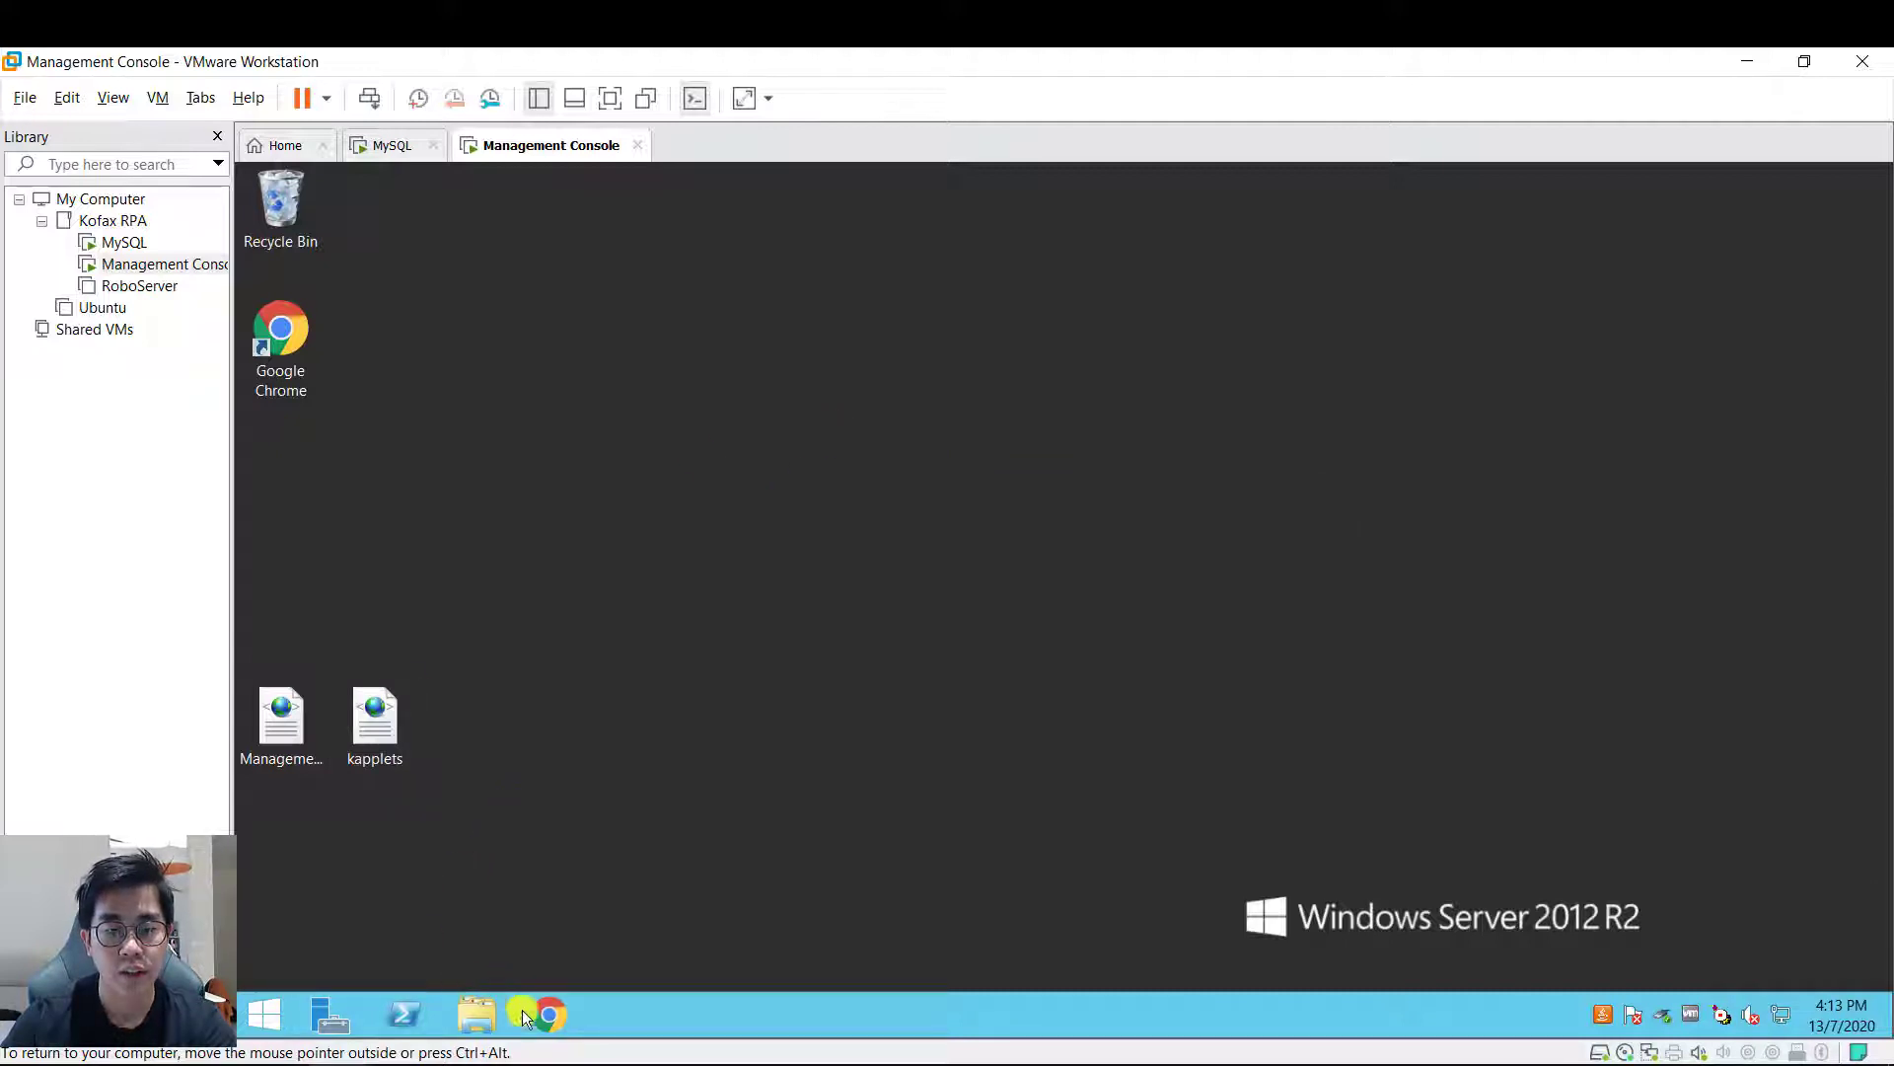
{"action": "left_click", "coordinate": [474, 1012]}
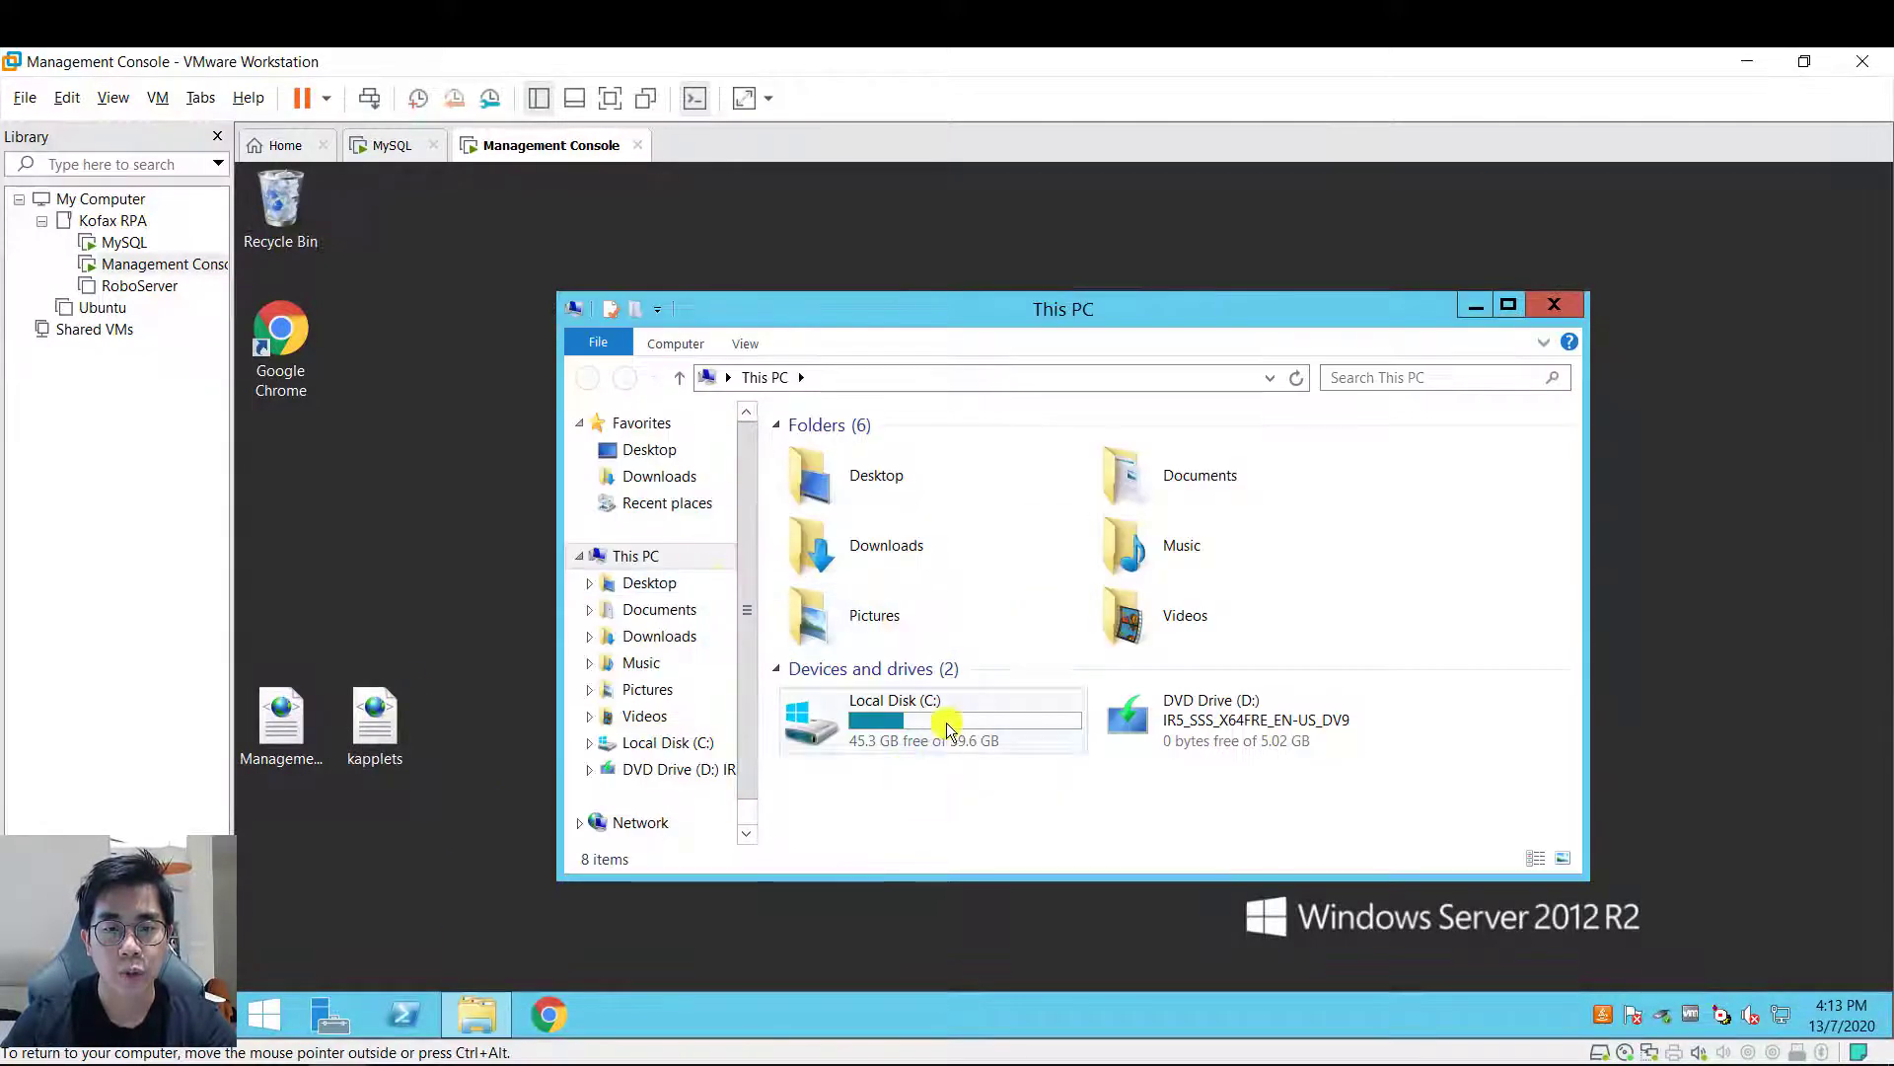
{"action": "double_click", "coordinate": [894, 719]}
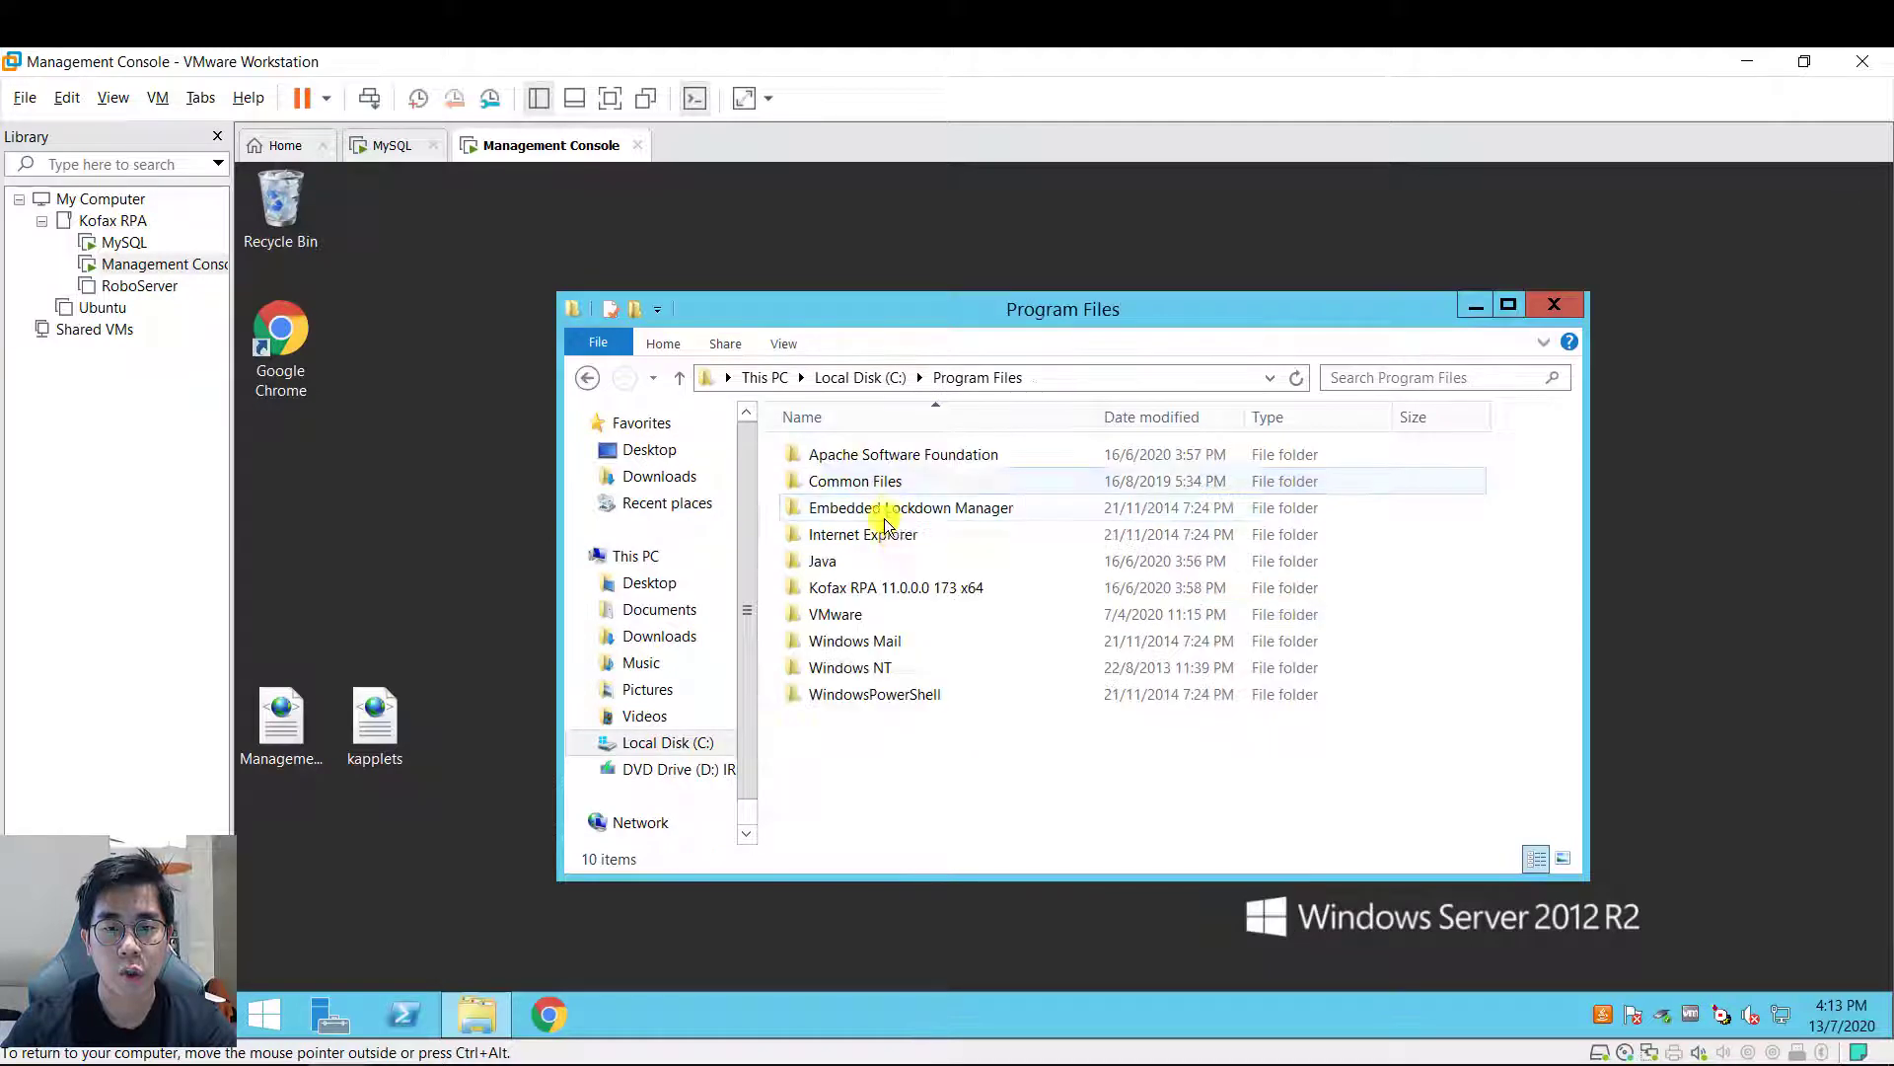
{"action": "left_click", "coordinate": [895, 587]}
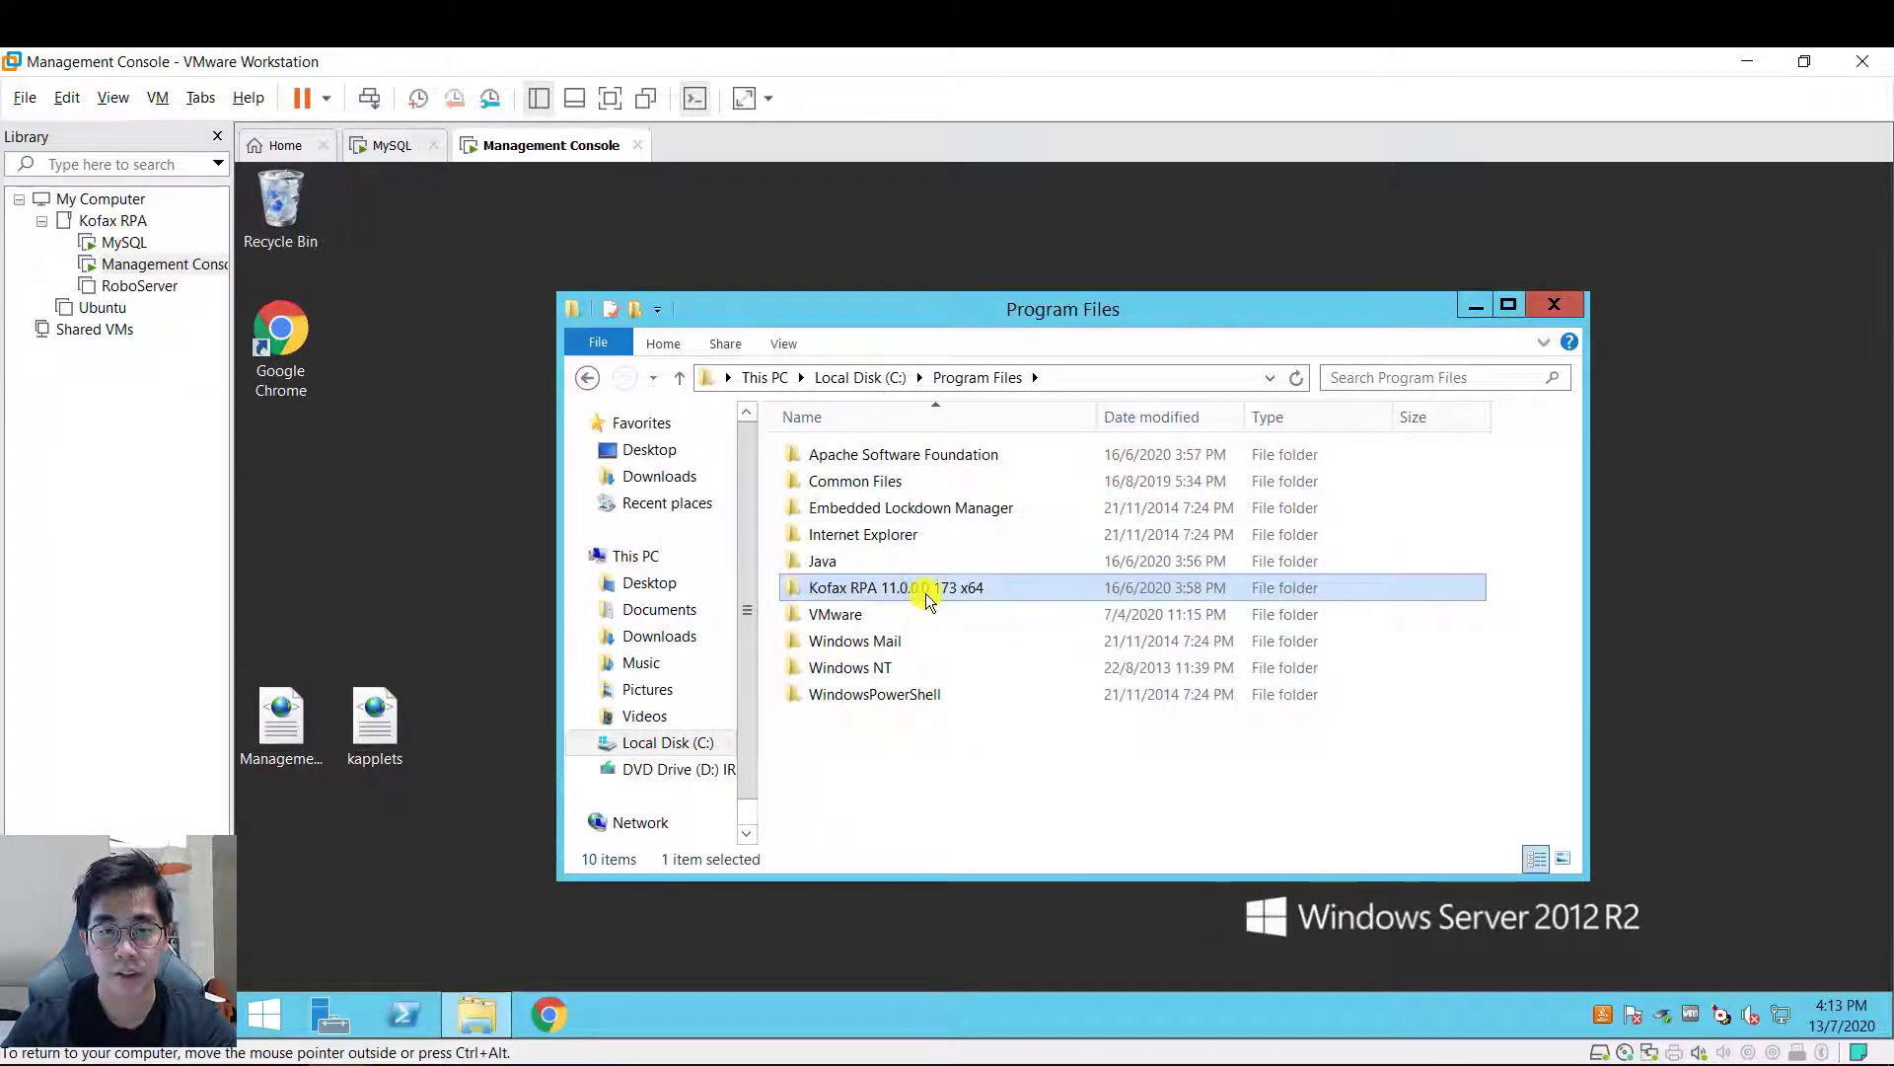
{"action": "double_click", "coordinate": [894, 587]}
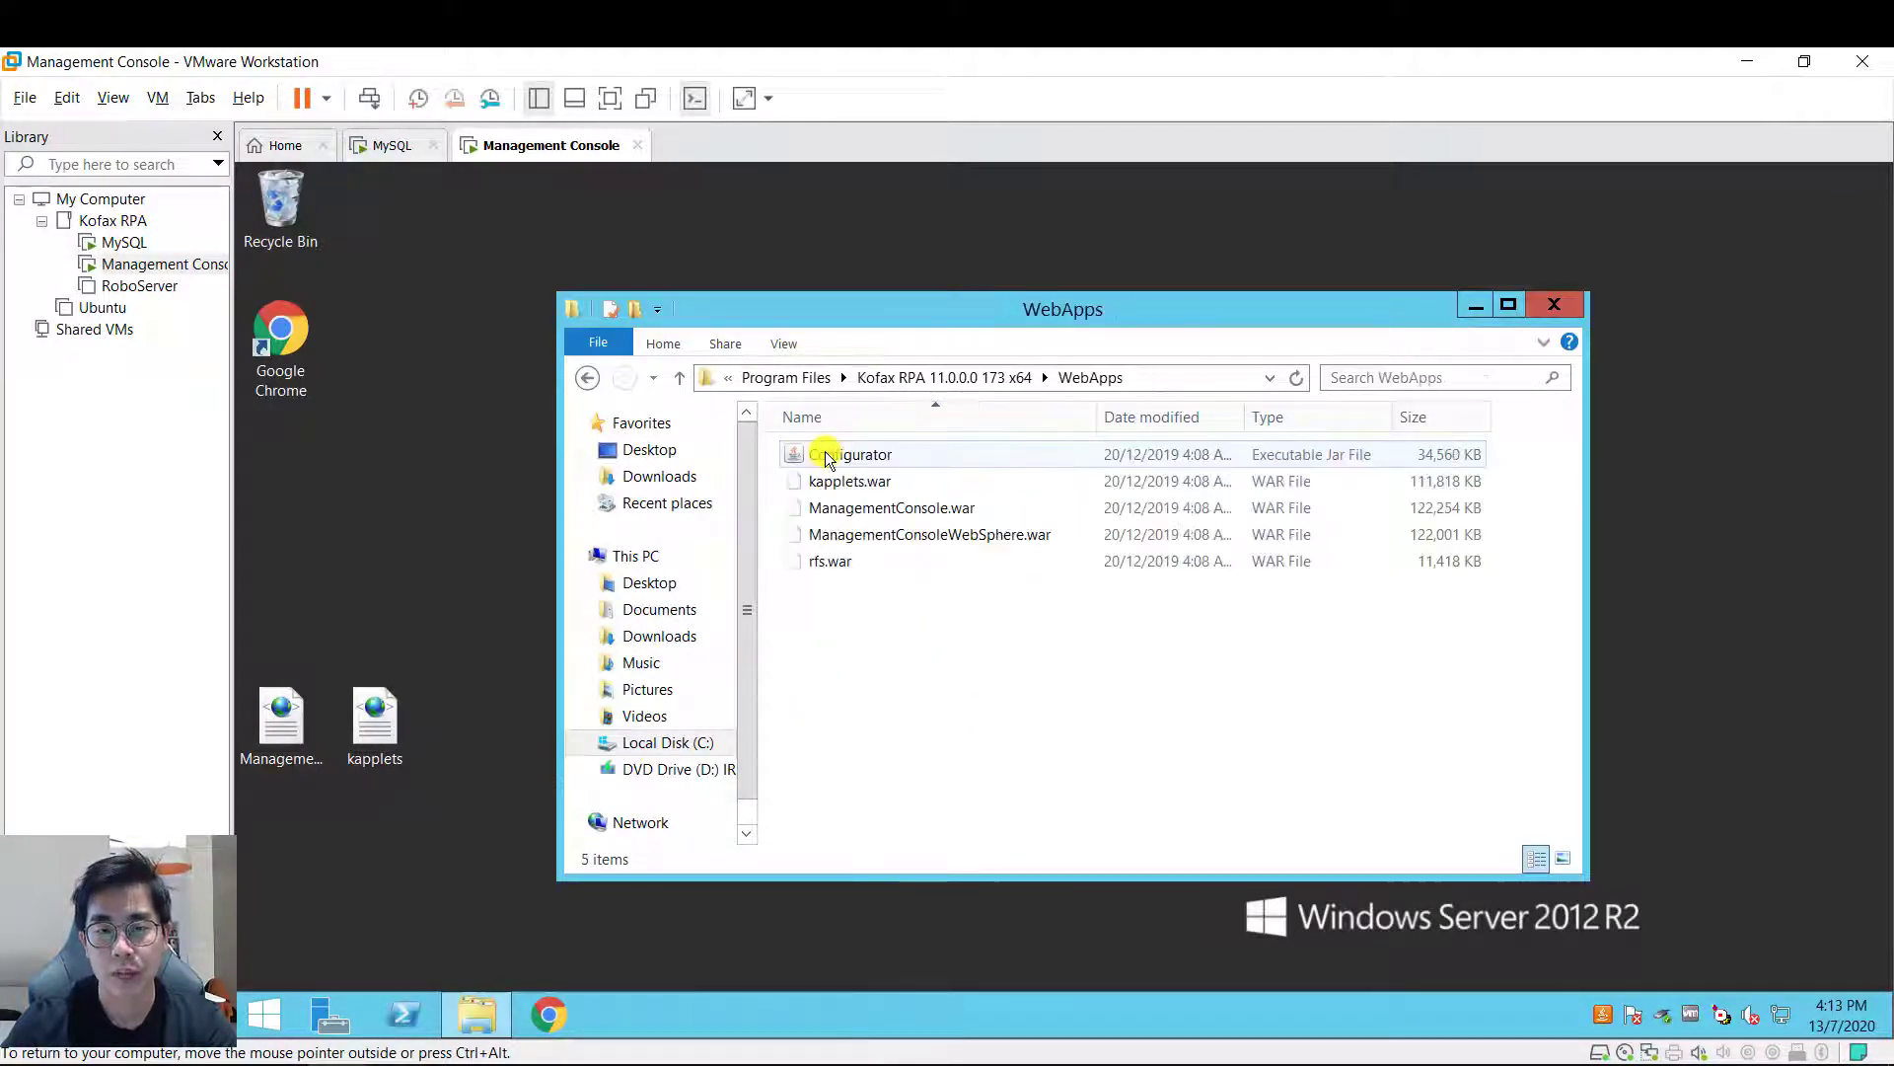
{"action": "left_click", "coordinate": [850, 481]}
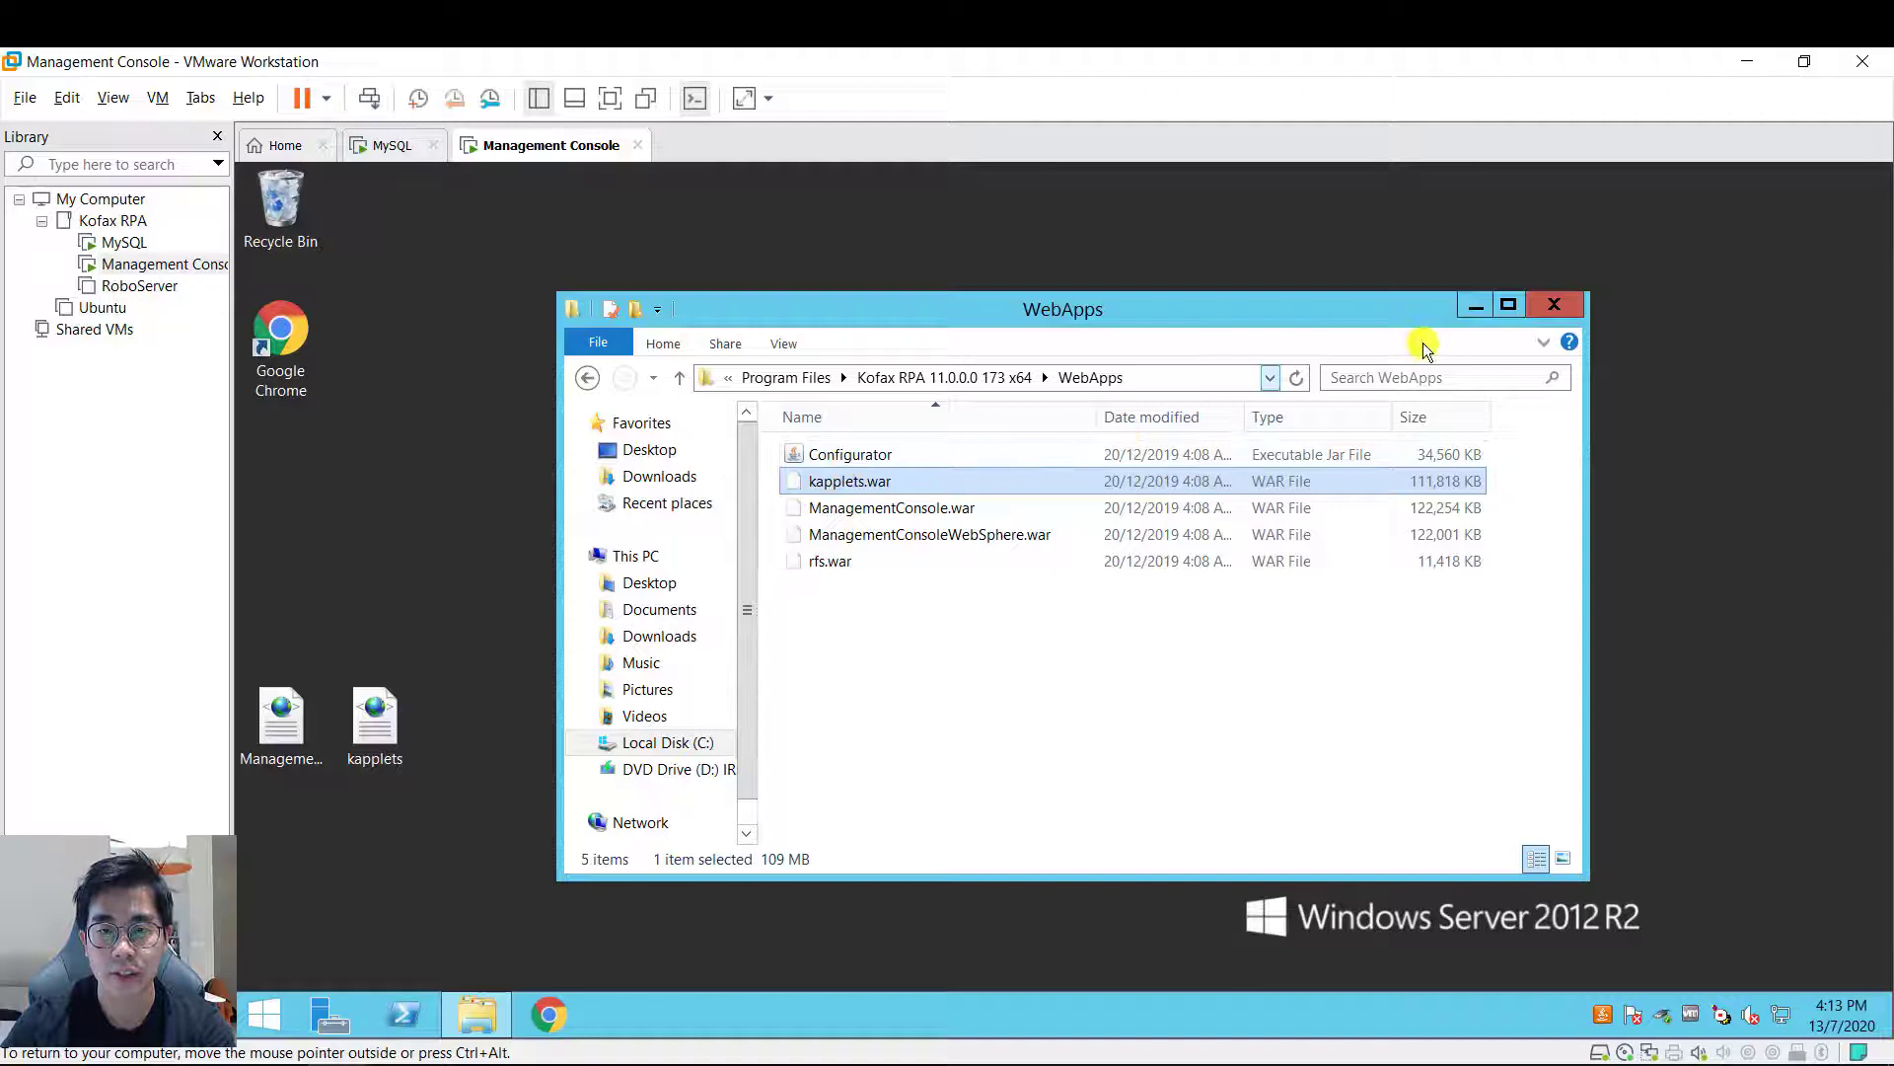
- Browse from C: through Program Files to Tomcat 8.5's webapps folder
{"action": "left_click", "coordinate": [667, 742]}
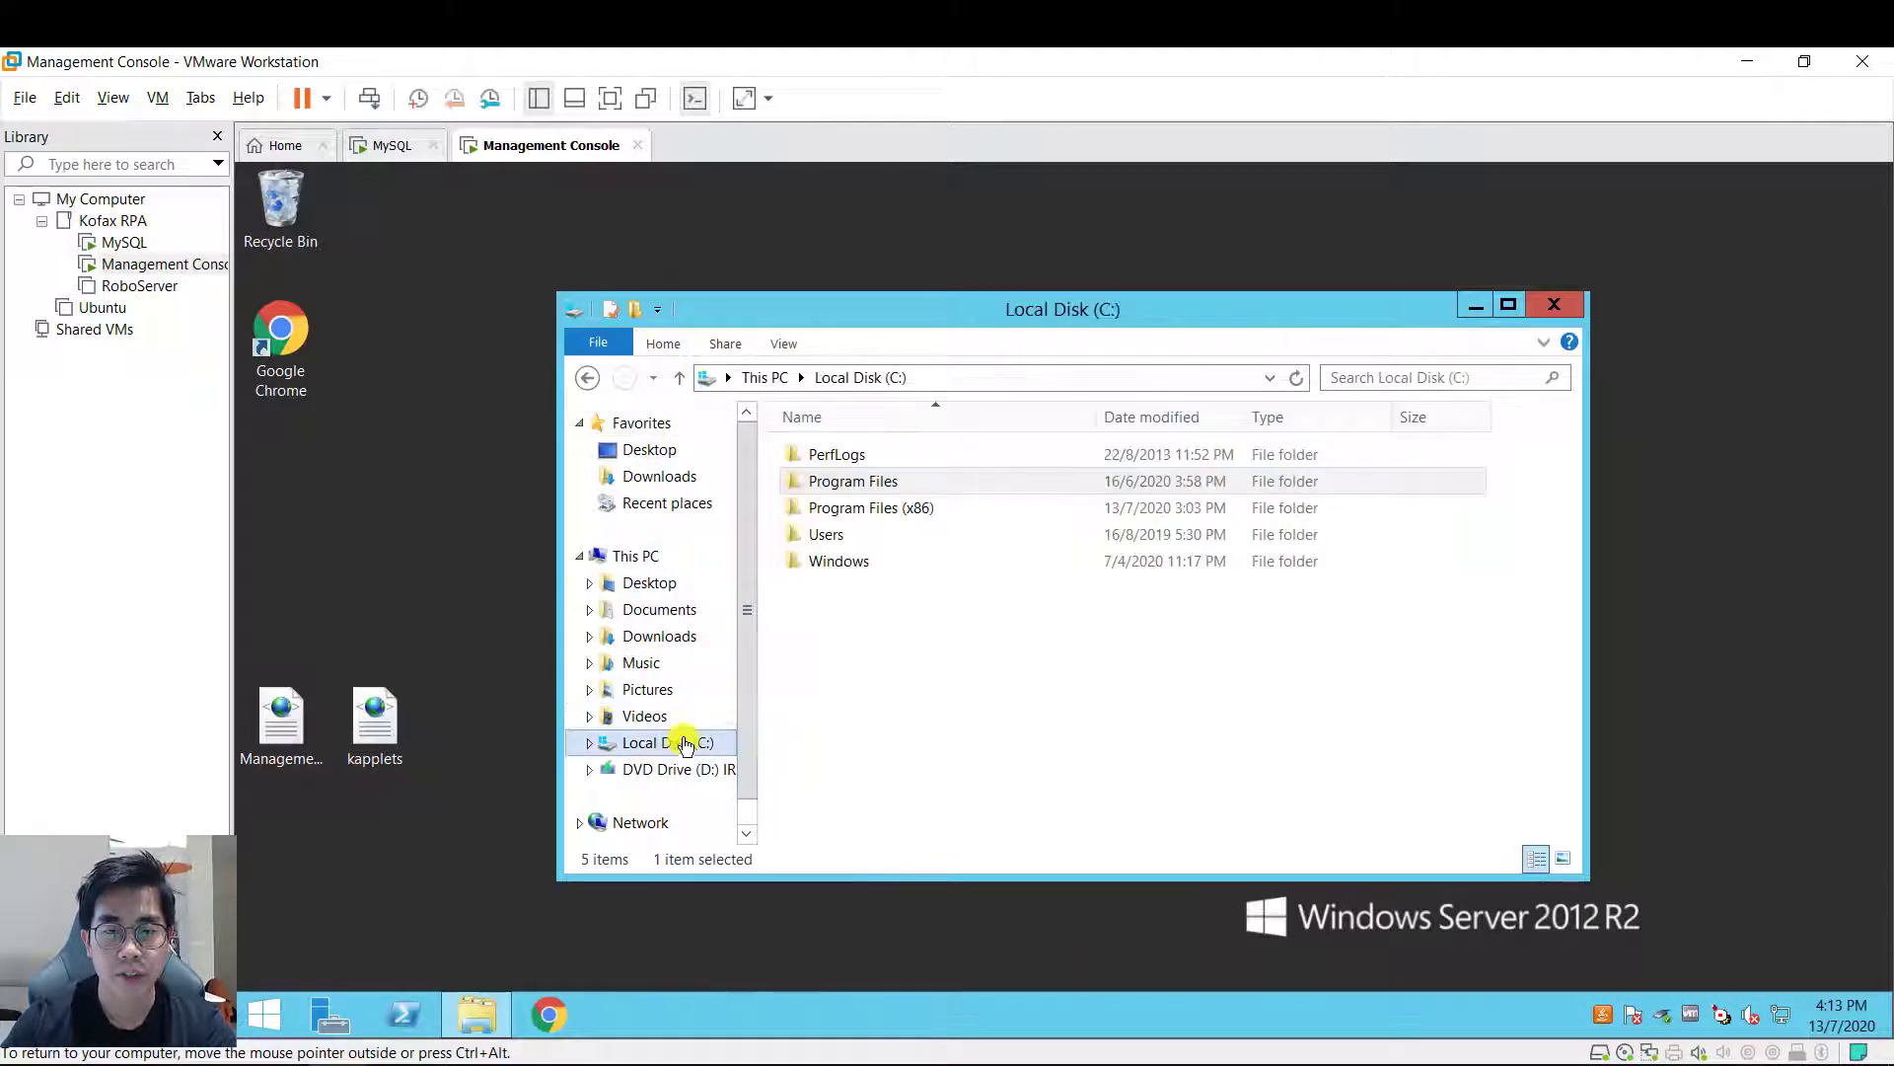
{"action": "double_click", "coordinate": [852, 480]}
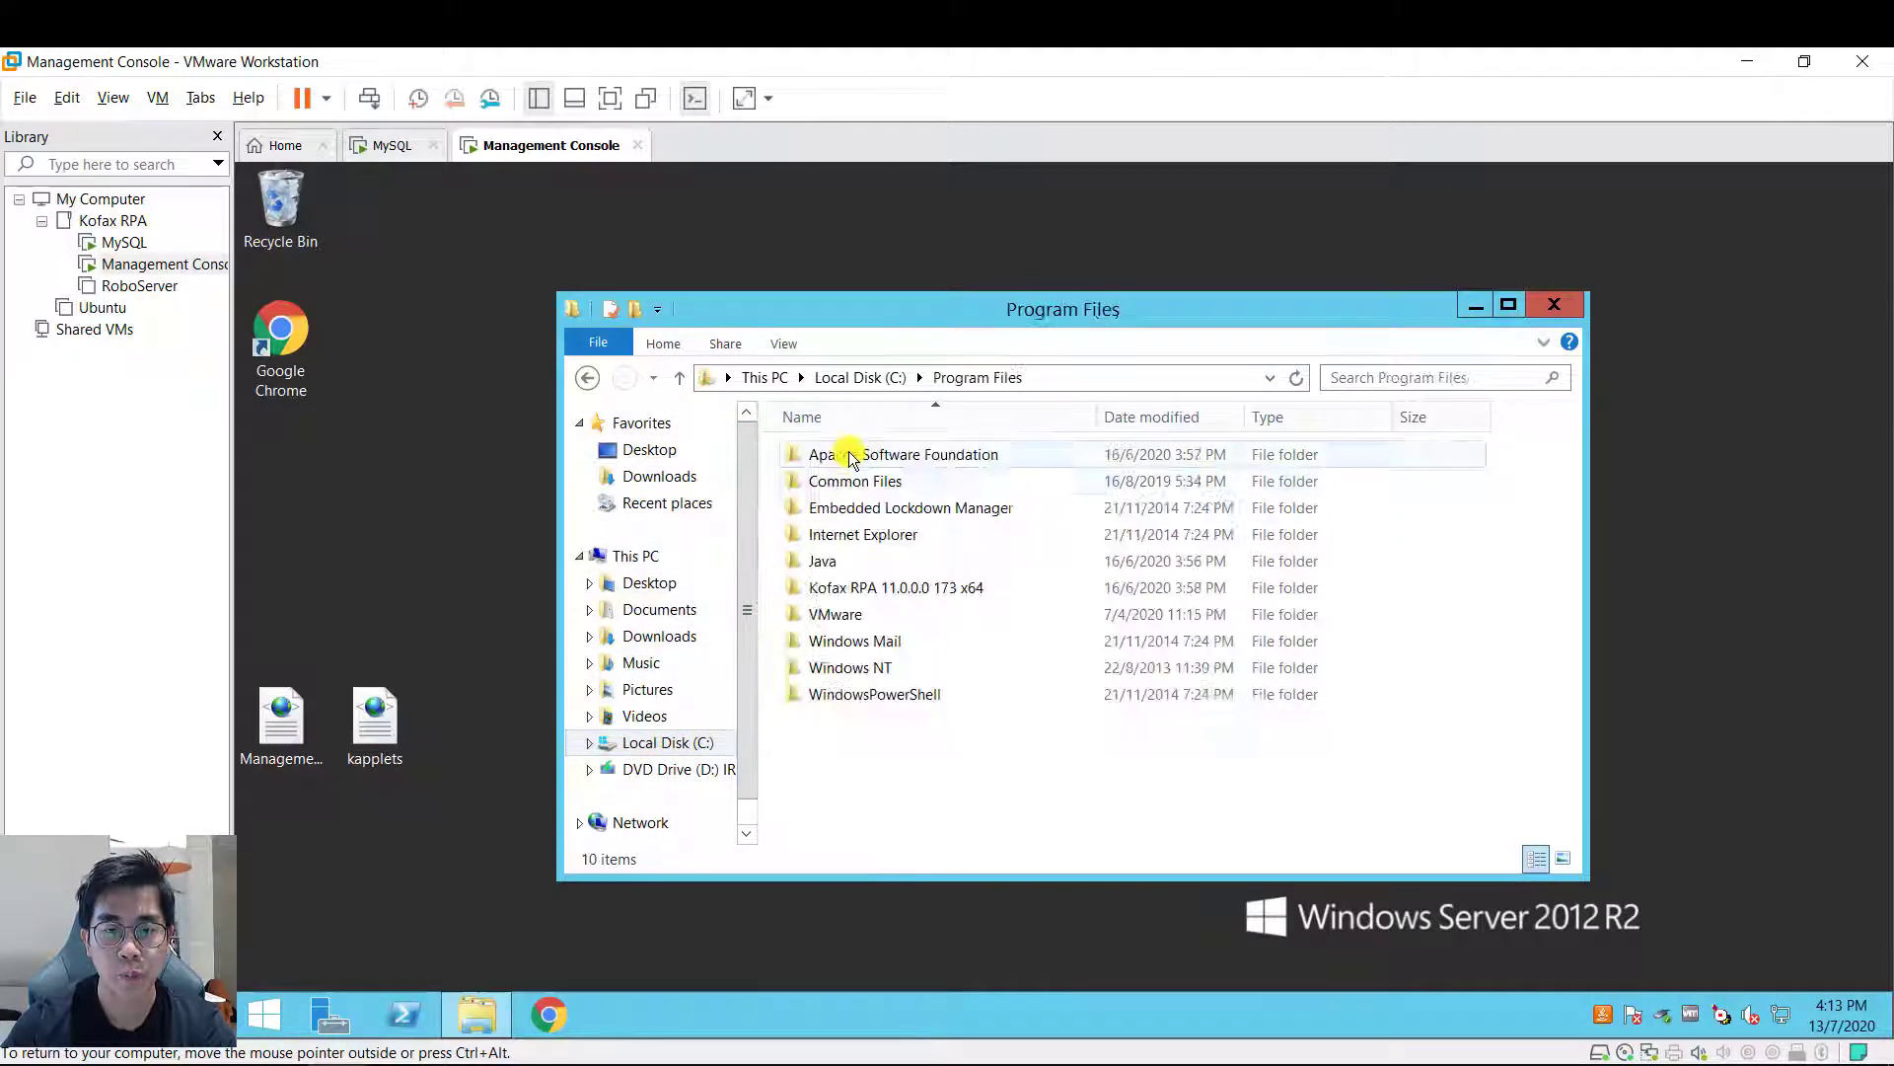
{"action": "double_click", "coordinate": [904, 453]}
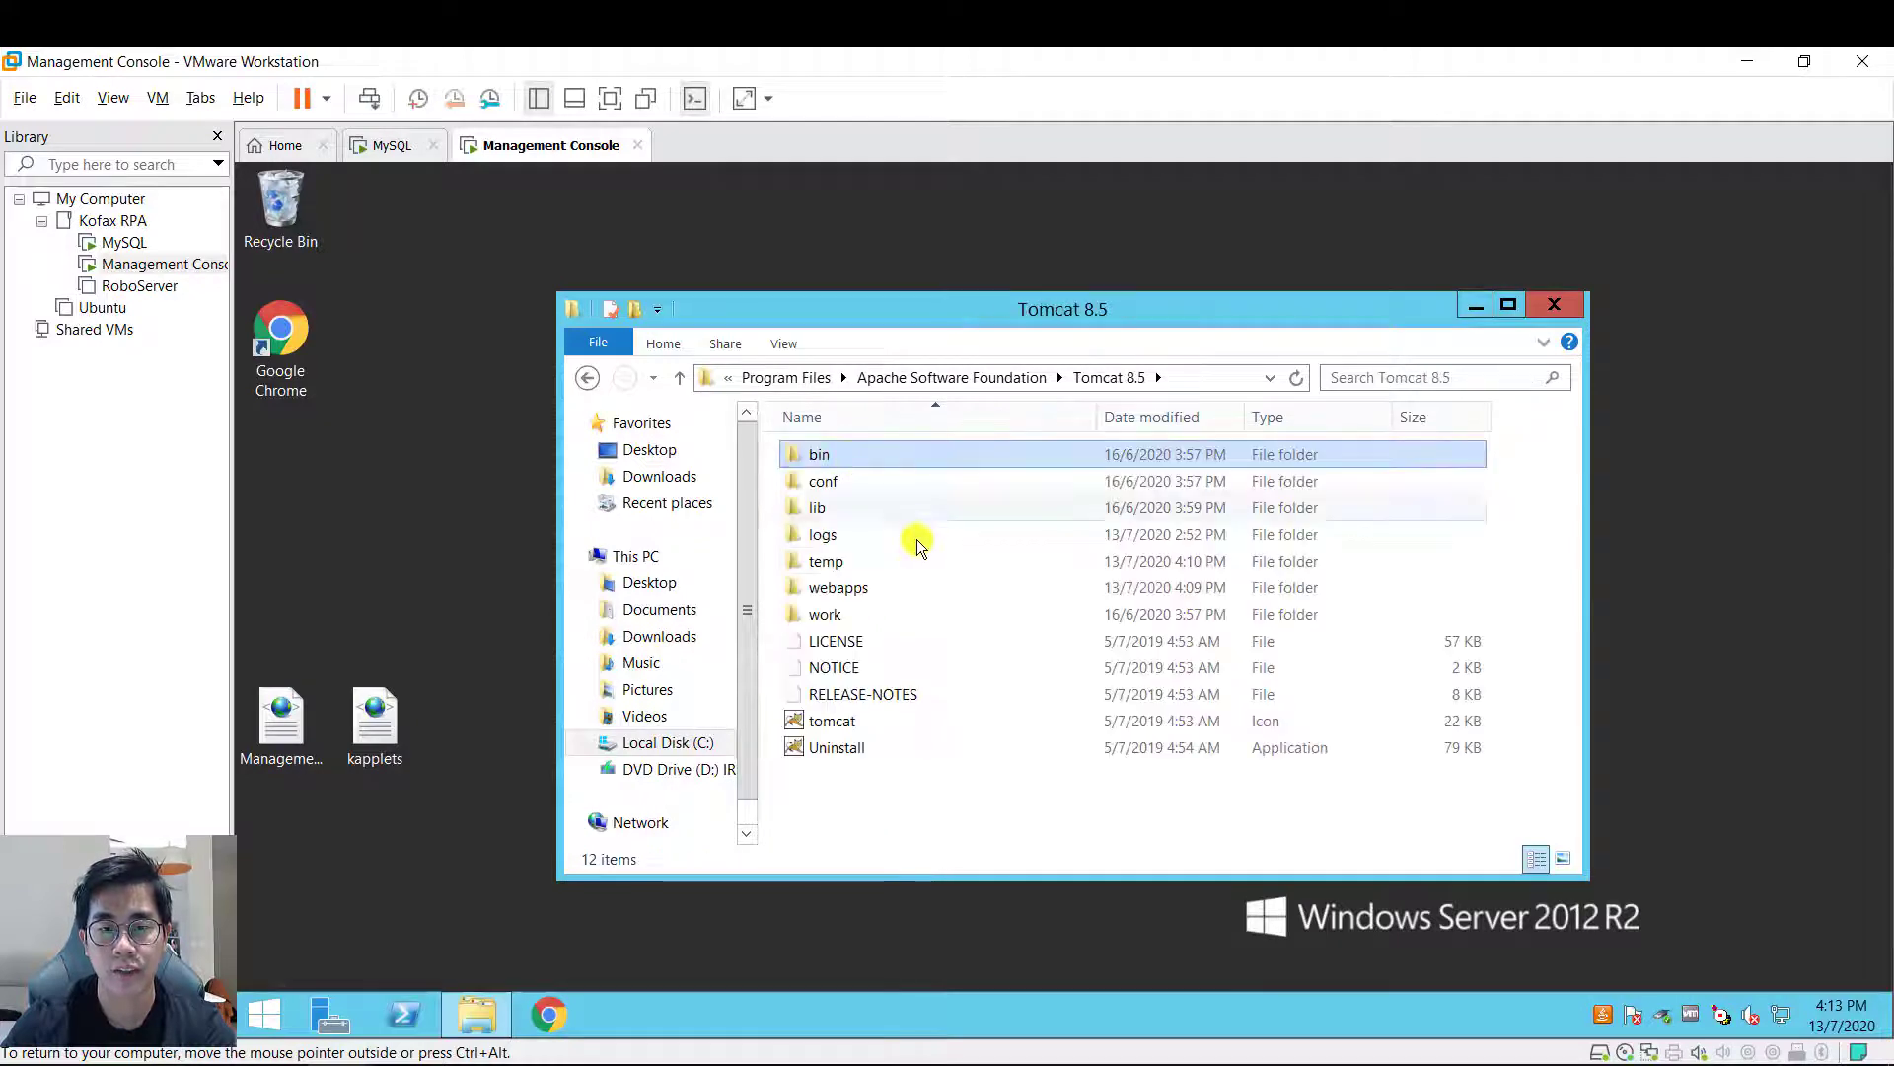
{"action": "double_click", "coordinate": [839, 587]}
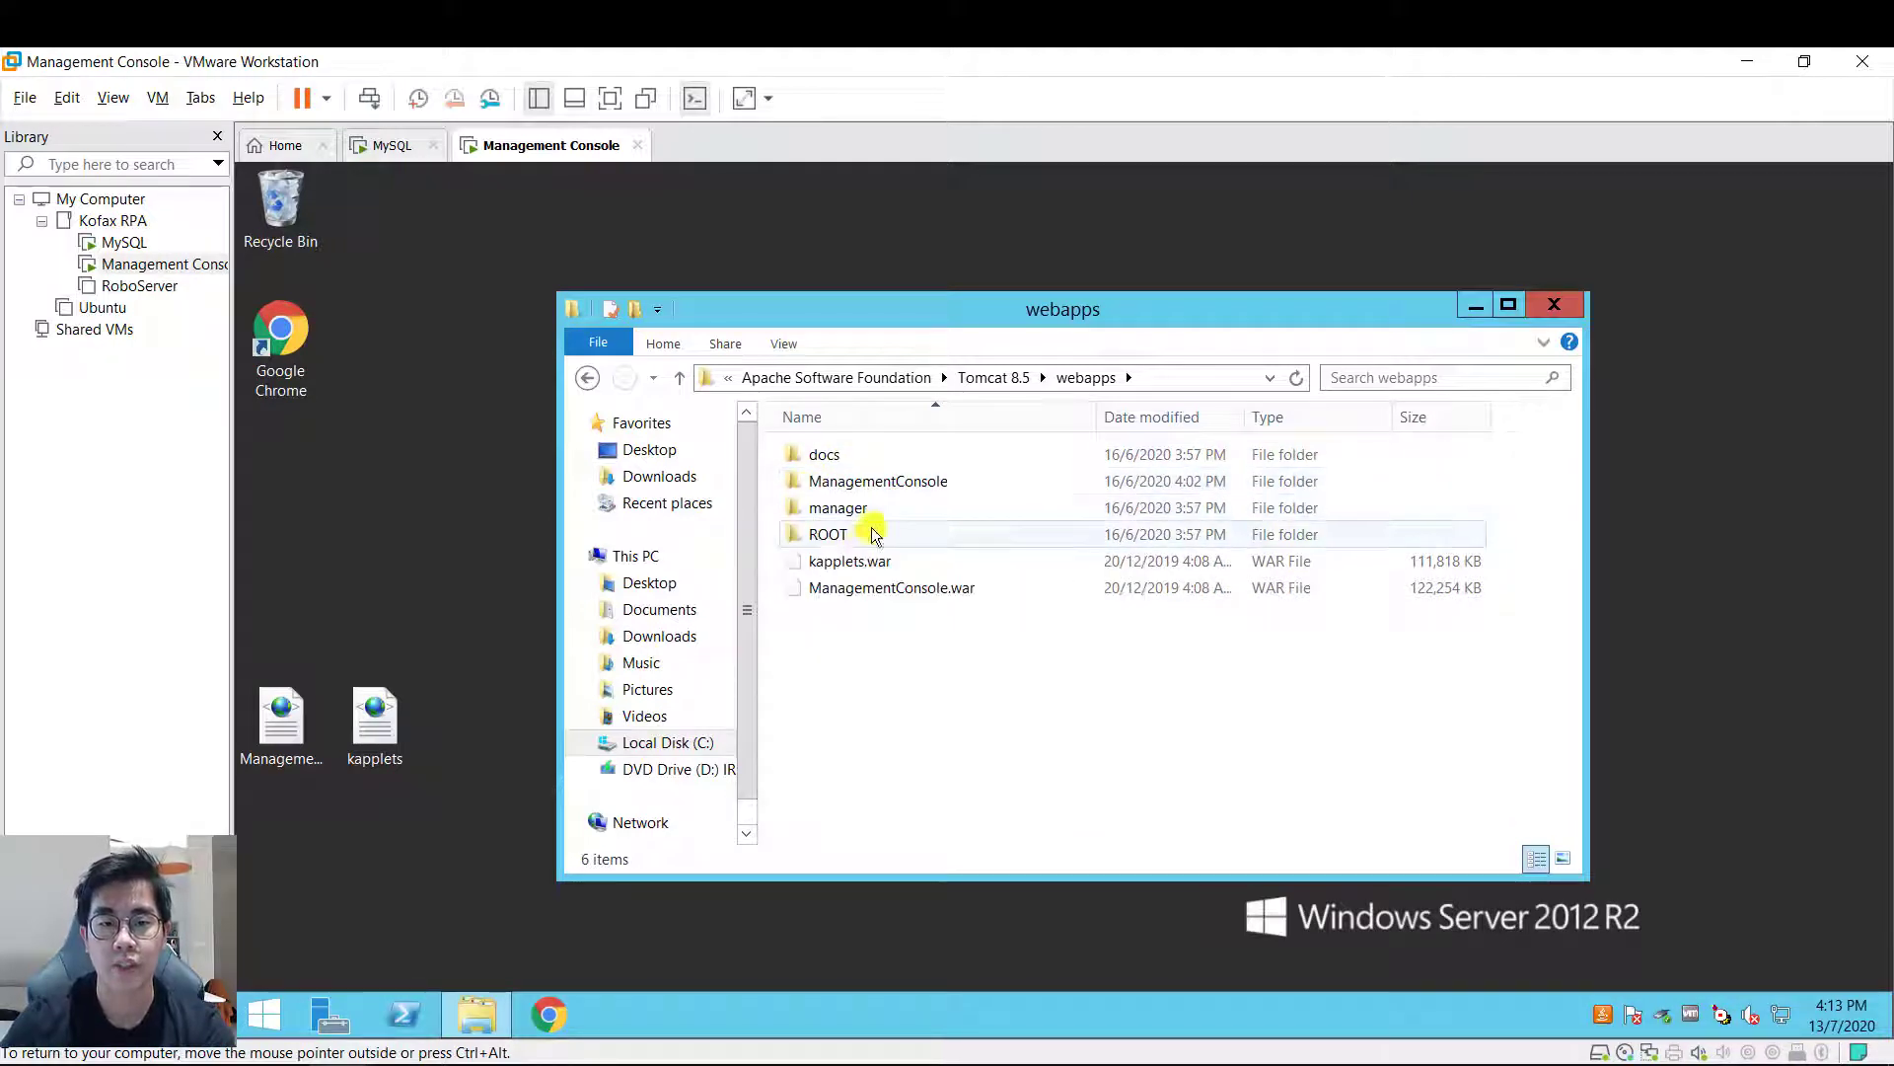
- Open Tomcat's conf\Catalina\localhost folder and add a New Text Document there
{"action": "left_click", "coordinate": [587, 377]}
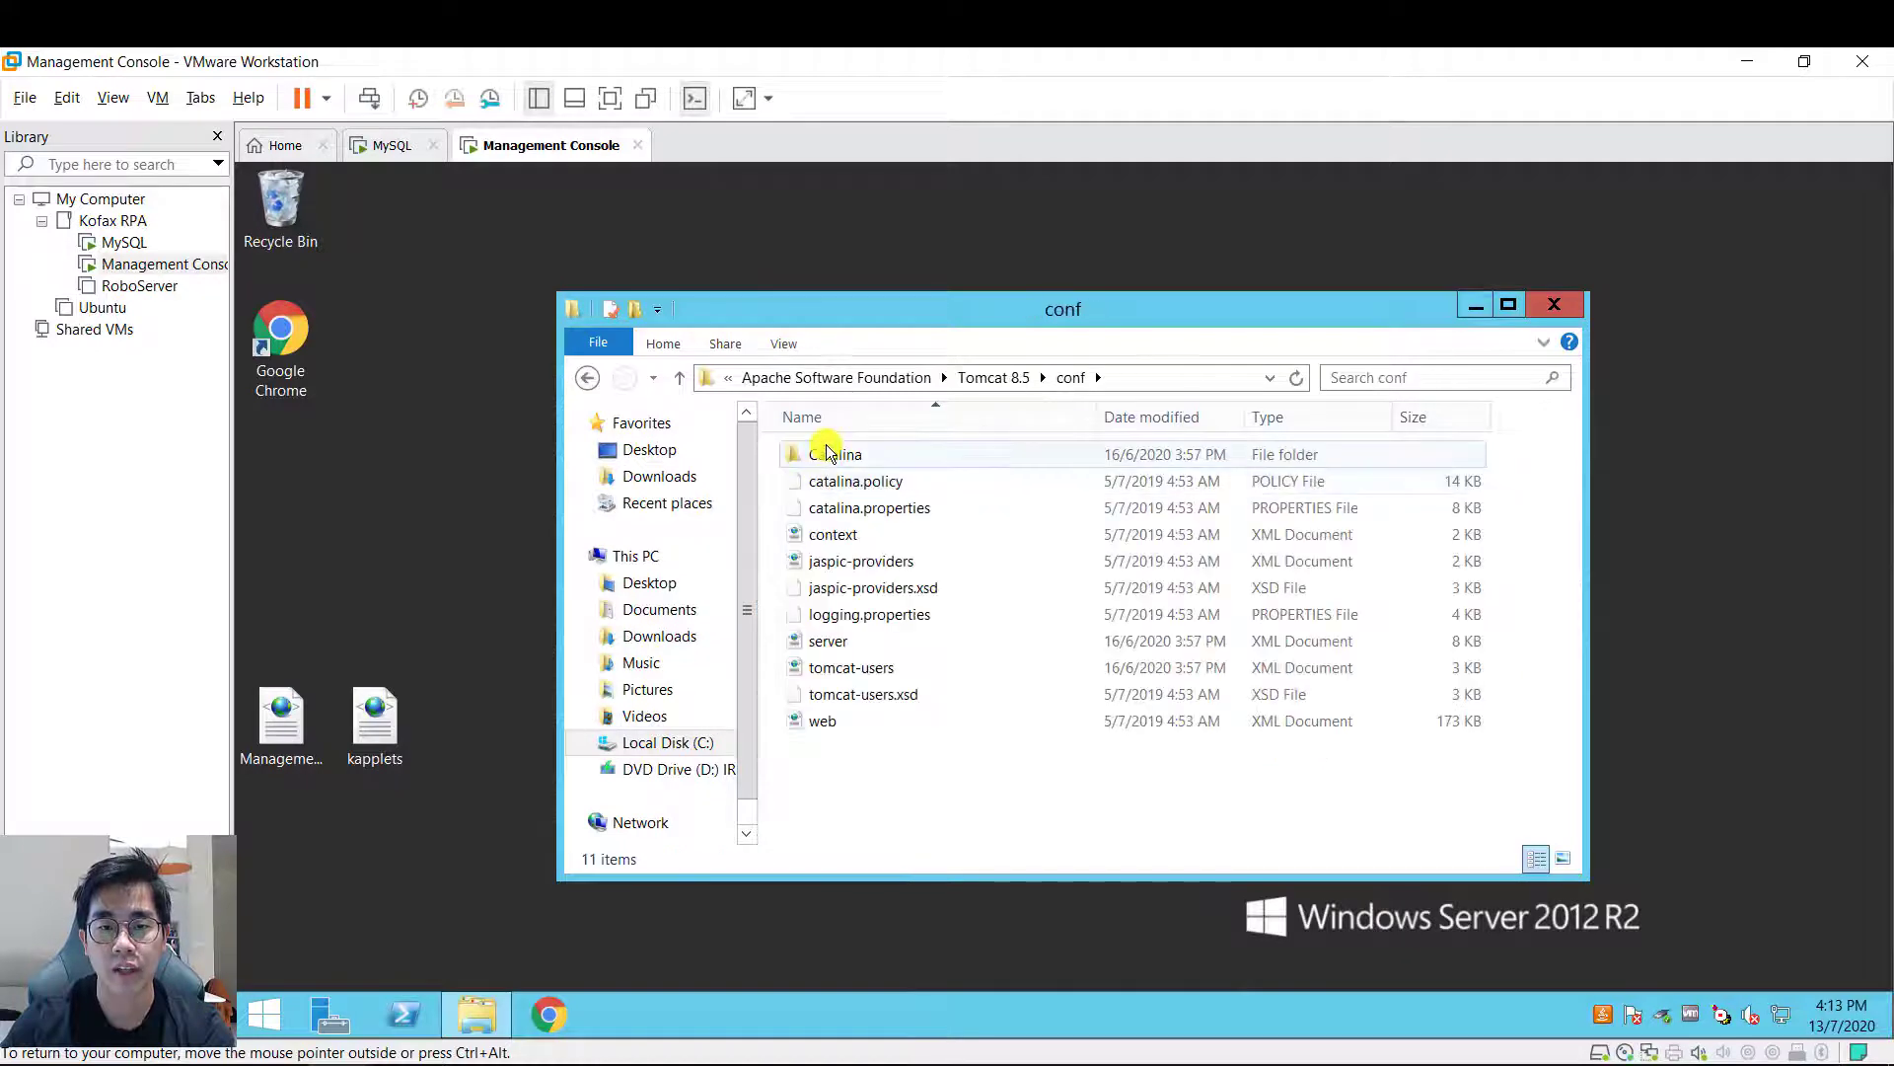
{"action": "double_click", "coordinate": [833, 453]}
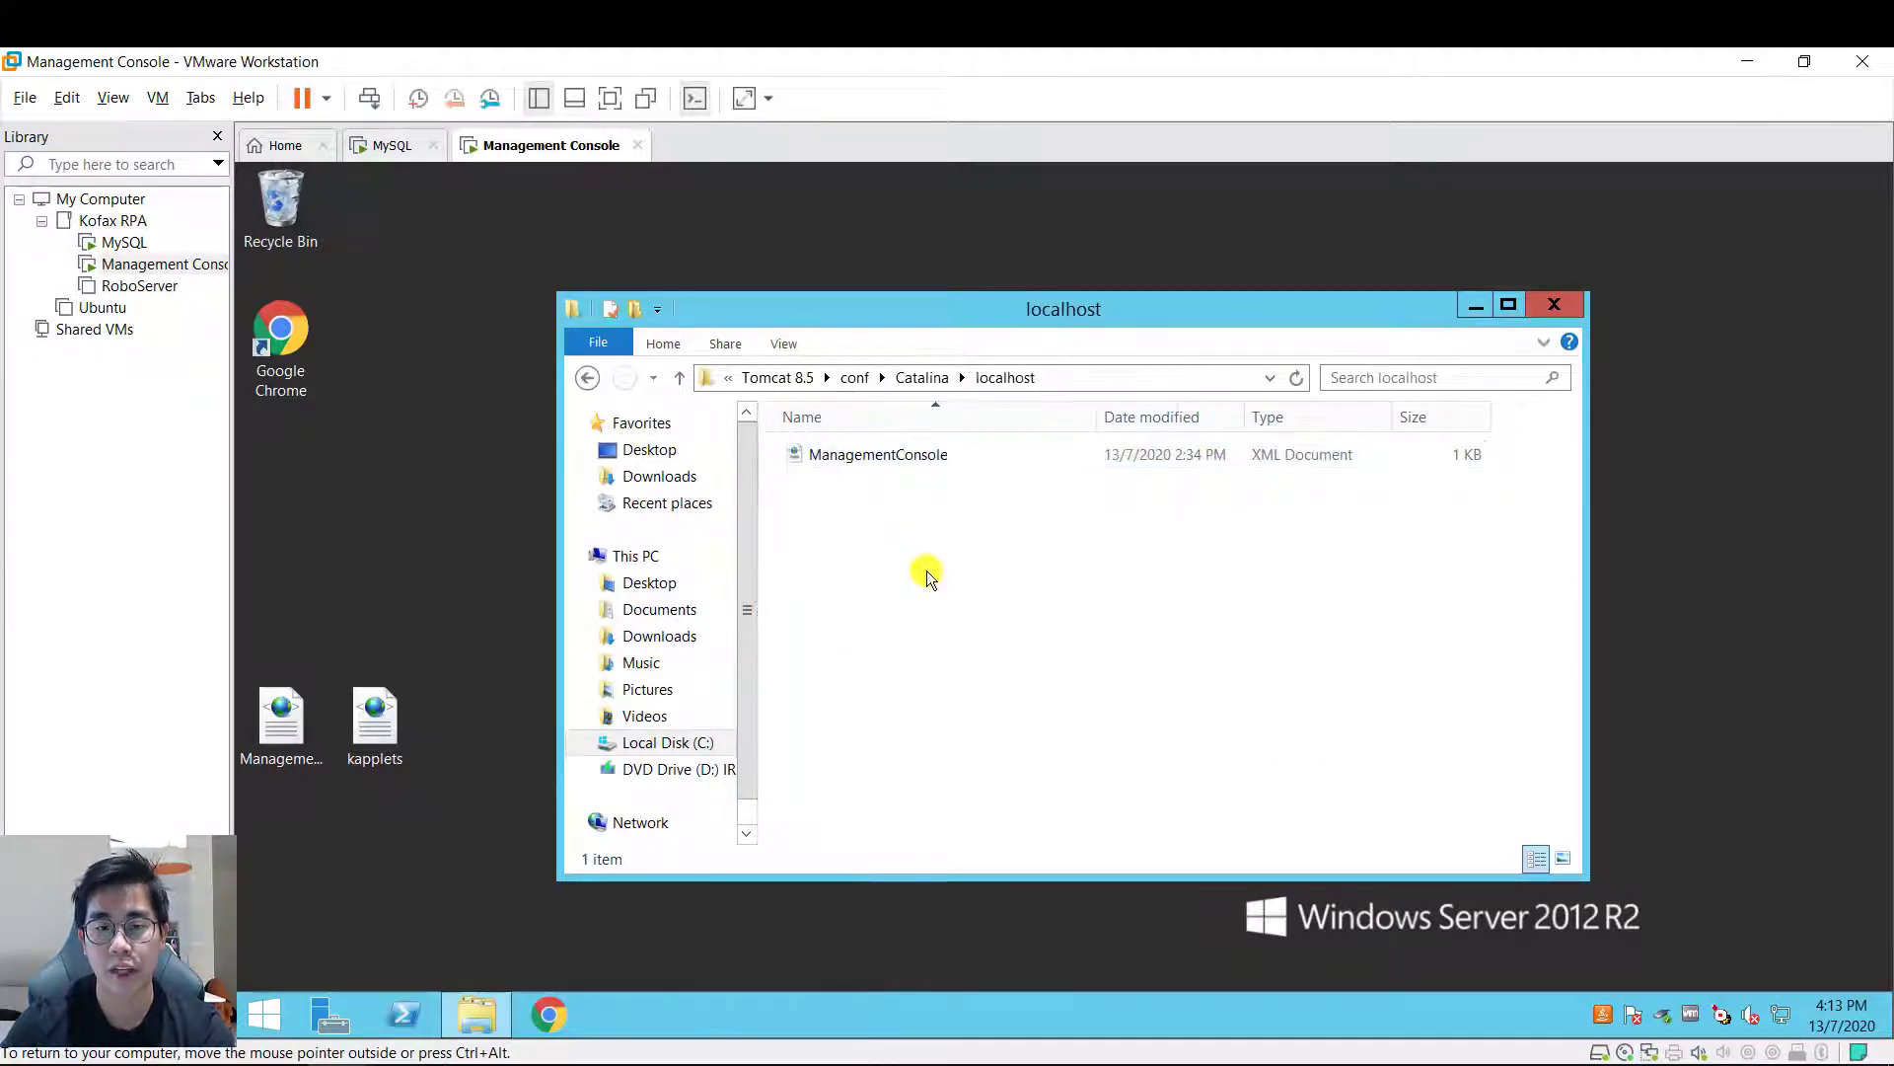
{"action": "right_click", "coordinate": [927, 572]}
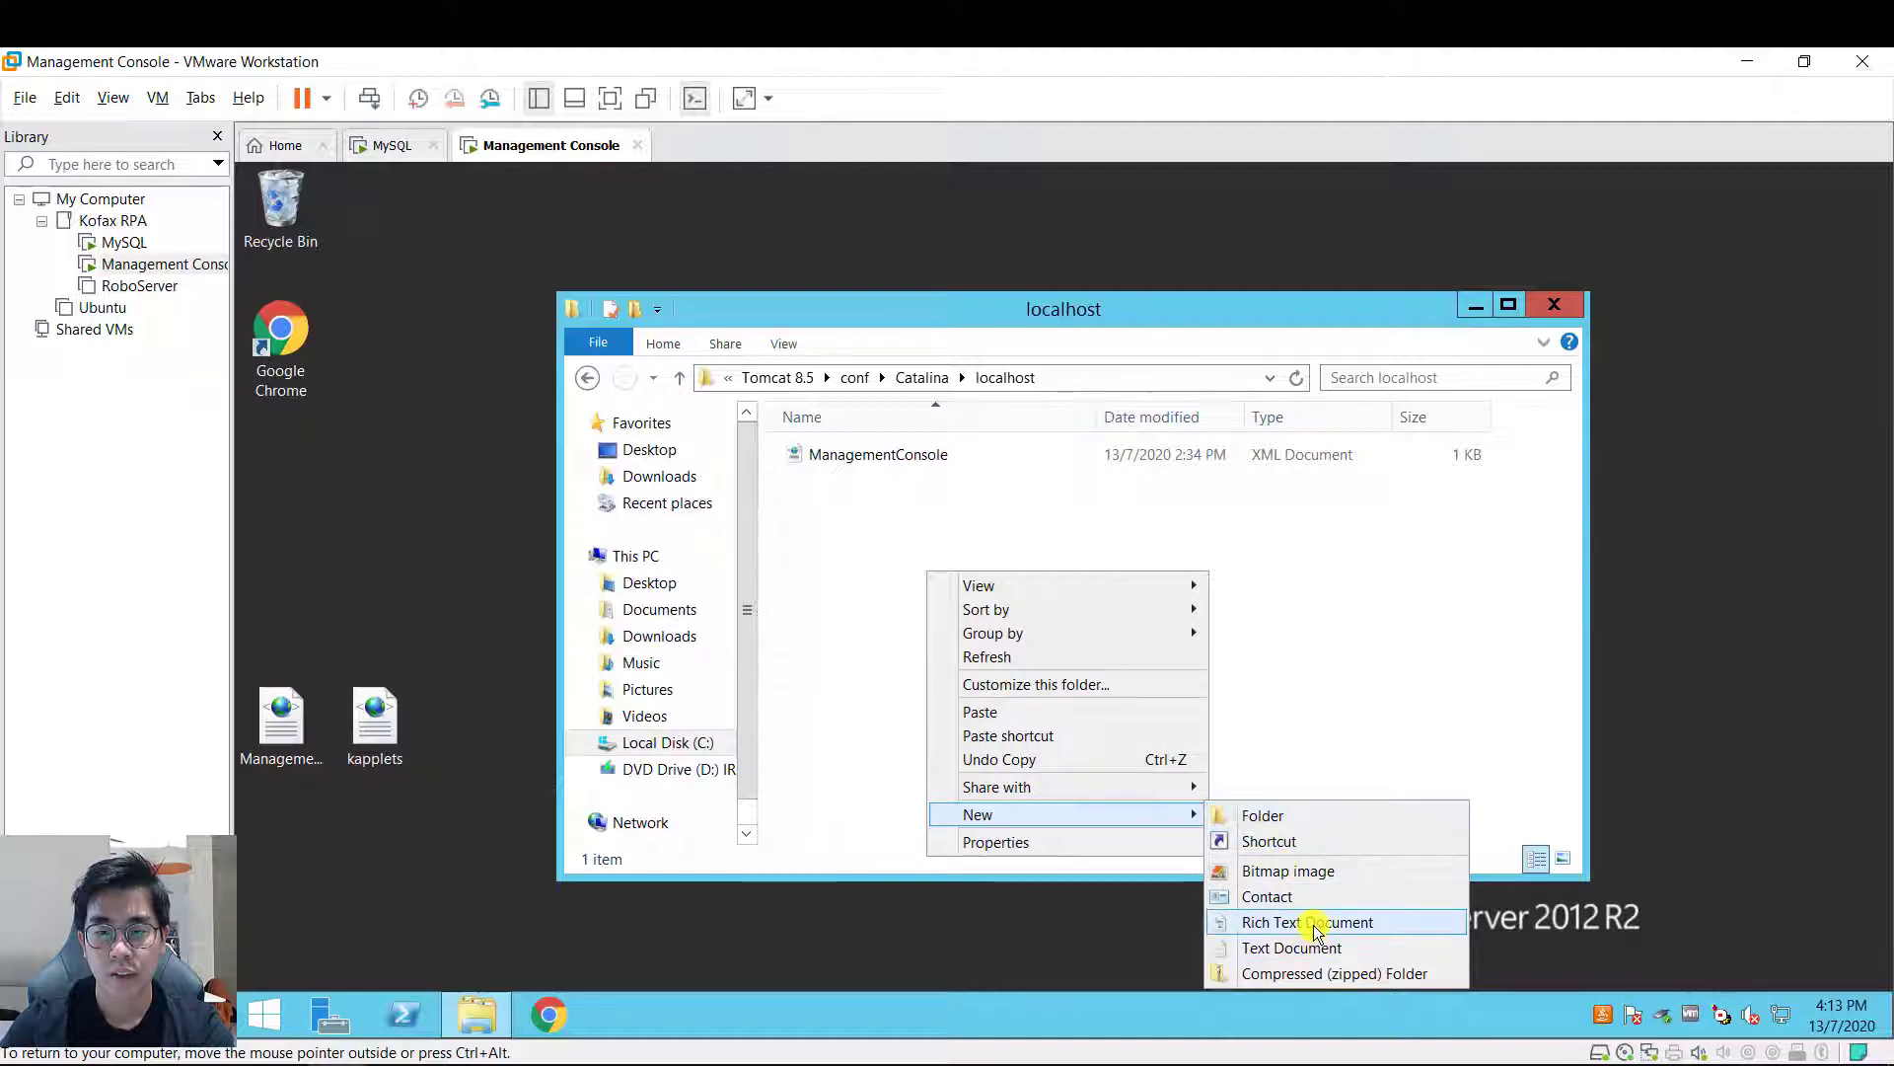
{"action": "left_click", "coordinate": [1292, 947]}
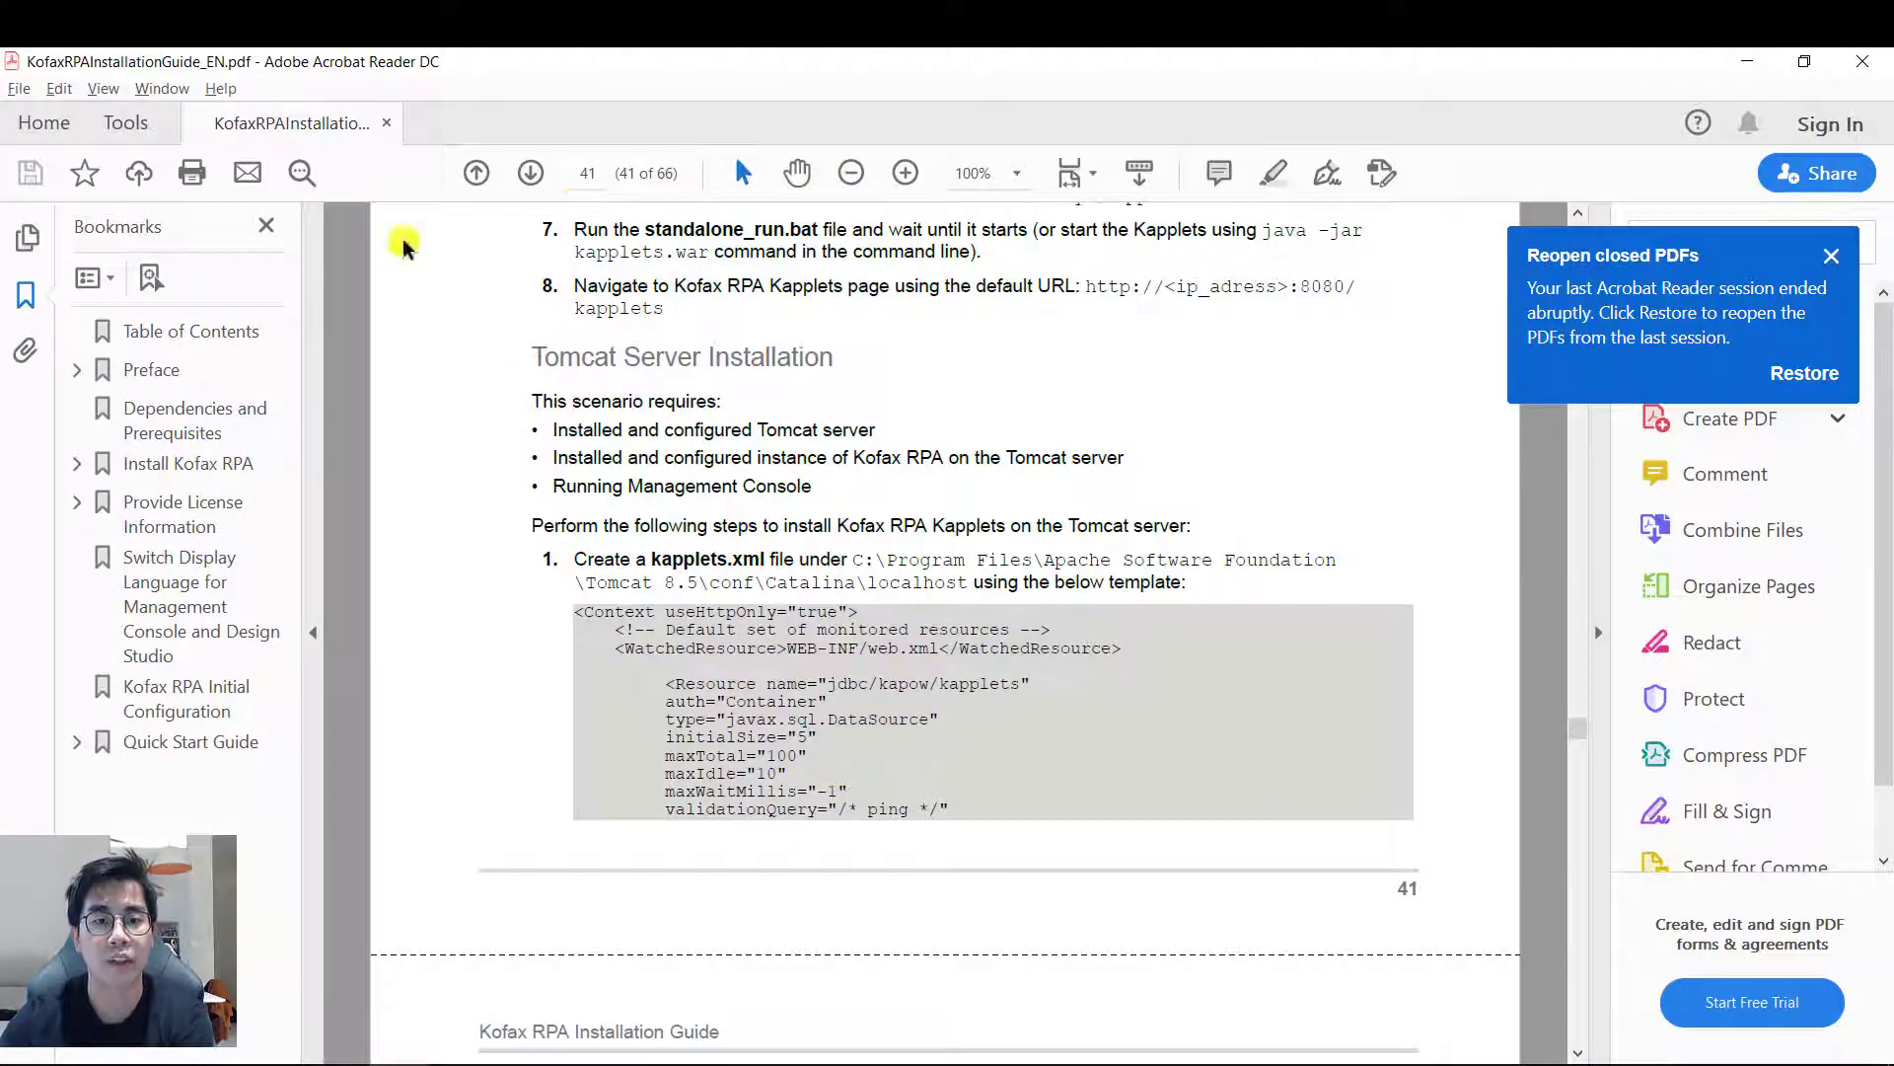
{"action": "mouse_move", "coordinate": [254, 108]}
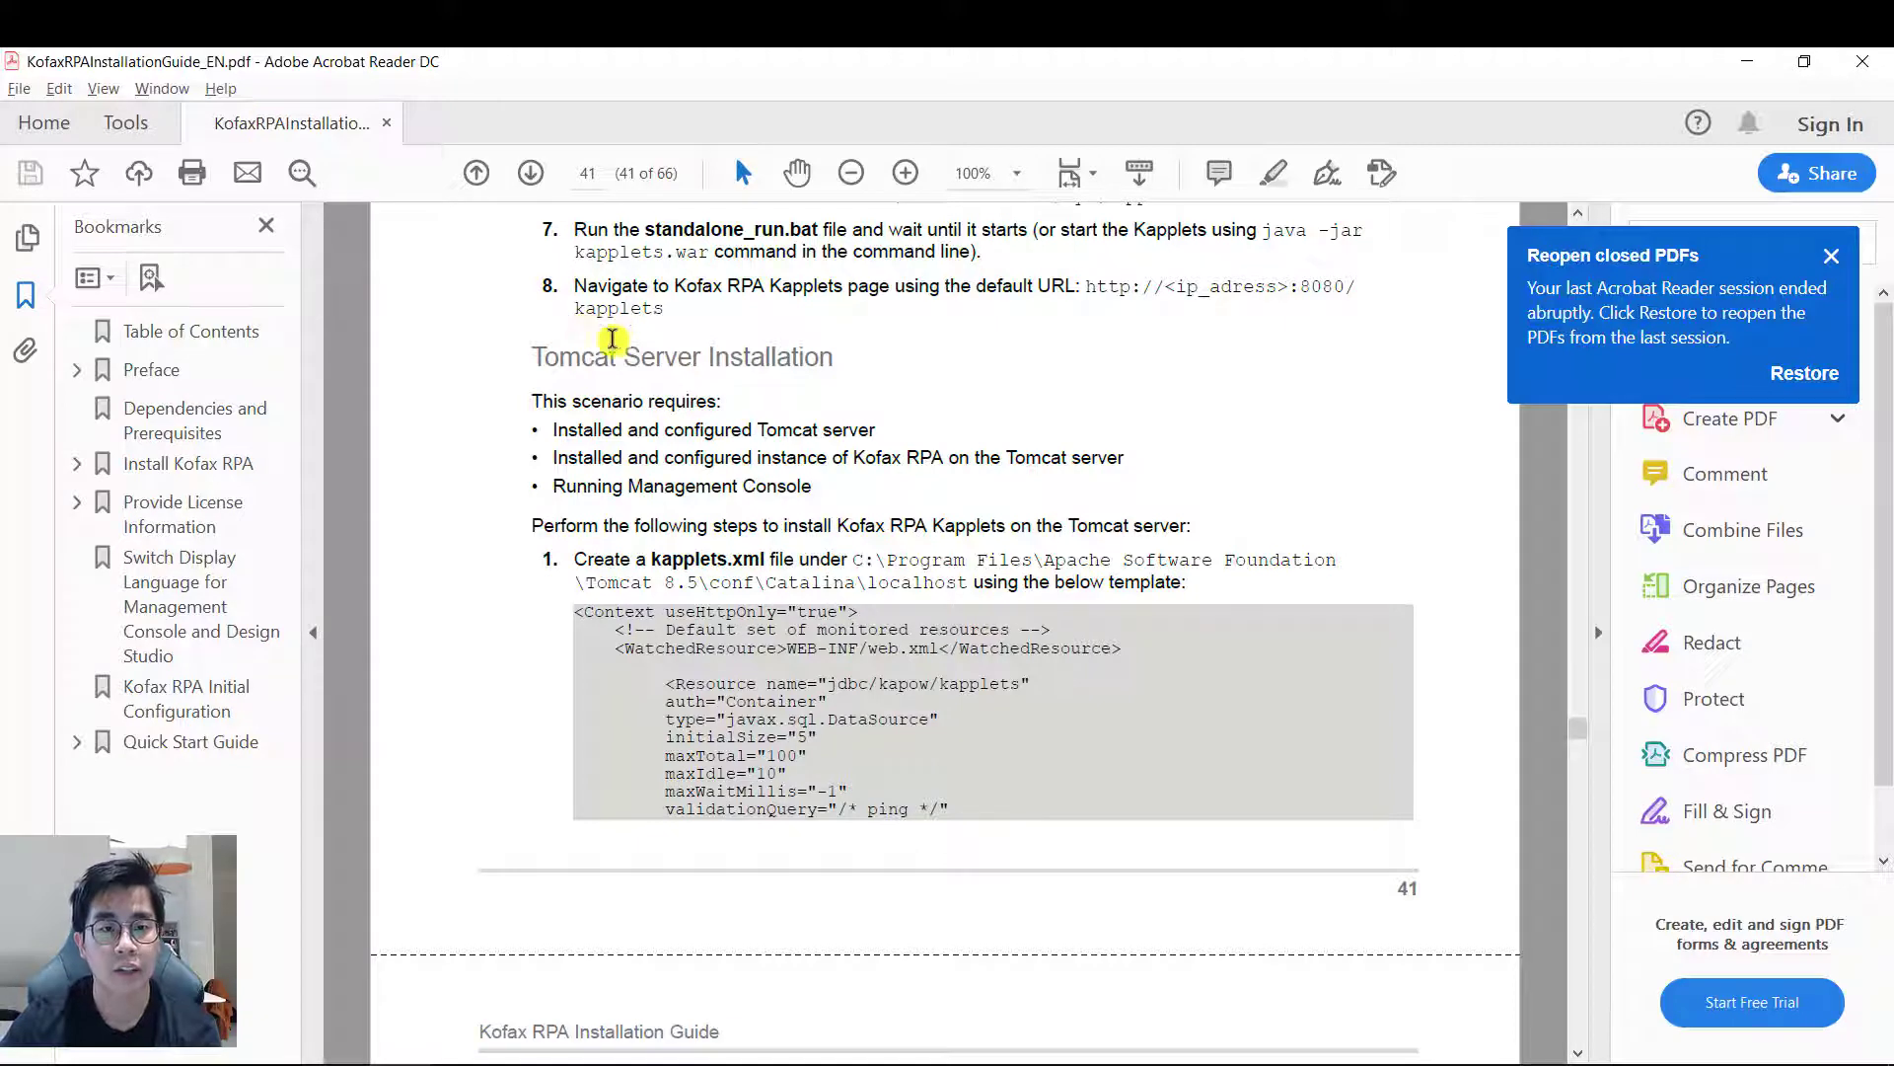
- Scroll to the Tomcat Server Installation section and select the kapplets.xml template code
{"action": "scroll", "scroll_direction": "down", "scroll_amount": 3}
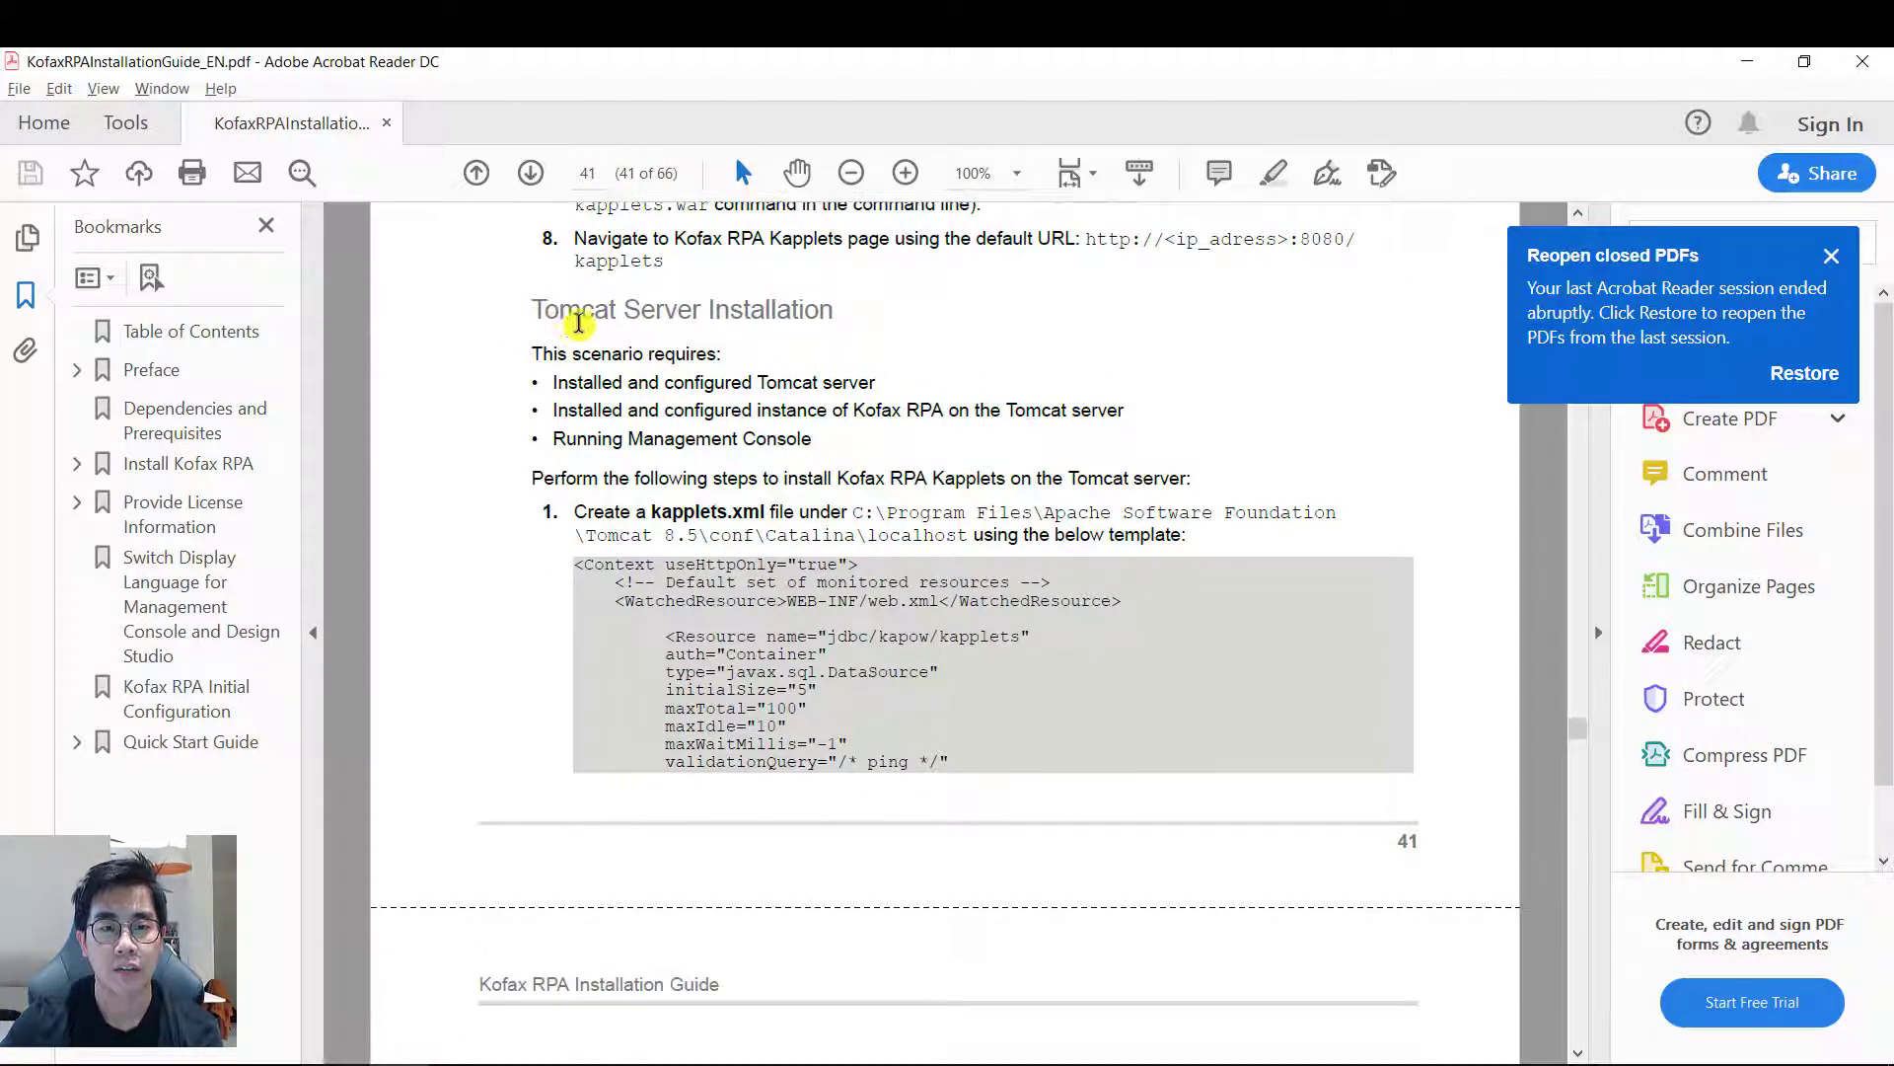
{"action": "mouse_move", "coordinate": [867, 556]}
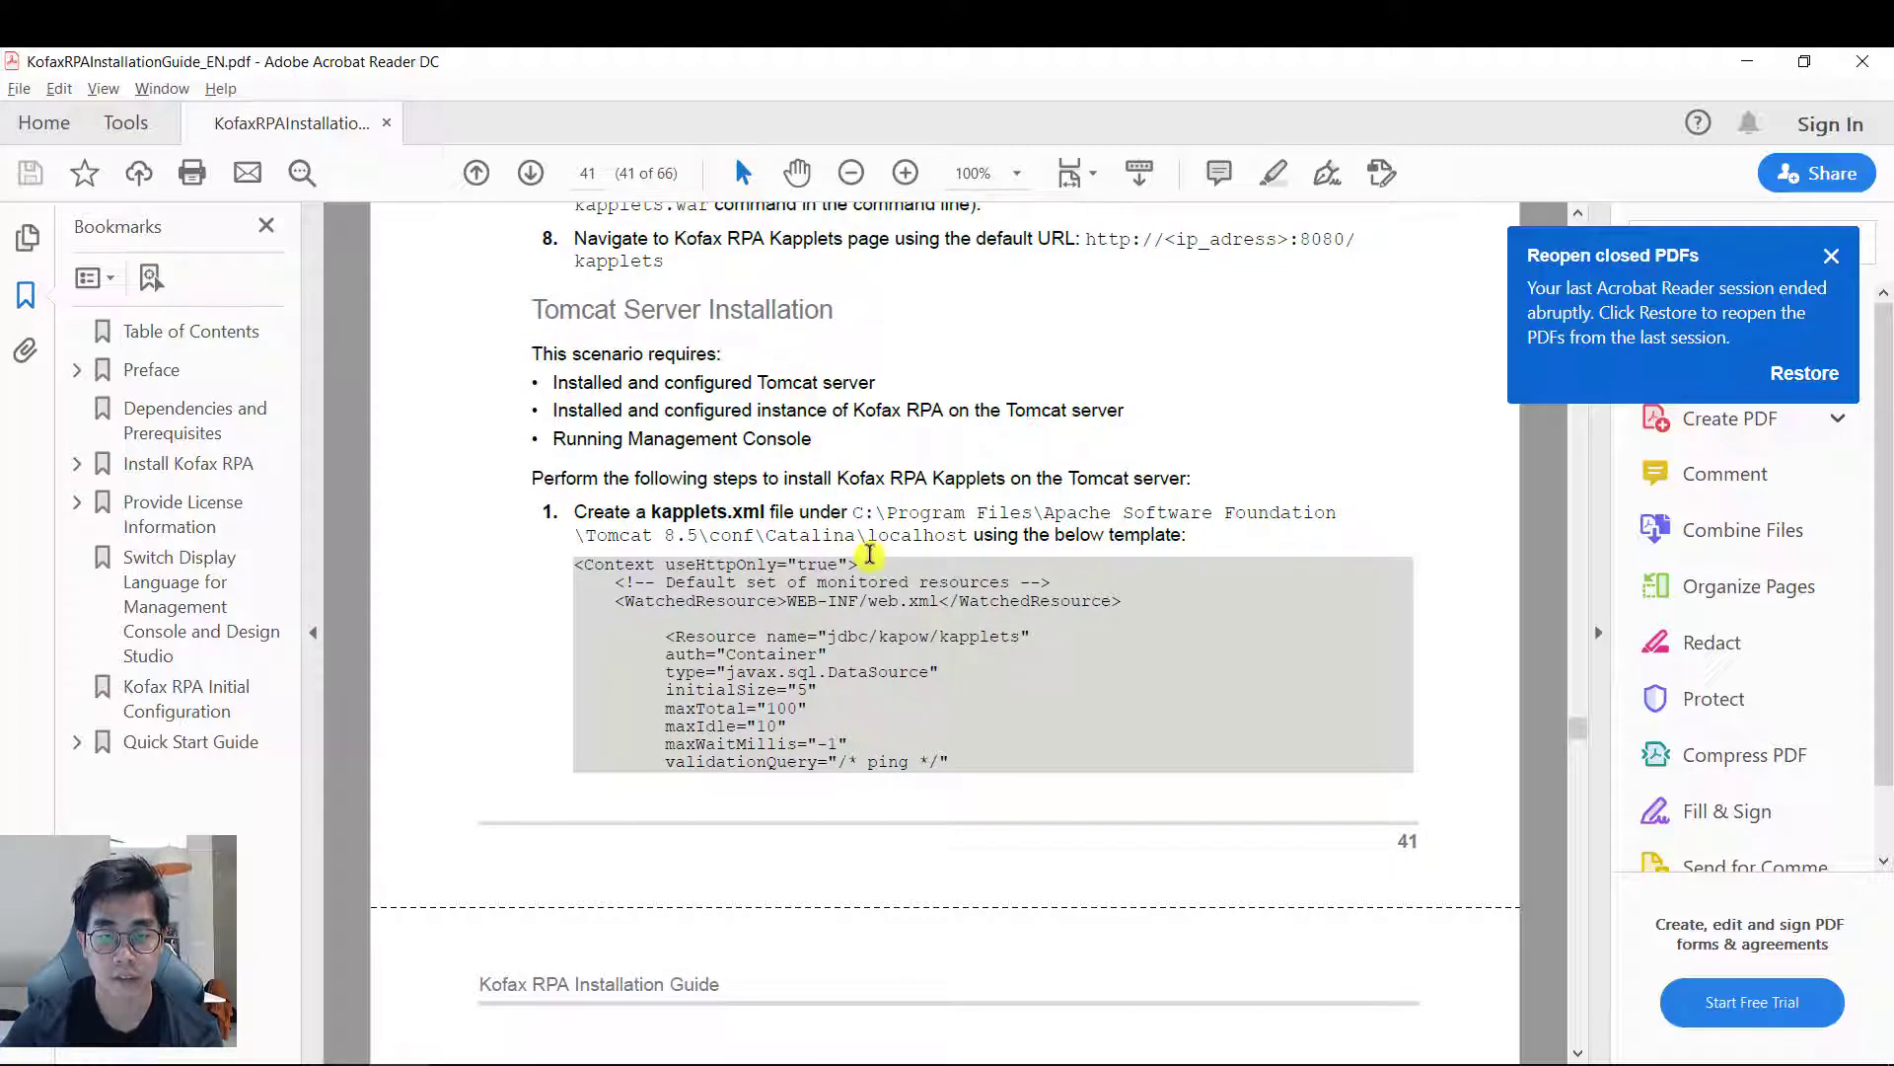
{"action": "scroll", "scroll_direction": "down", "scroll_amount": 3}
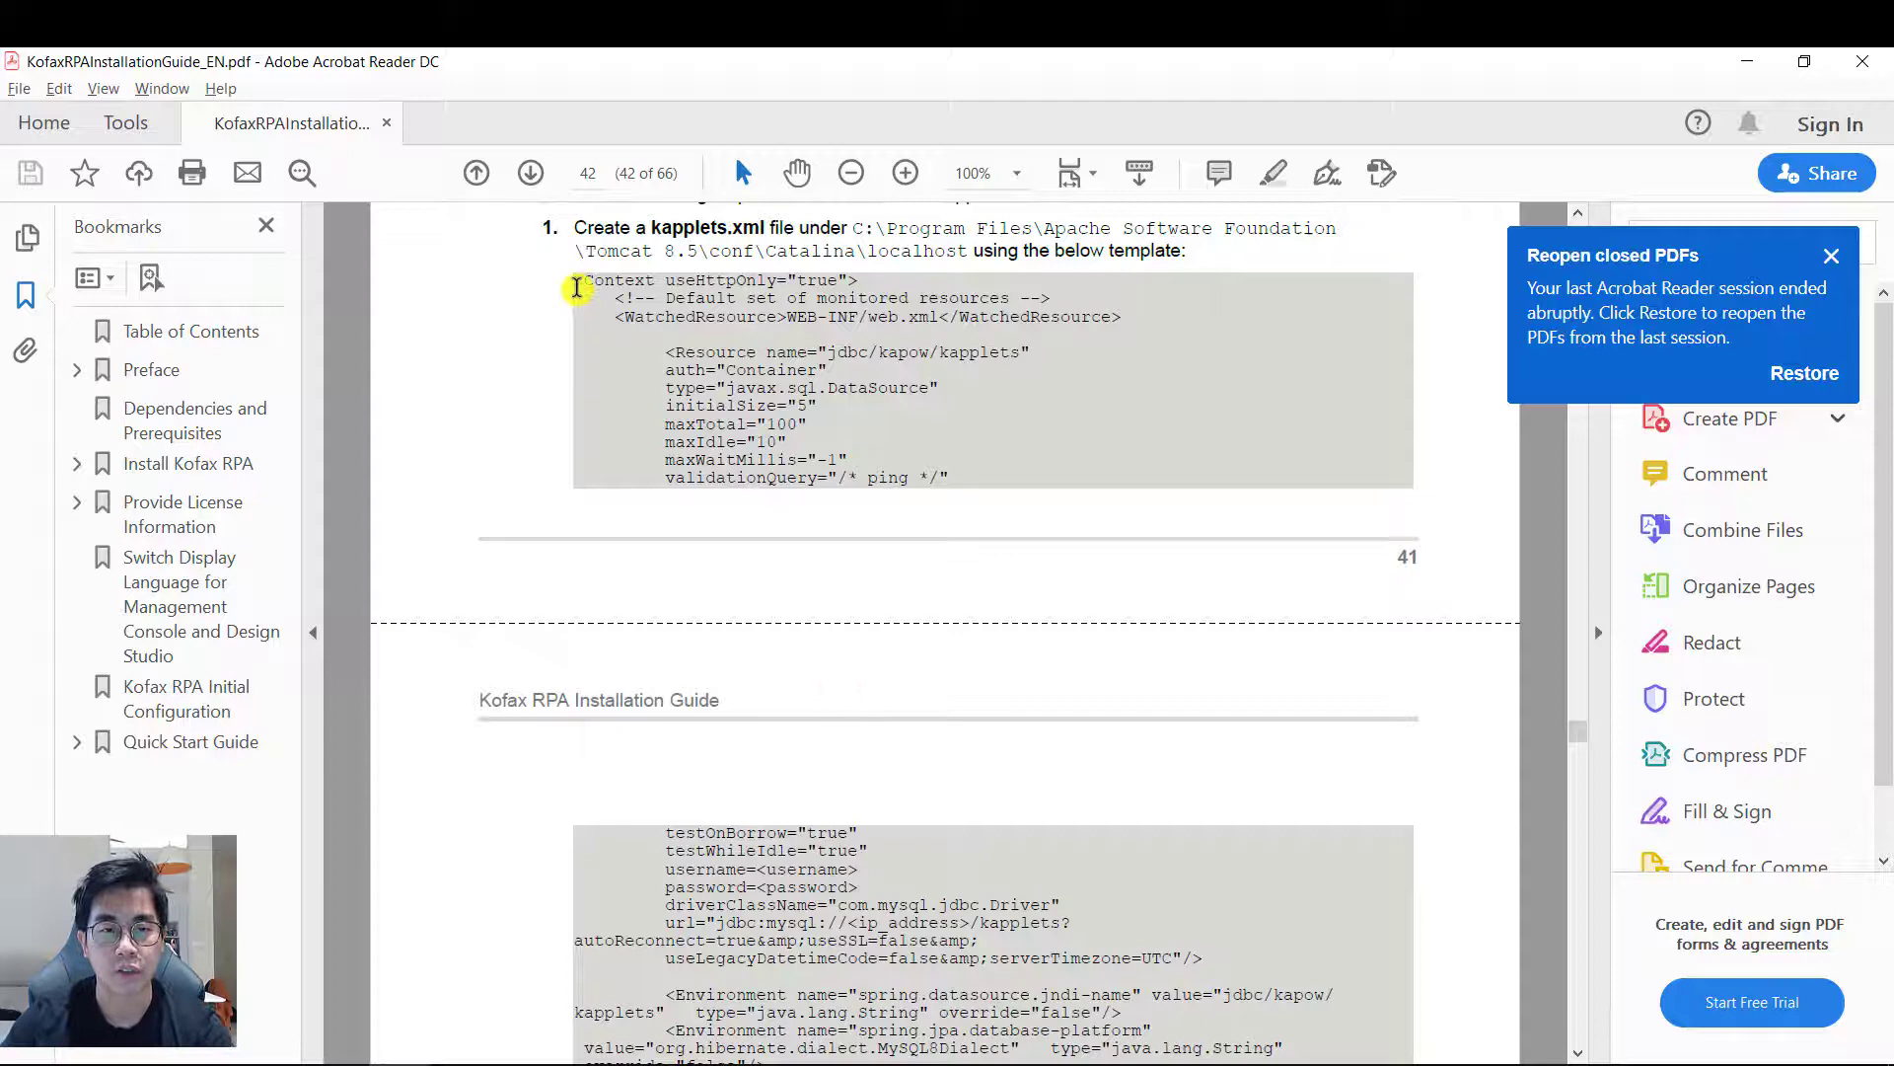
{"action": "left_click_drag", "start_coordinate": [580, 280], "coordinate": [951, 477]}
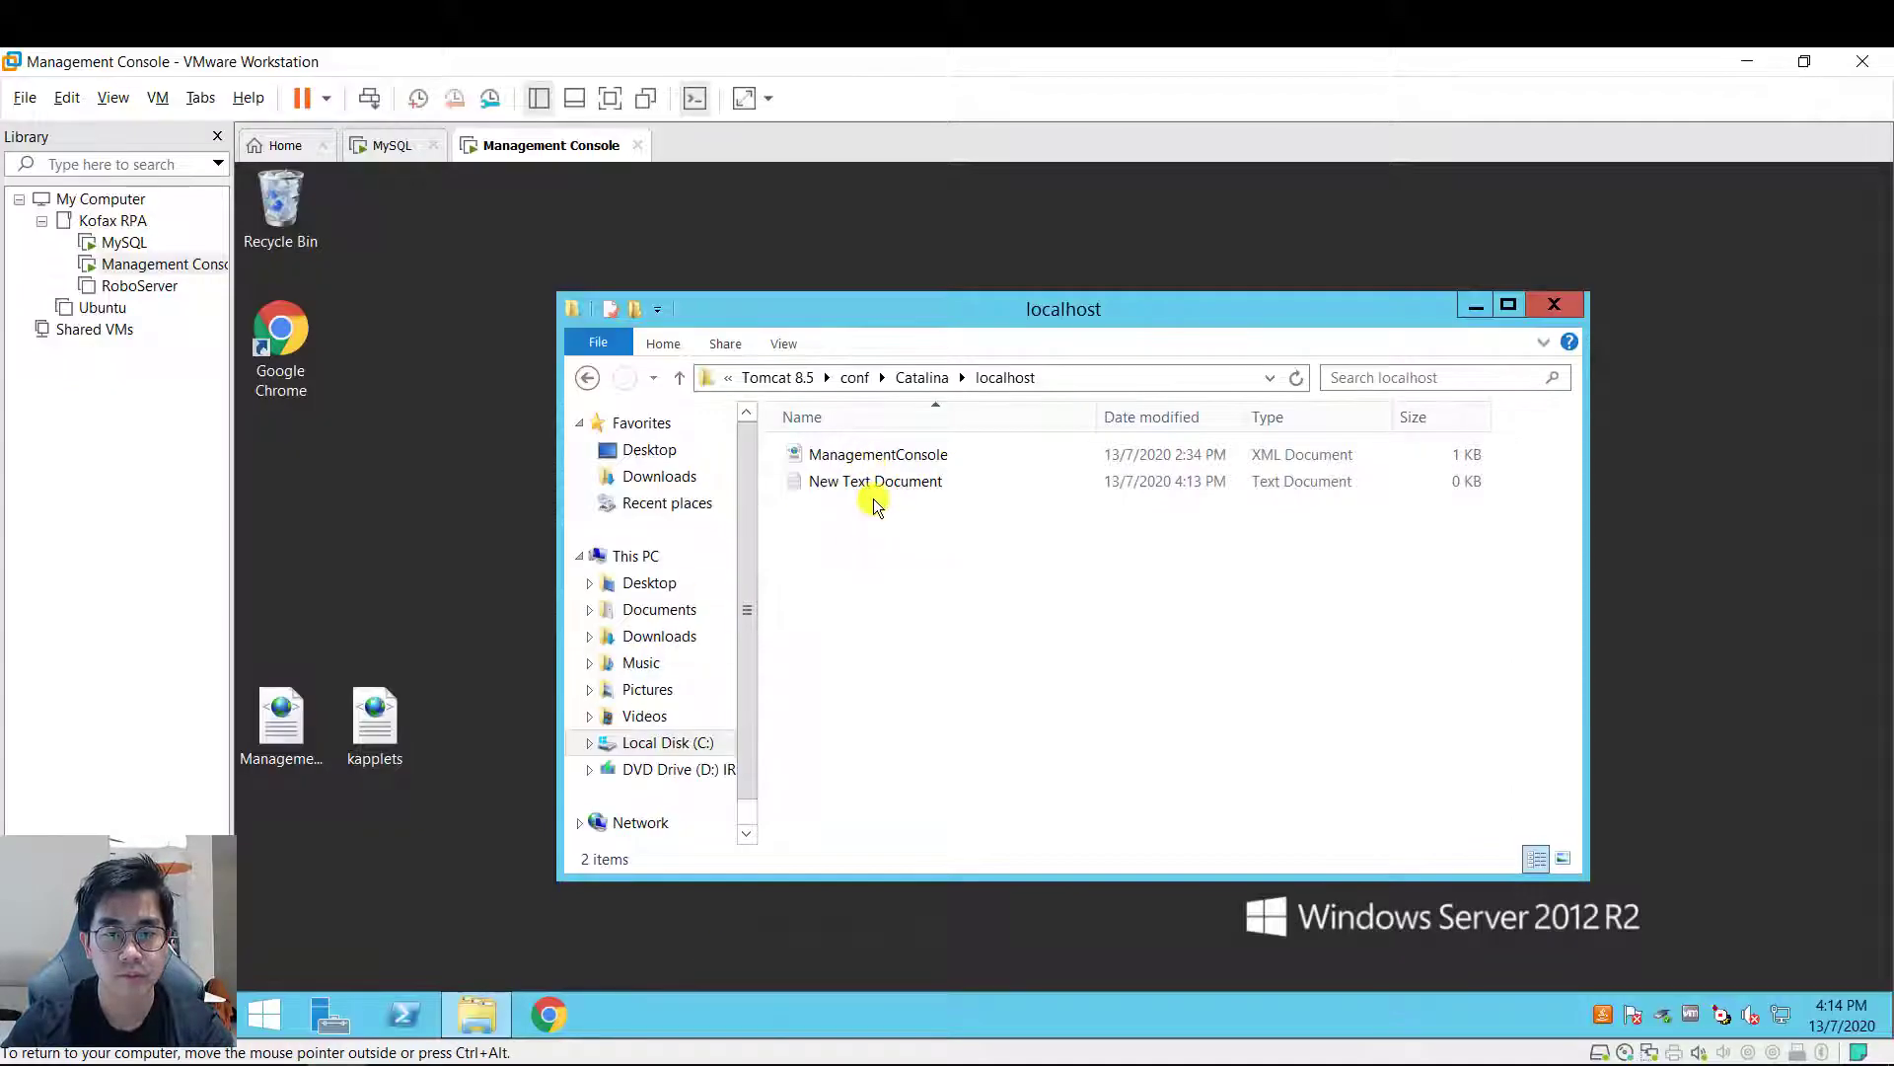
- Open the new text document and paste in the <Context useHttpOnly="true"> template
{"action": "double_click", "coordinate": [875, 480]}
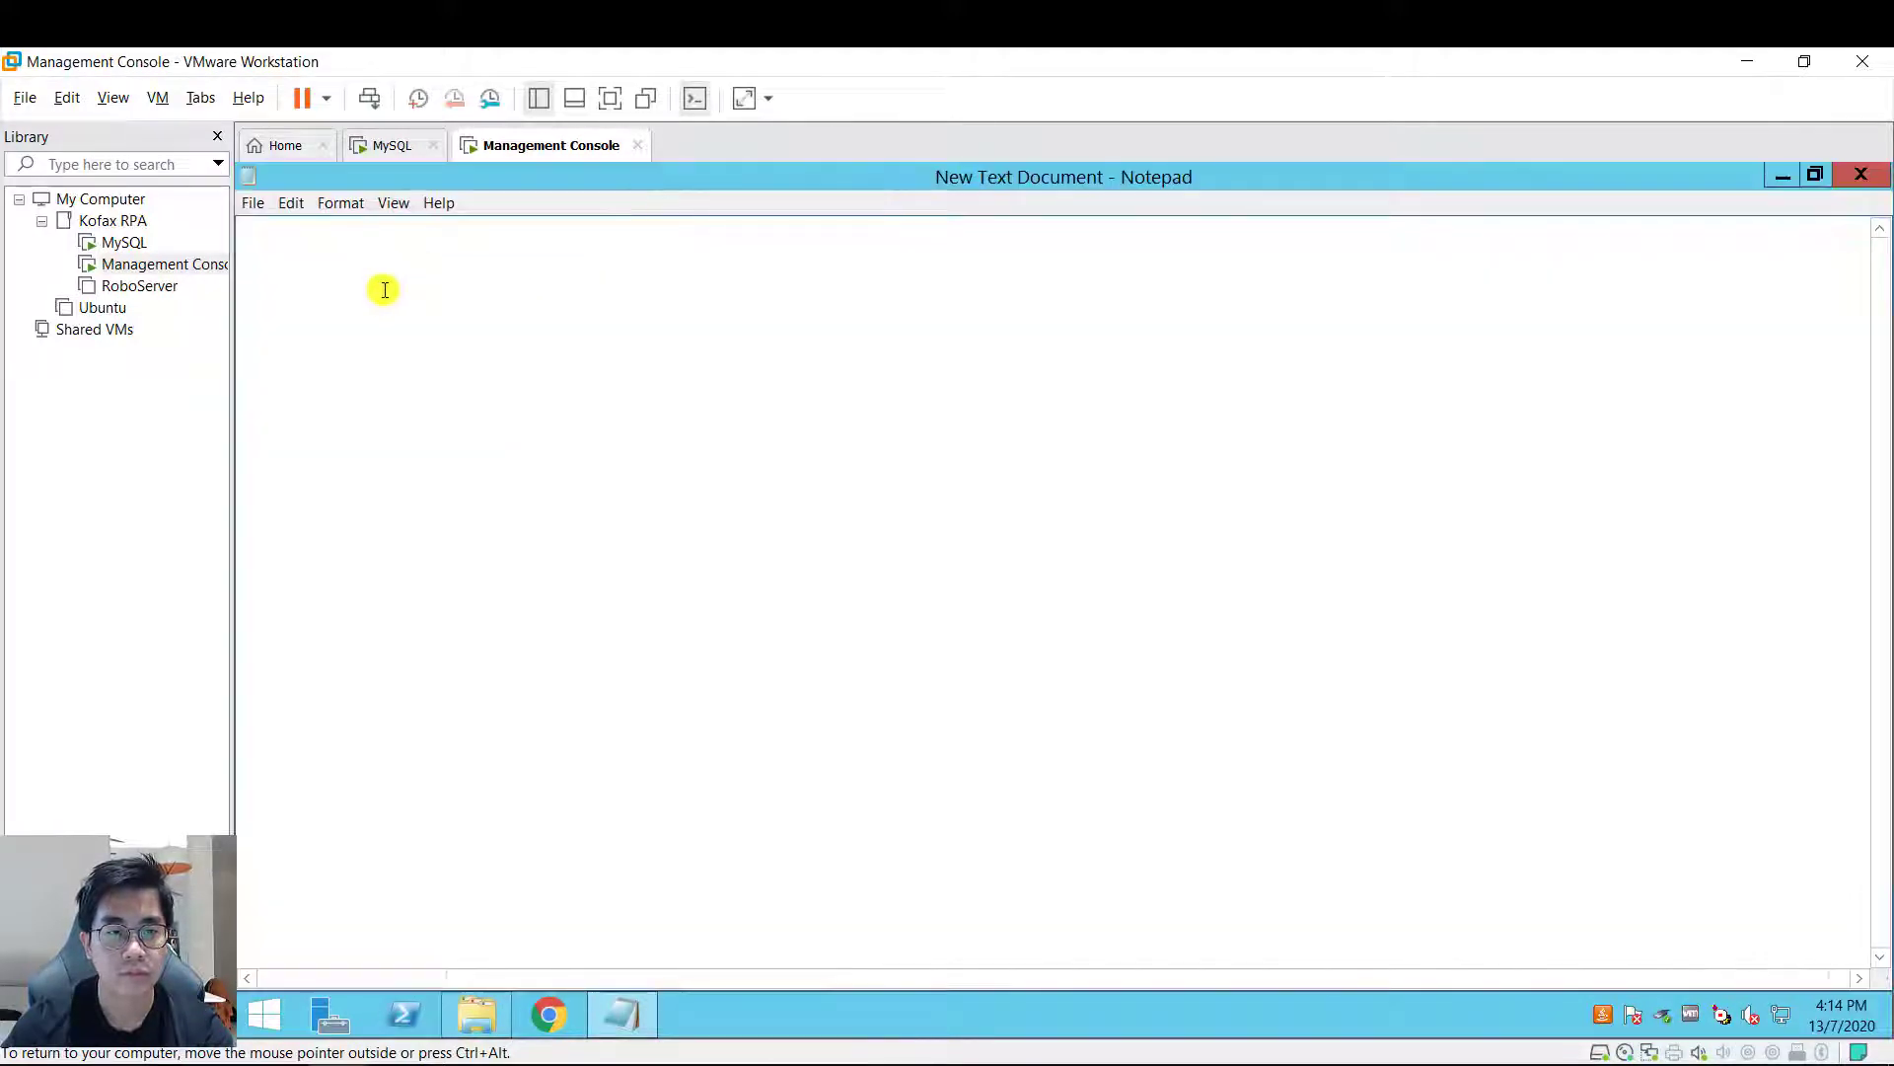
{"action": "type", "text": "<Context useHttpOnly=\"true\">"}
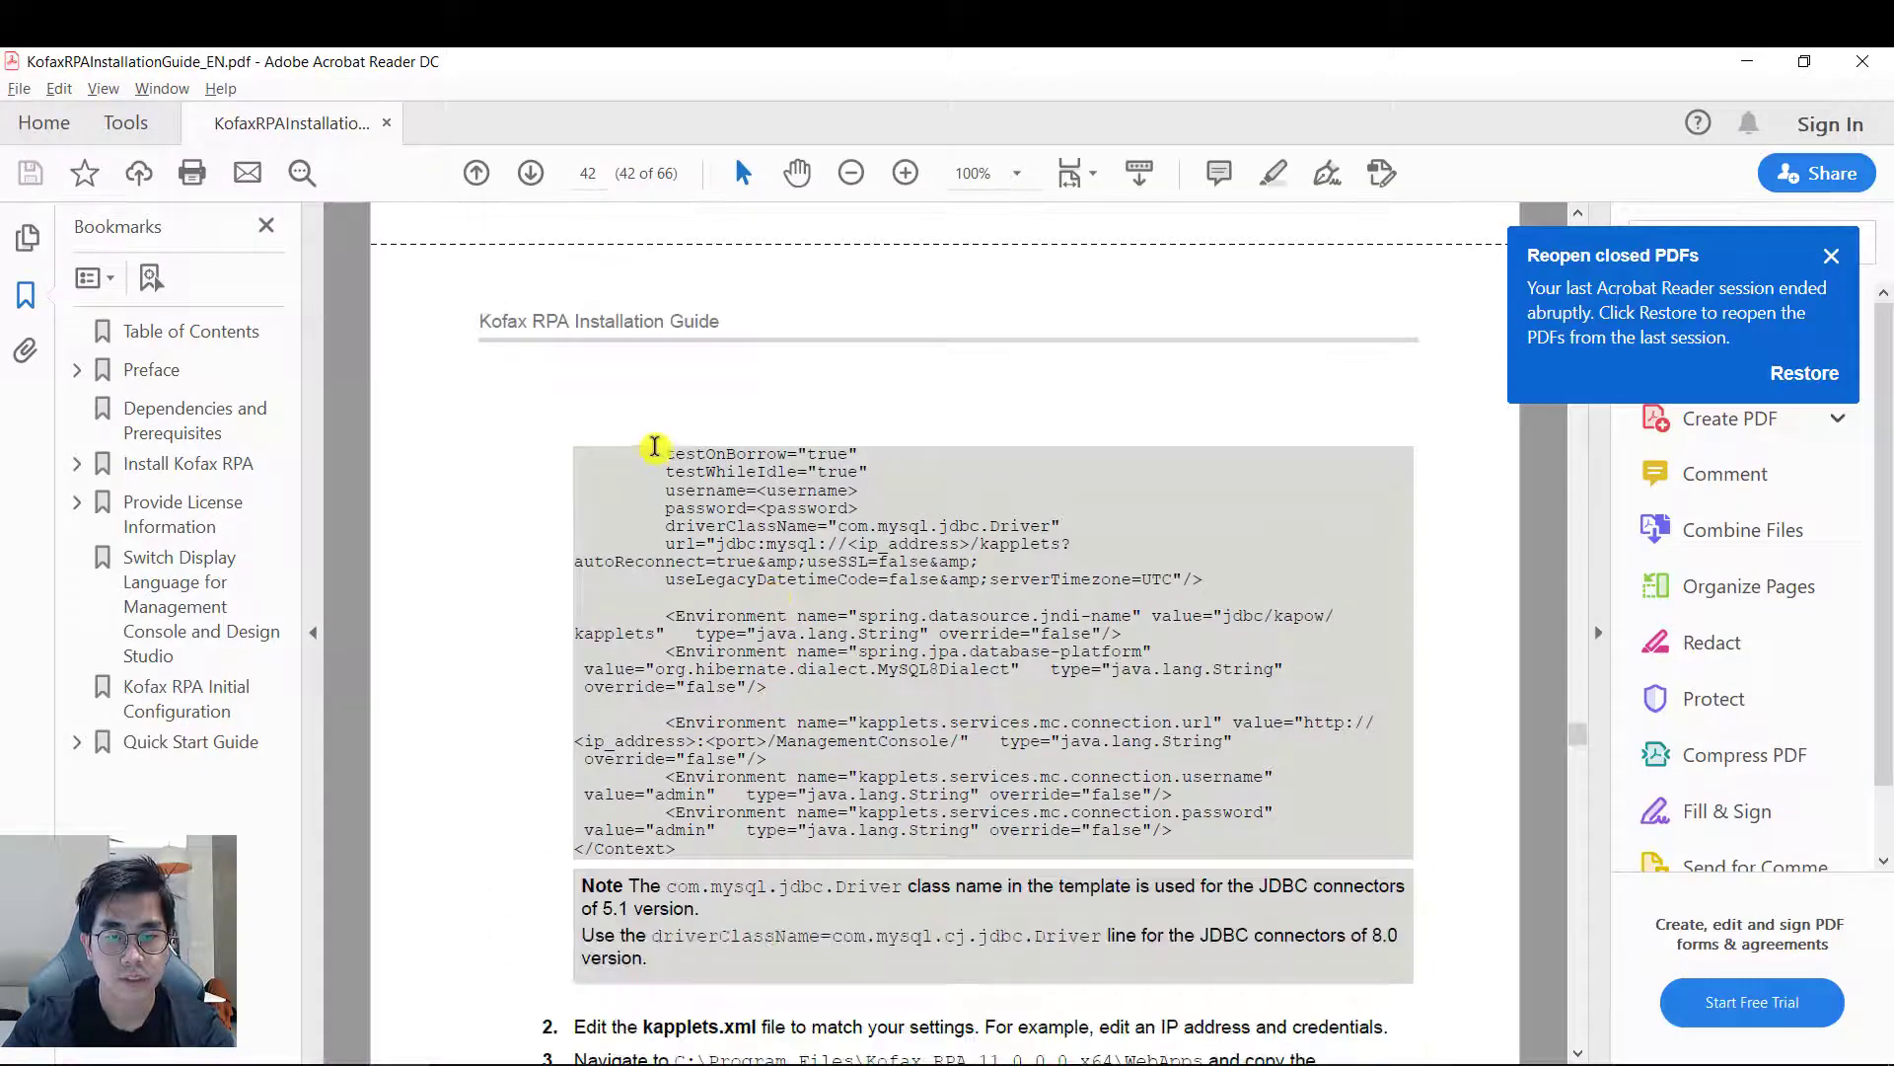
{"action": "left_click_drag", "start_coordinate": [653, 453], "coordinate": [685, 849]}
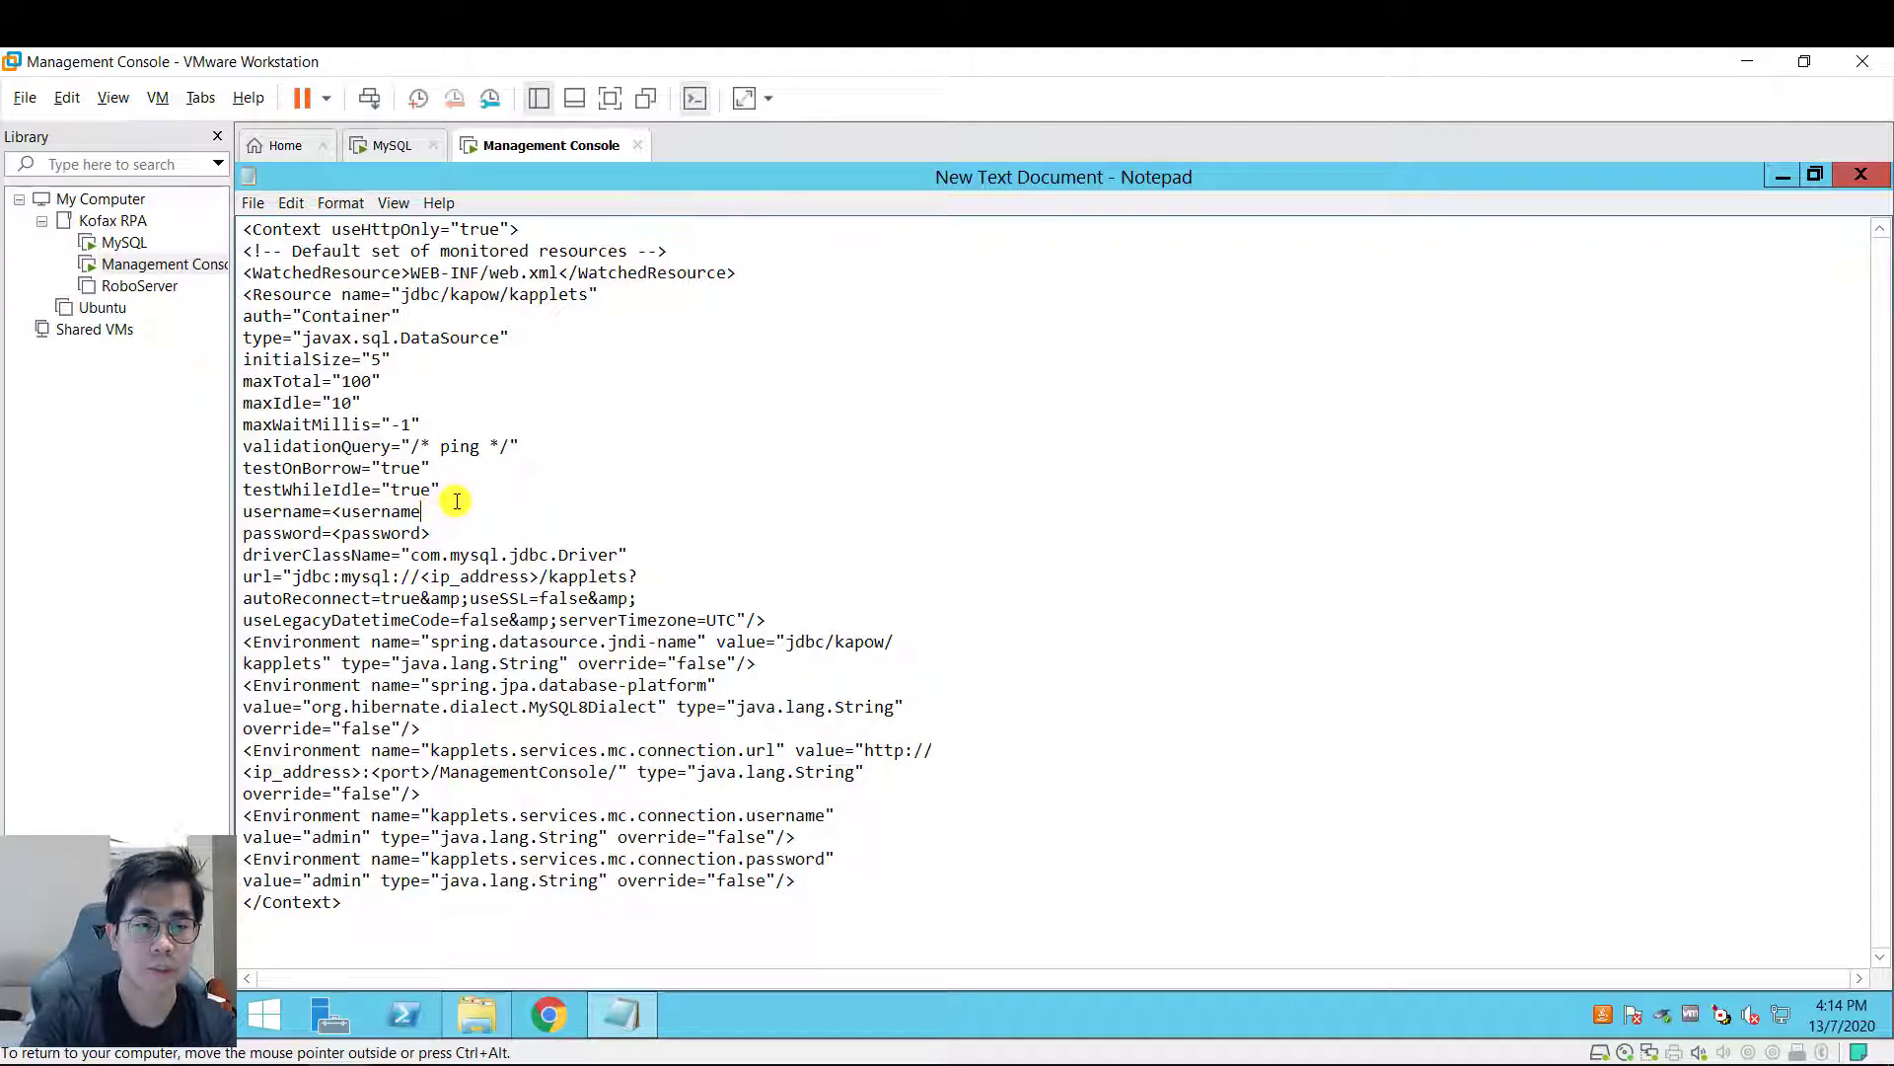
{"action": "key", "text": "Backspace"}
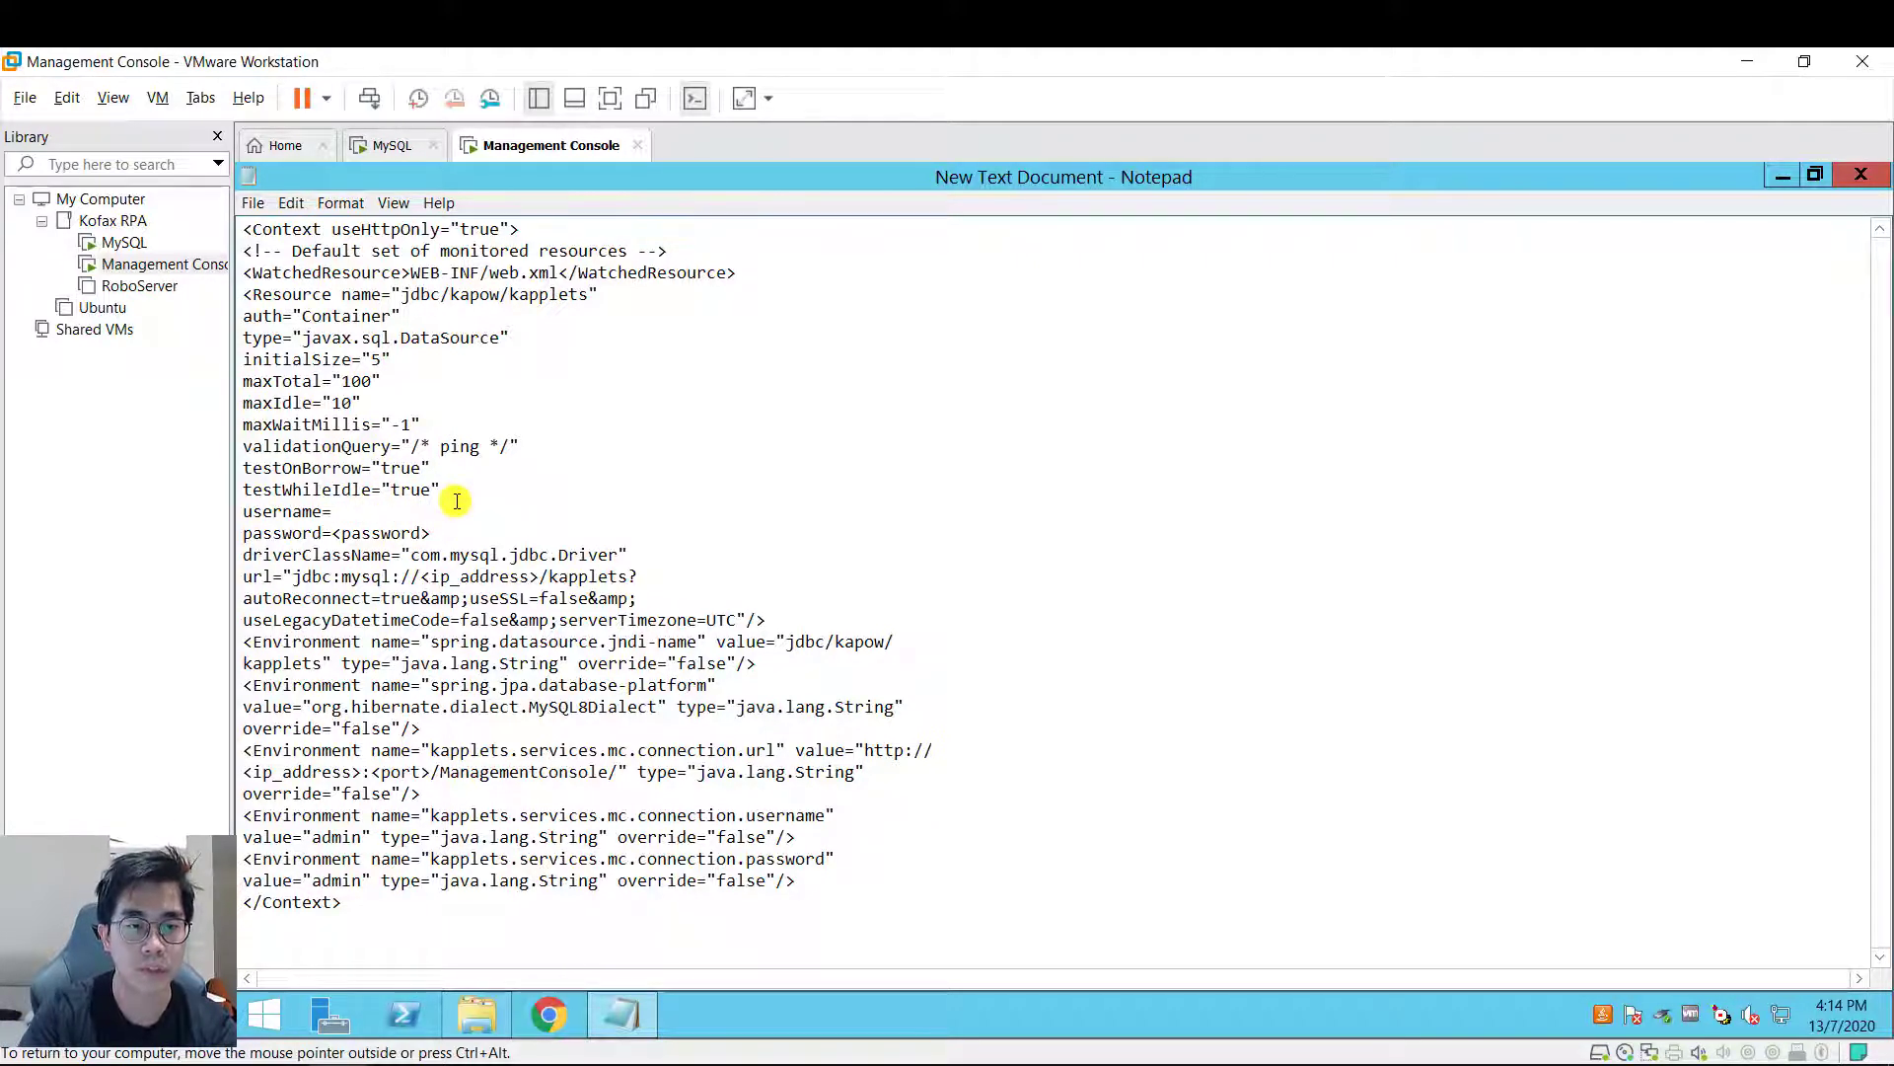
{"action": "type", "text": "\"ale"}
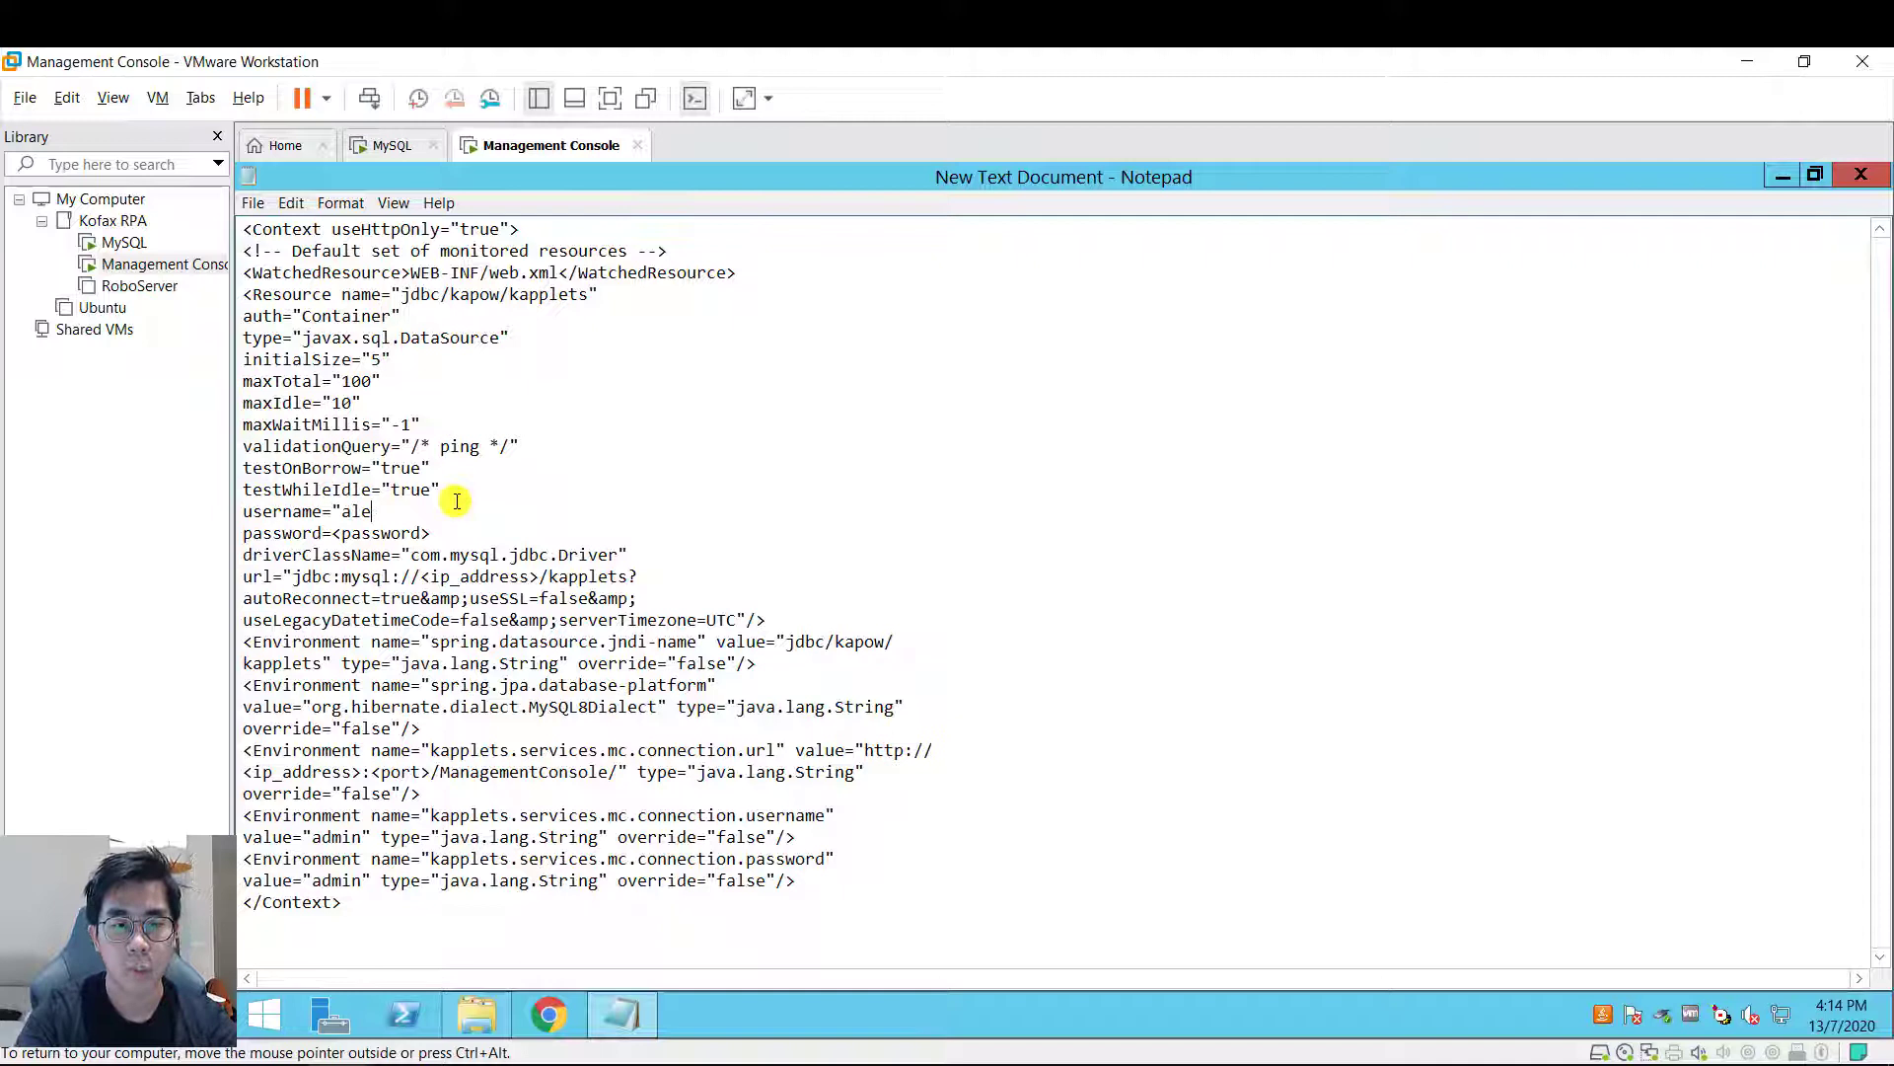
{"action": "type", "text": "x"}
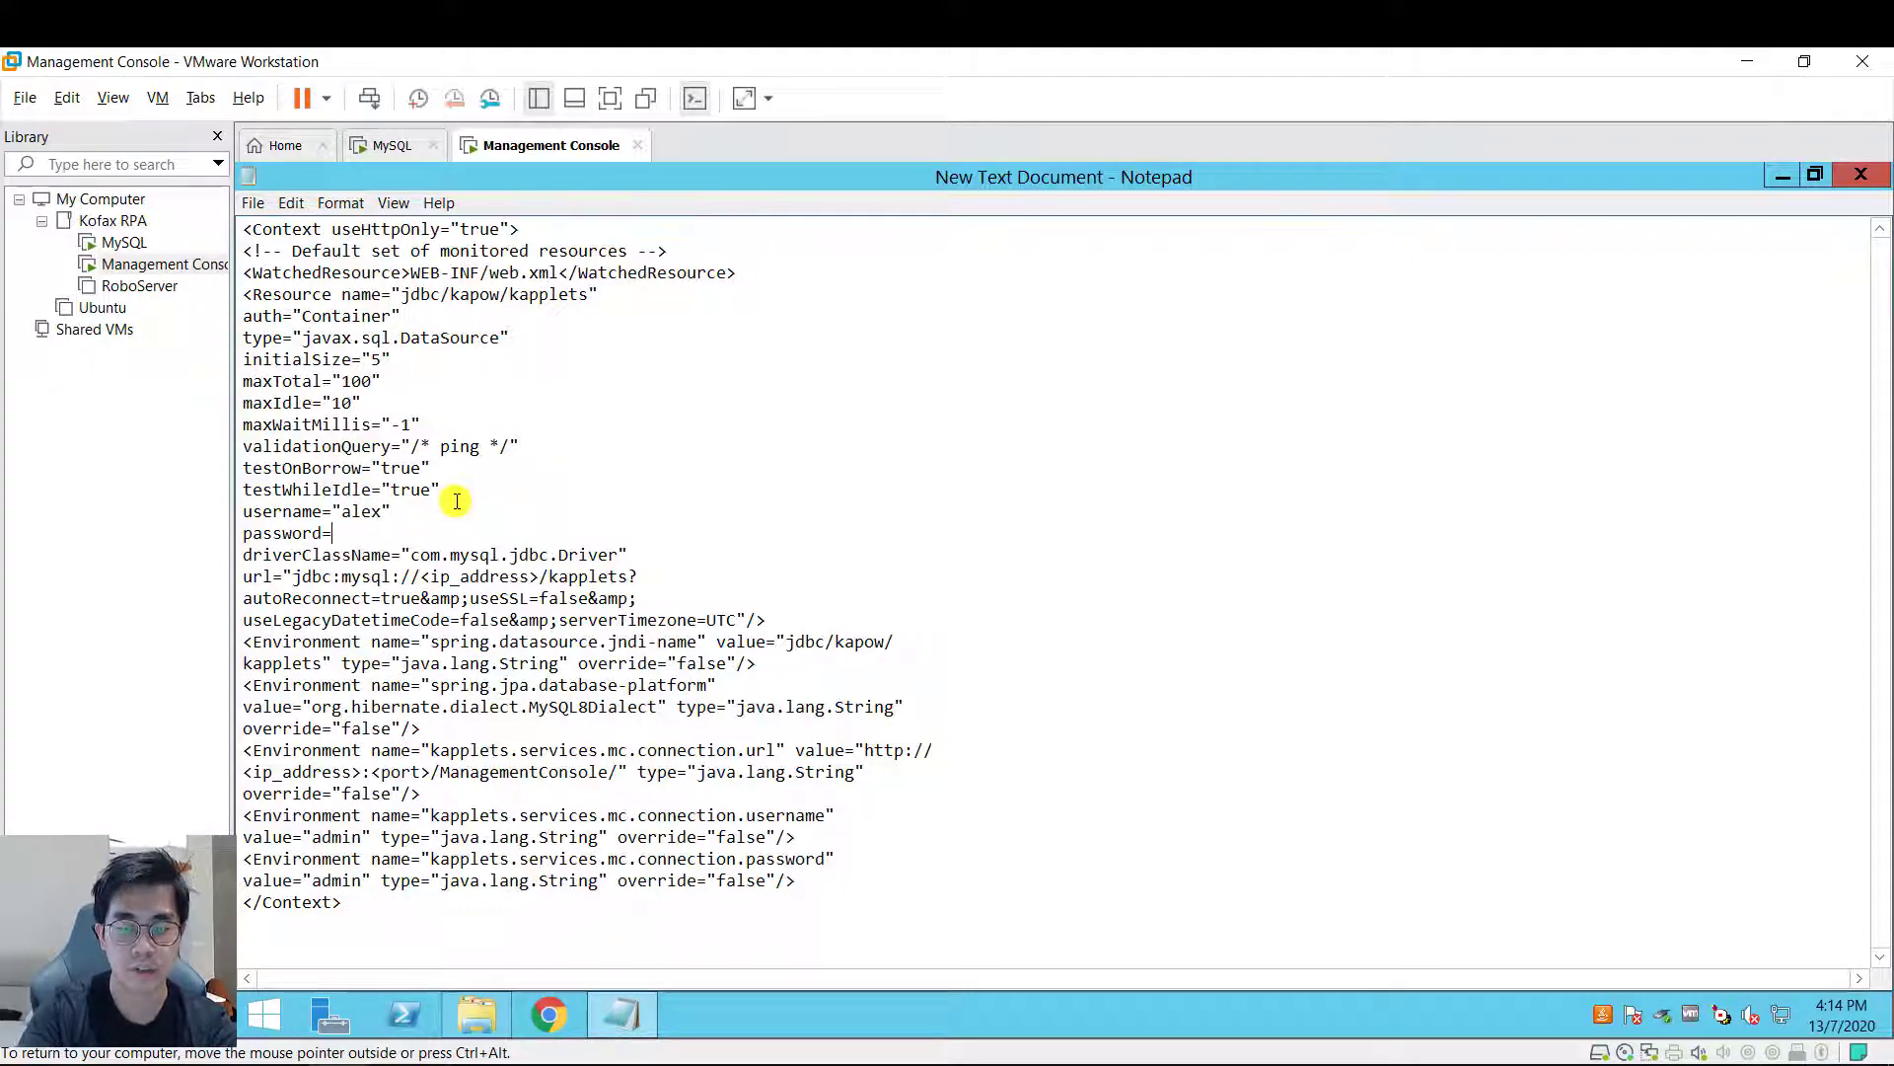
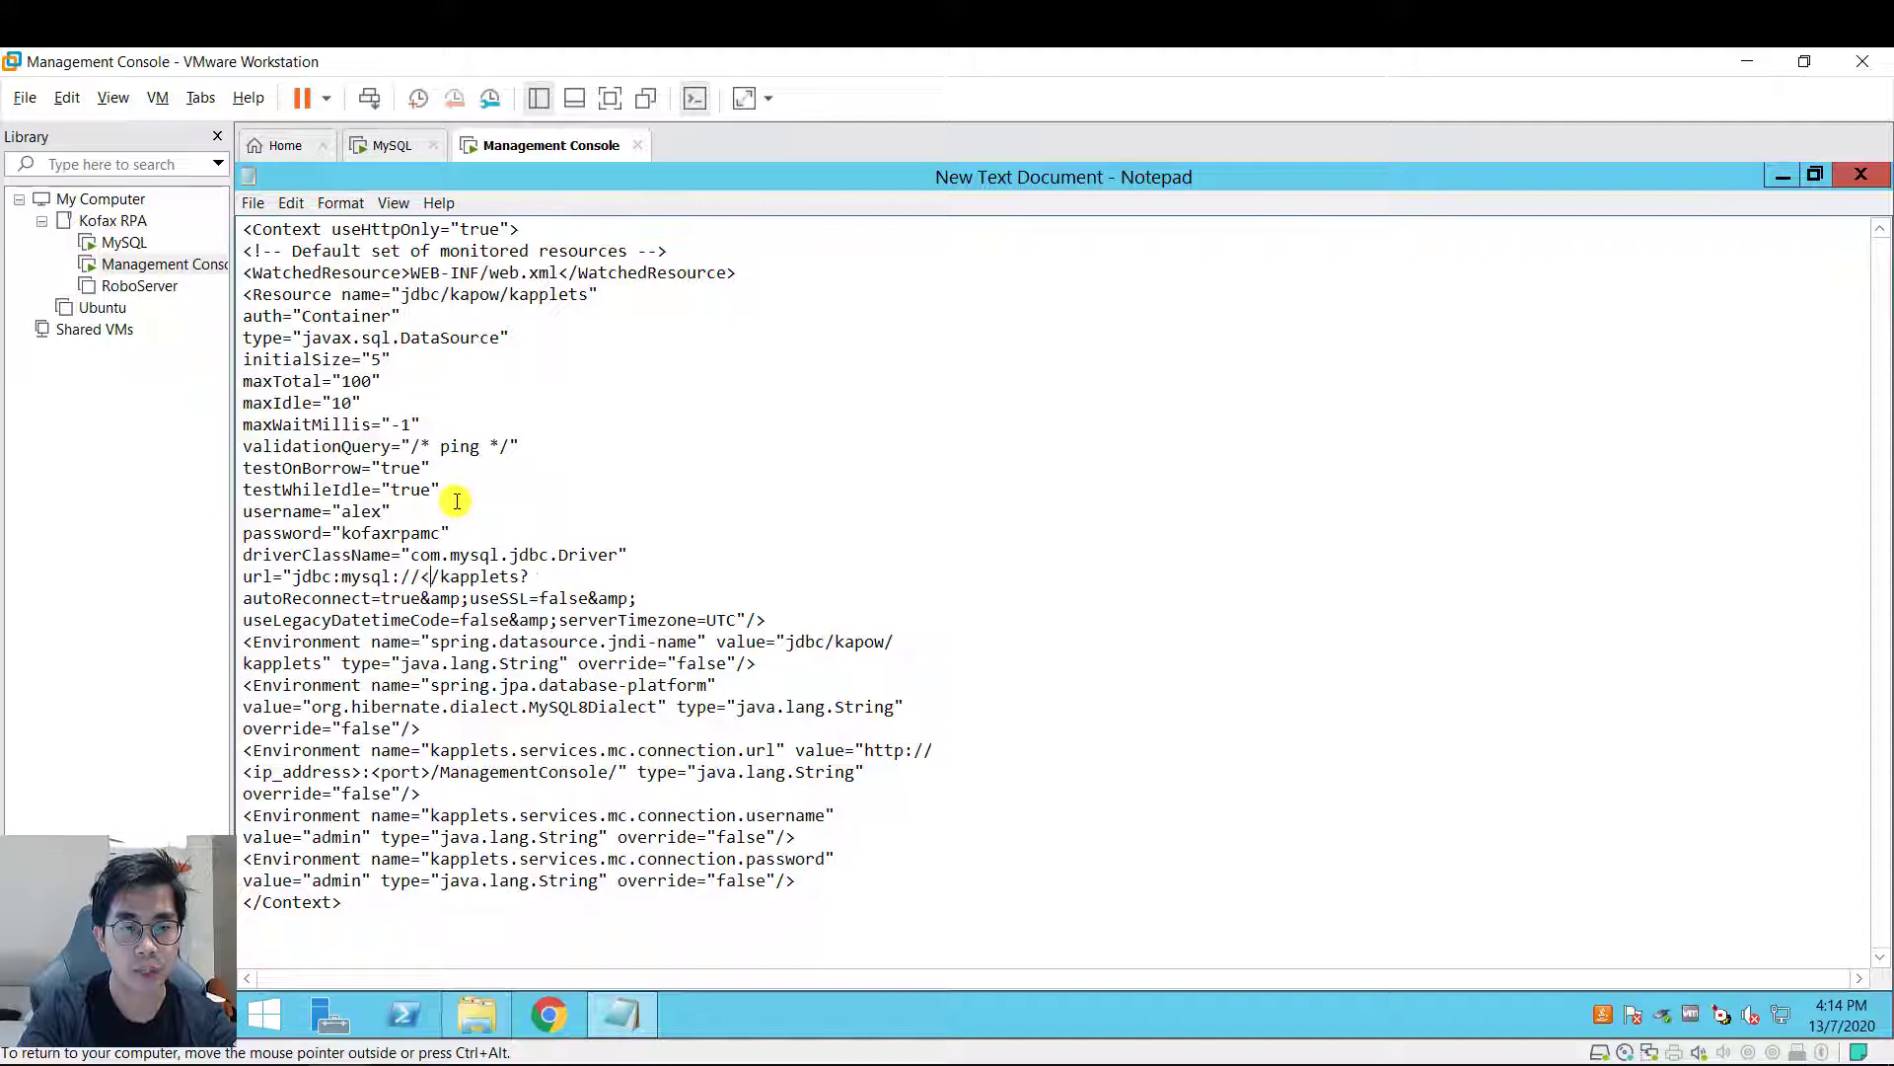
{"action": "type", "text": "19"}
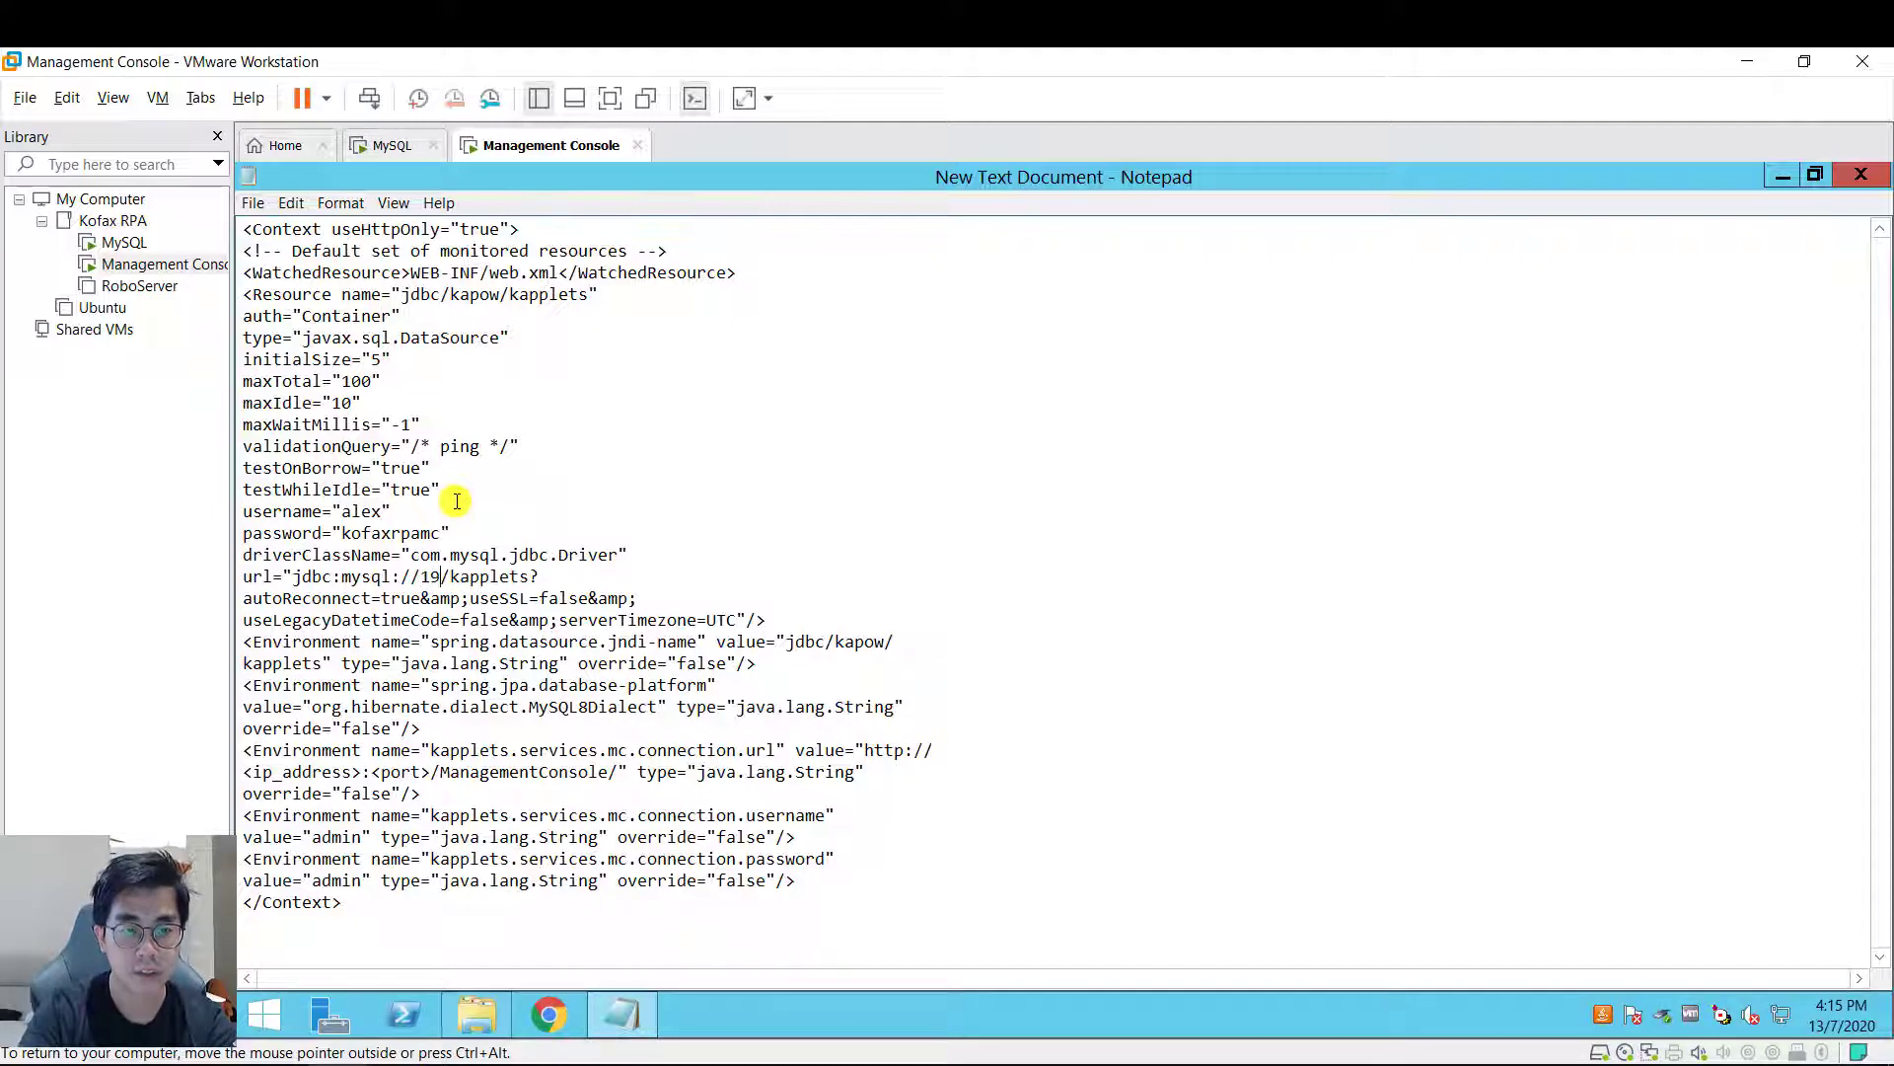
{"action": "type", "text": "192.1681."}
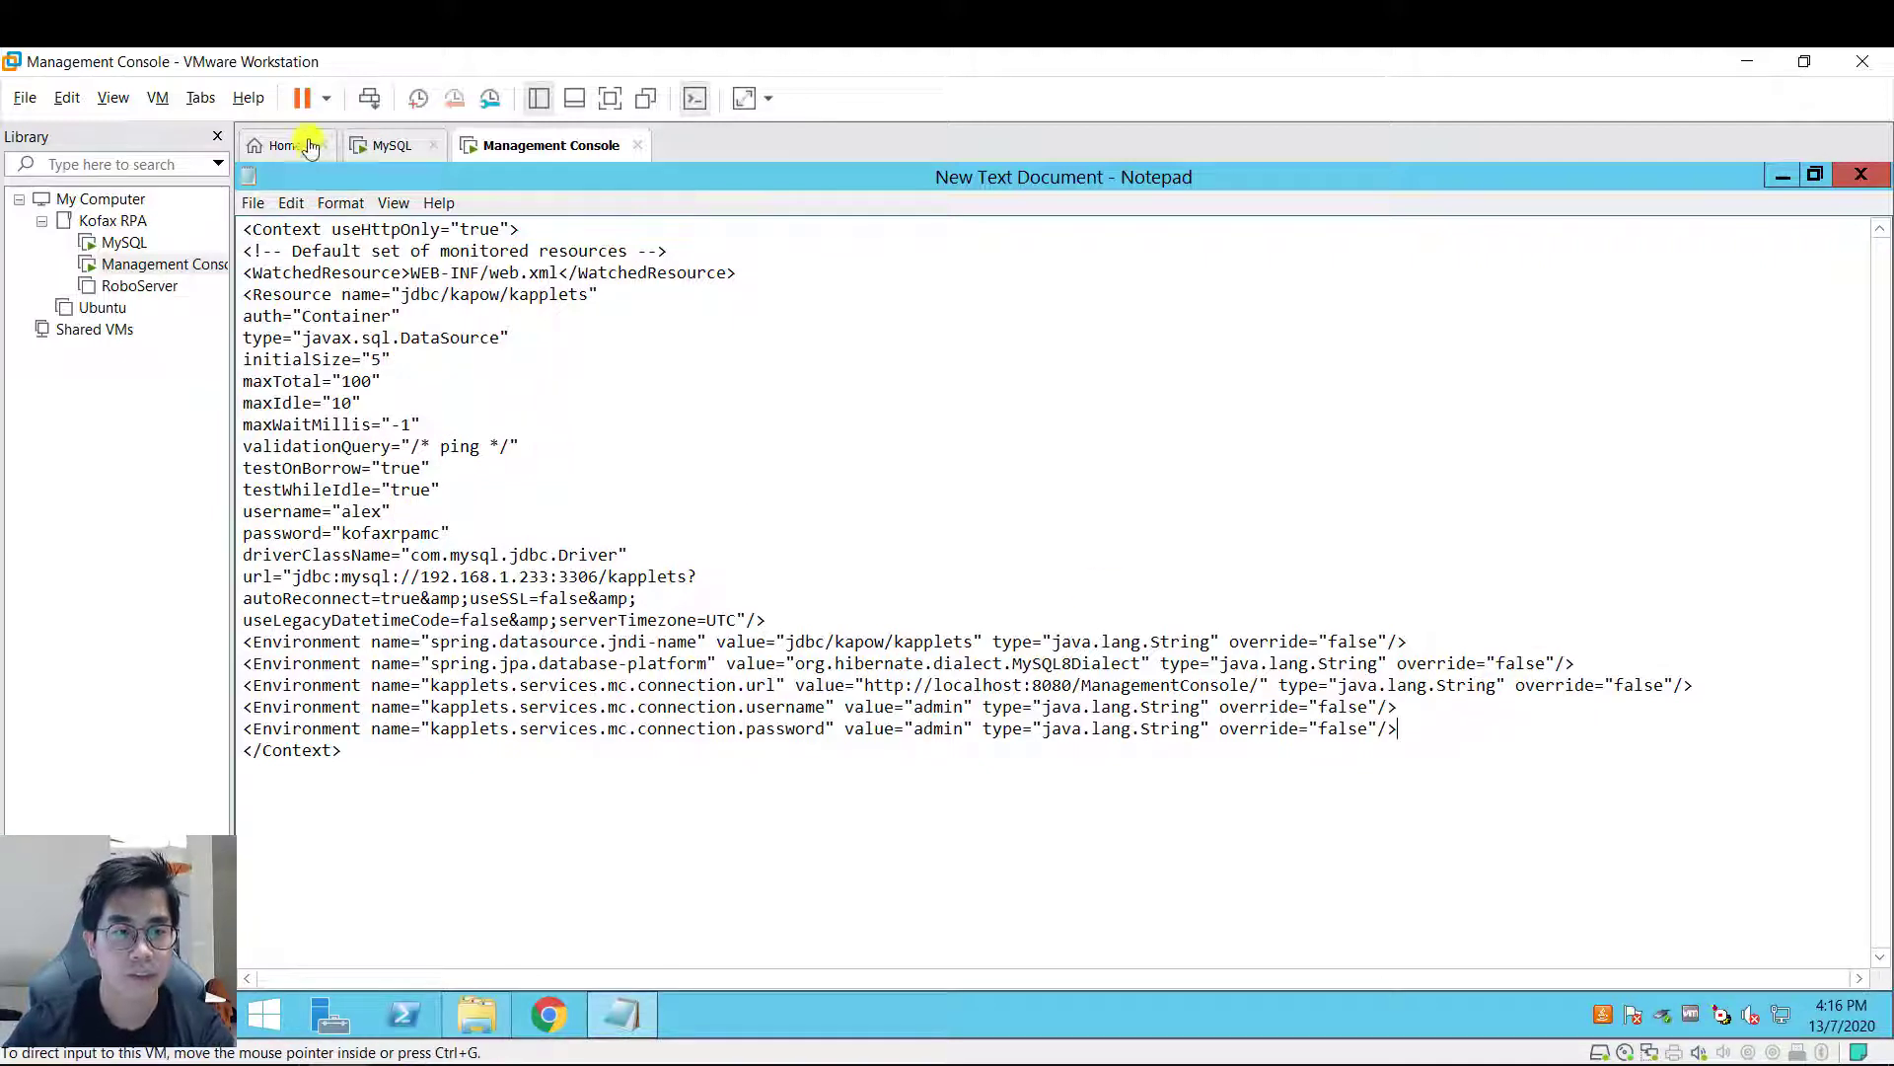
- Save the Notepad document as kapplets.xml with File > Save As
{"action": "left_click", "coordinate": [253, 202]}
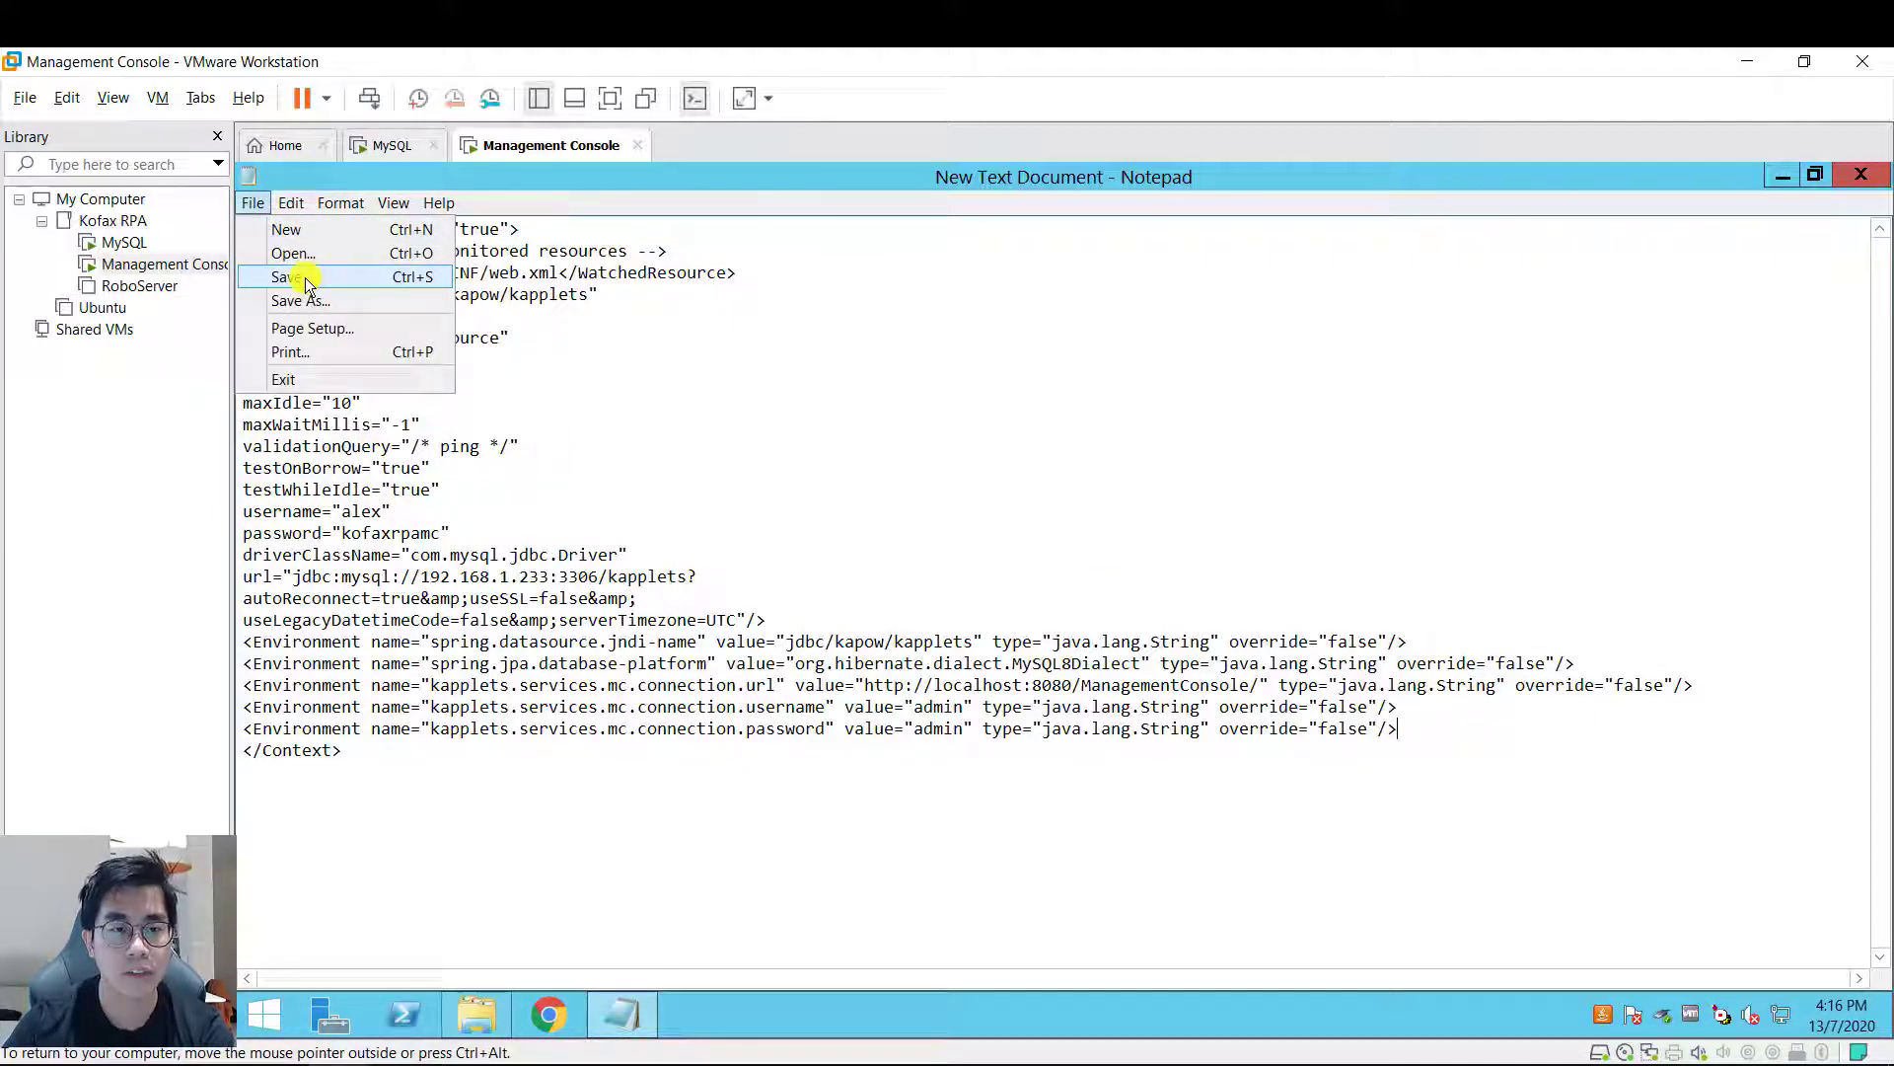
{"action": "left_click", "coordinate": [301, 300]}
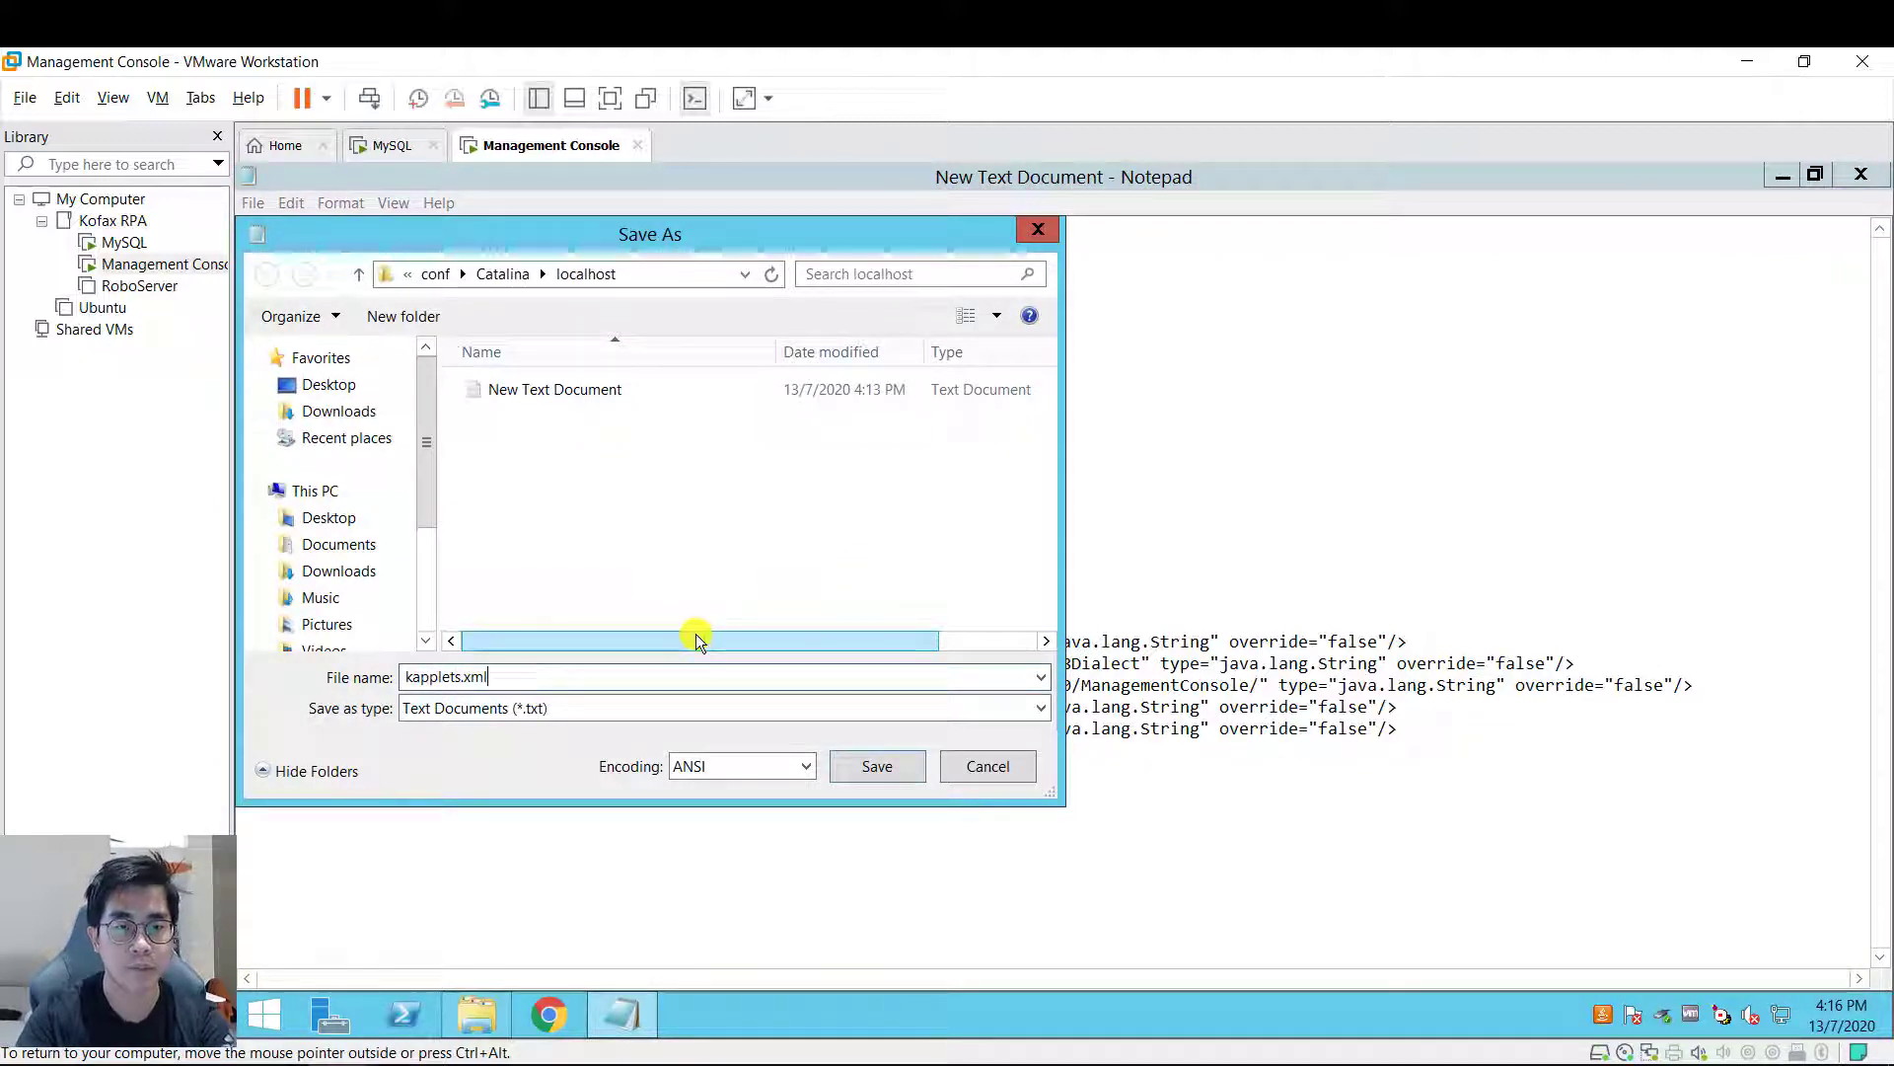
{"action": "left_click", "coordinate": [878, 766]}
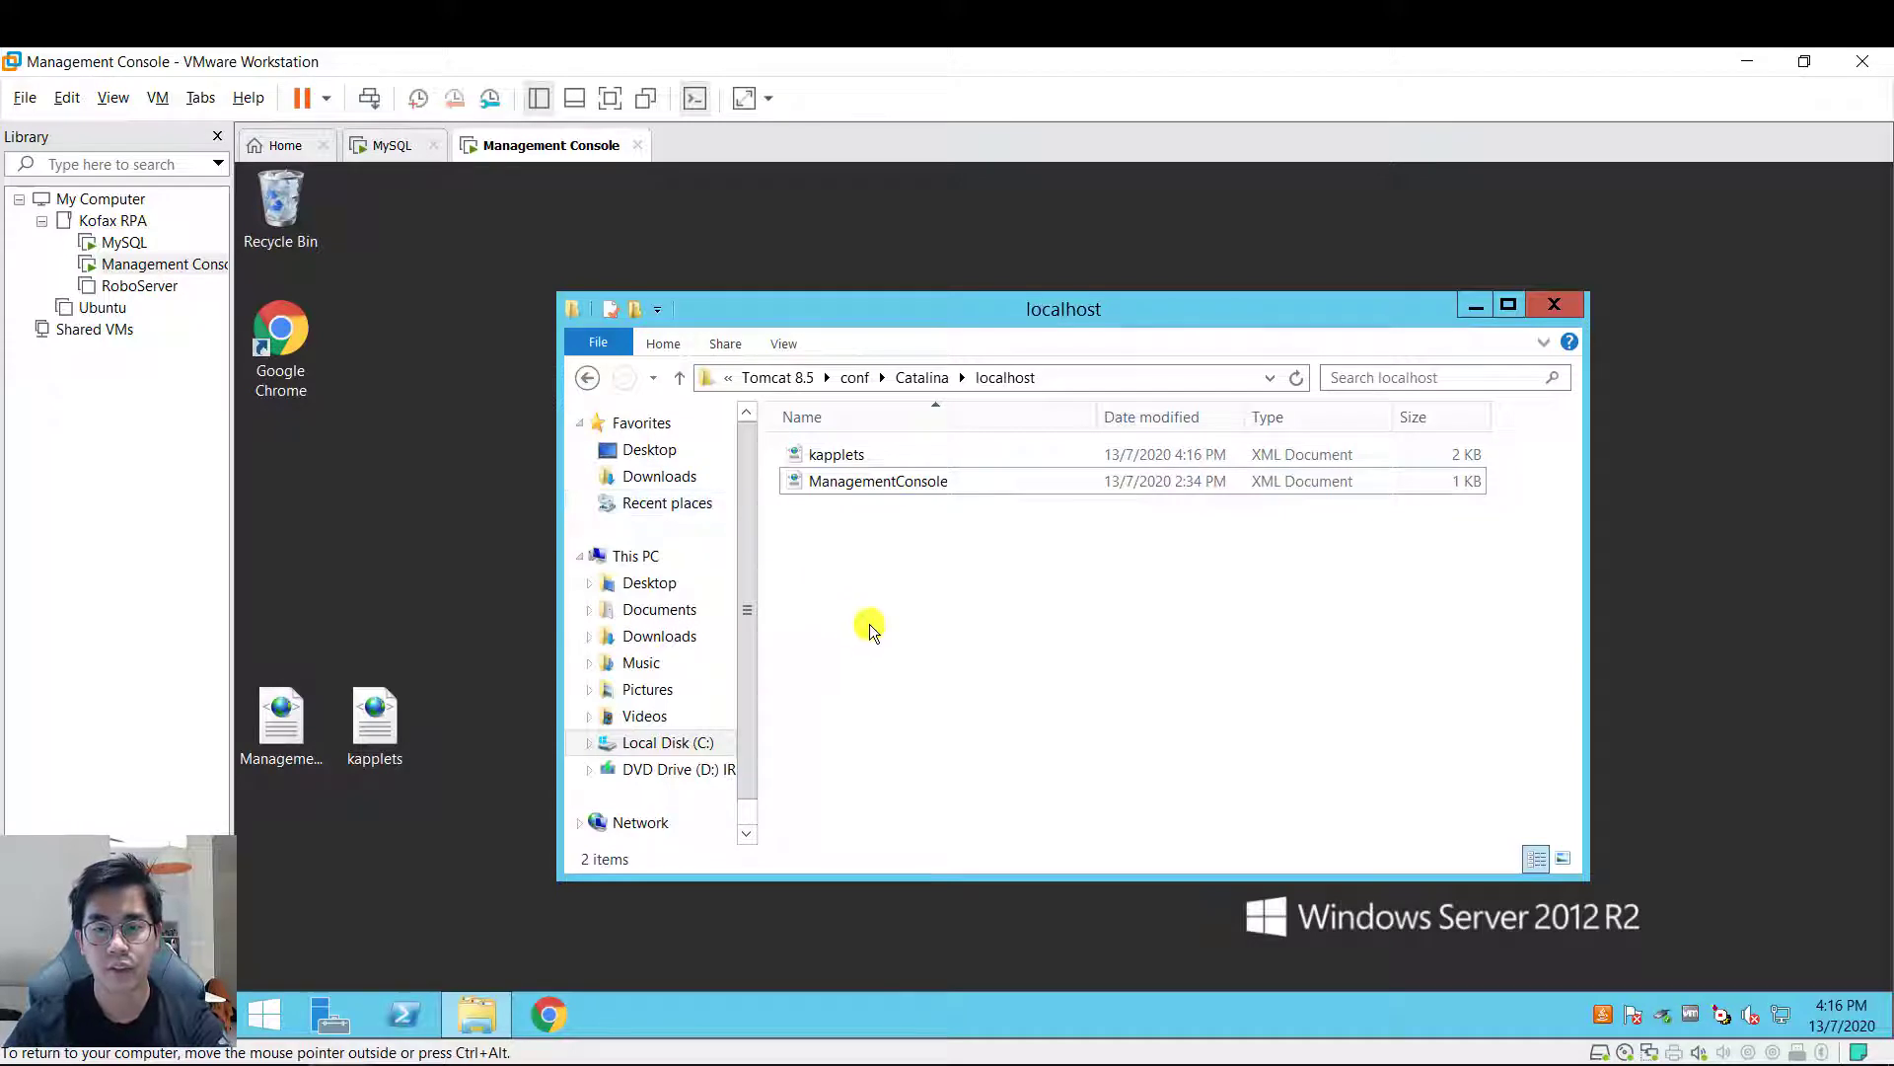
{"action": "mouse_move", "coordinate": [1292, 698]}
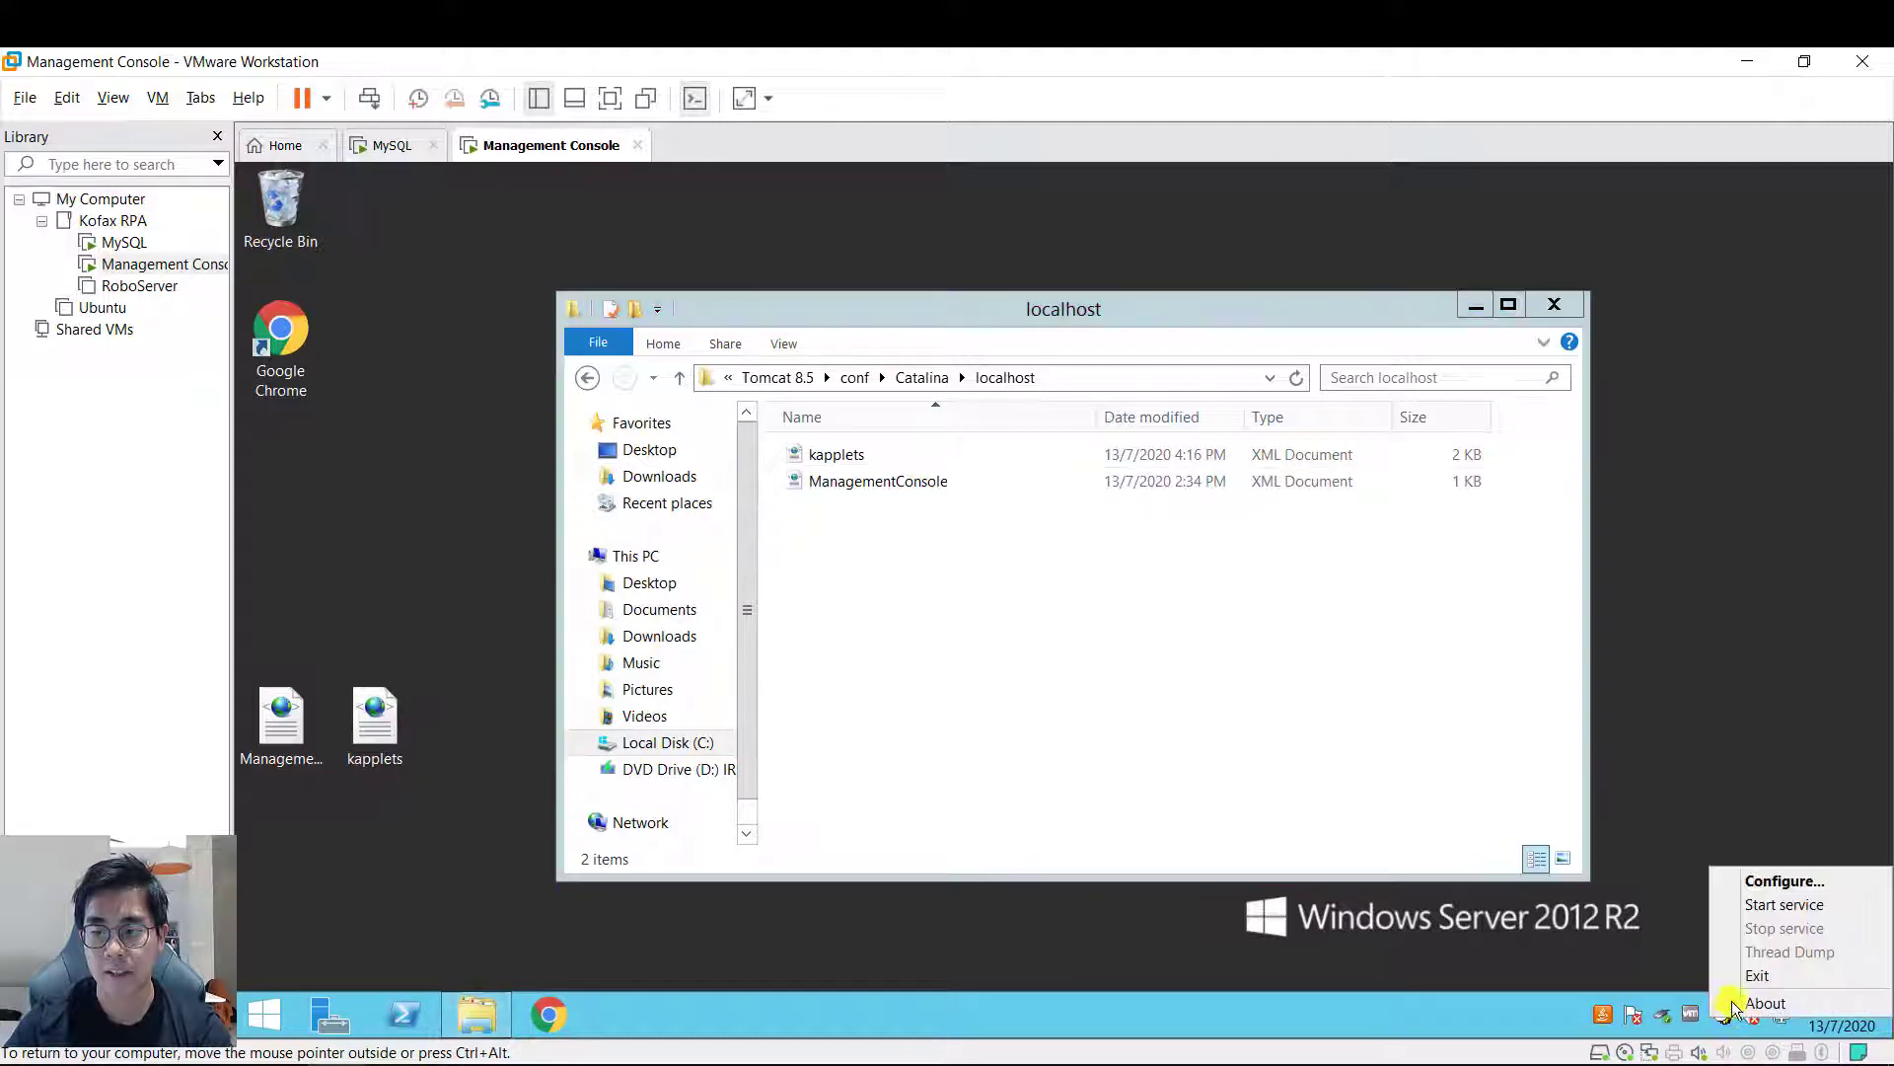
- Start the Tomcat8 service and confirm a kapplets folder appears in webapps
{"action": "left_click", "coordinate": [1783, 904]}
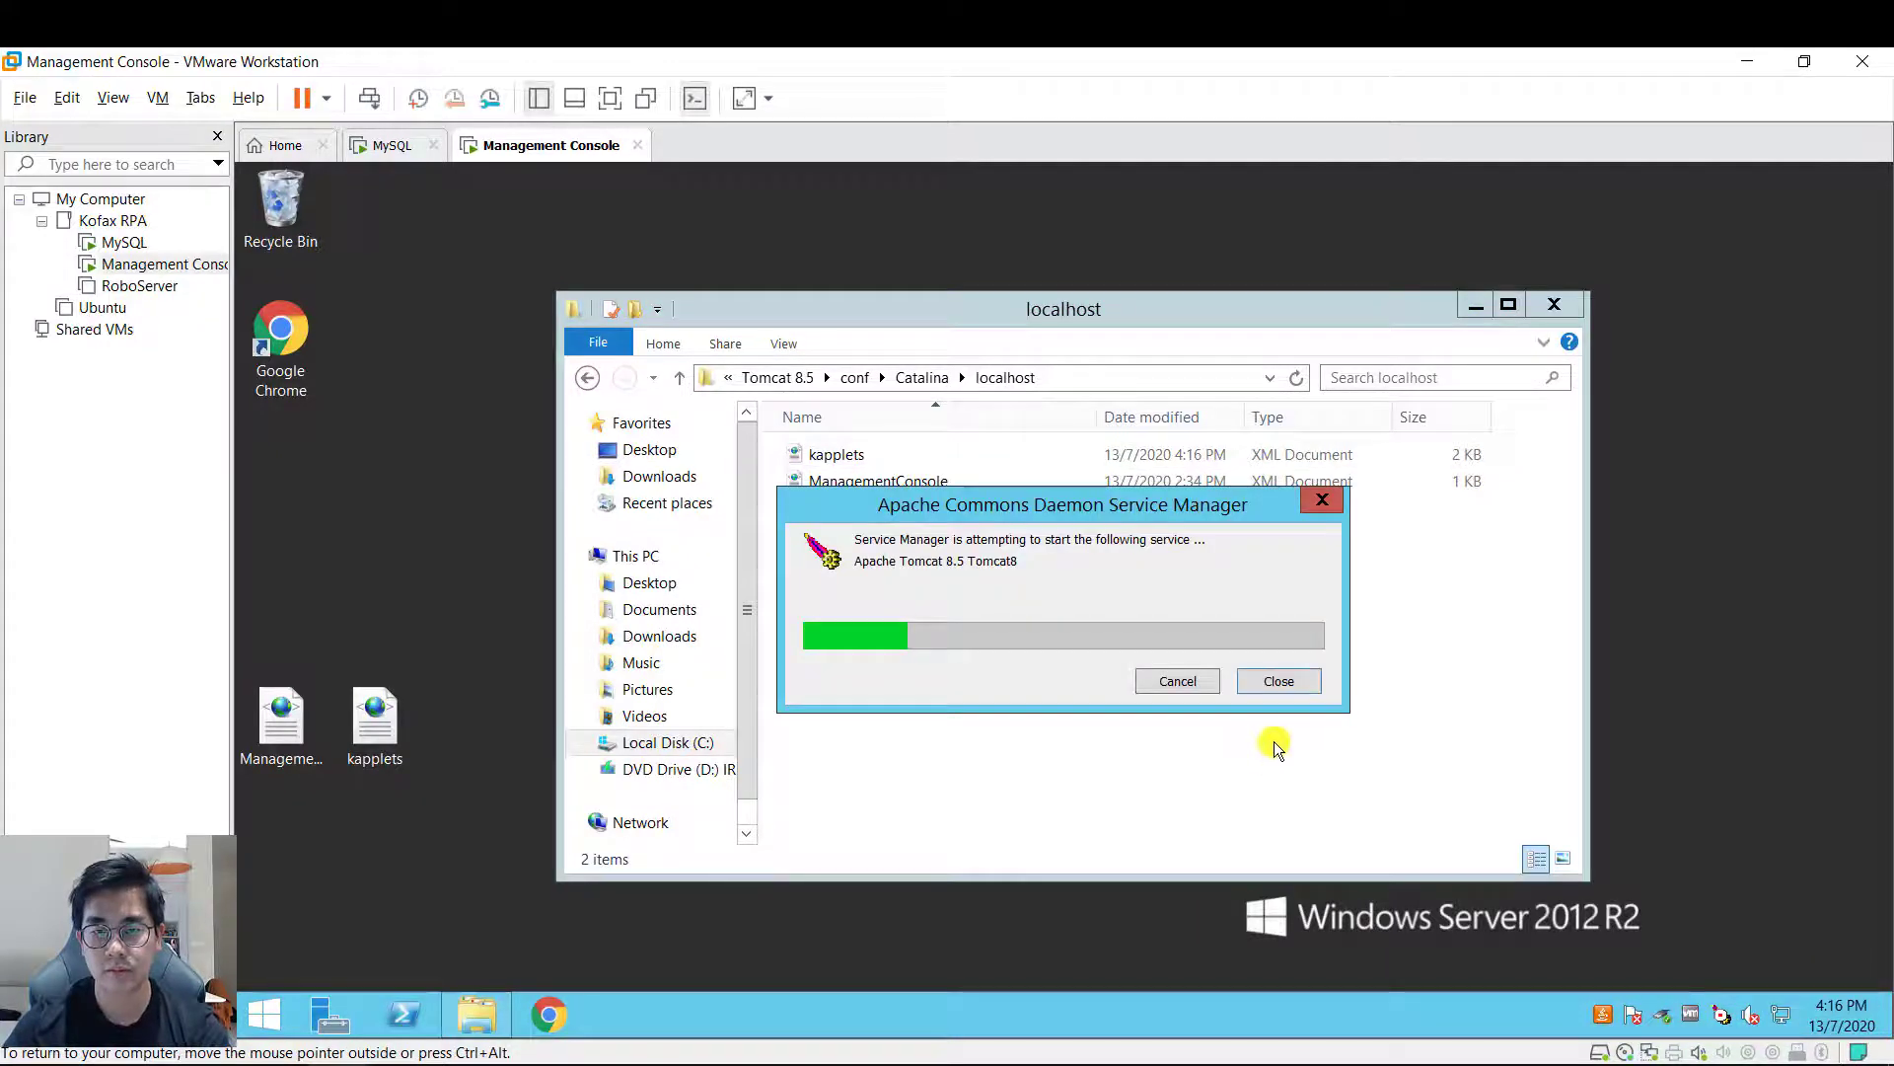
{"action": "mouse_move", "coordinate": [1270, 431]}
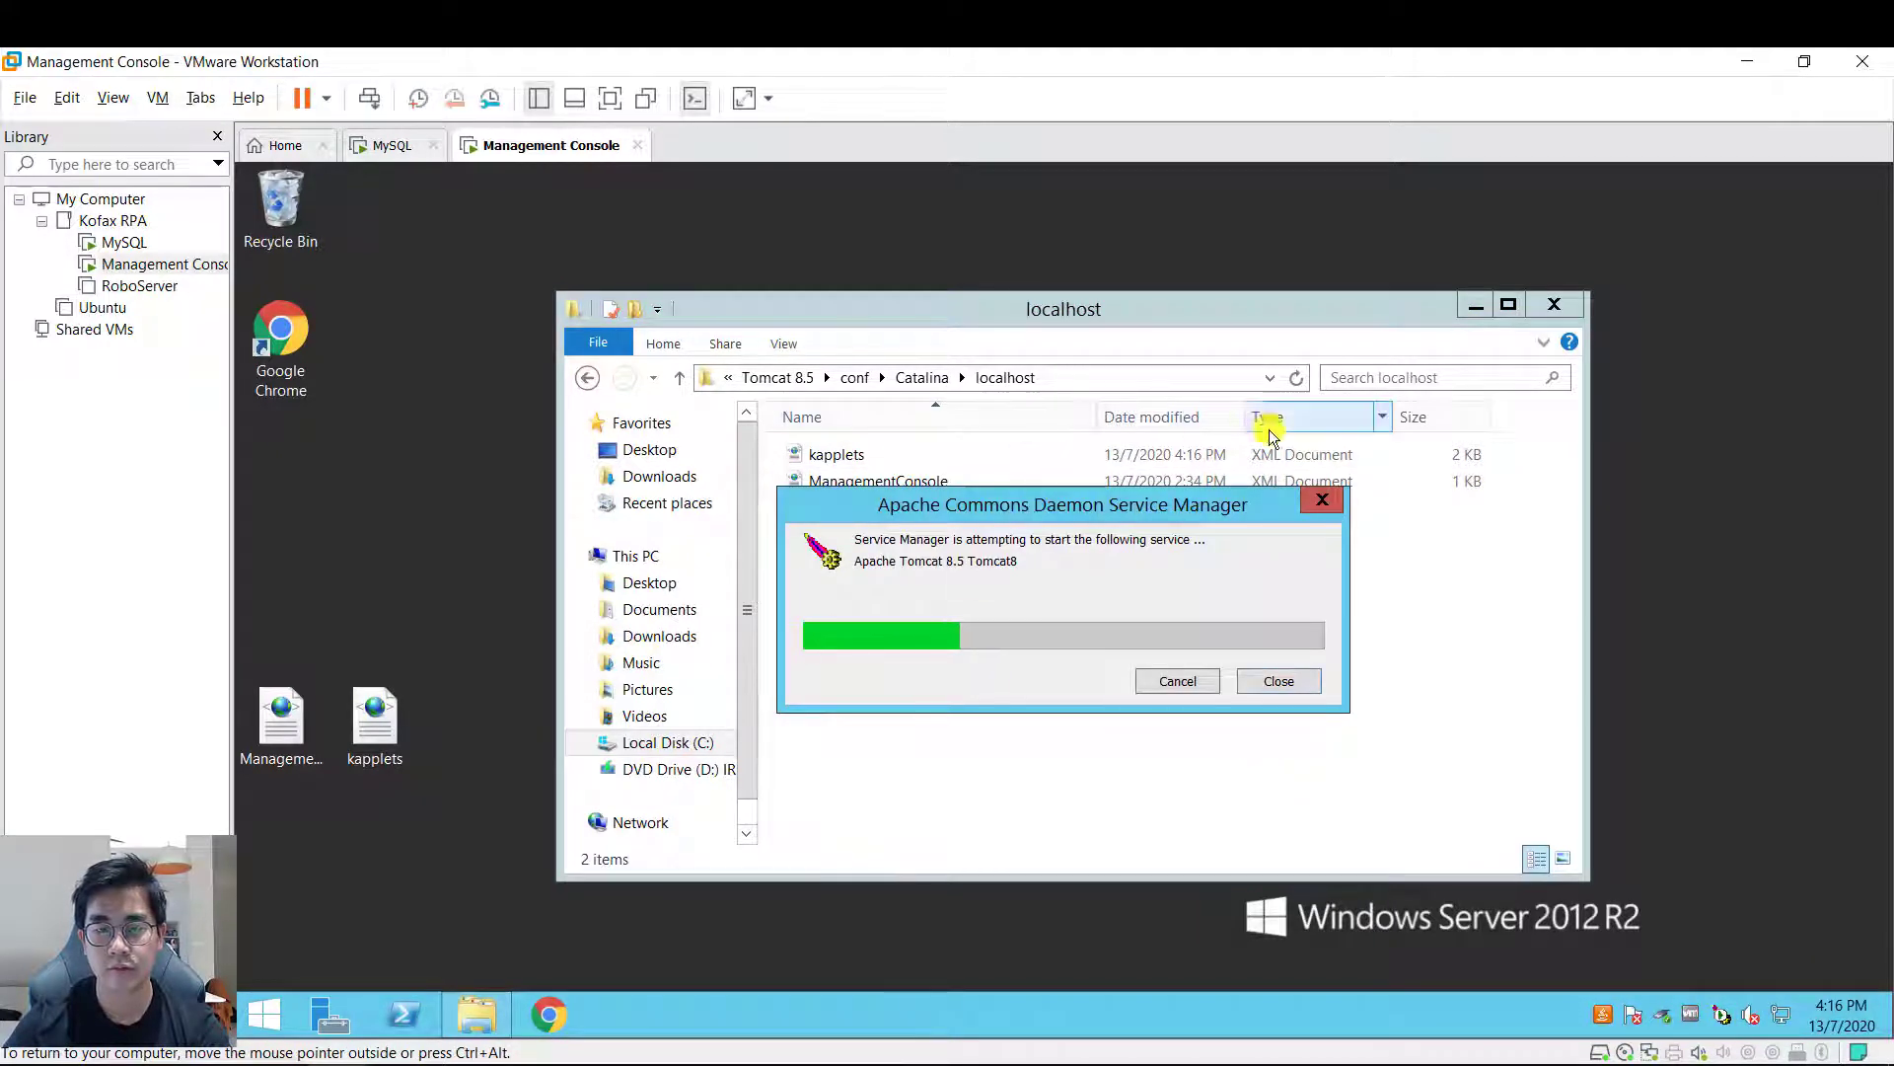
{"action": "left_click", "coordinate": [1277, 680]}
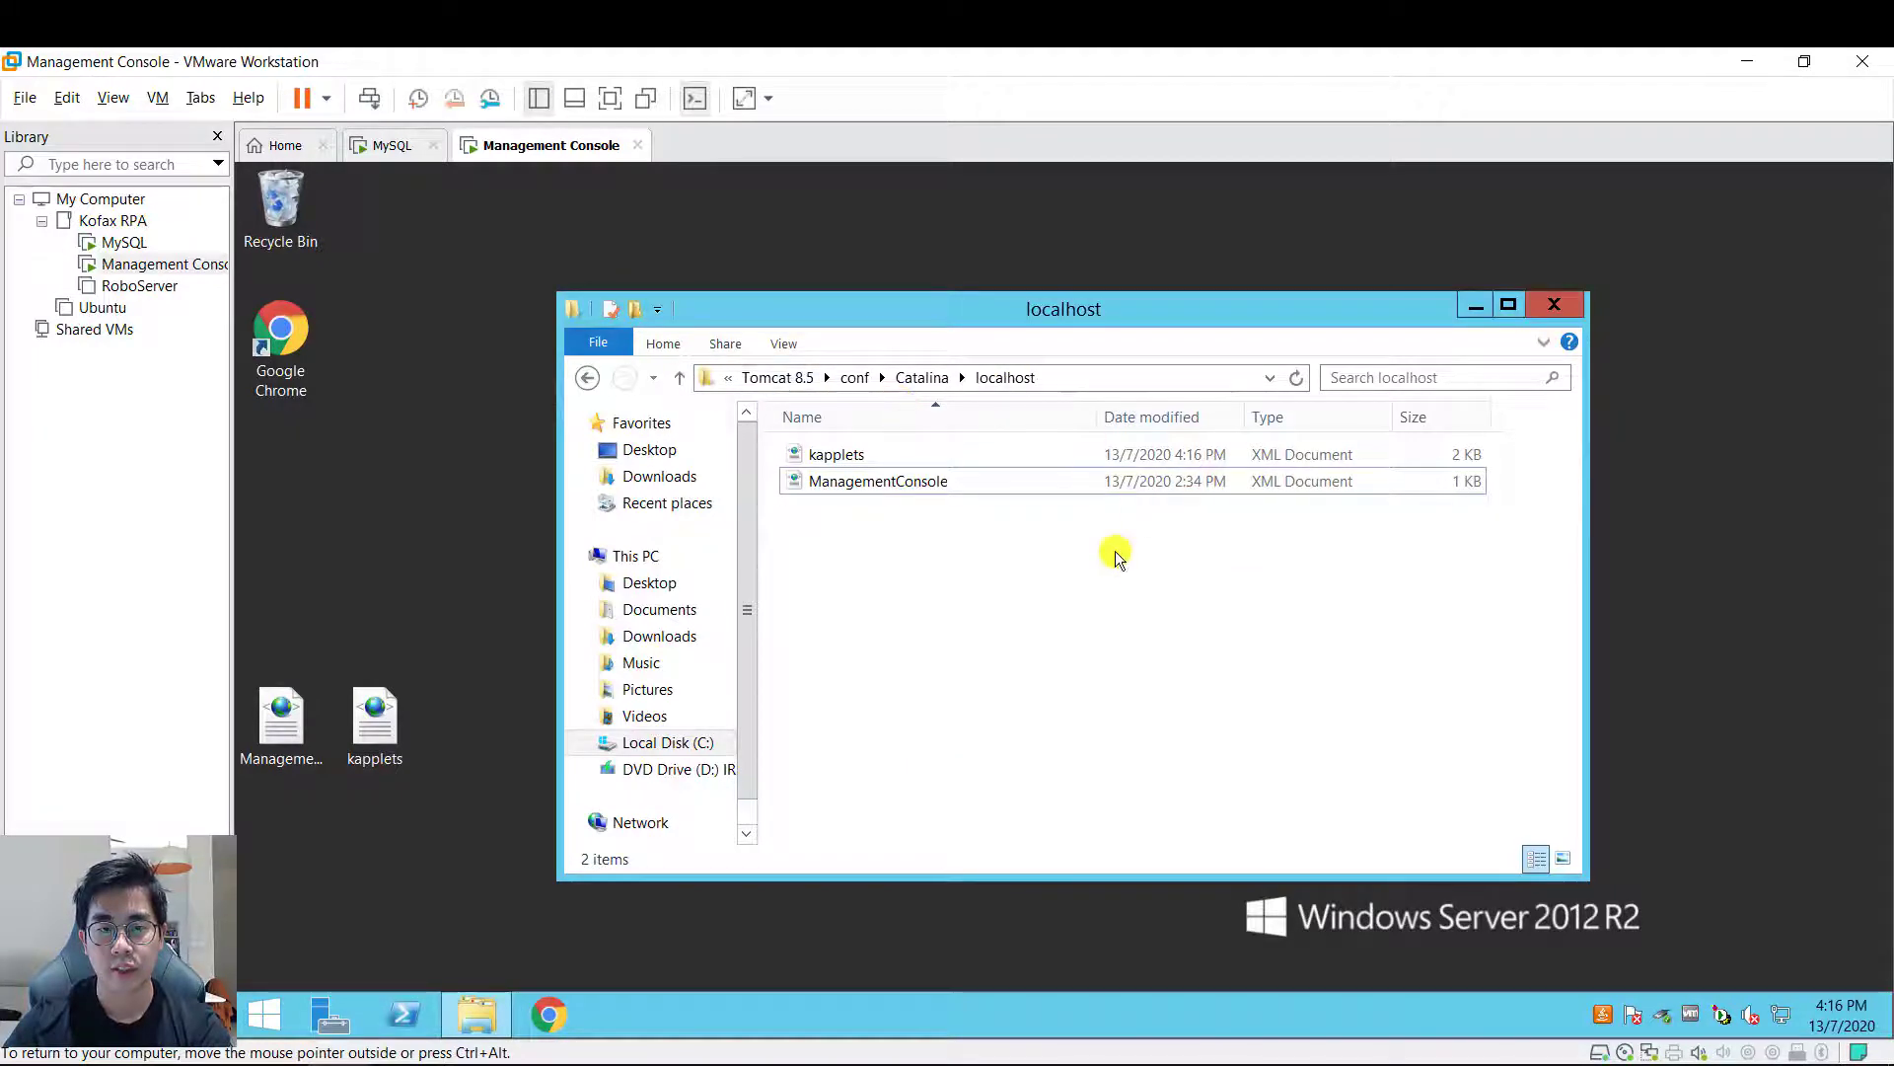
{"action": "left_click", "coordinate": [587, 377]}
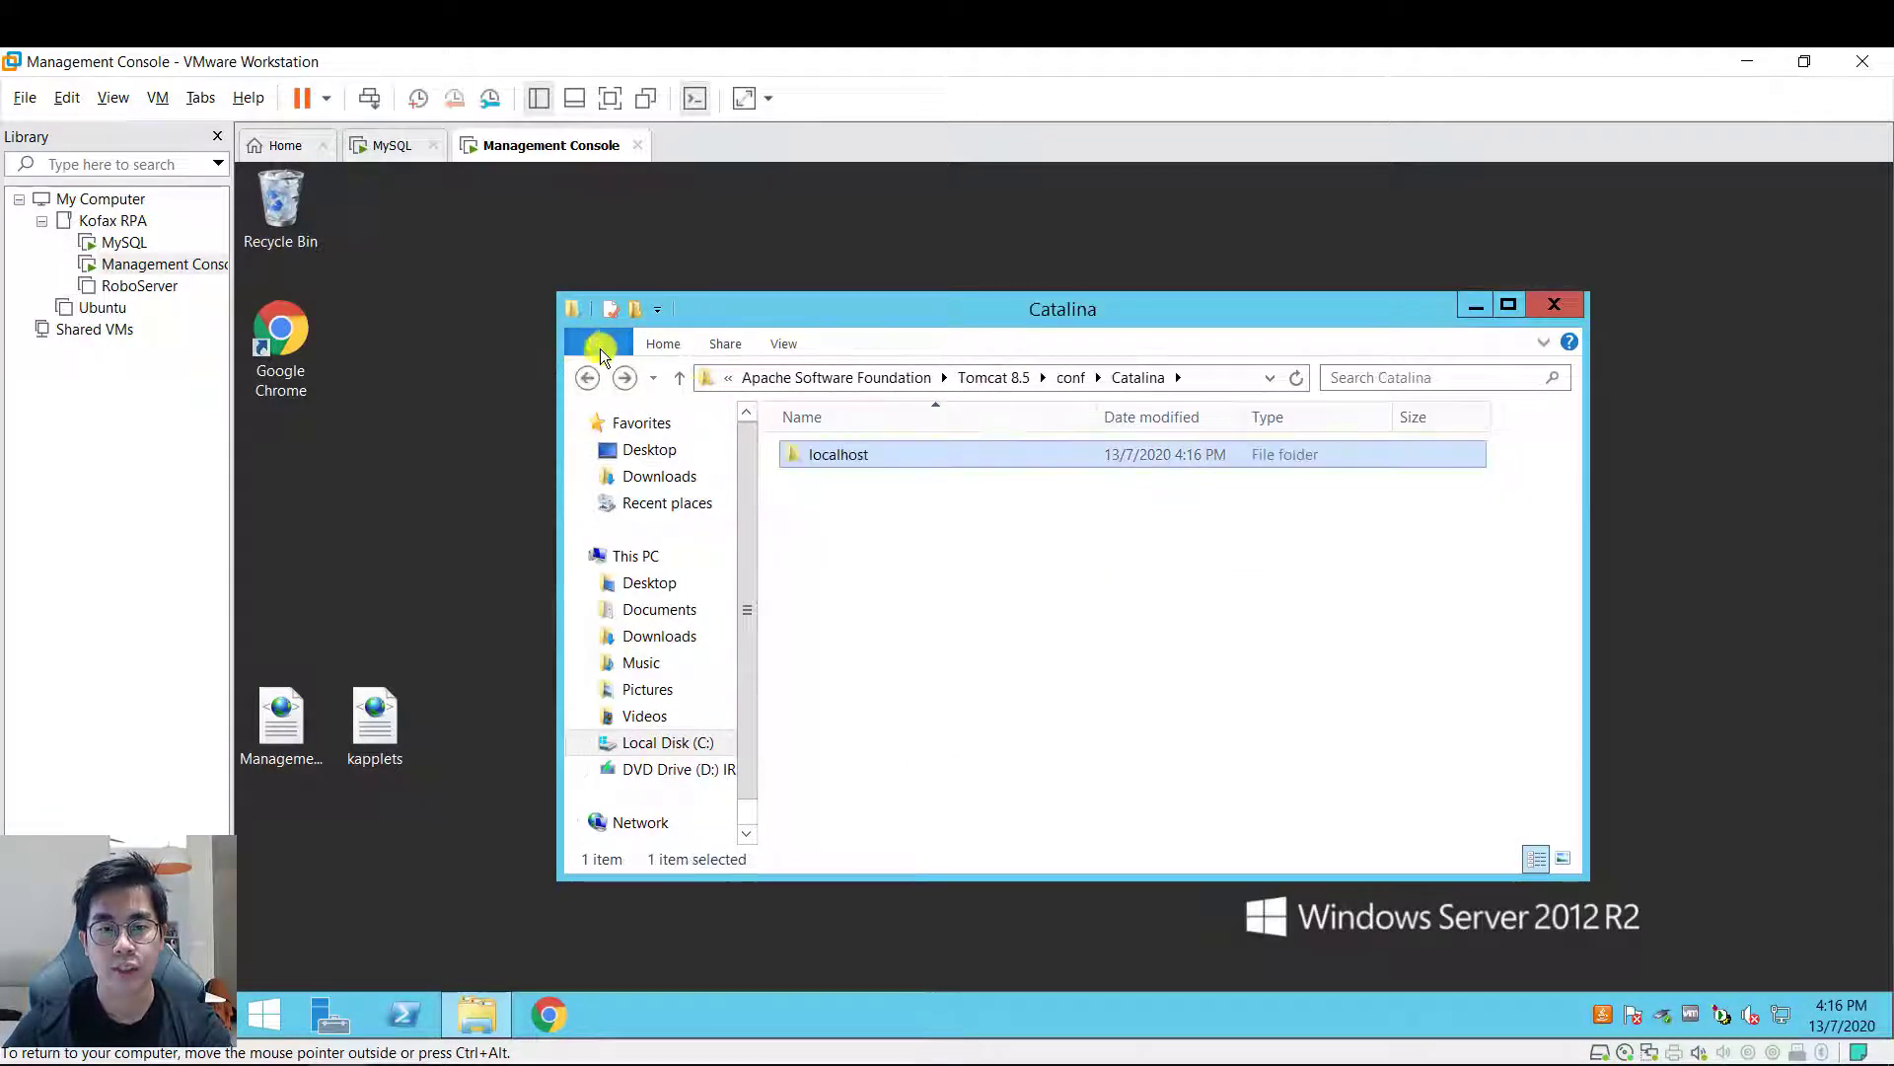
{"action": "left_click", "coordinate": [587, 377]}
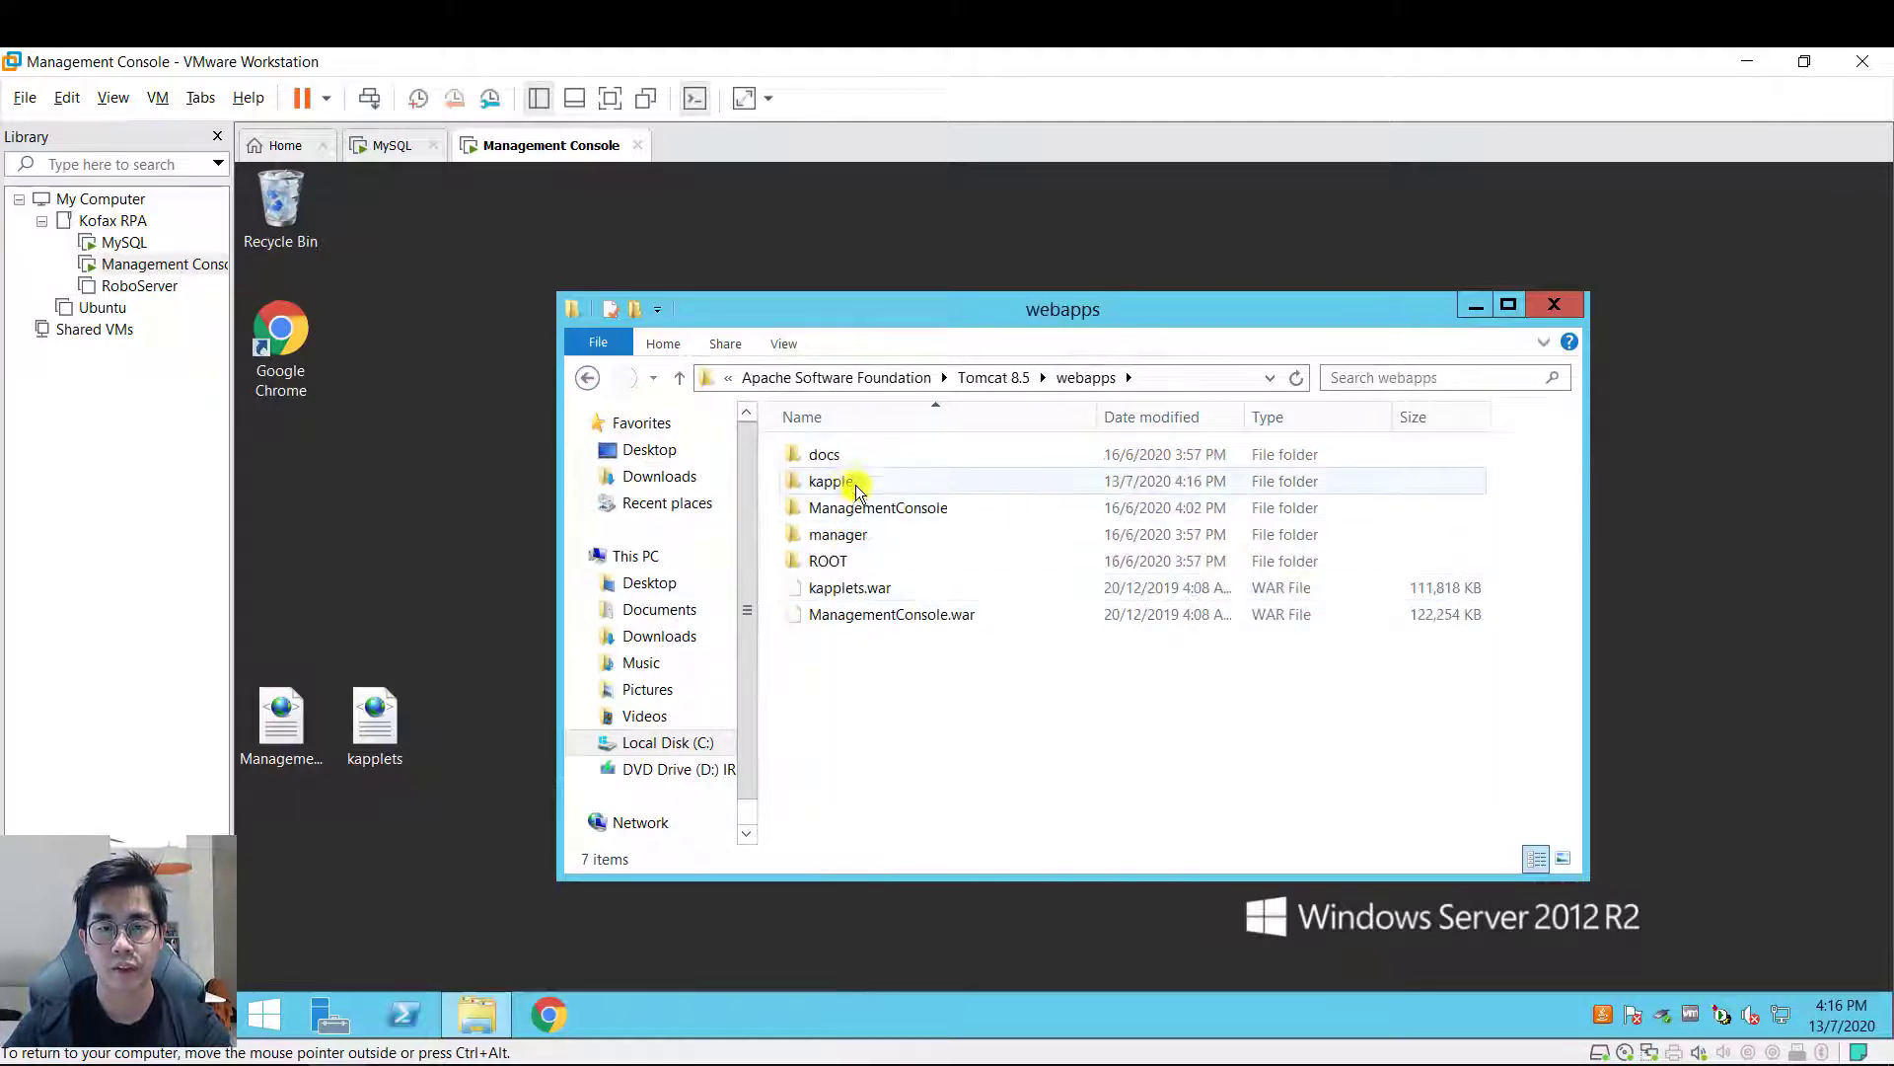
{"action": "mouse_move", "coordinate": [829, 481]}
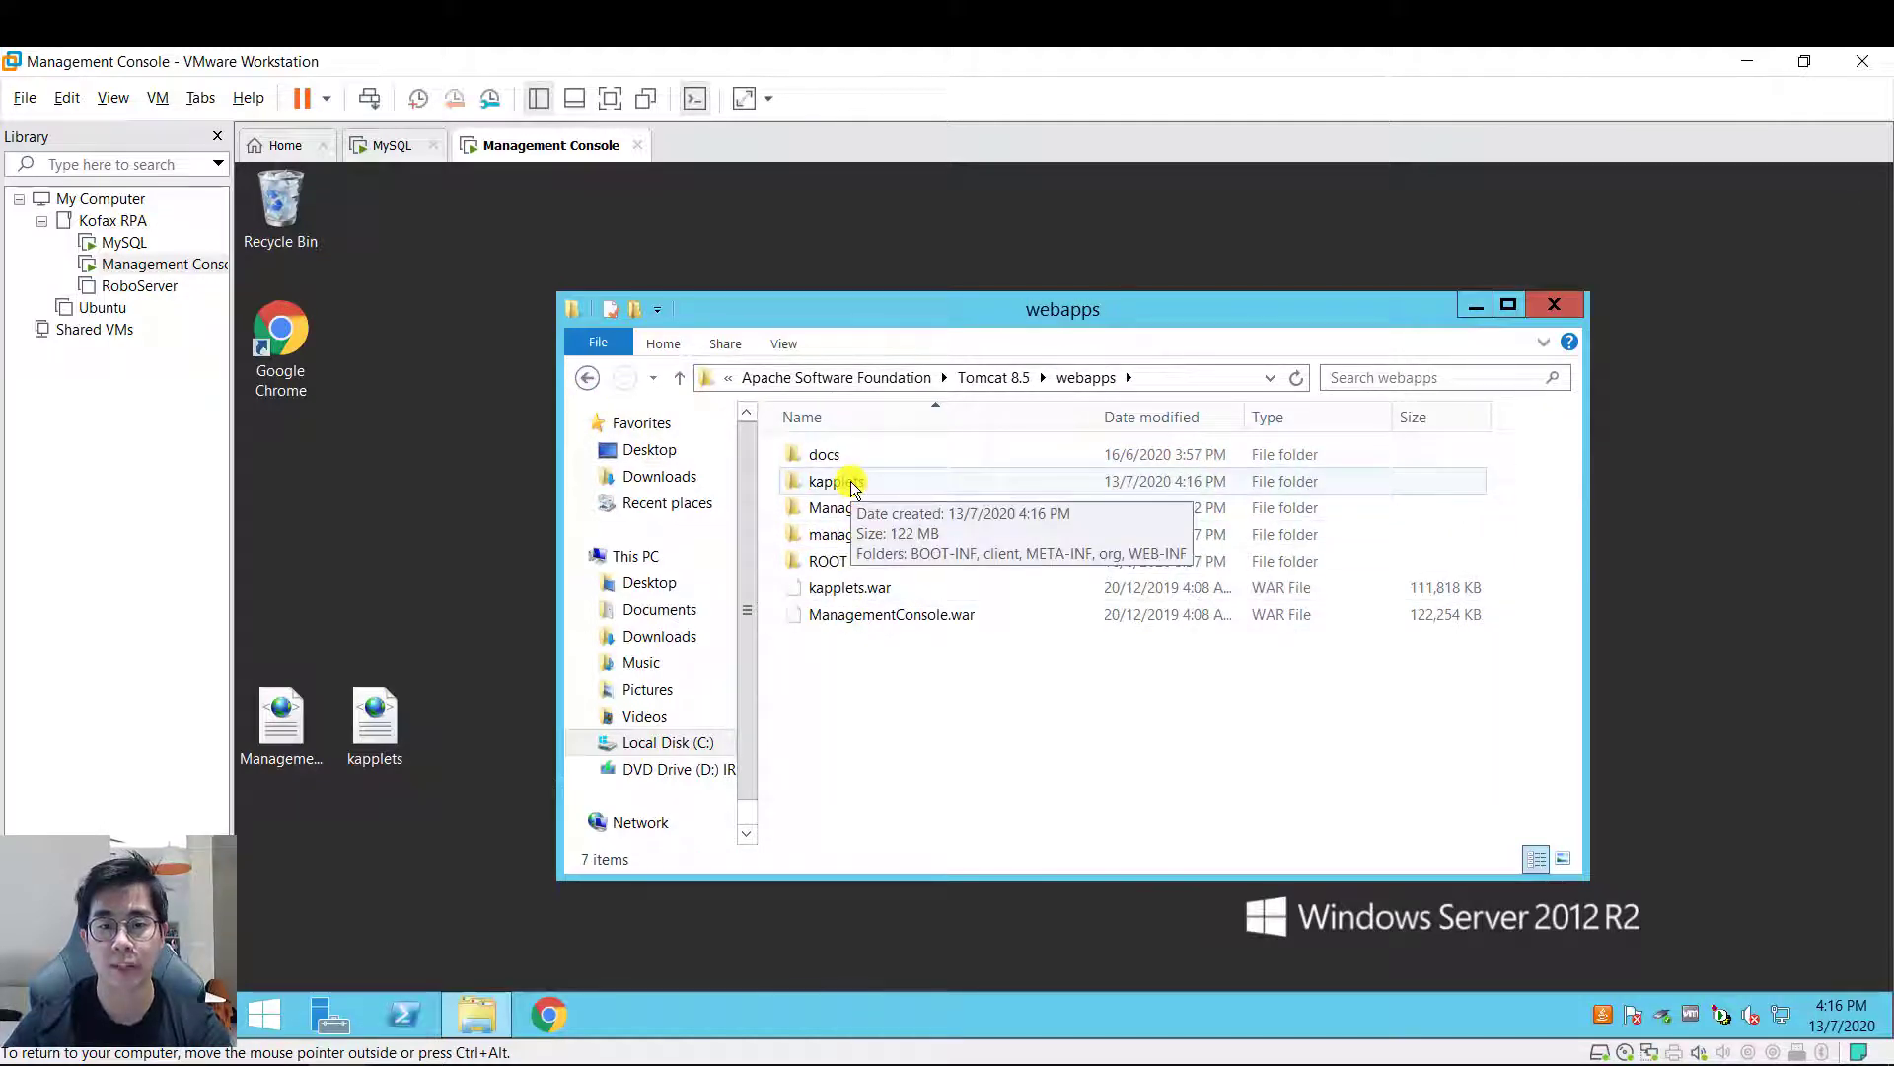
{"action": "mouse_move", "coordinate": [807, 540]}
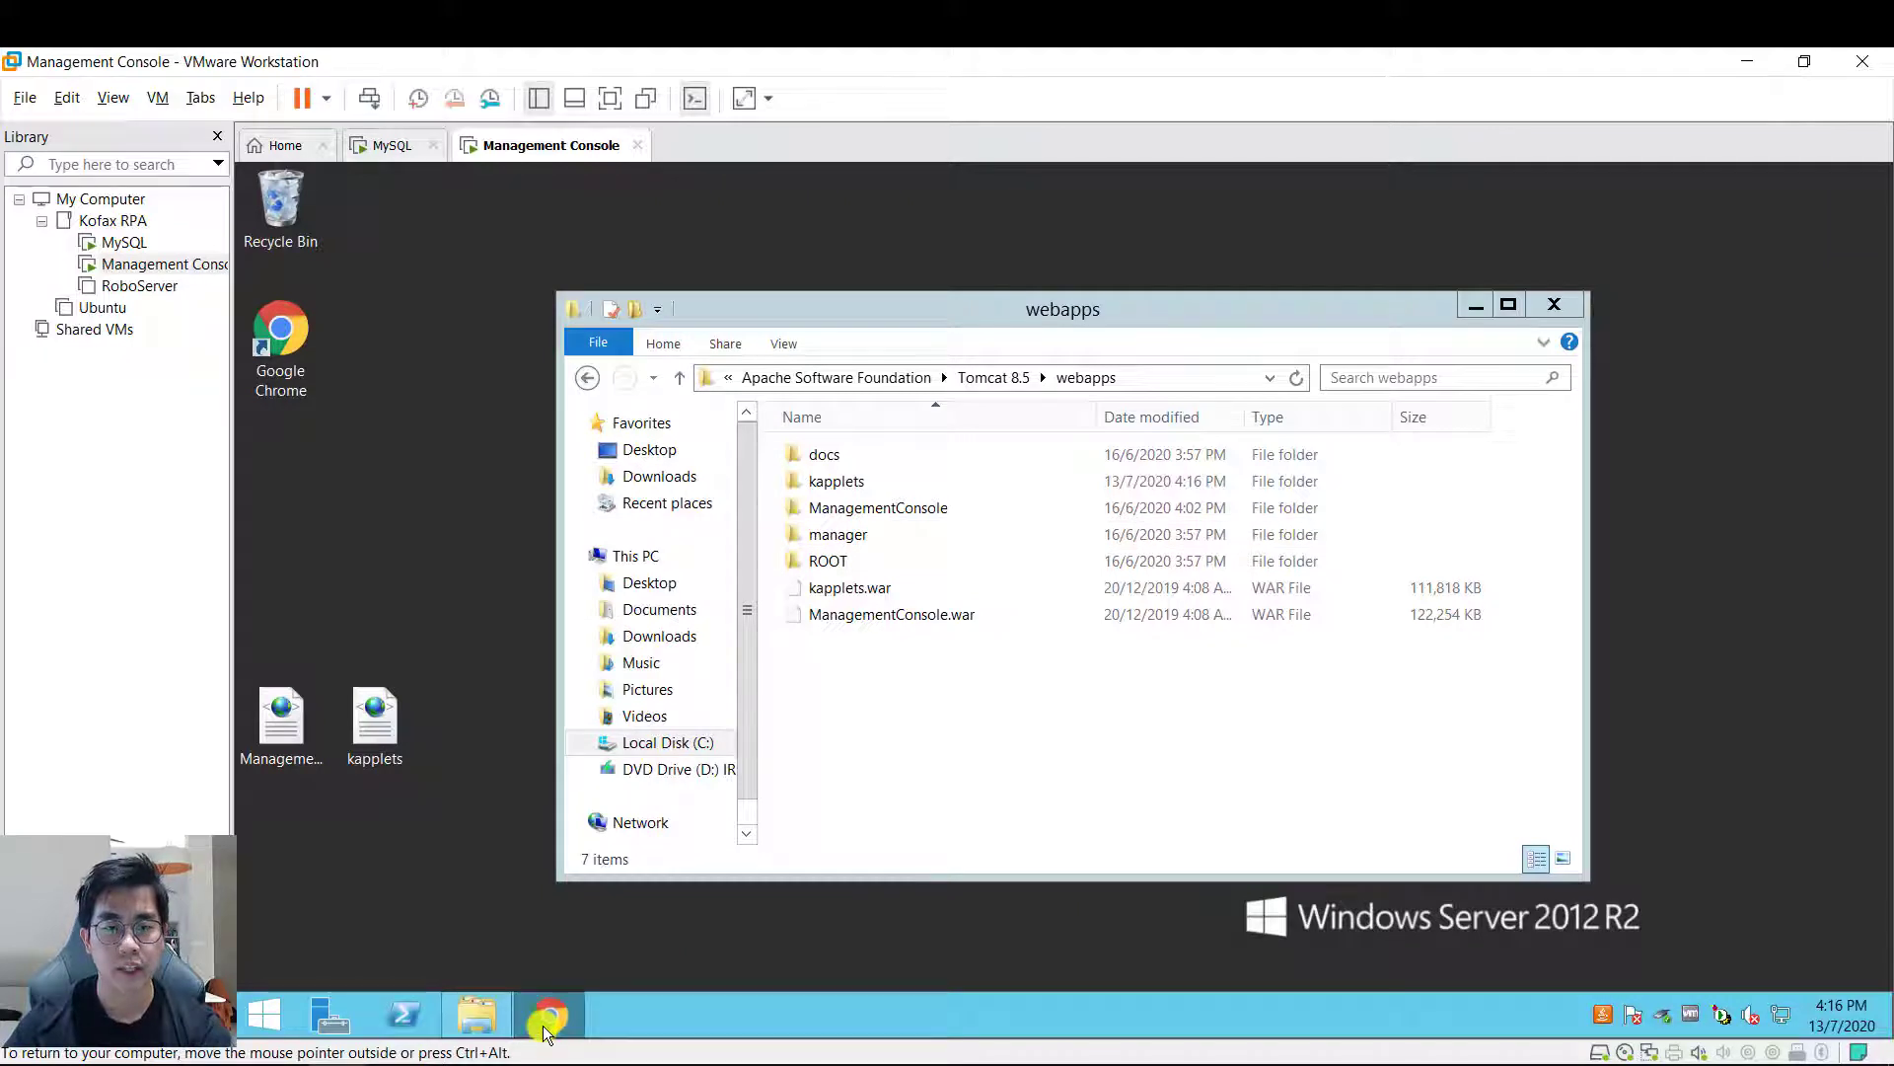
- Load the Management Console through the MC bookmark and log in as admin
{"action": "left_click", "coordinate": [547, 1013]}
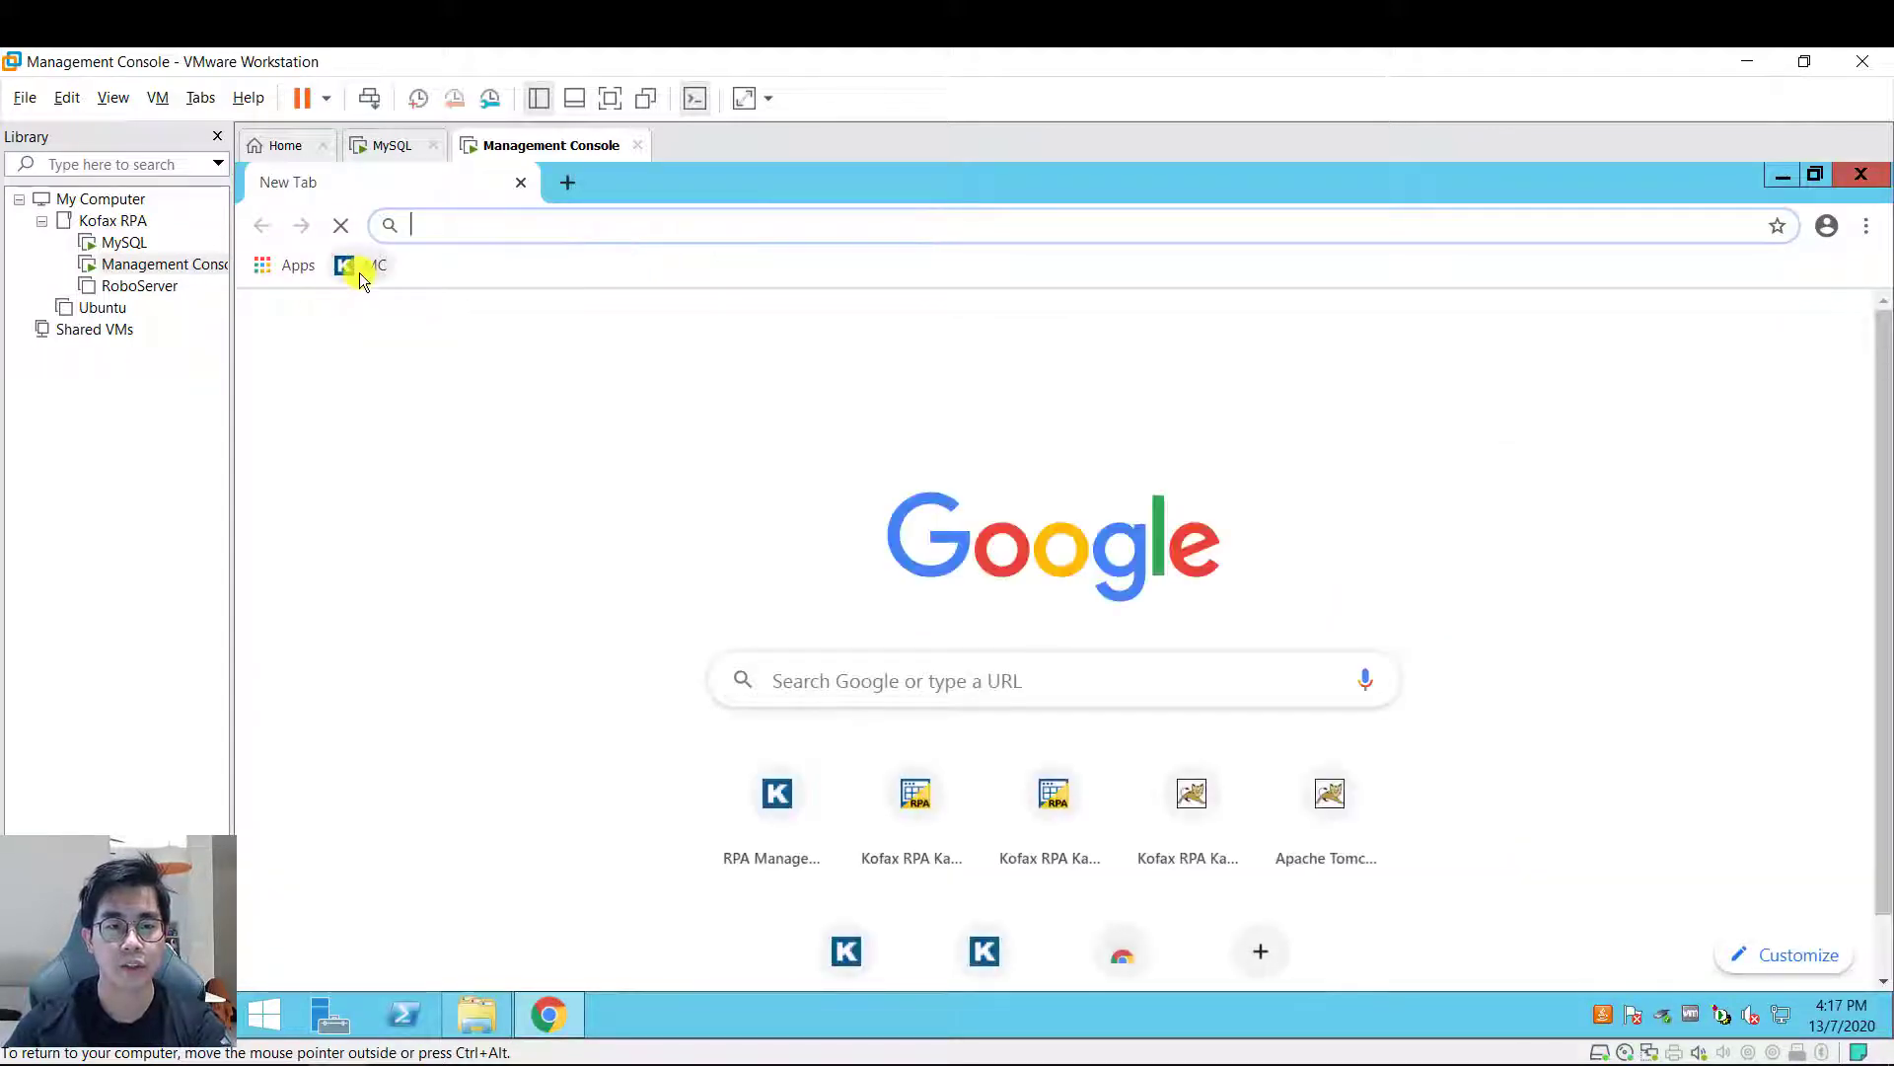
{"action": "left_click", "coordinate": [359, 264]}
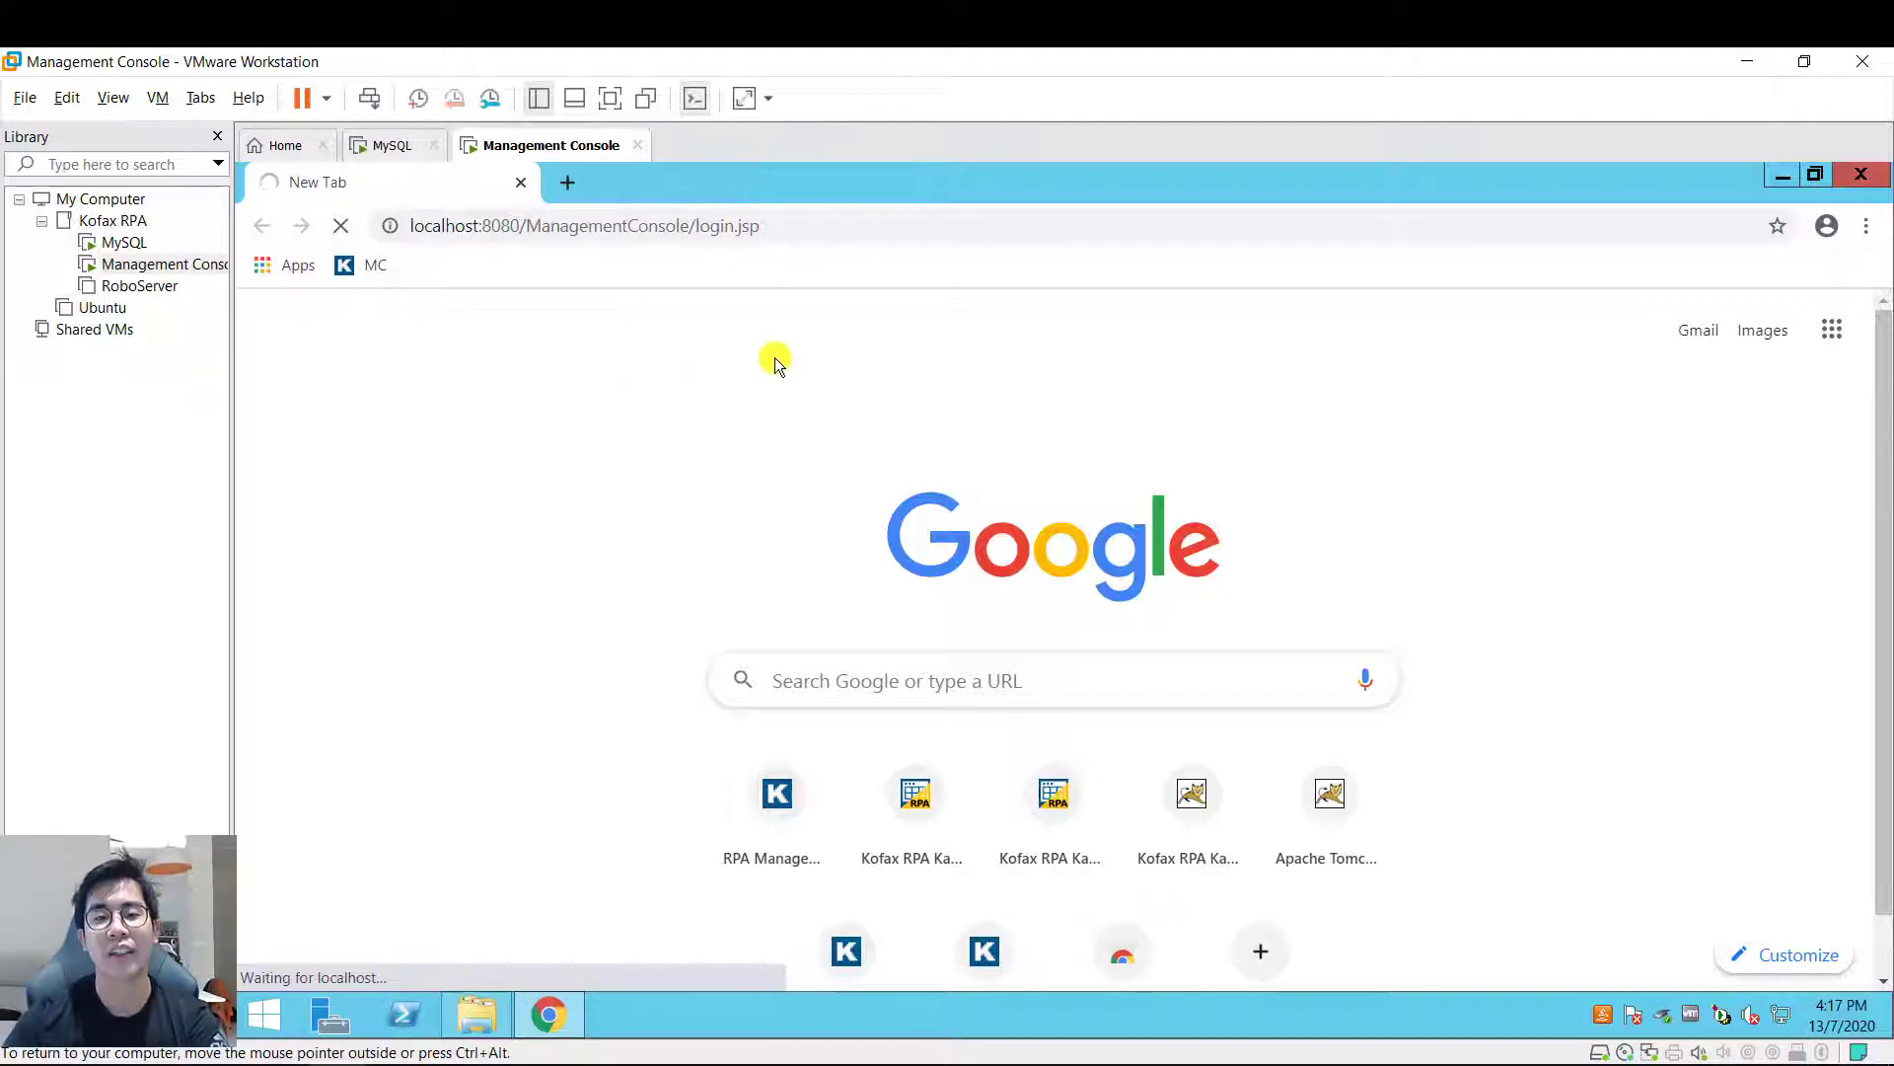
{"action": "mouse_move", "coordinate": [640, 278]}
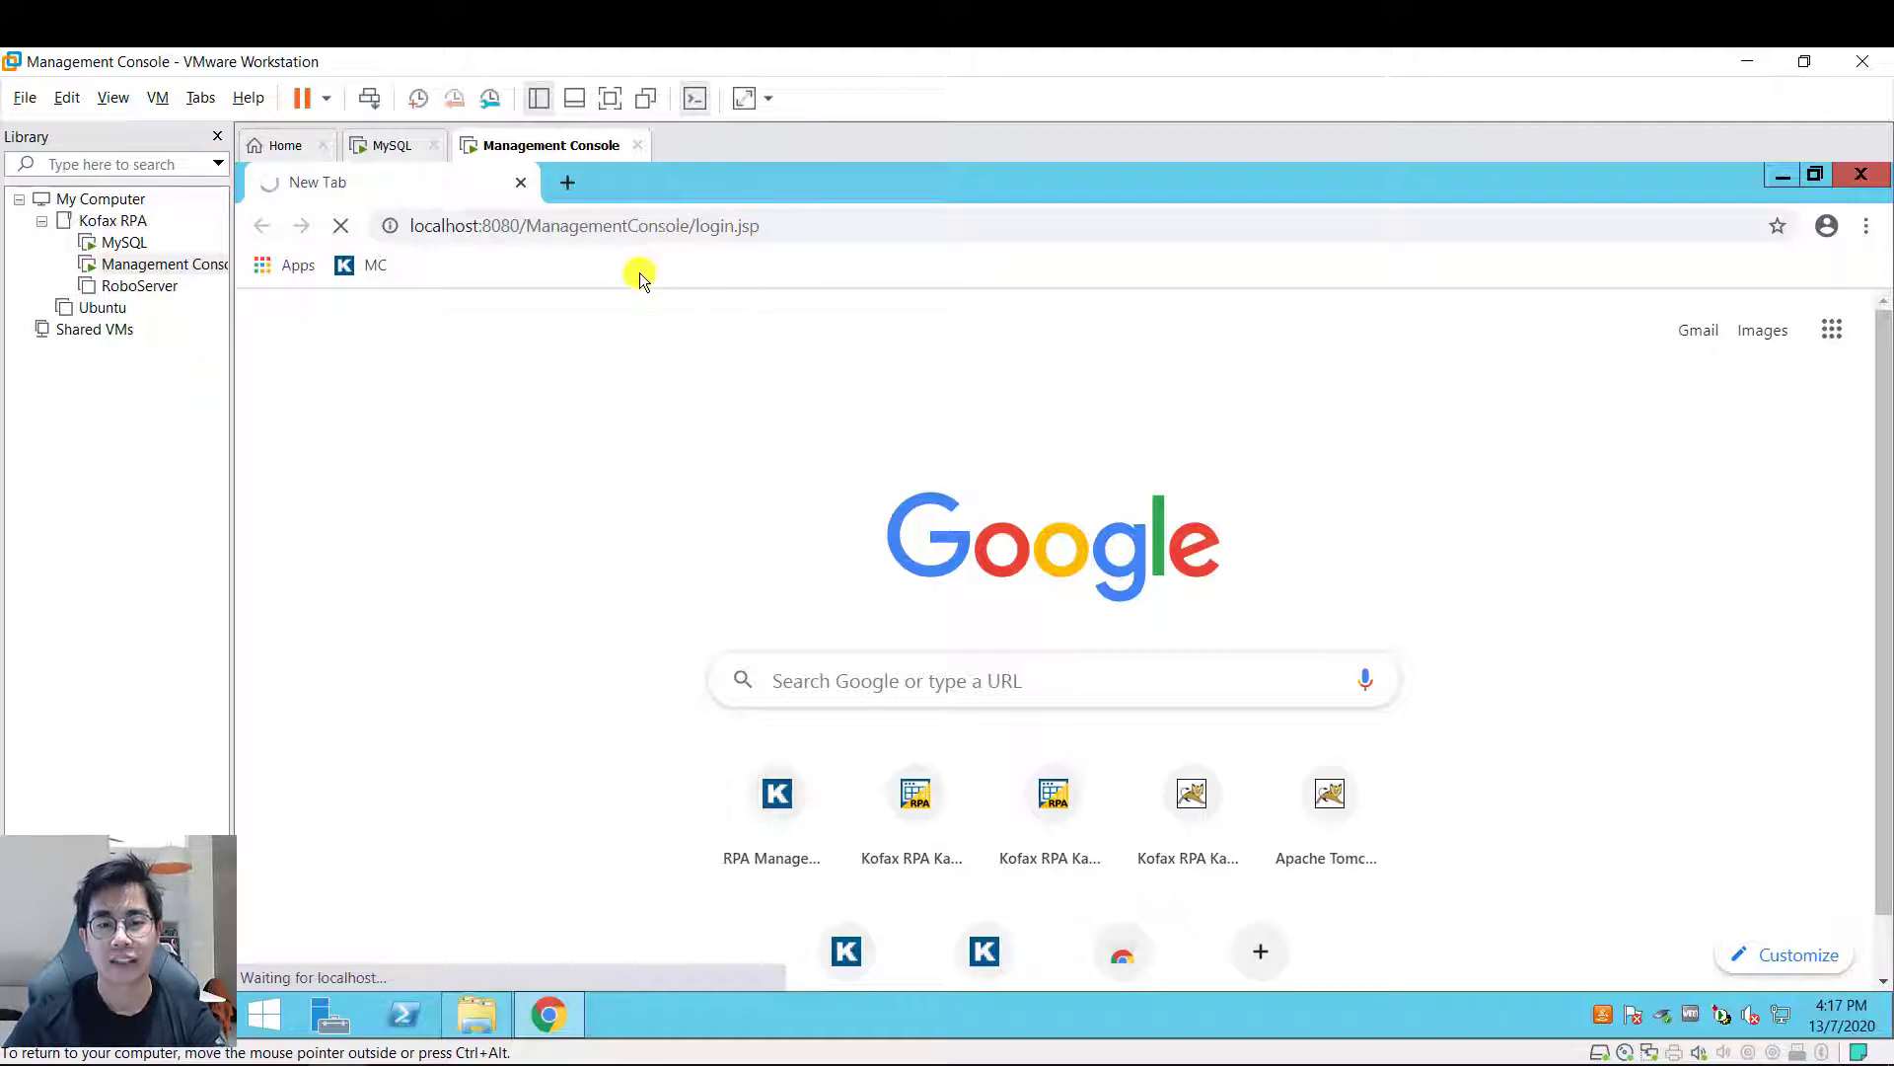
{"action": "mouse_move", "coordinate": [614, 311]}
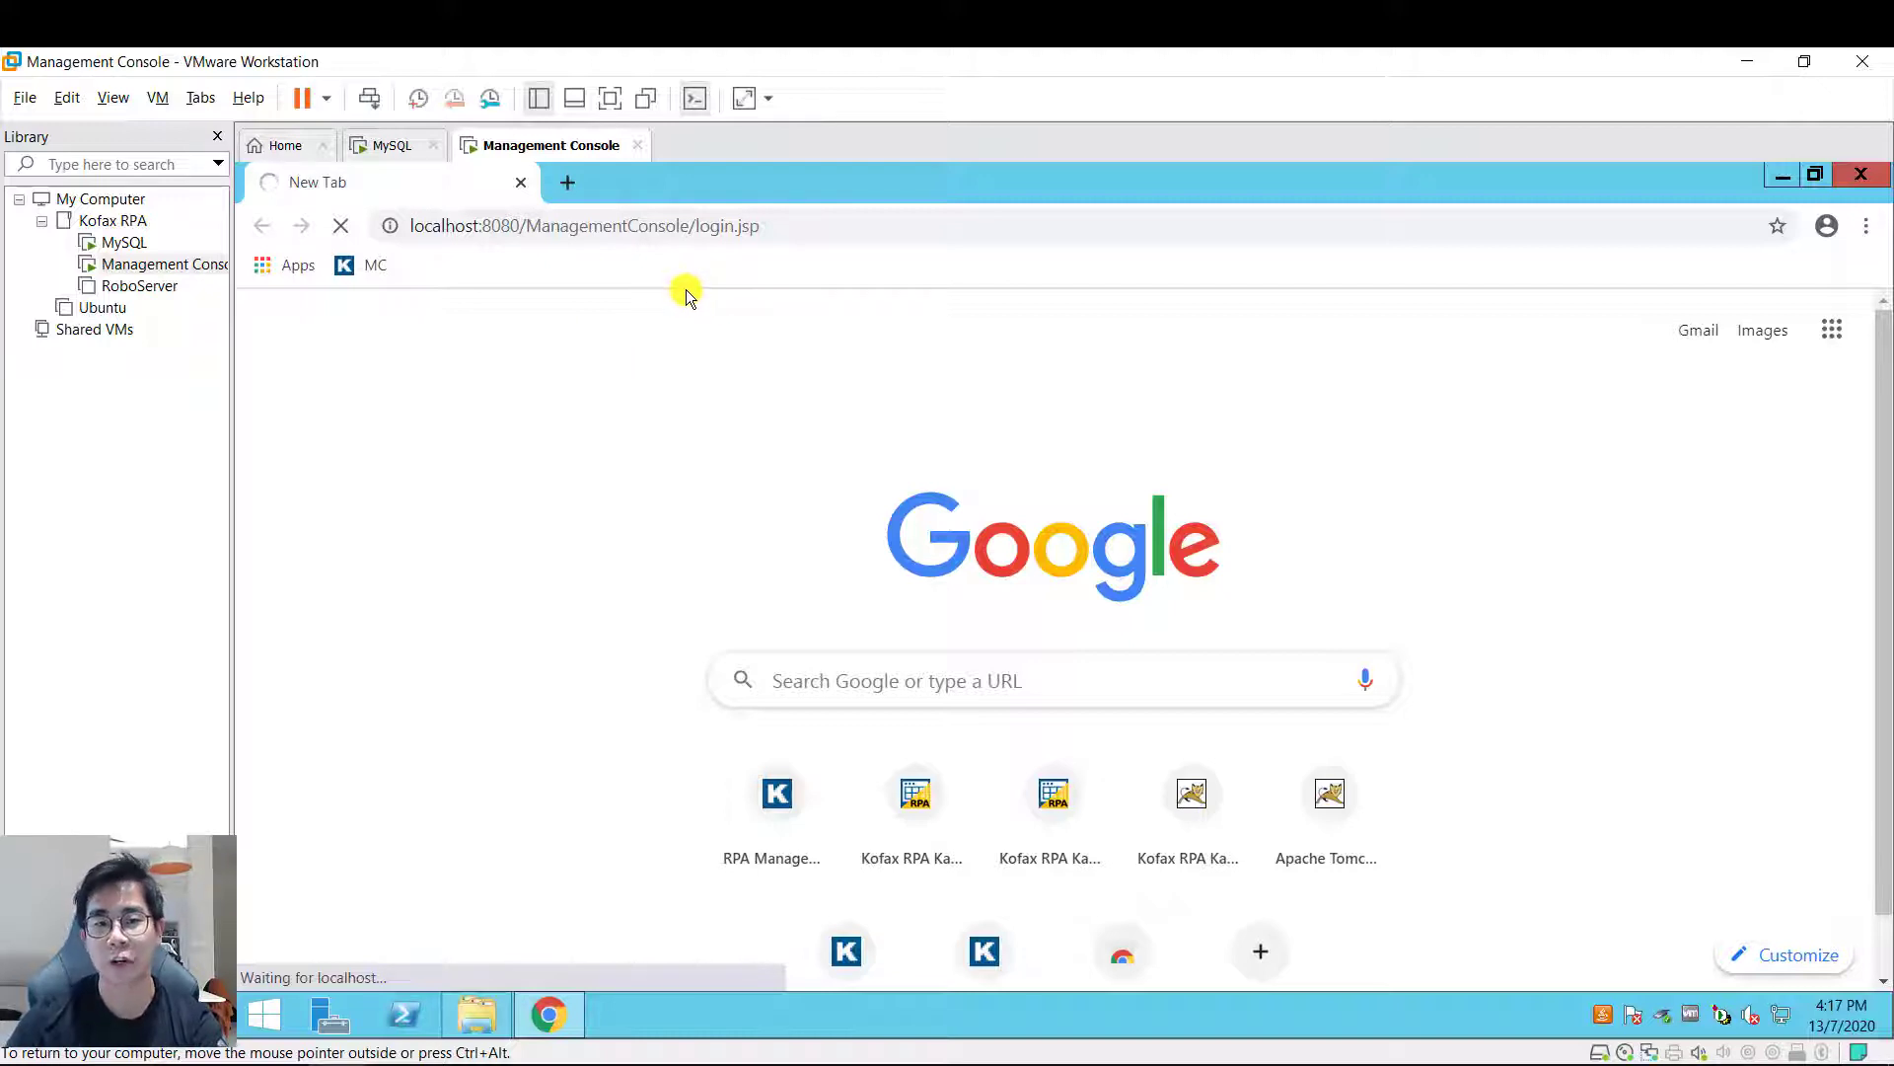
{"action": "mouse_move", "coordinate": [604, 268]}
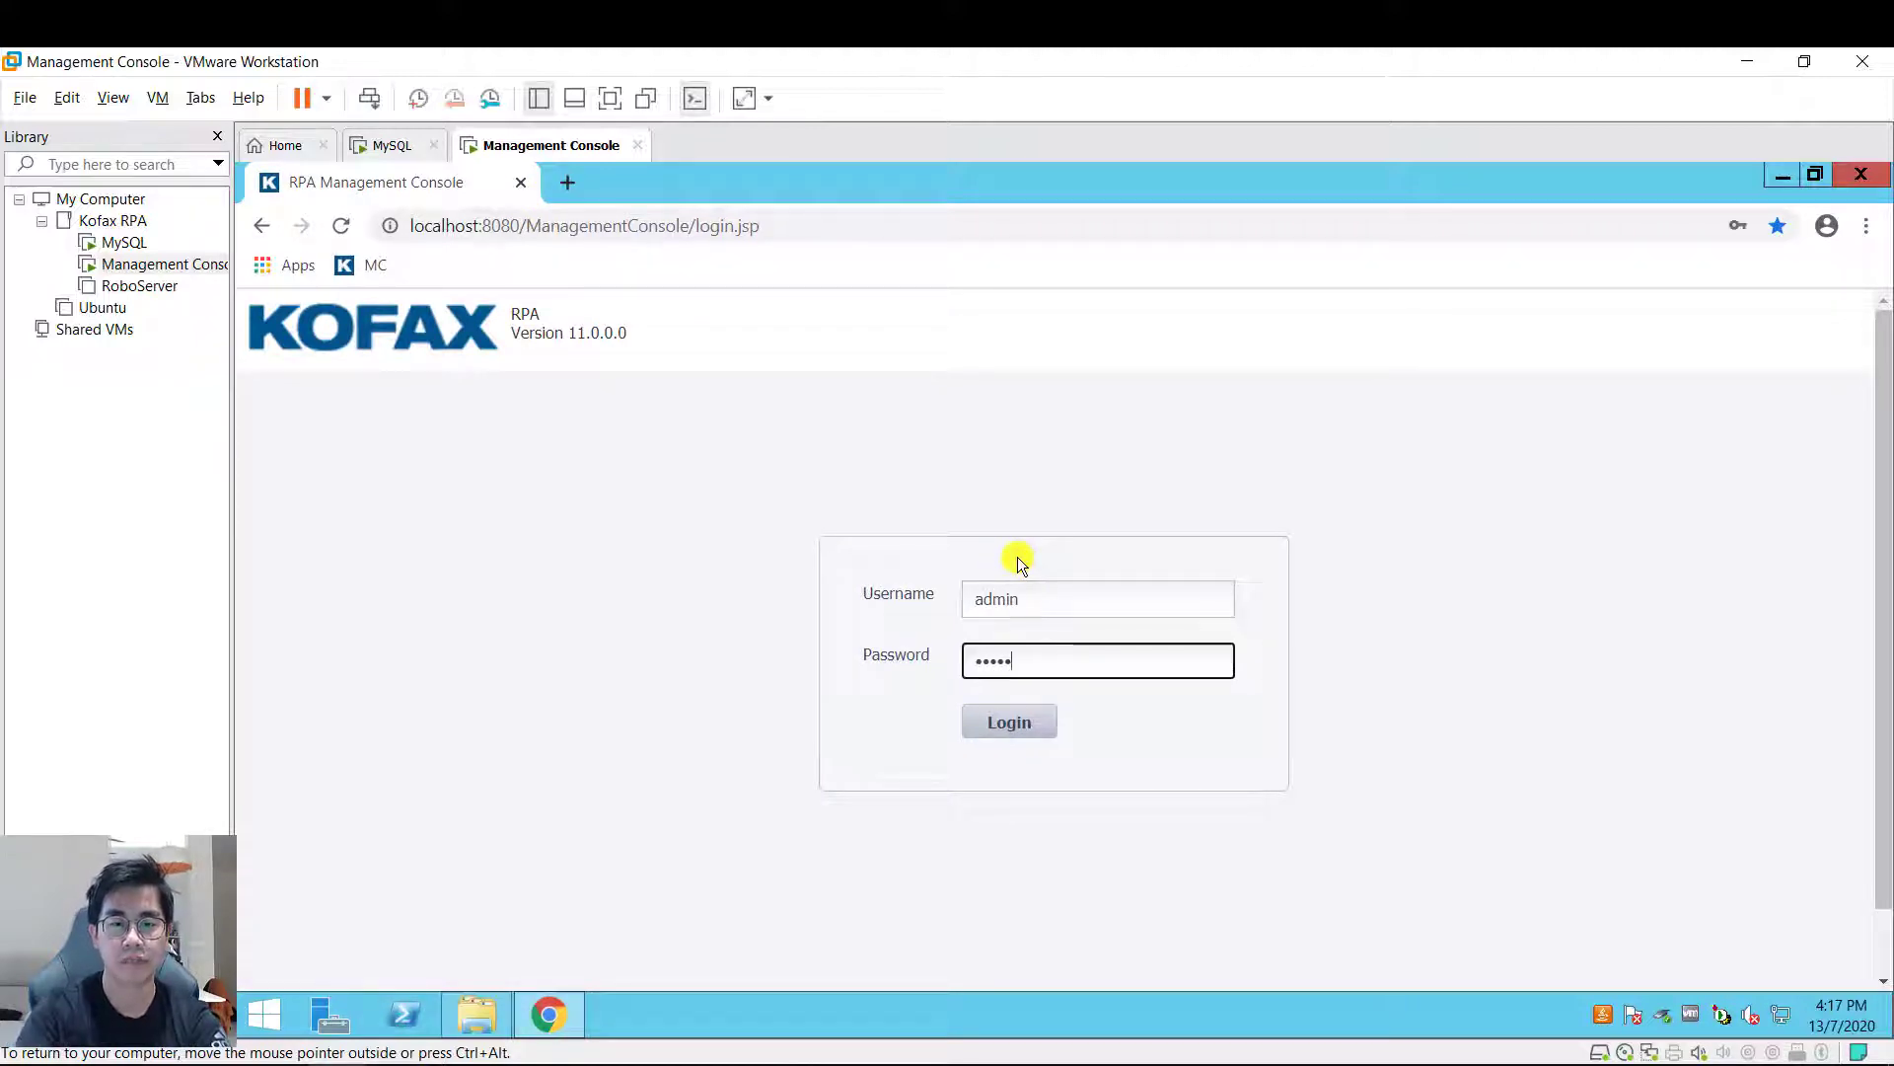
{"action": "left_click", "coordinate": [1007, 721]}
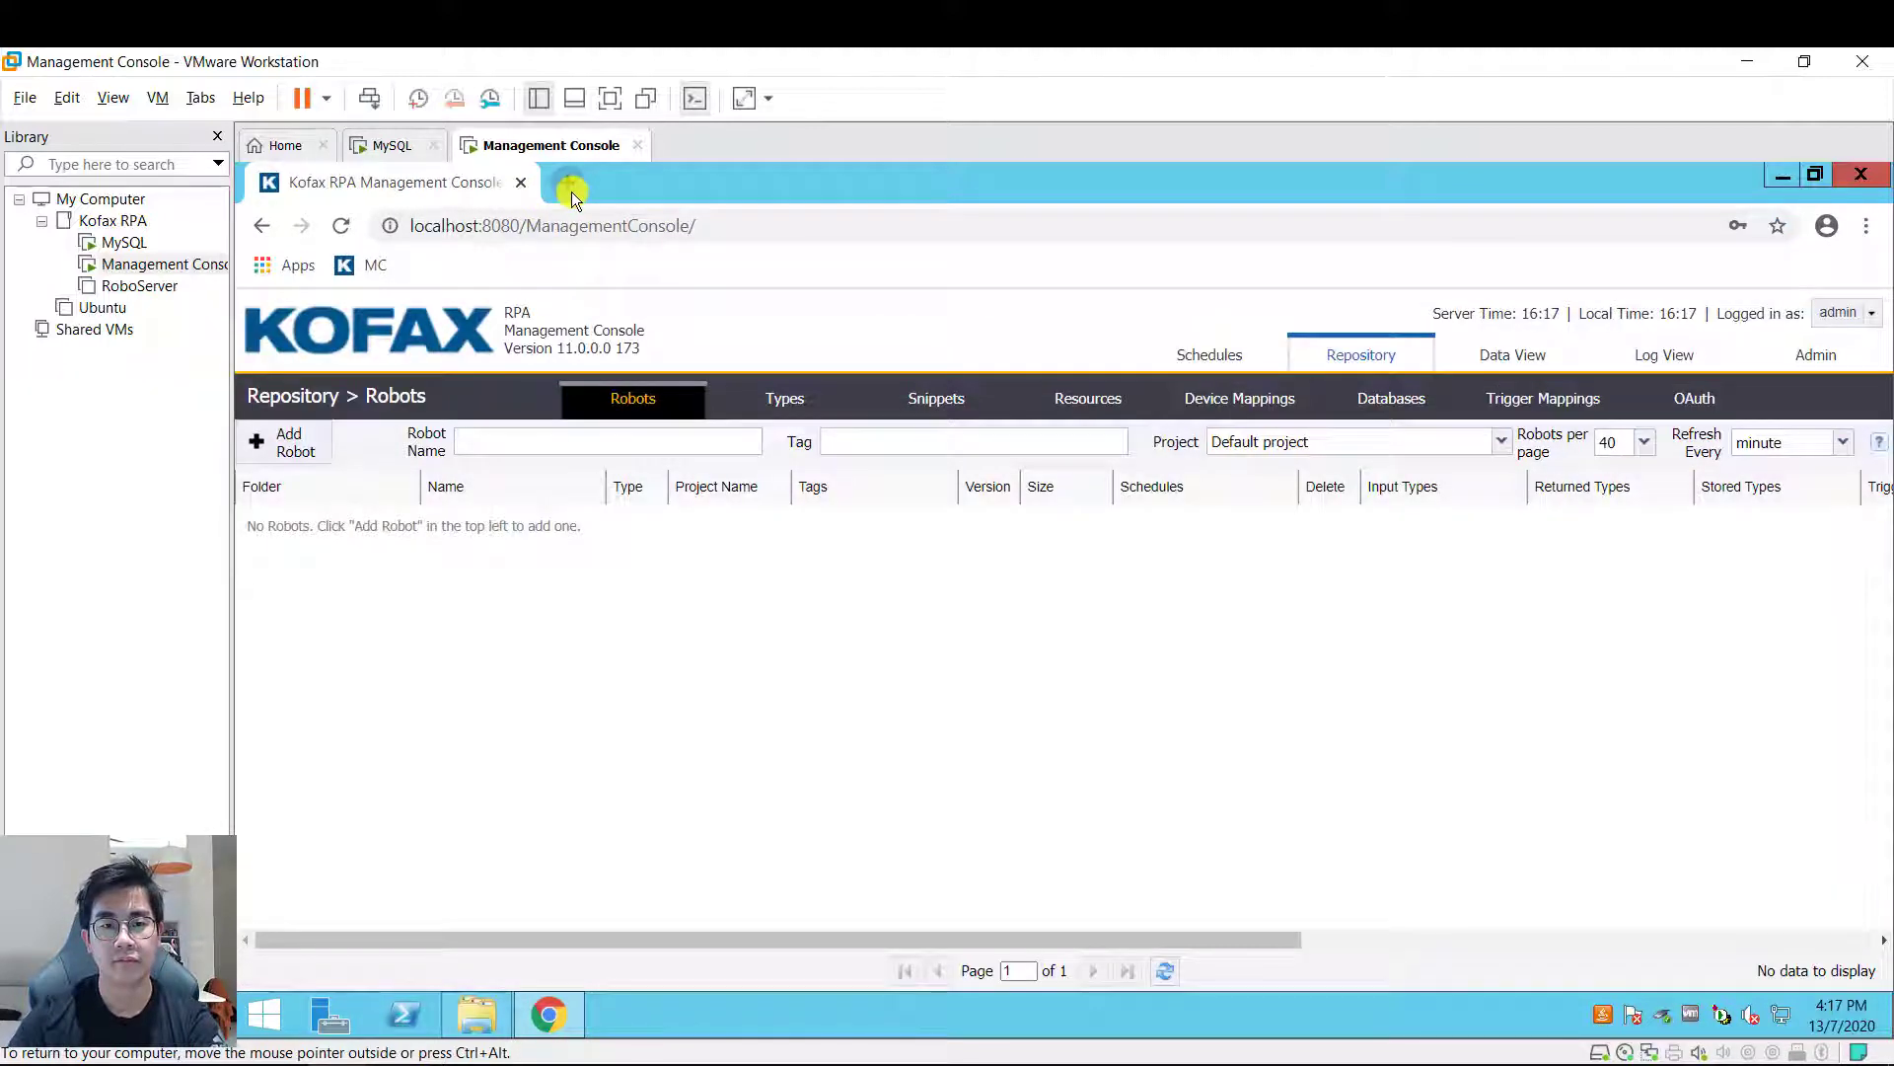
- Log in to Kapplets at localhost:8080/kapplets, briefly check the MySQL machine, then return
{"action": "left_click", "coordinate": [570, 193]}
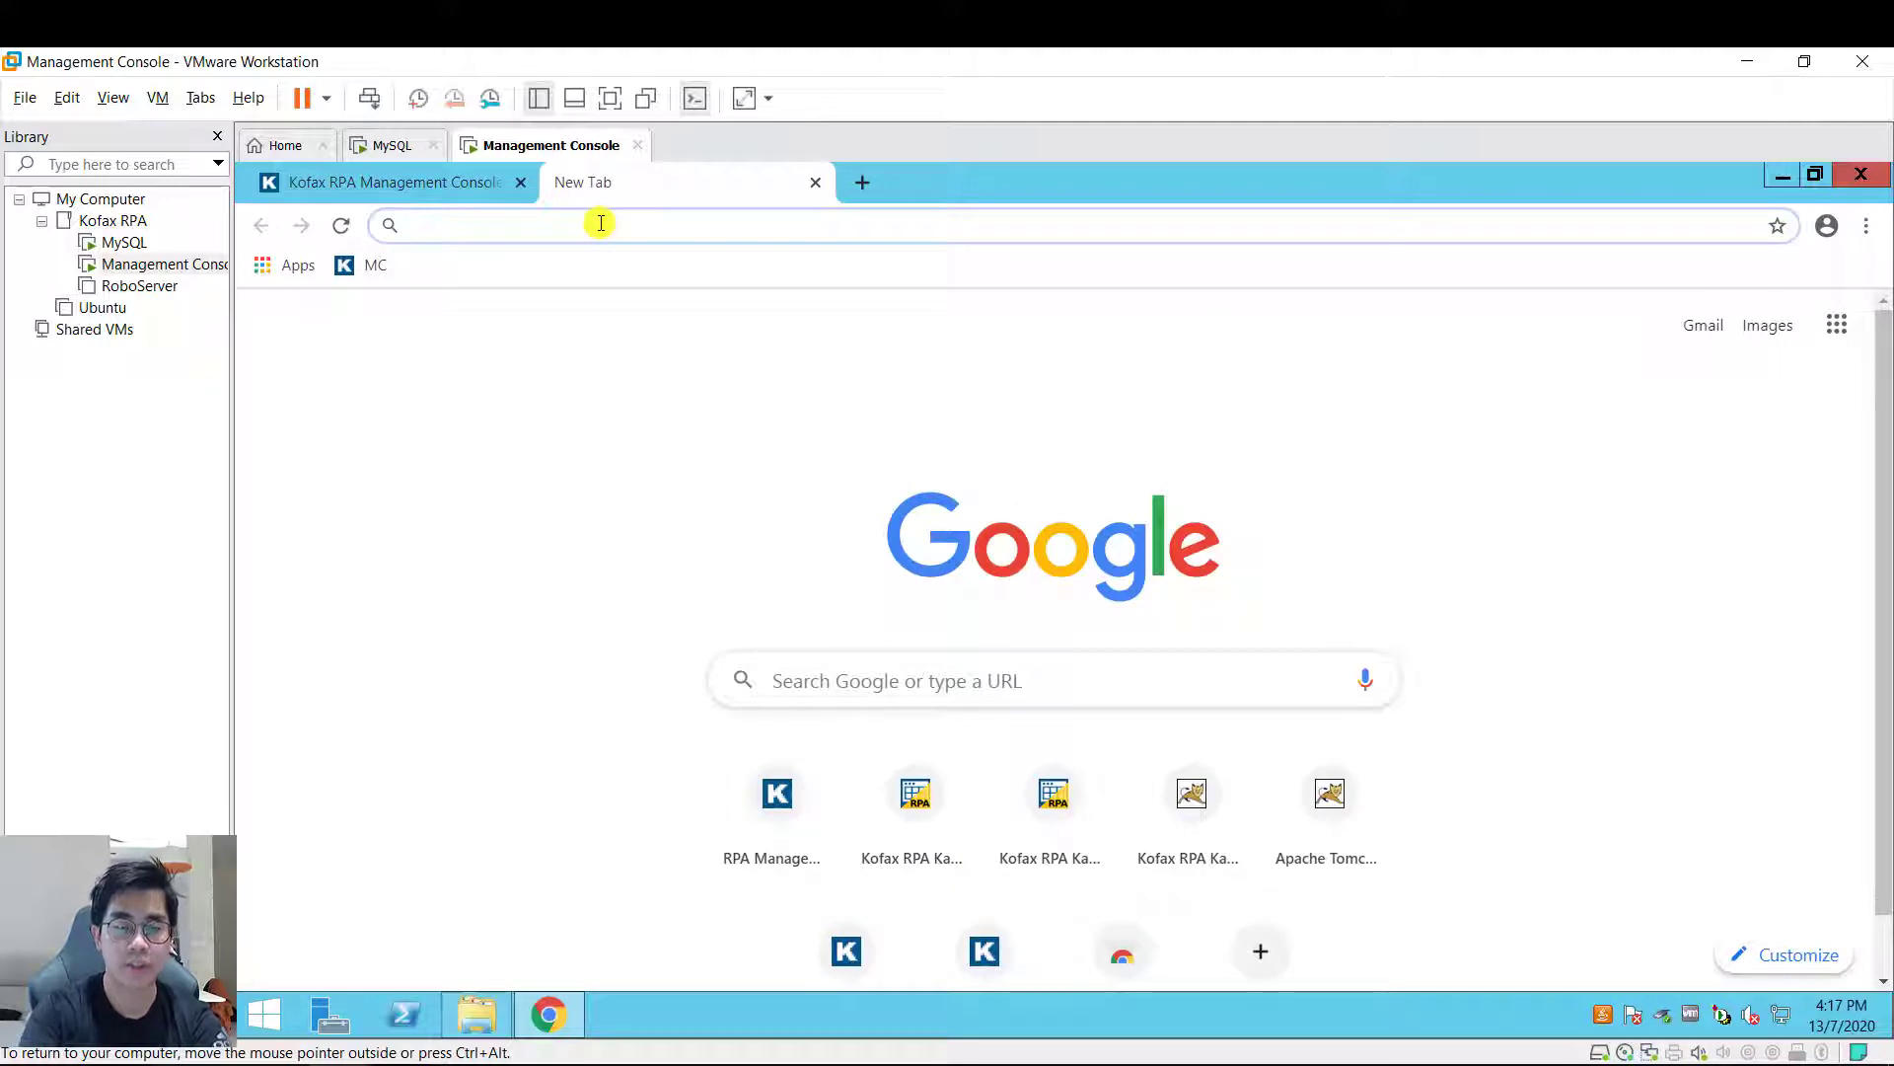
{"action": "type", "text": "http://localhost:8080/kapplets"}
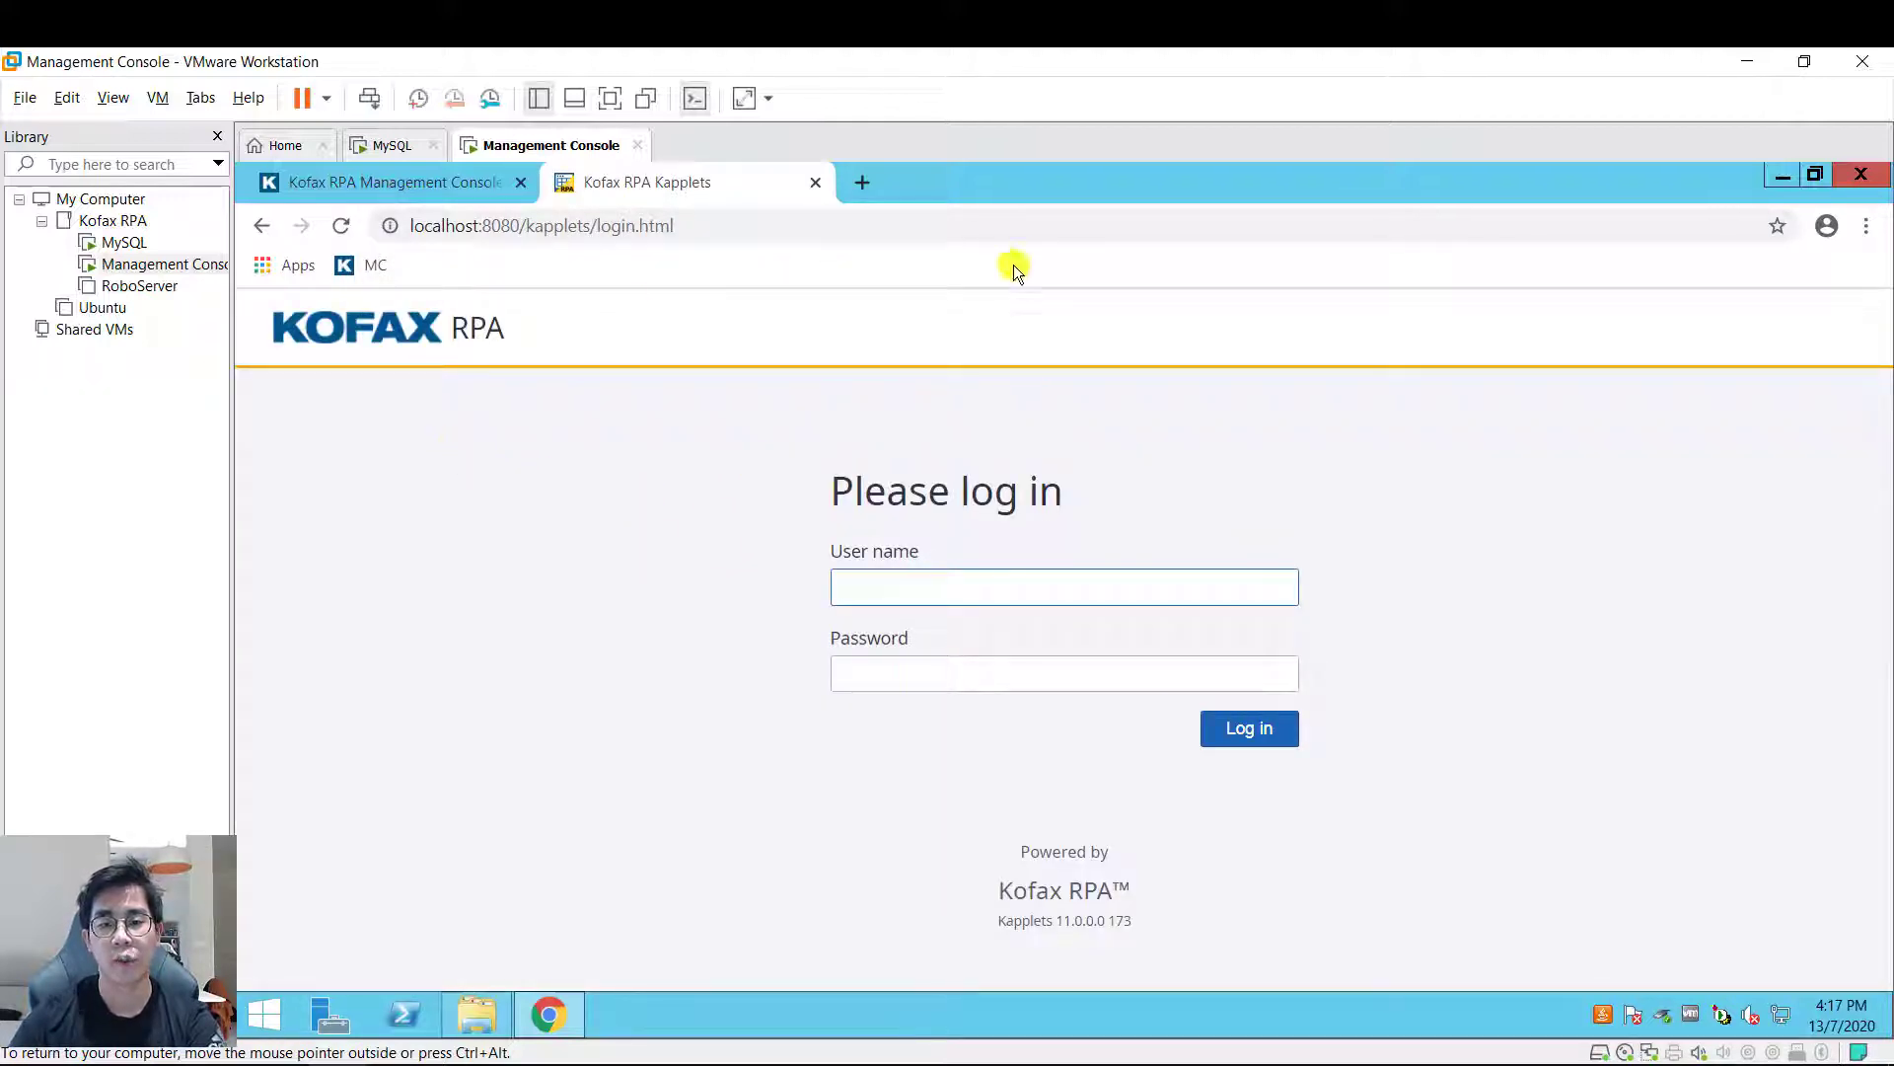
{"action": "mouse_move", "coordinate": [791, 483]}
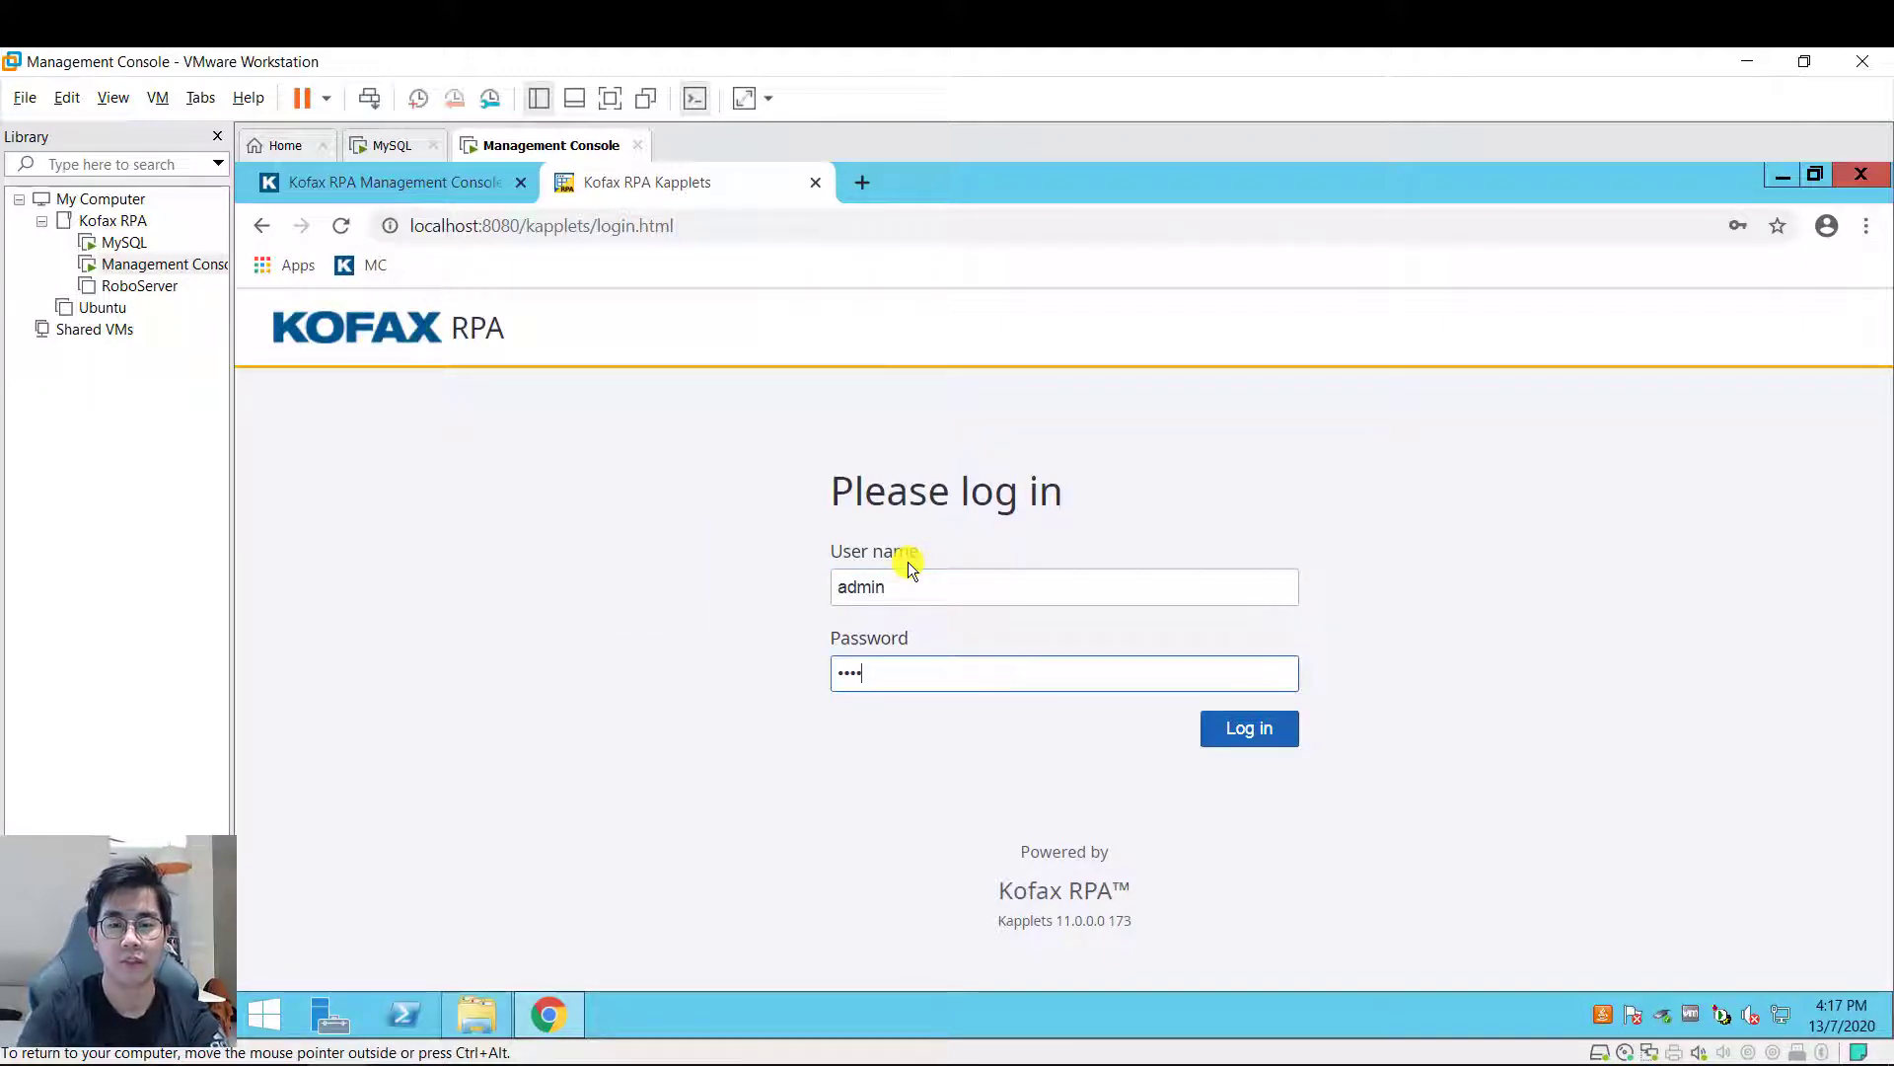
{"action": "left_click", "coordinate": [1250, 728]}
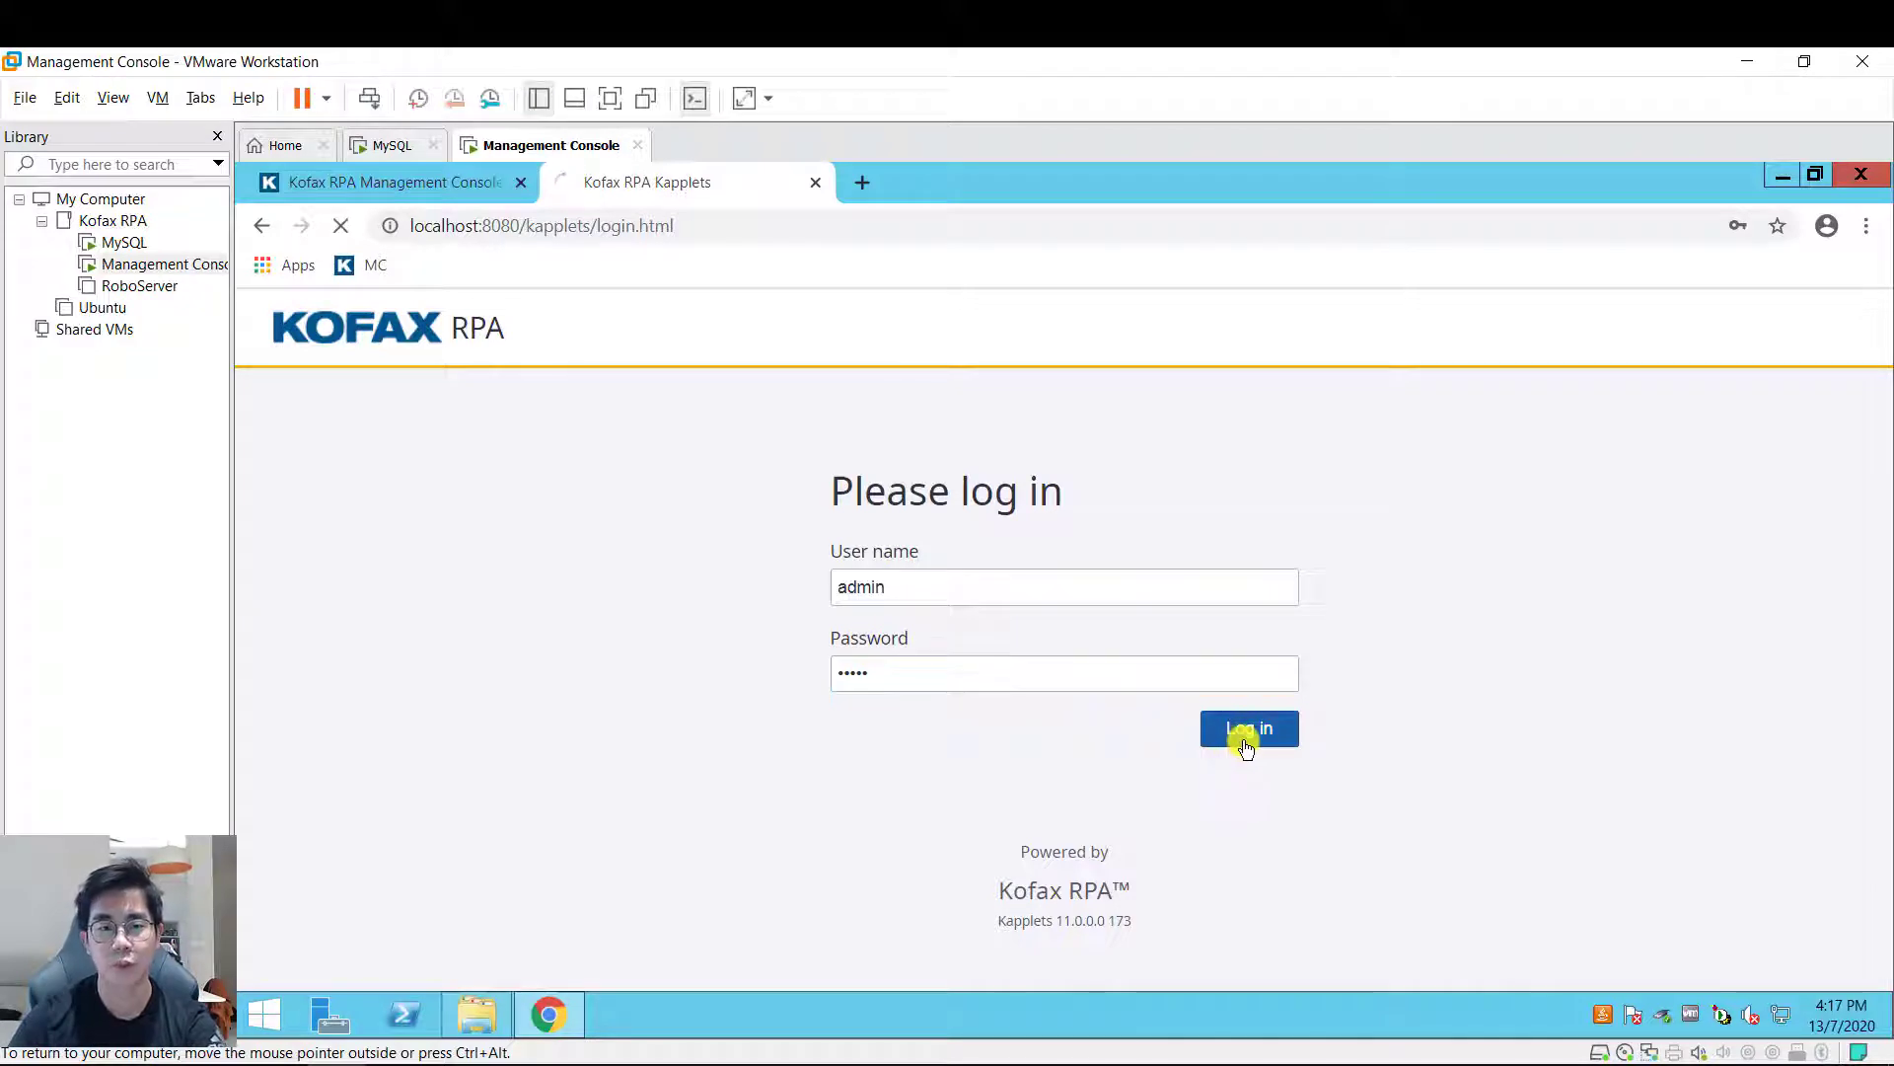
{"action": "left_click", "coordinate": [1249, 728]}
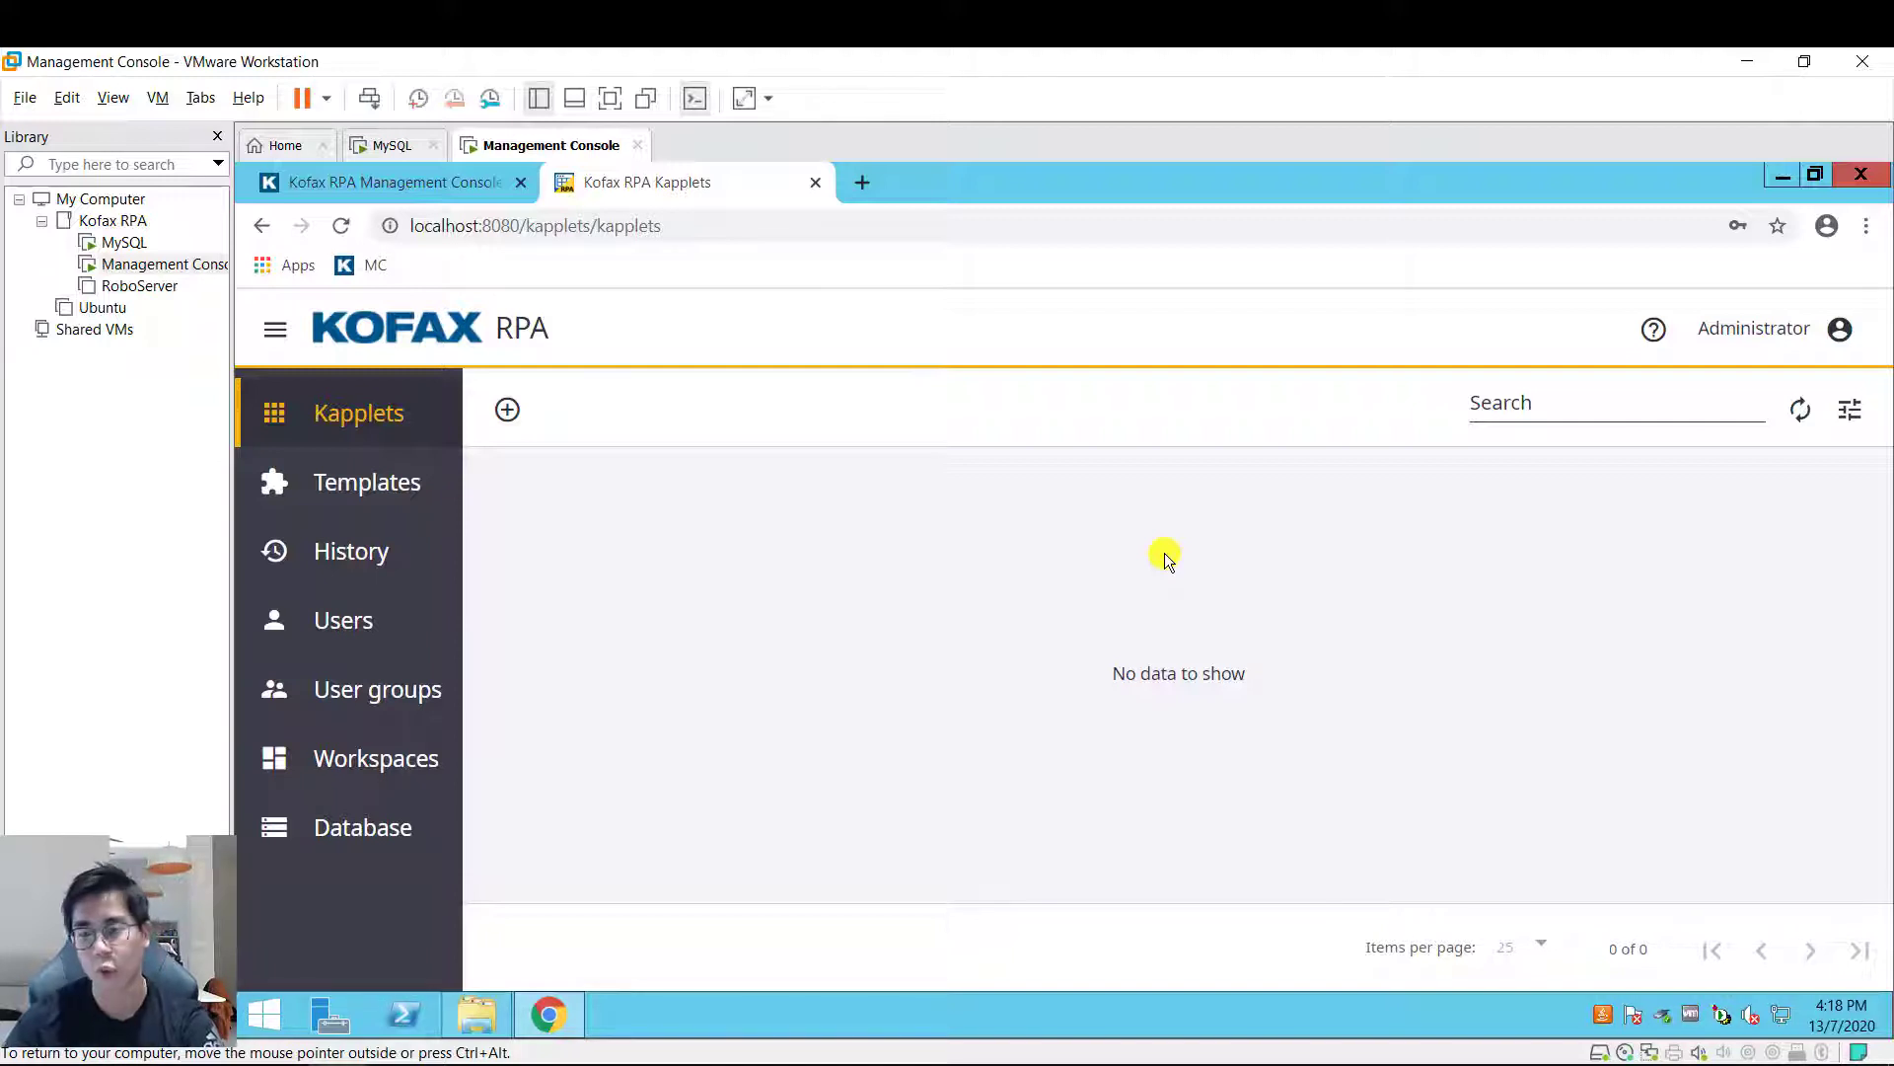
{"action": "left_click", "coordinate": [389, 145]}
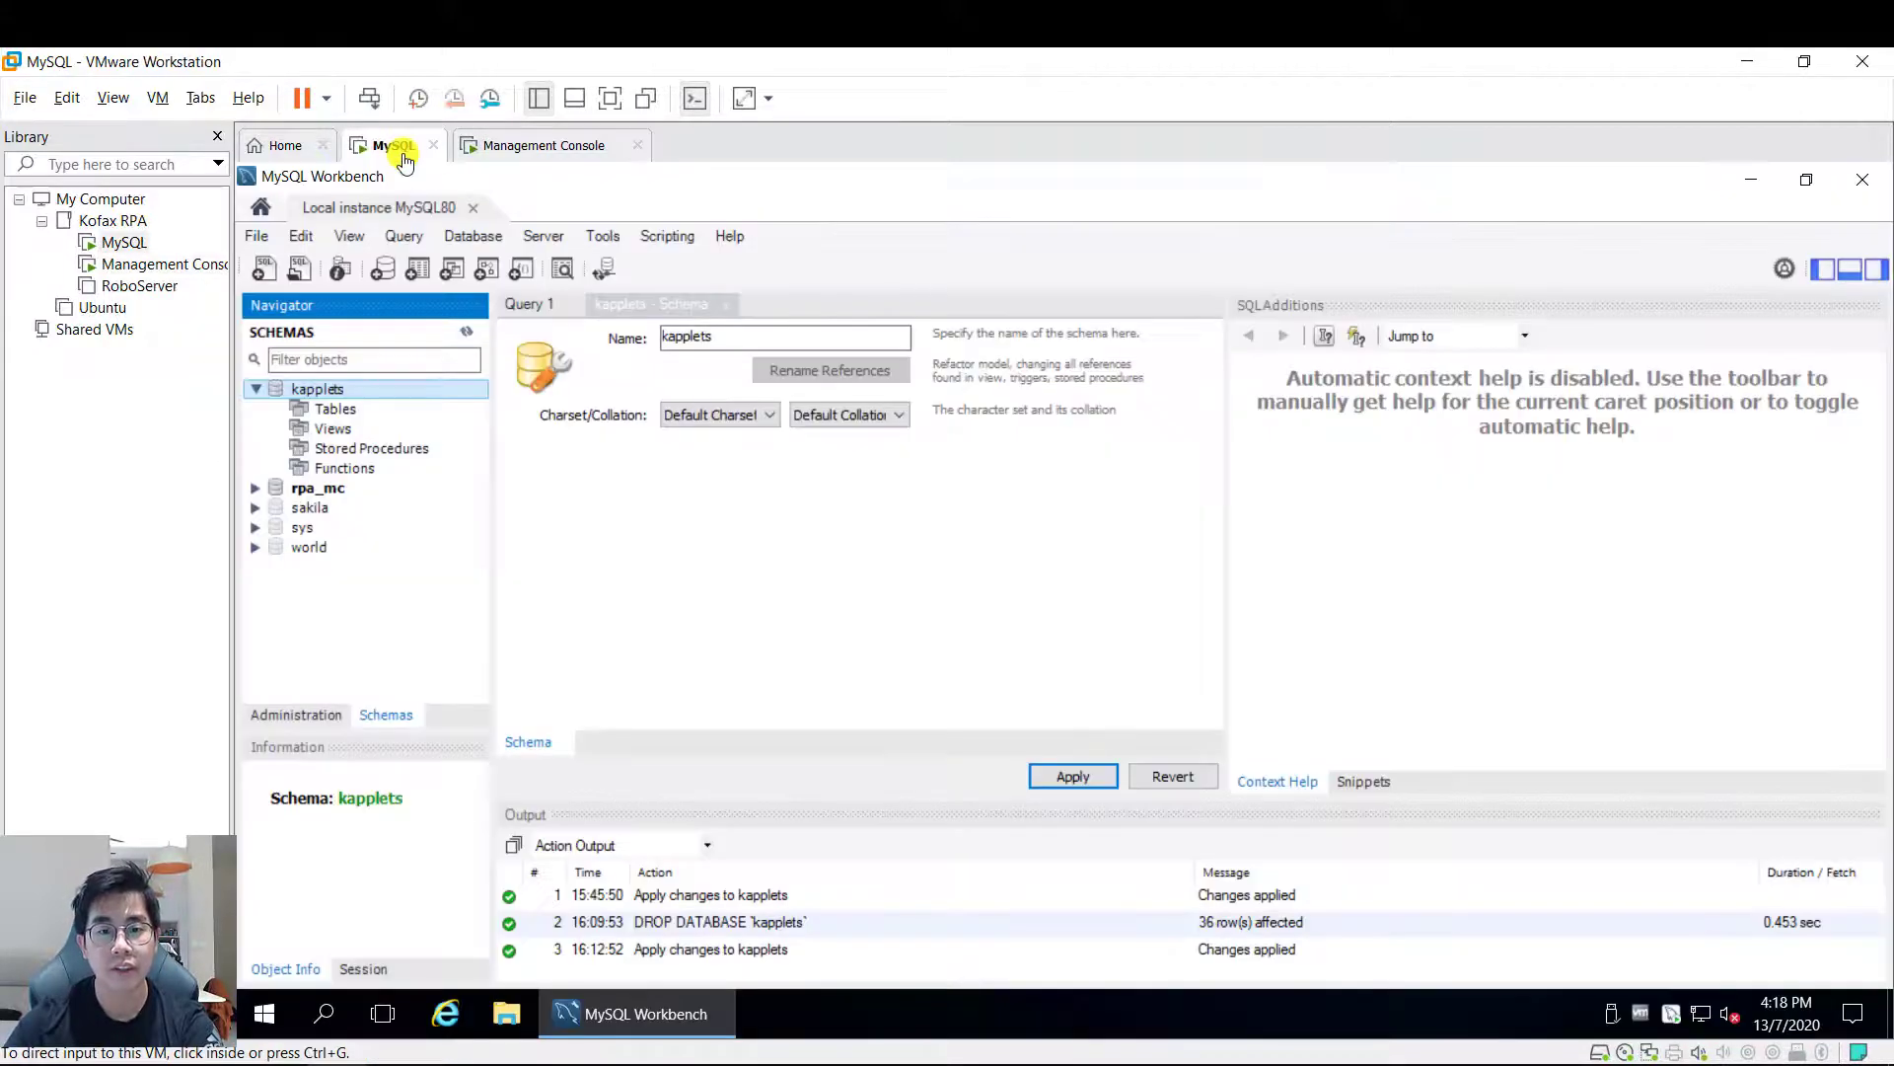
{"action": "left_click", "coordinate": [552, 145]}
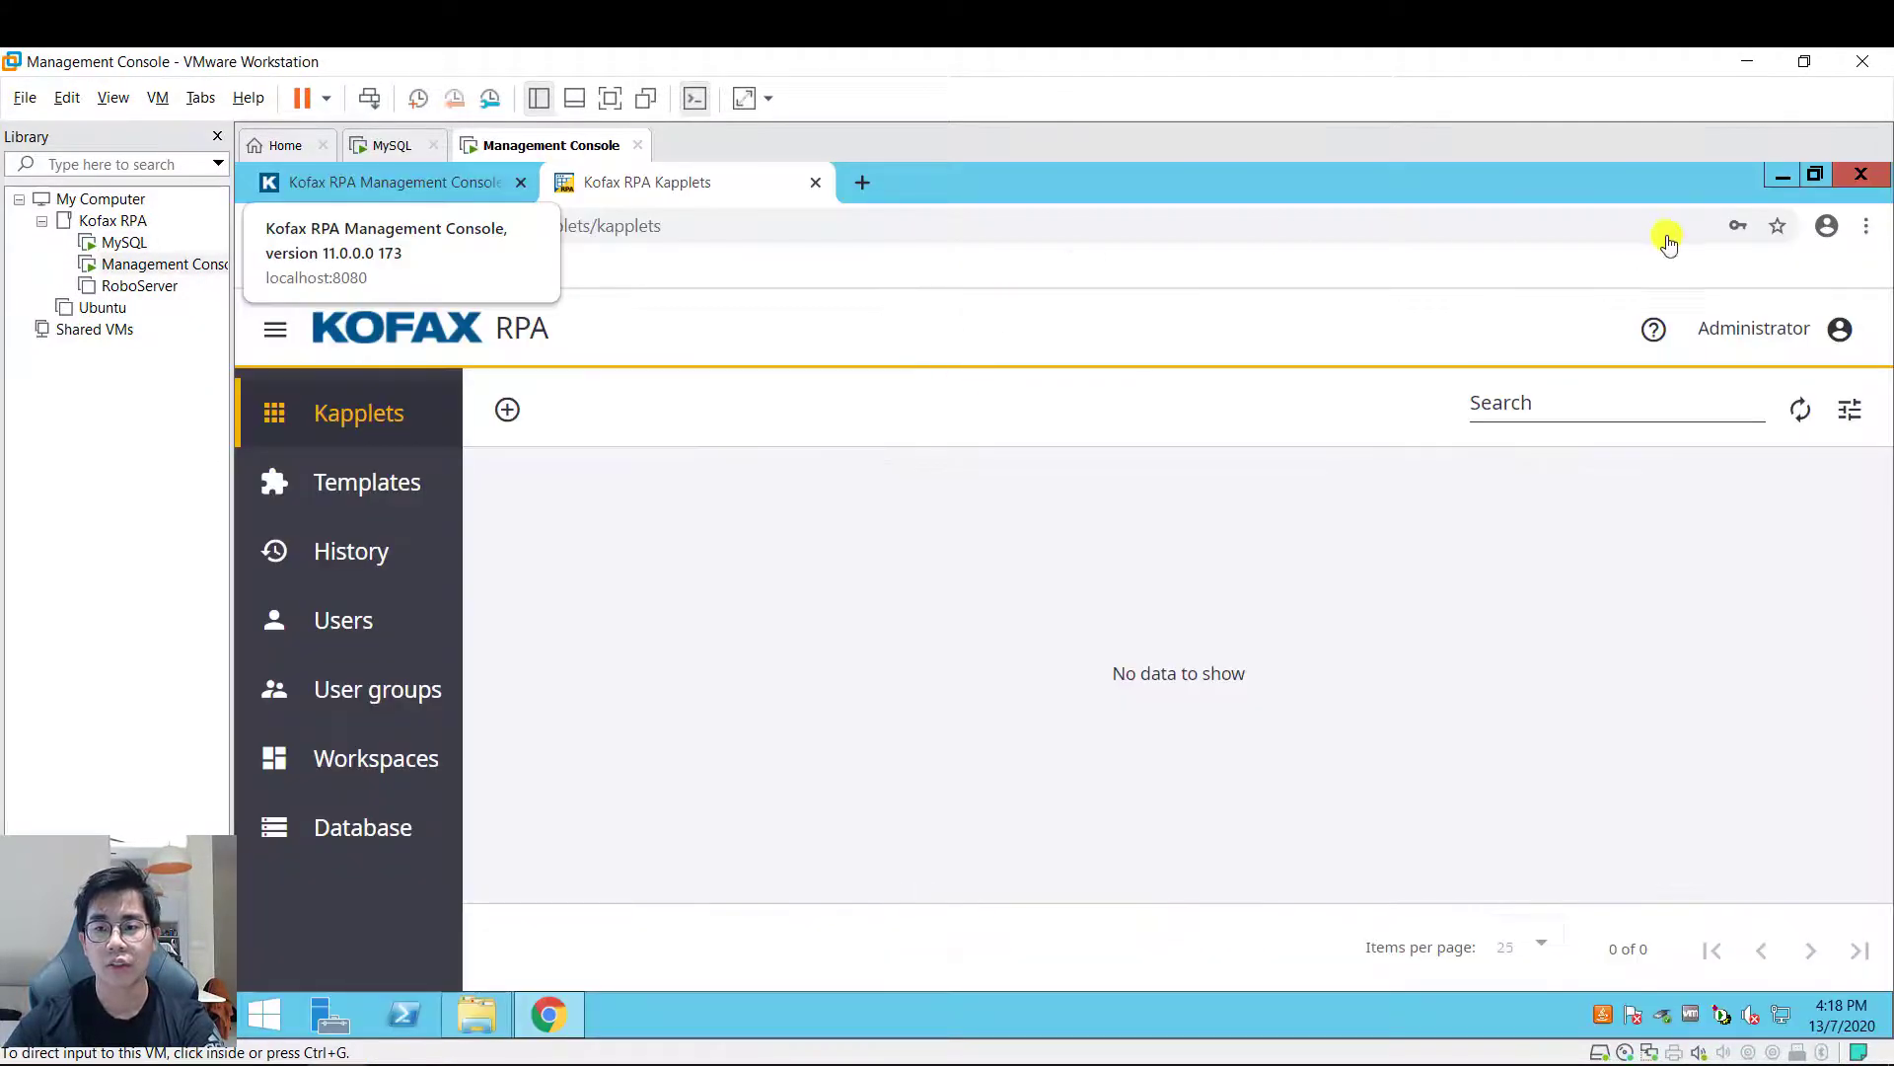
{"action": "mouse_move", "coordinate": [1092, 493]}
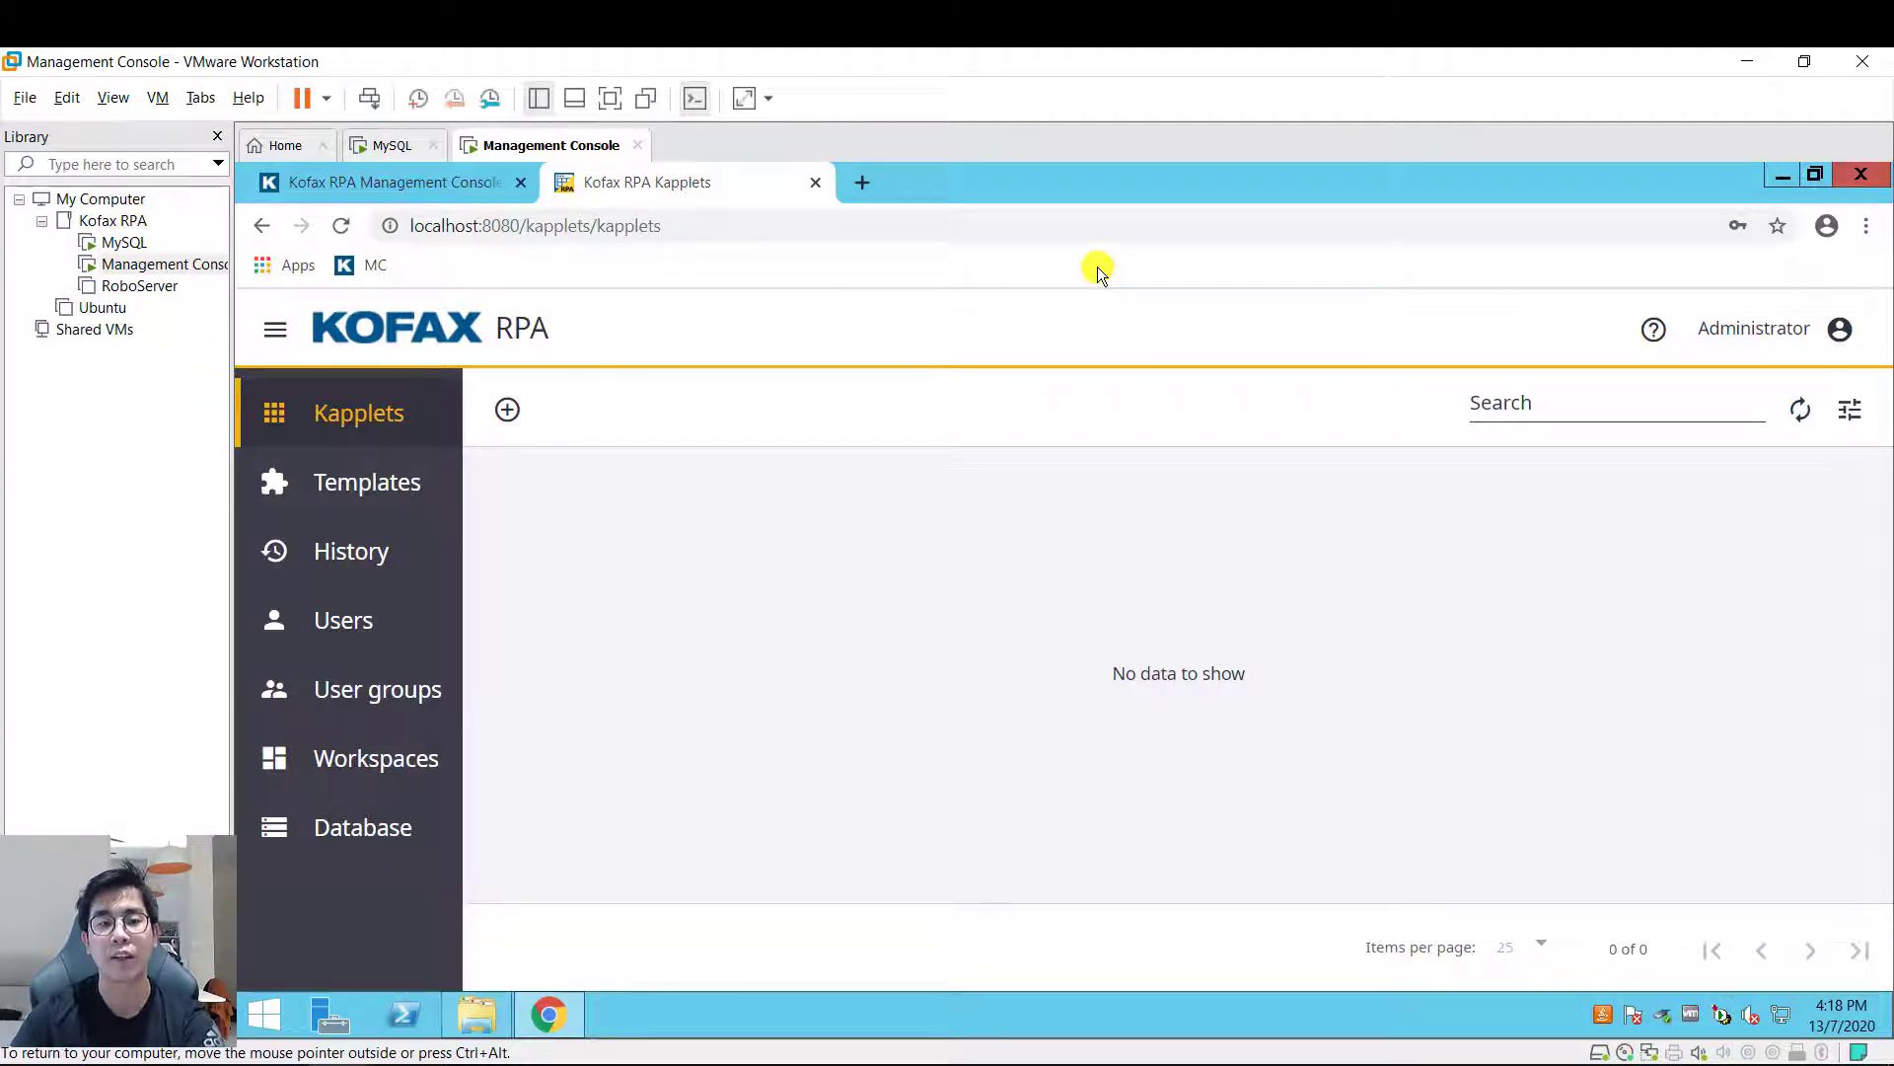
{"action": "mouse_move", "coordinate": [317, 455]}
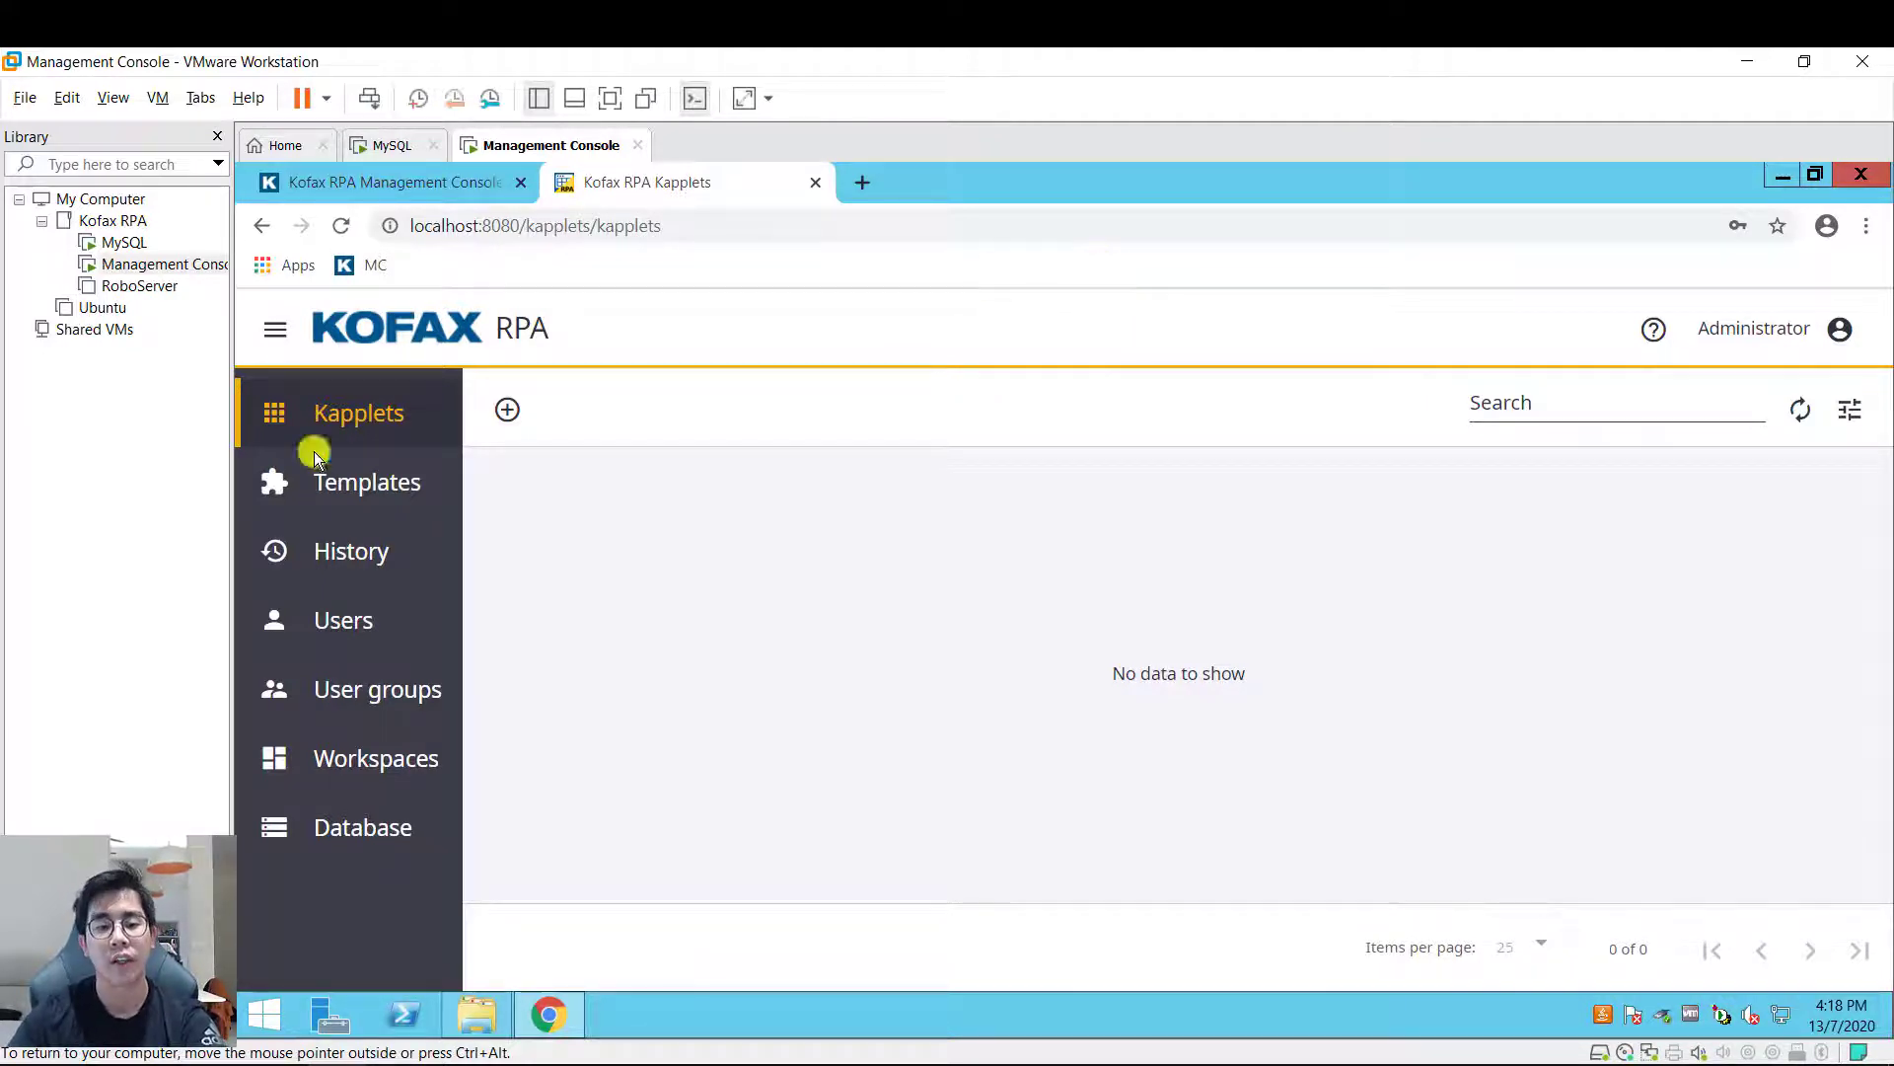
- Bring up the Kofax RPA Installation Guide PDF at page 37, Install Kapplets
{"action": "left_click", "coordinate": [476, 1013]}
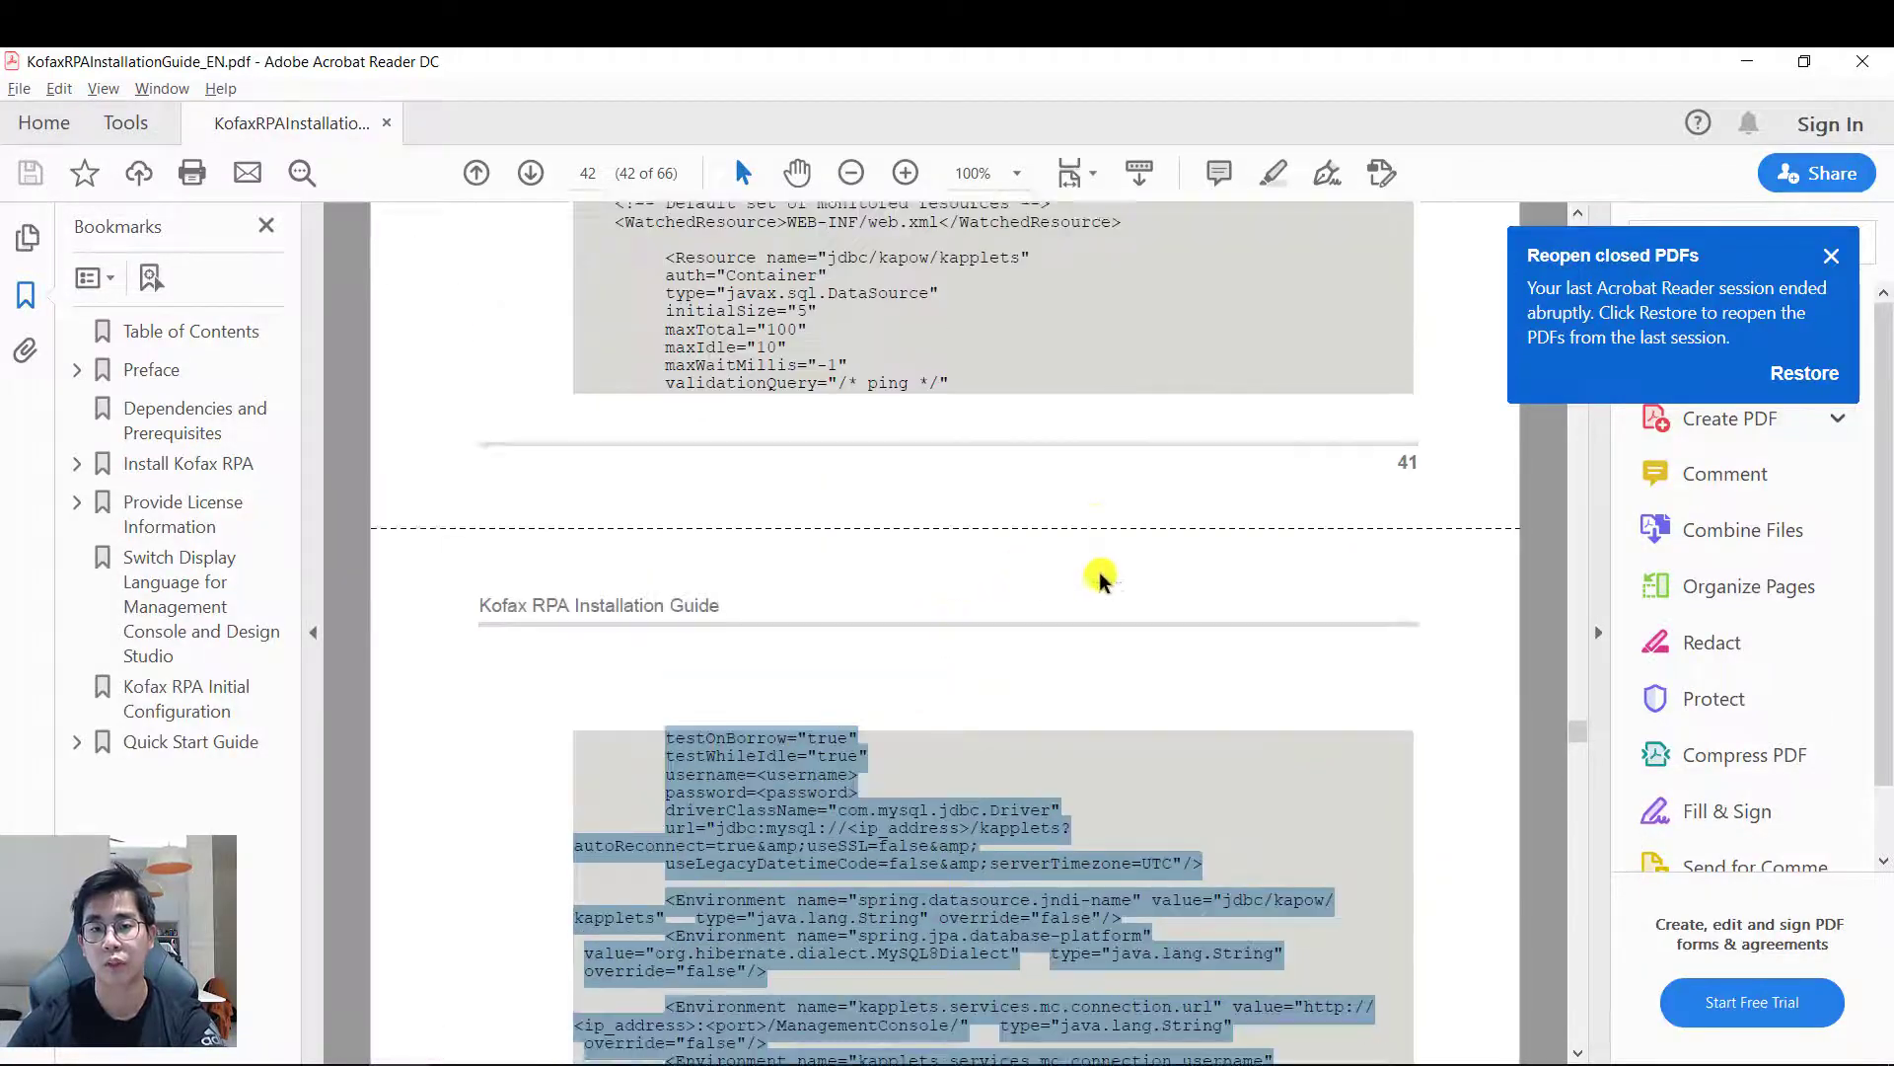
{"action": "scroll", "scroll_direction": "down", "scroll_amount": 3}
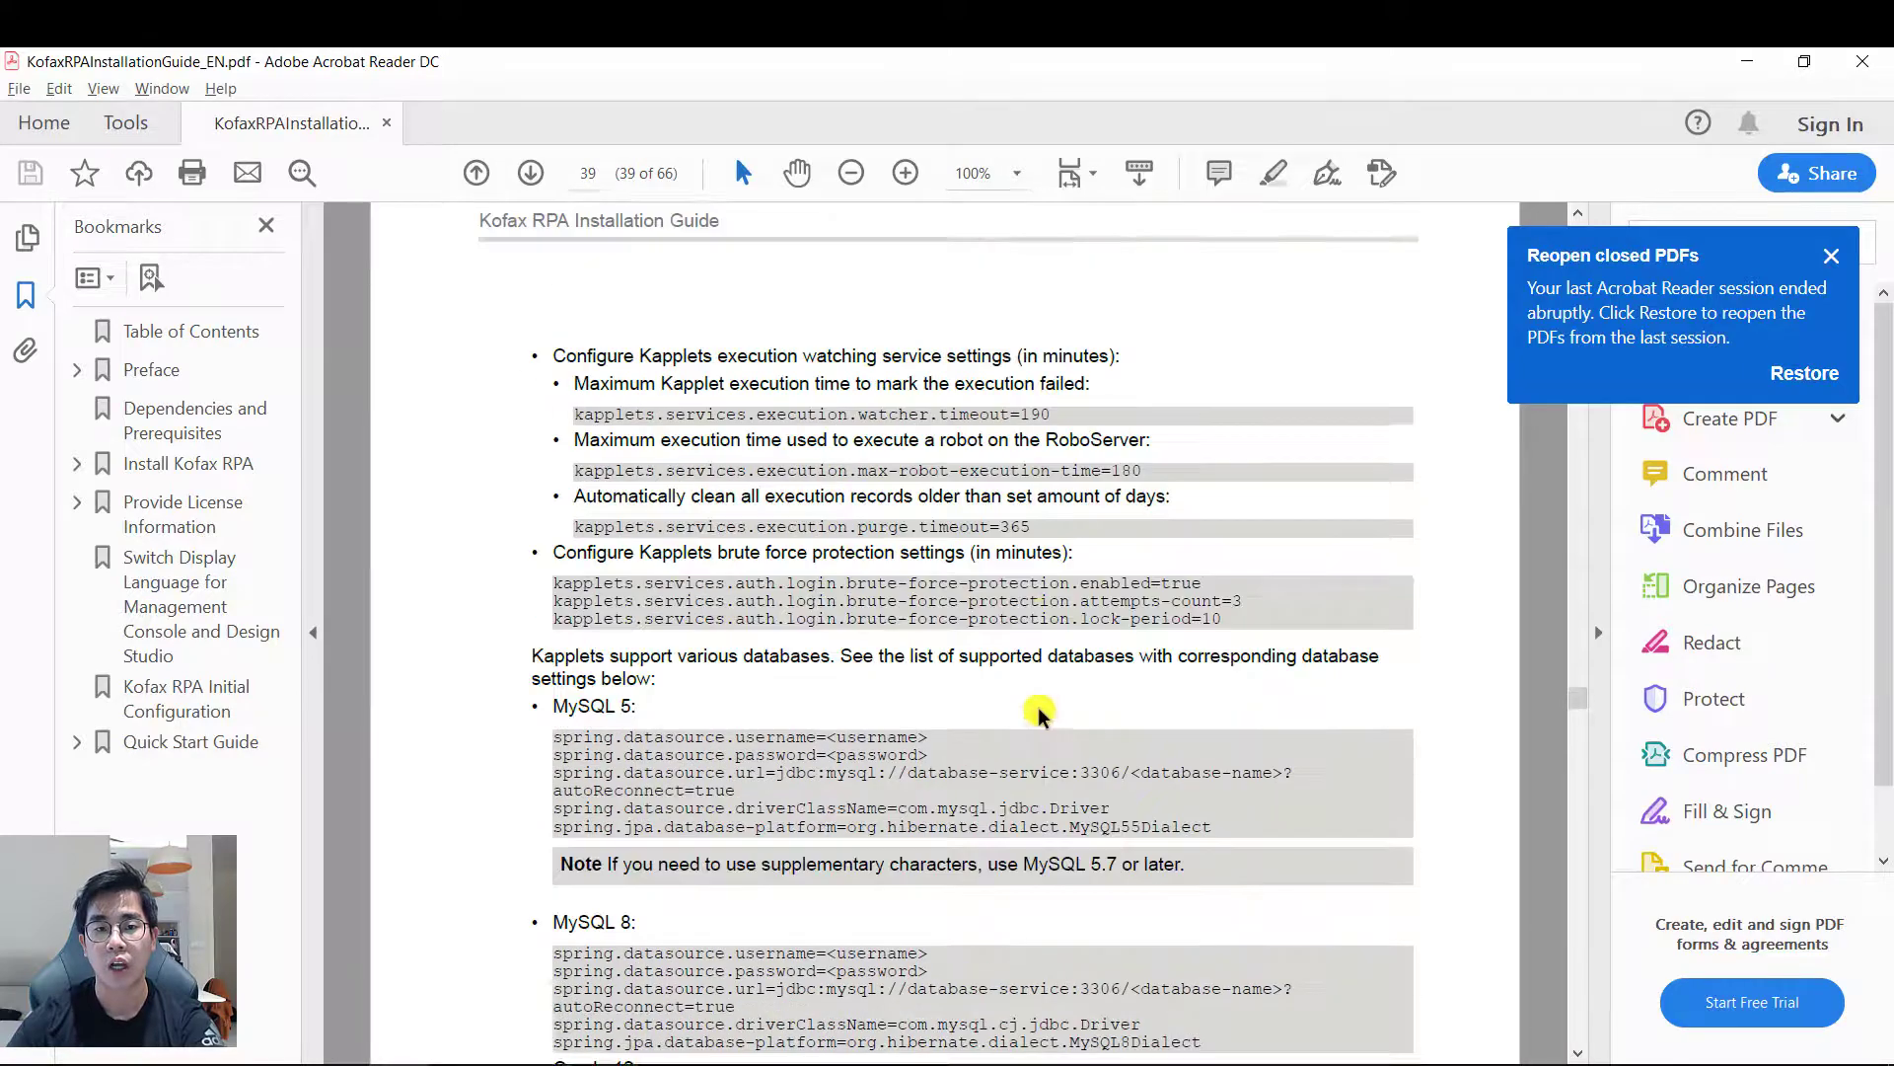
{"action": "scroll", "scroll_direction": "up", "scroll_amount": 3}
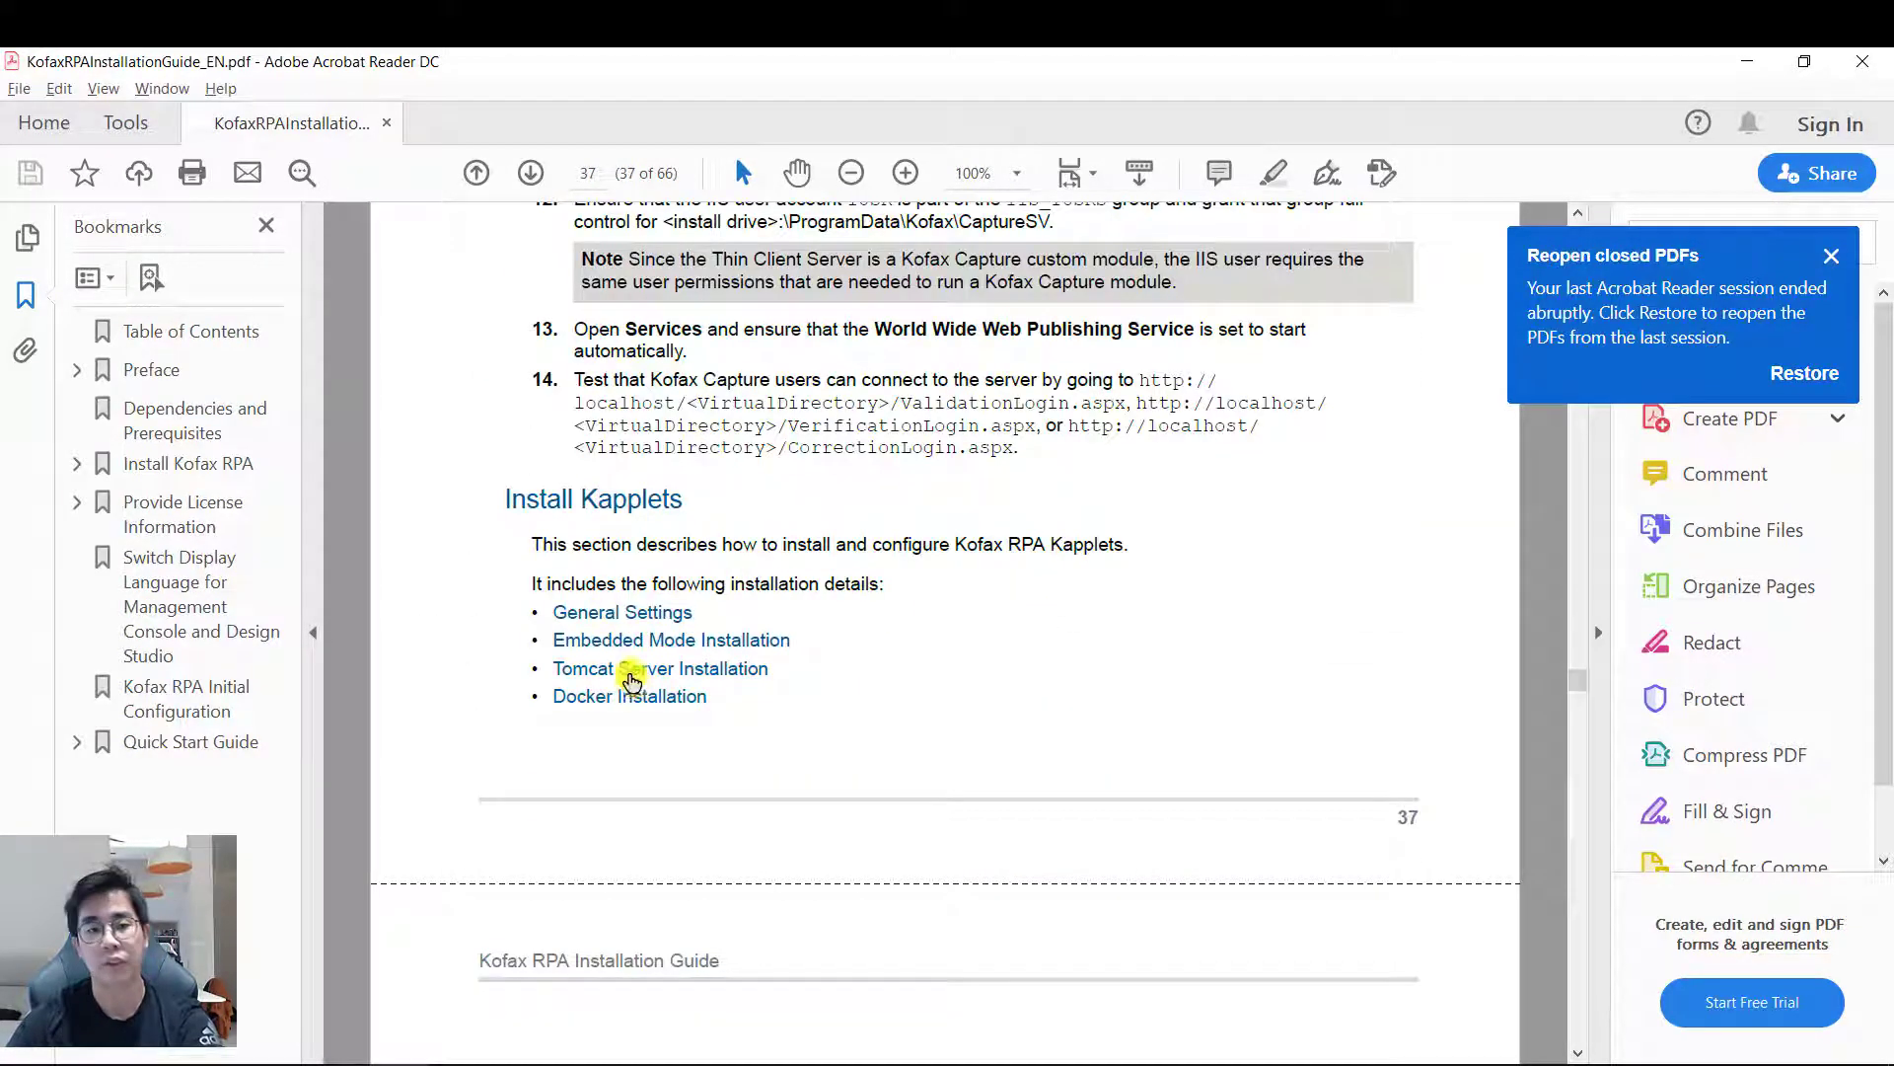
{"action": "mouse_move", "coordinate": [619, 633]}
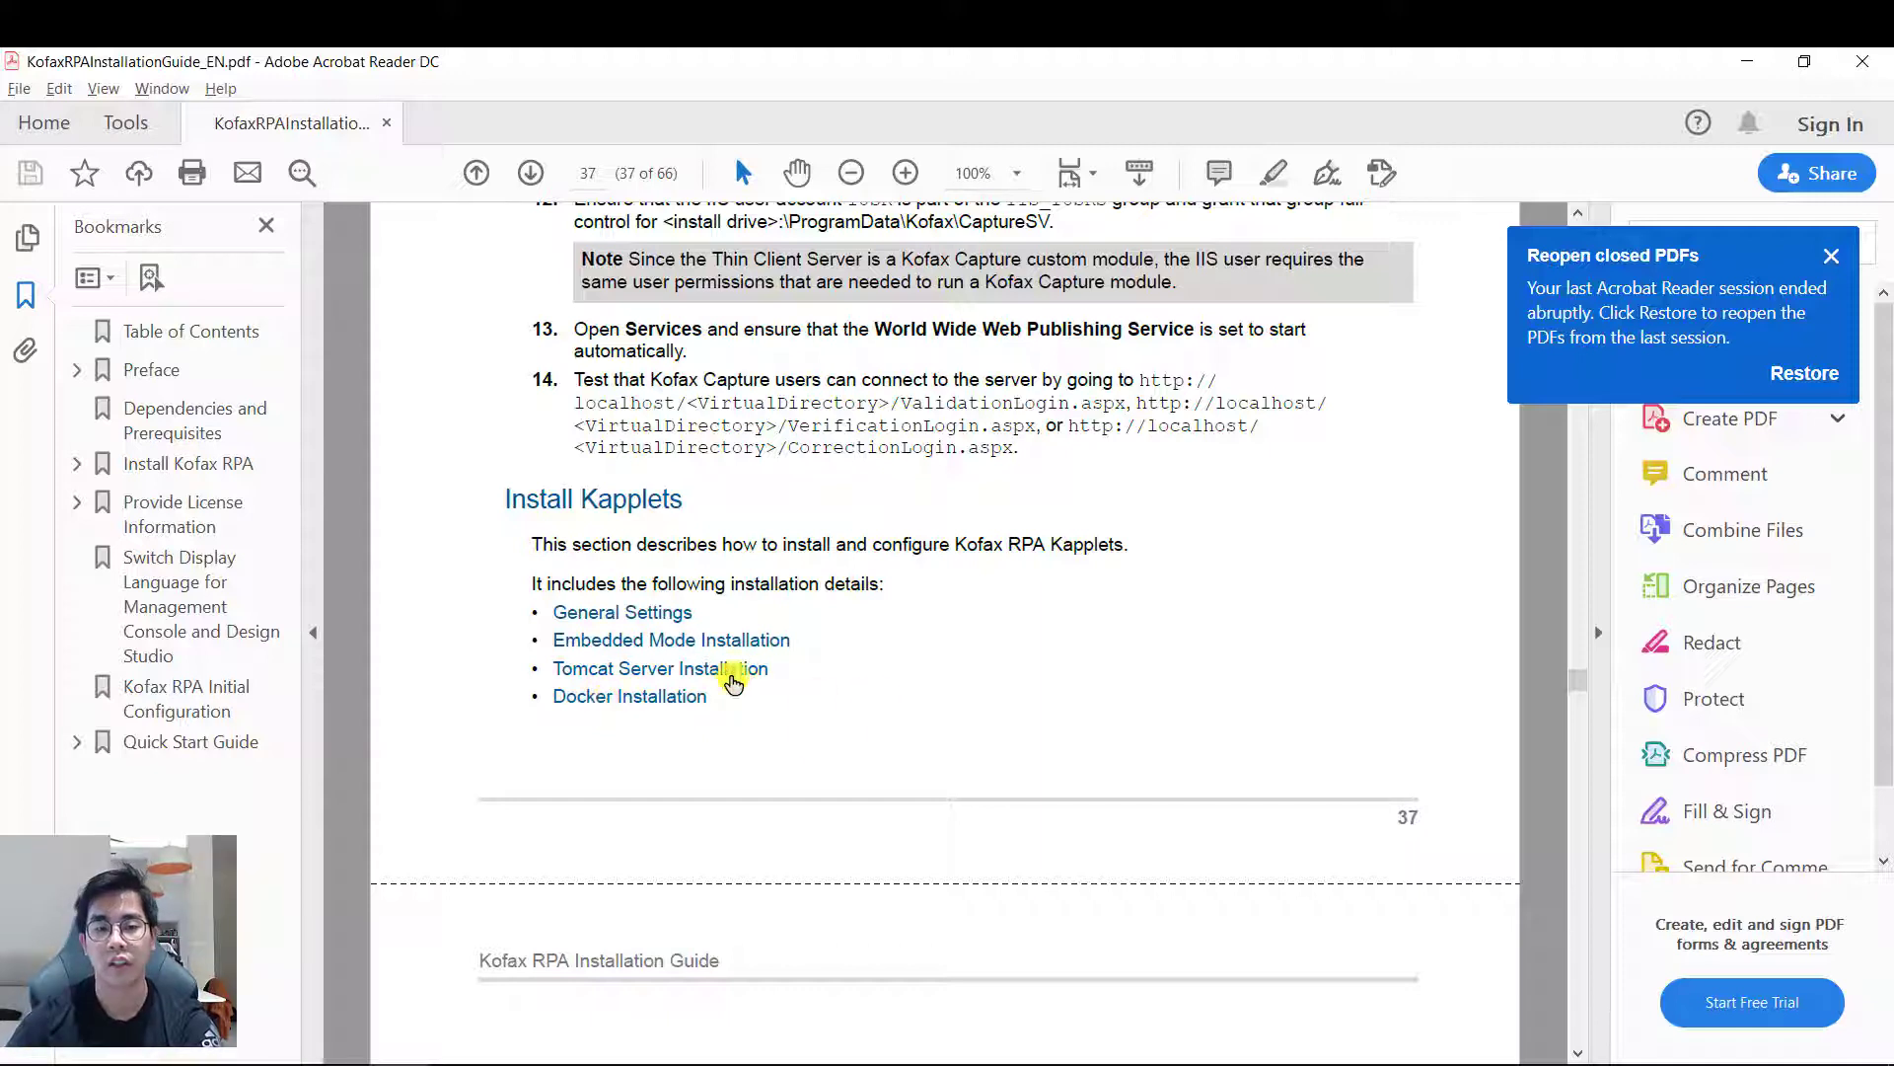
{"action": "mouse_move", "coordinate": [638, 710]}
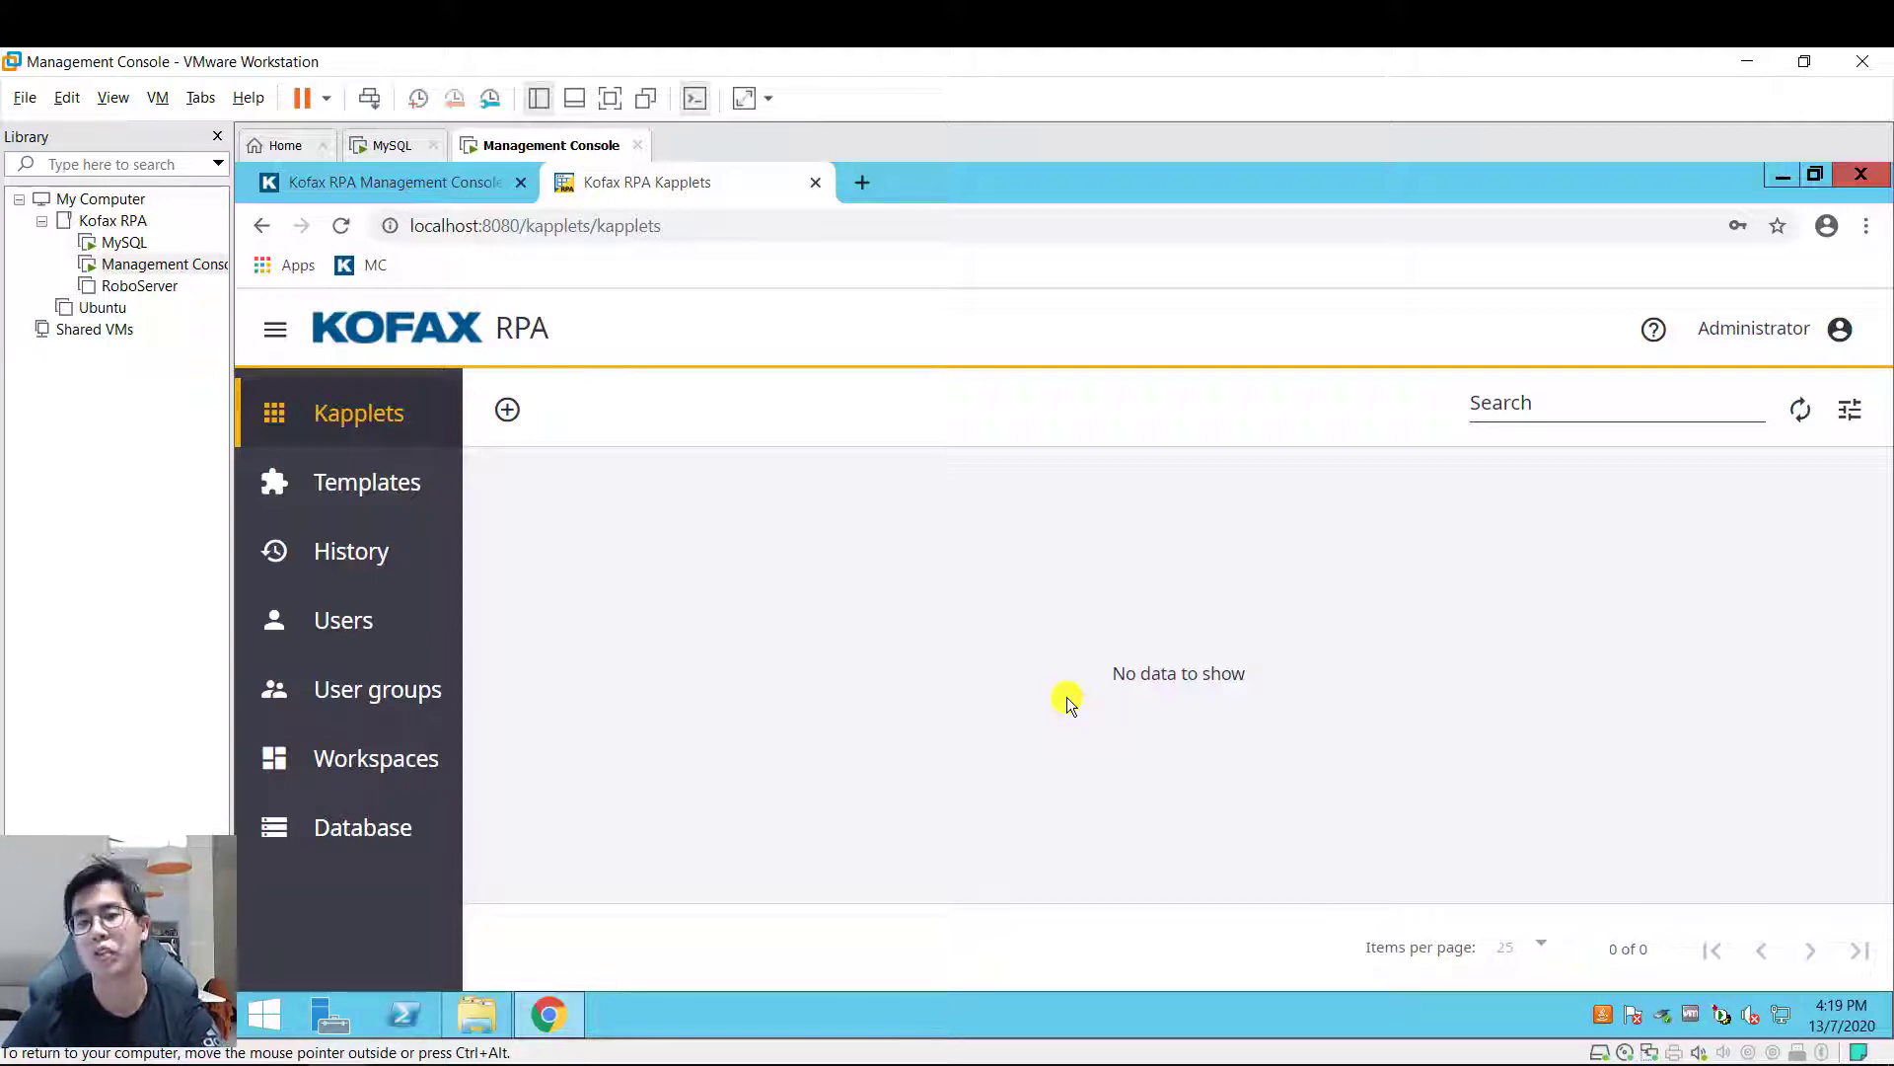
{"action": "mouse_move", "coordinate": [1064, 651]}
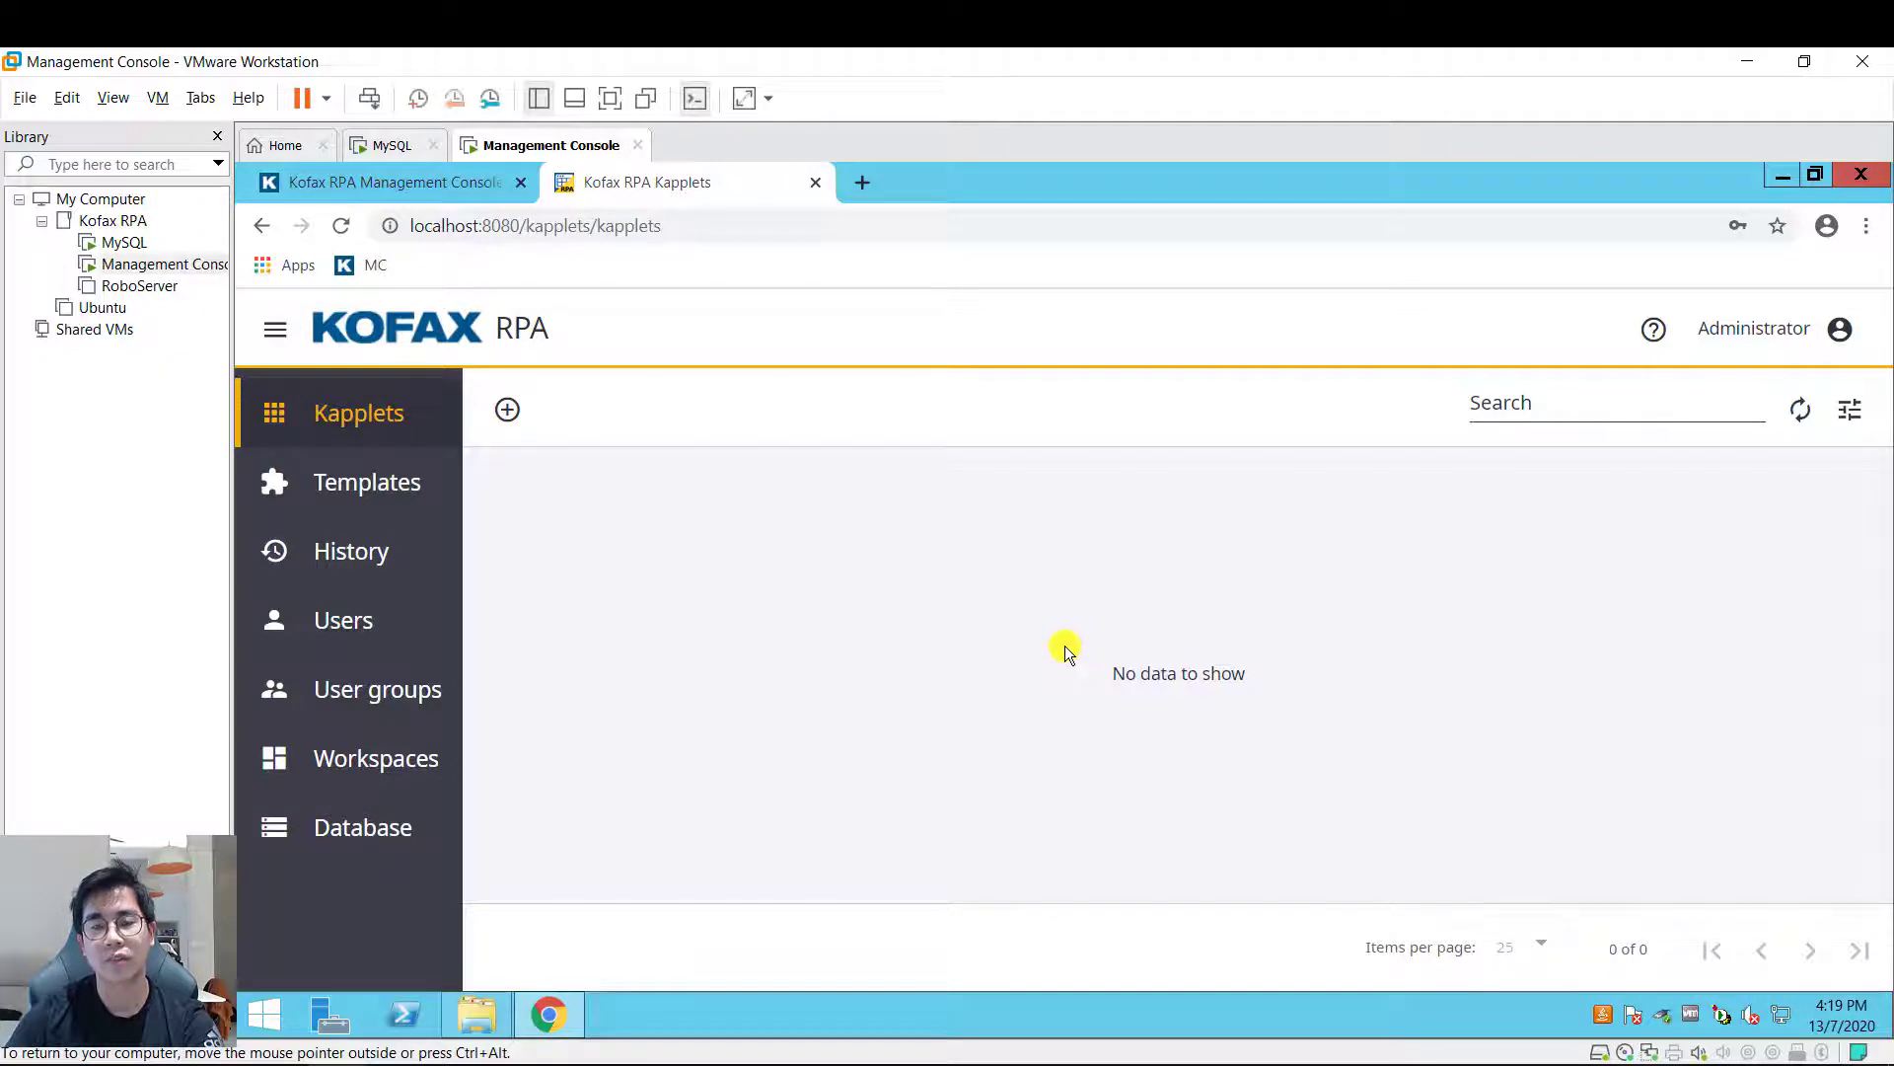